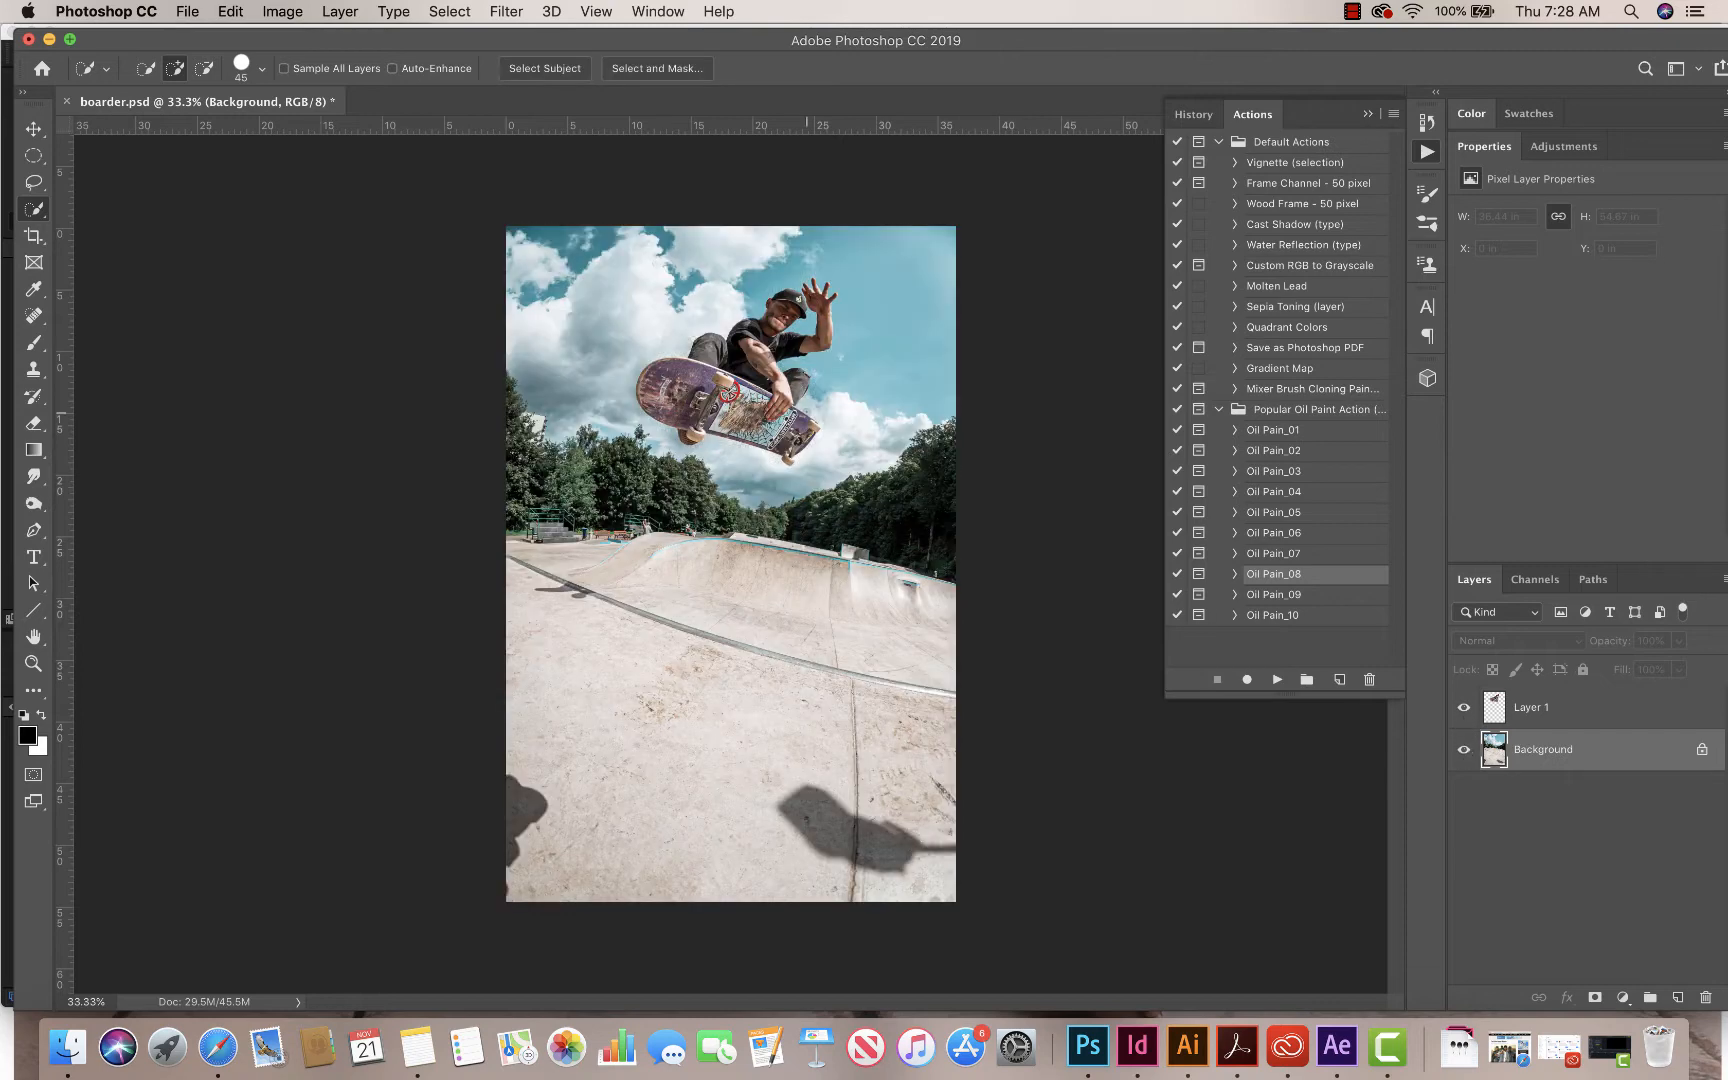
Step: Dismiss the After Effects Home window, then switch back to the skateboarder photo in Photoshop
{"action": "left_click", "coordinate": [184, 12]}
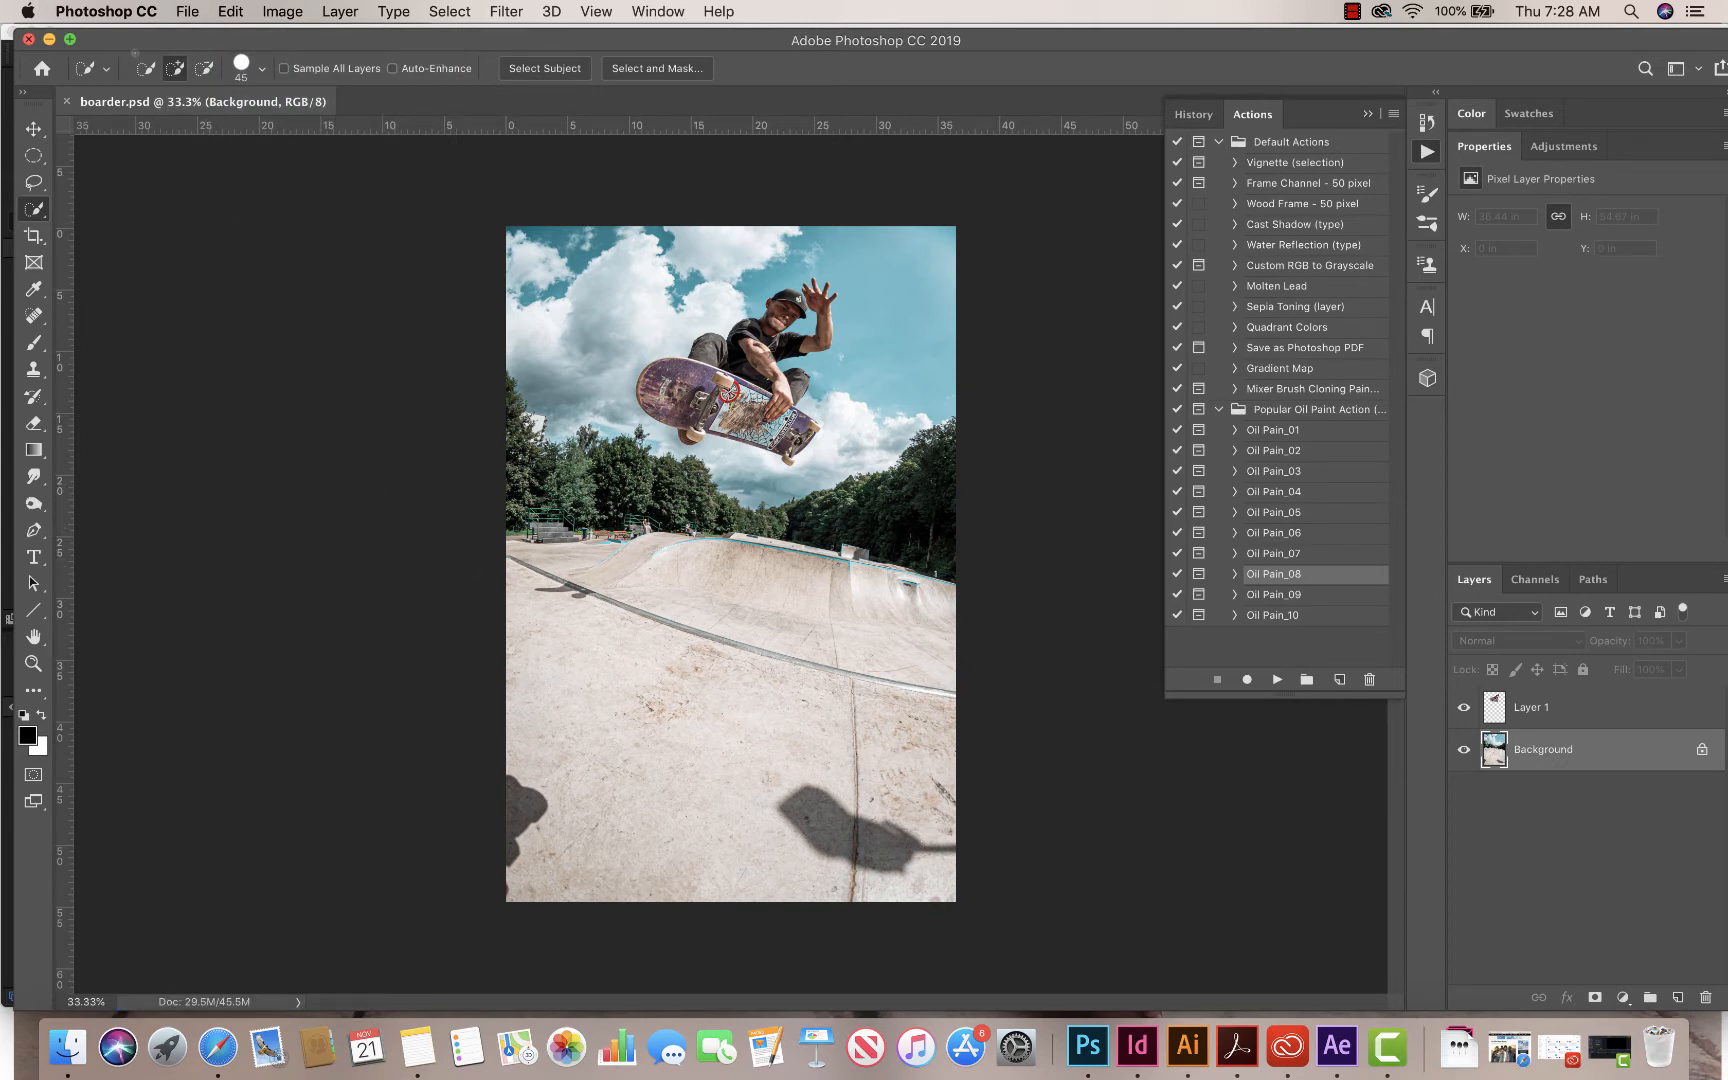
{"action": "left_click", "coordinate": [1336, 1046]}
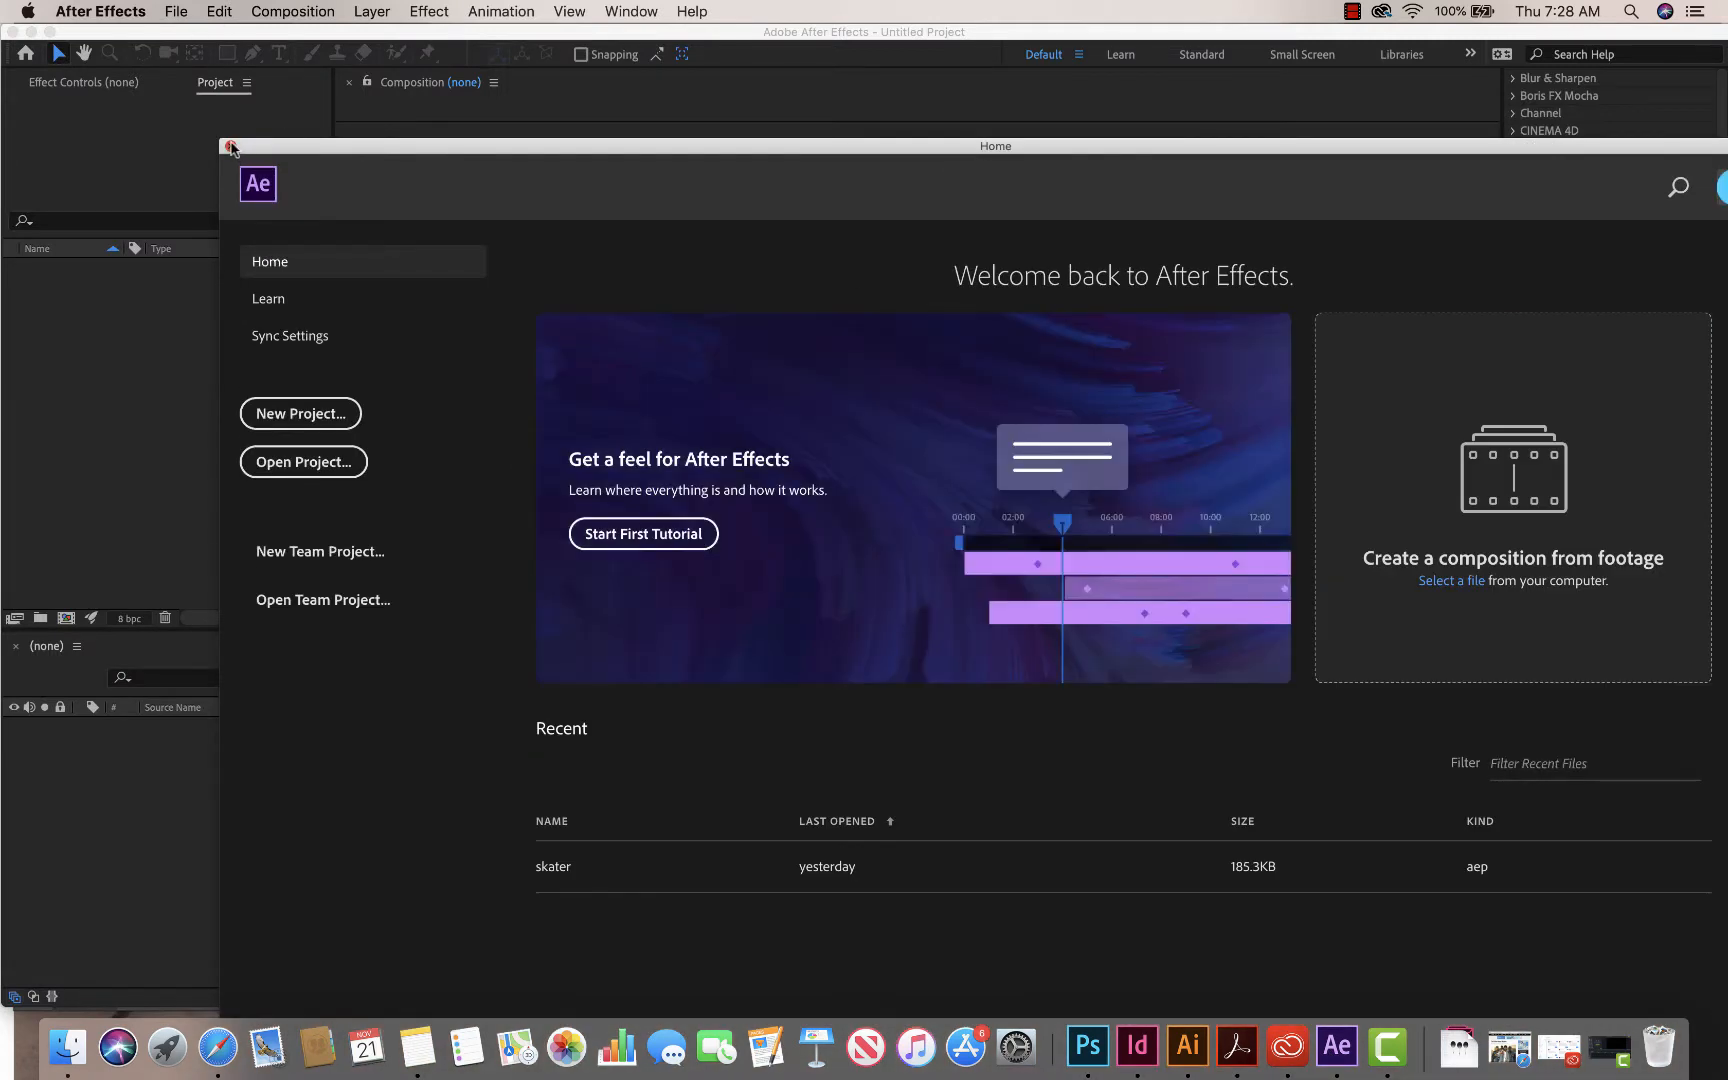
{"action": "left_click", "coordinate": [232, 146]}
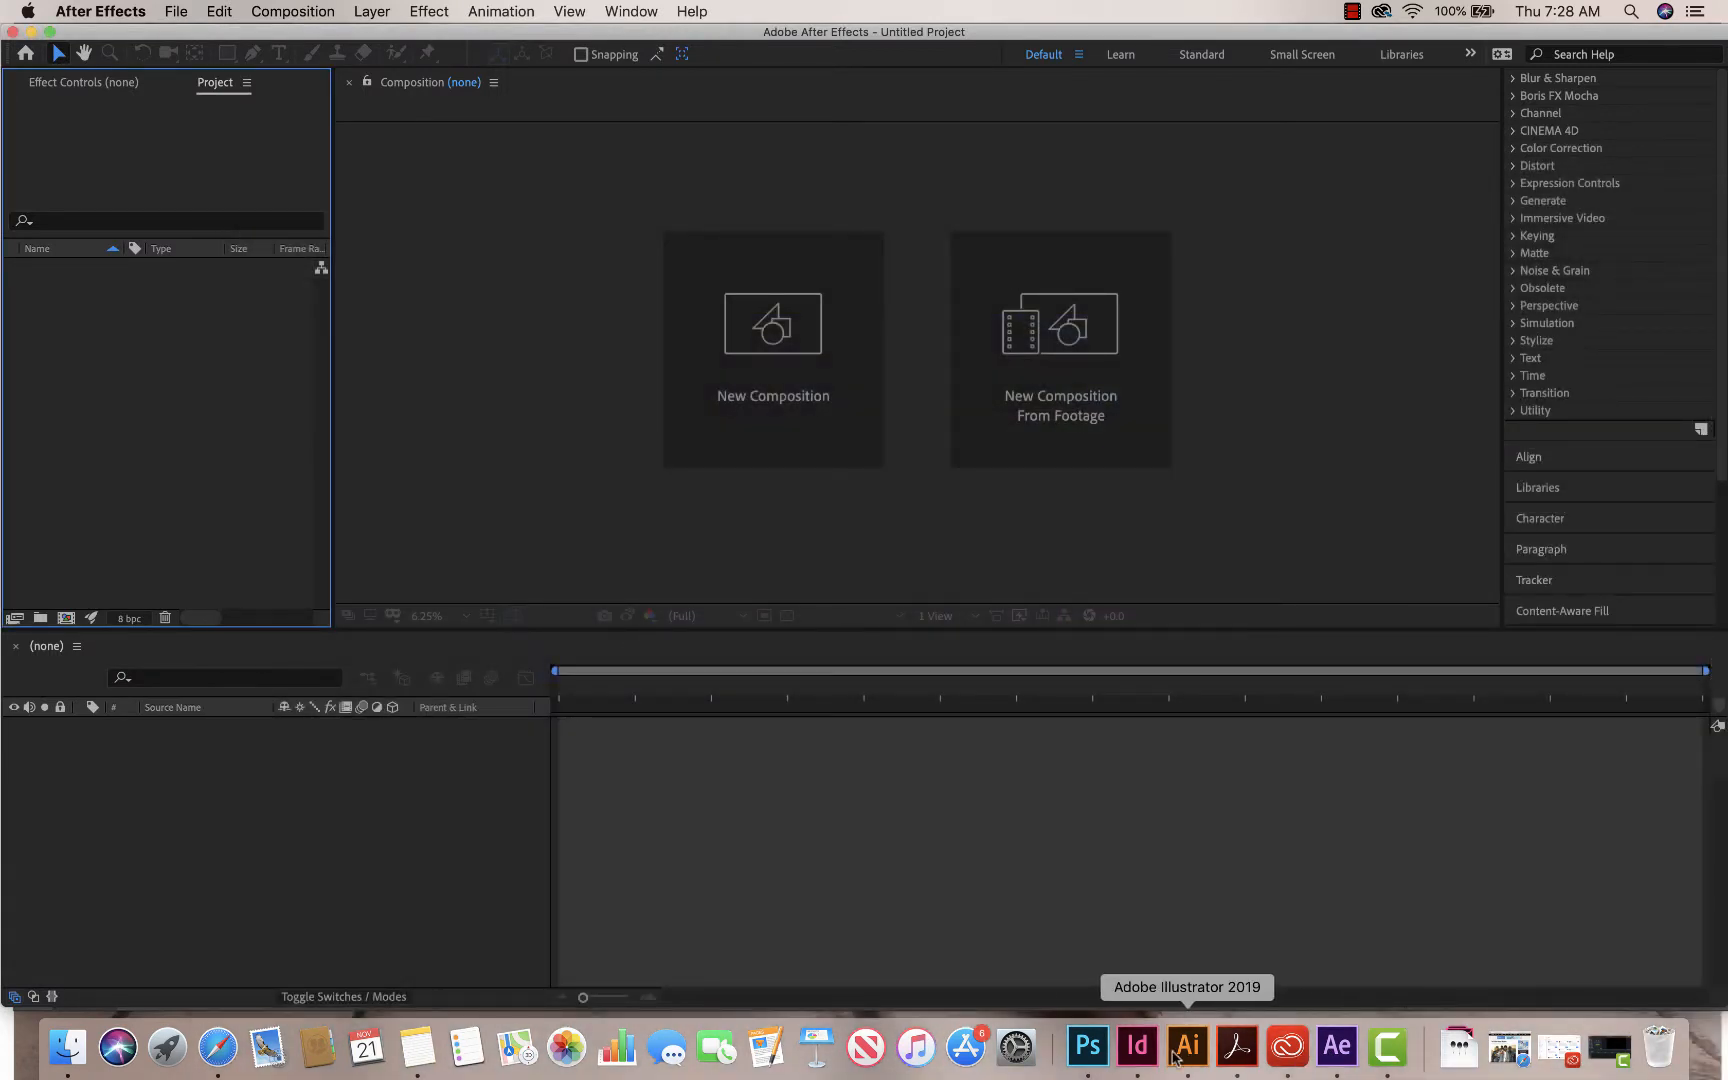
{"action": "mouse_move", "coordinate": [1198, 436]}
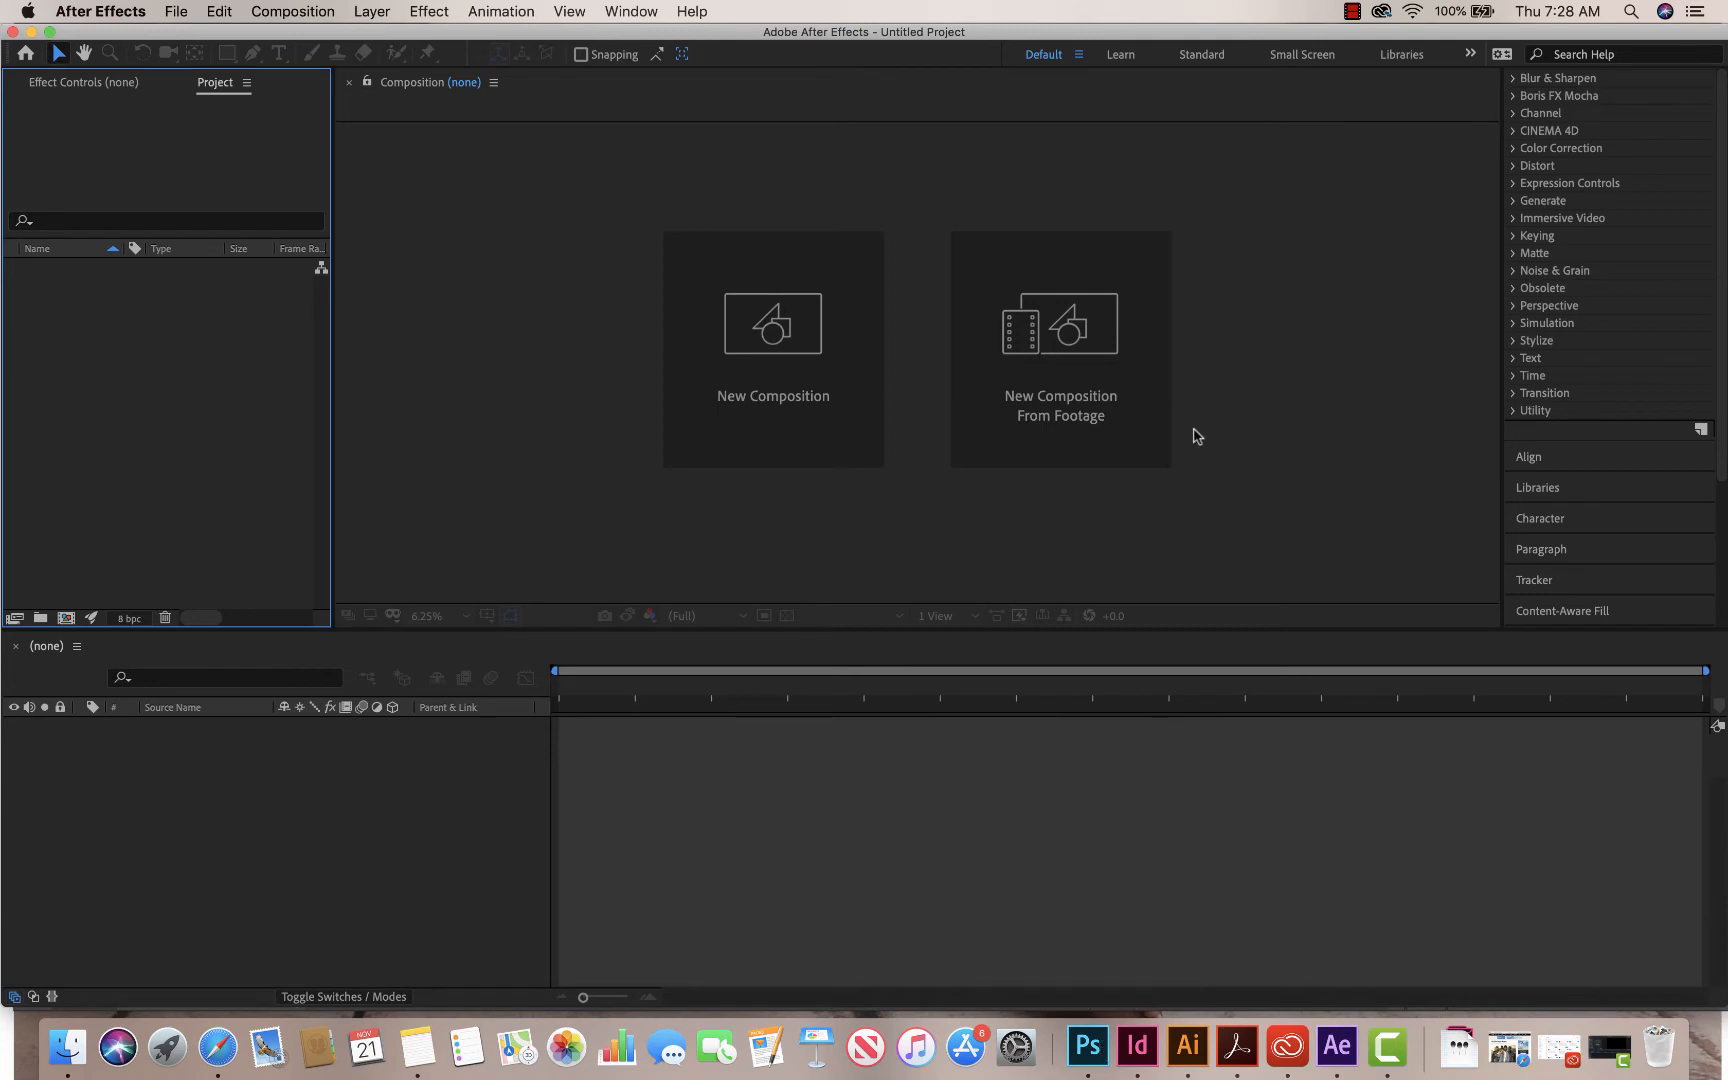
{"action": "left_click", "coordinate": [1088, 1046]}
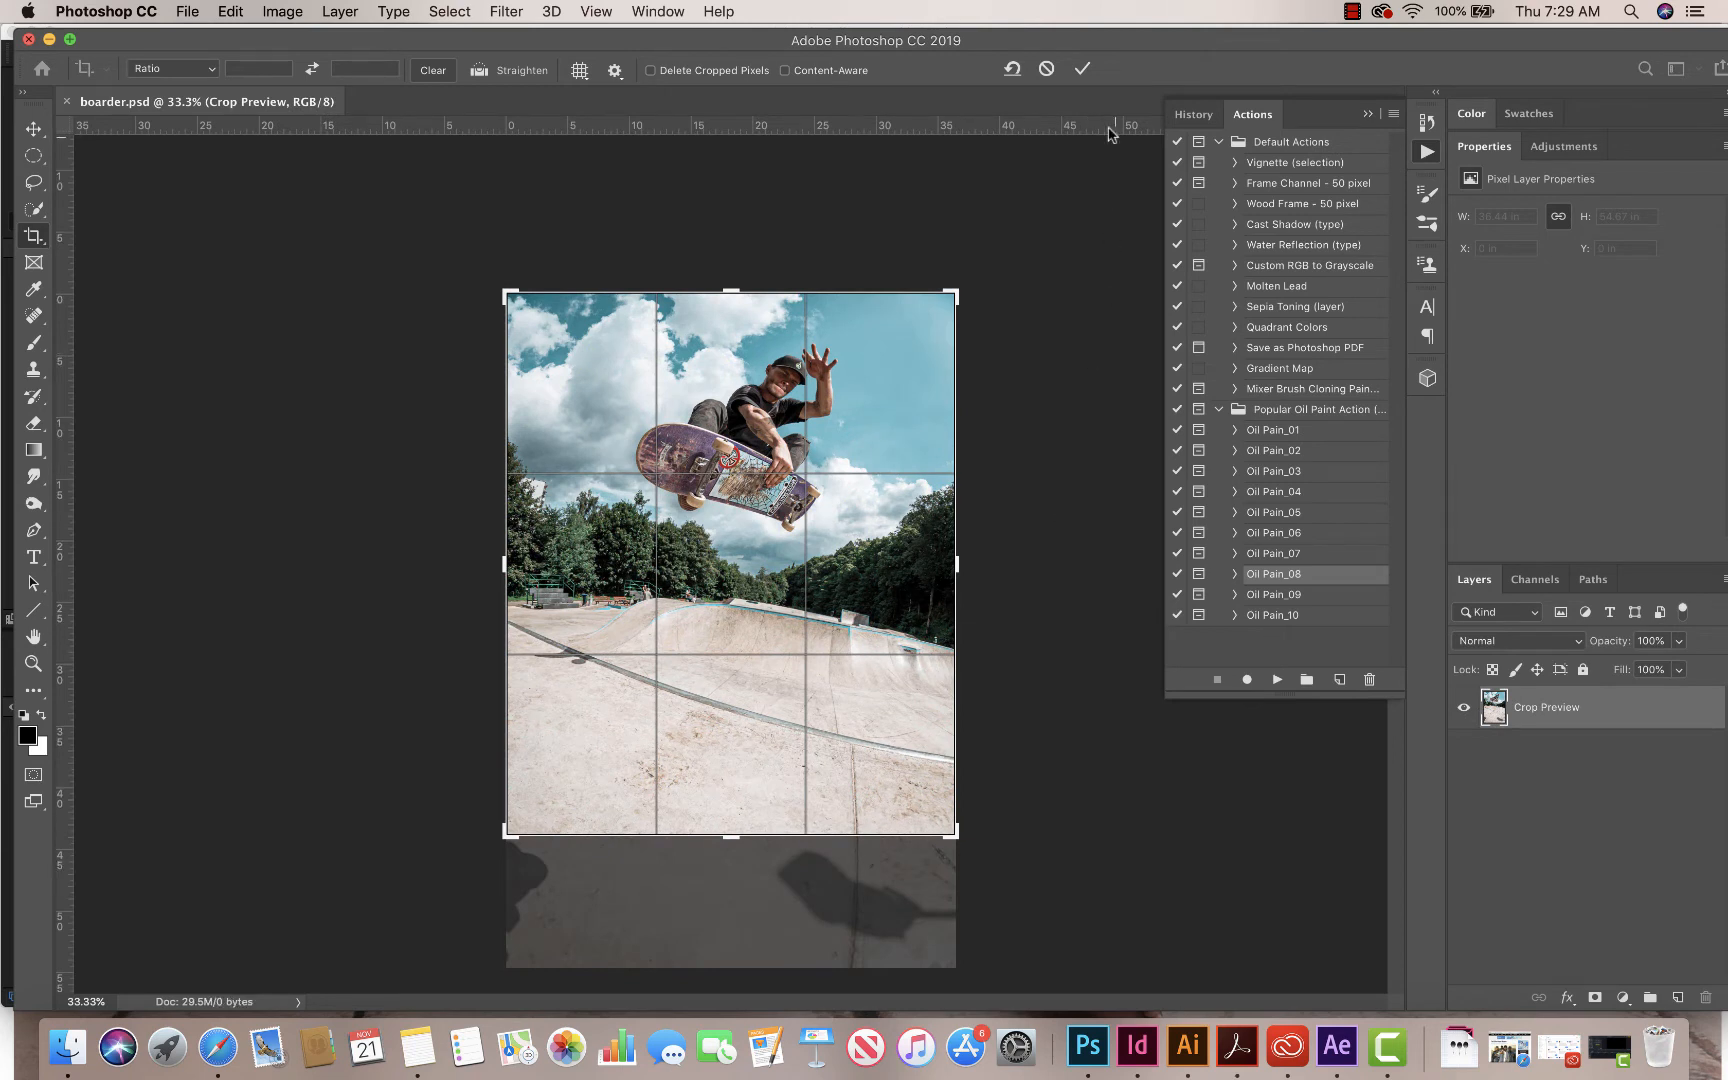
{"action": "mouse_move", "coordinate": [848, 830]}
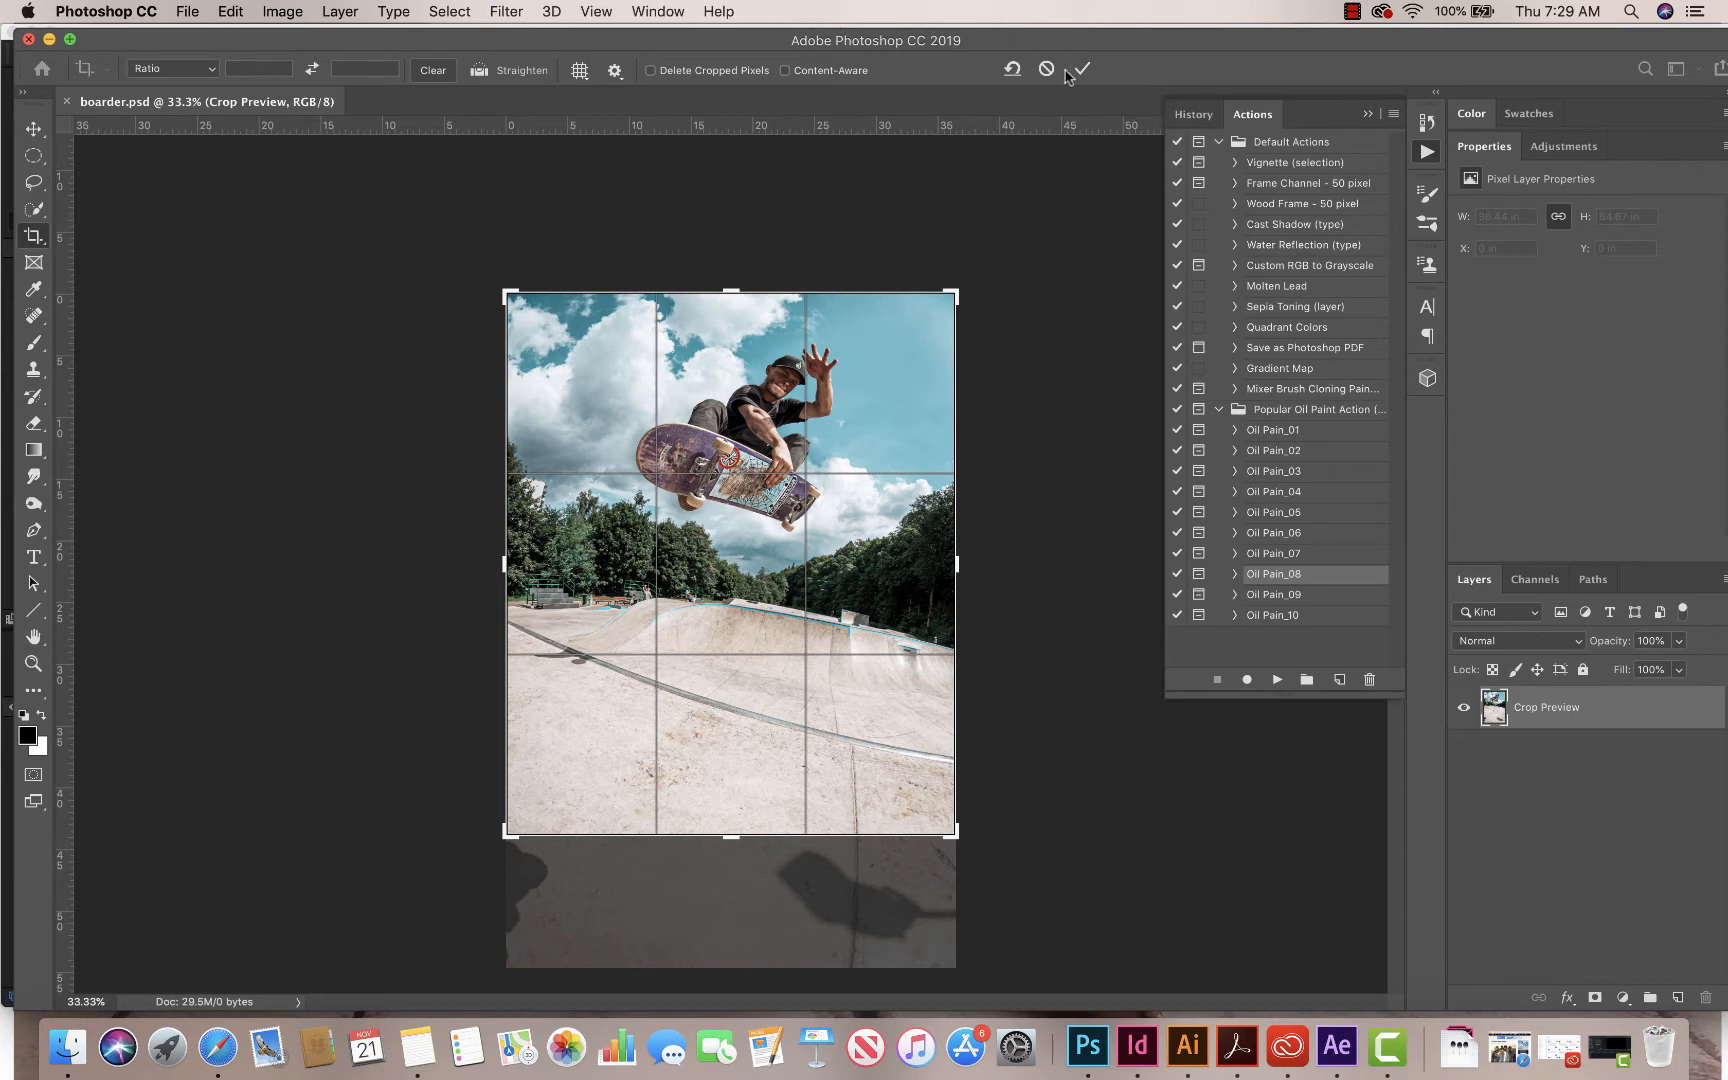
{"action": "mouse_move", "coordinate": [1082, 70]}
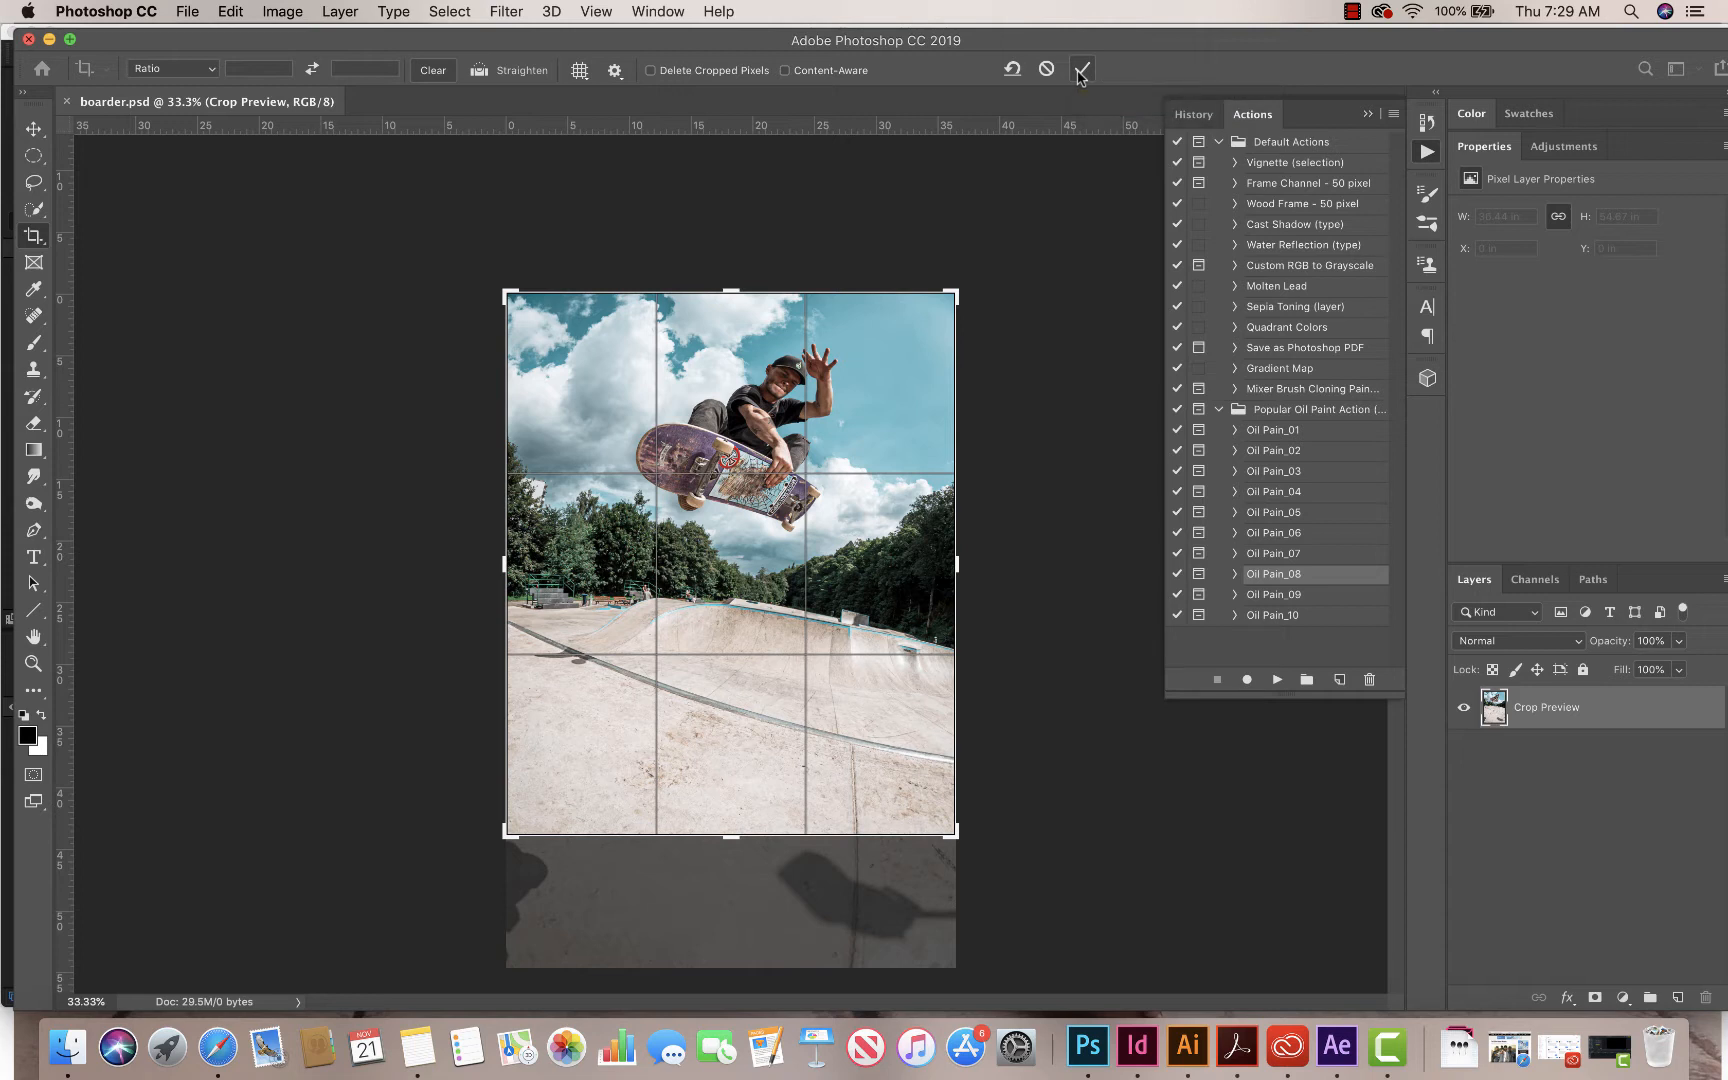
Step: Commit the crop that trims the shadowed bottom strip off the skateboarder photo
{"action": "left_click", "coordinate": [1080, 68]}
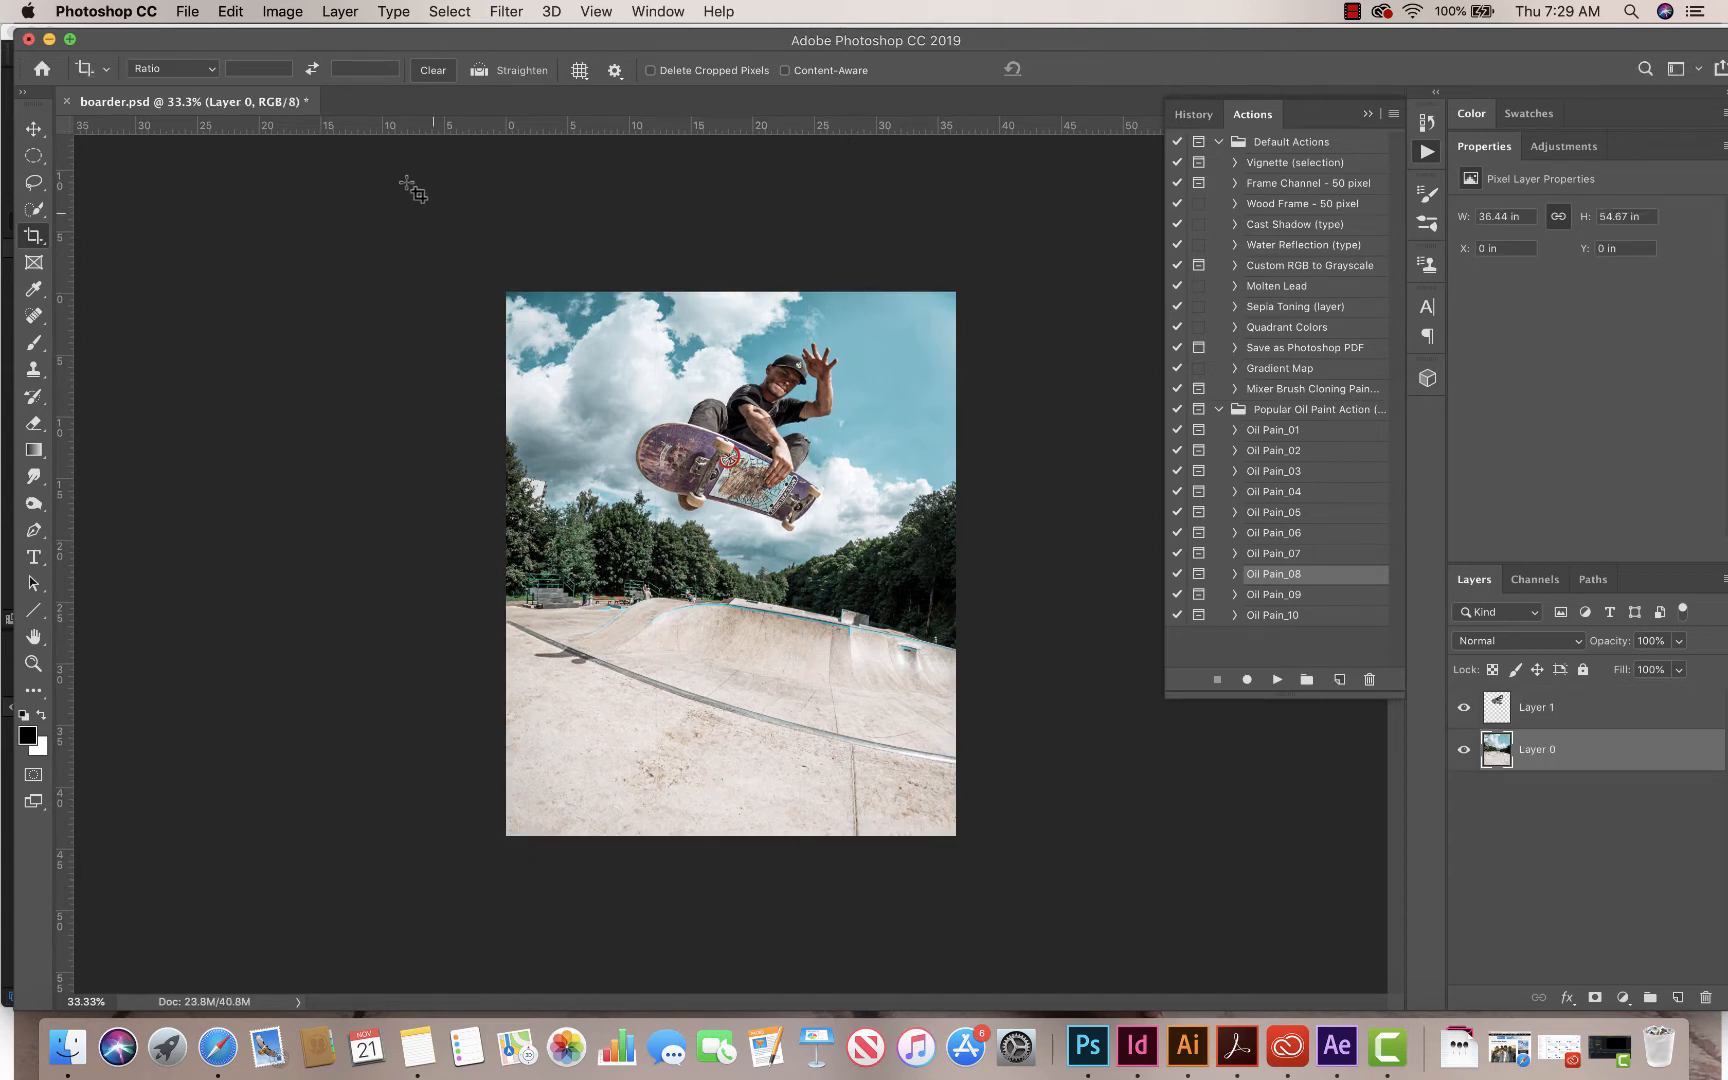
Step: Show the Canvas Size dialog in pixels, confirming the cropped photo is 2624 by 3169
{"action": "left_click", "coordinate": [284, 12]}
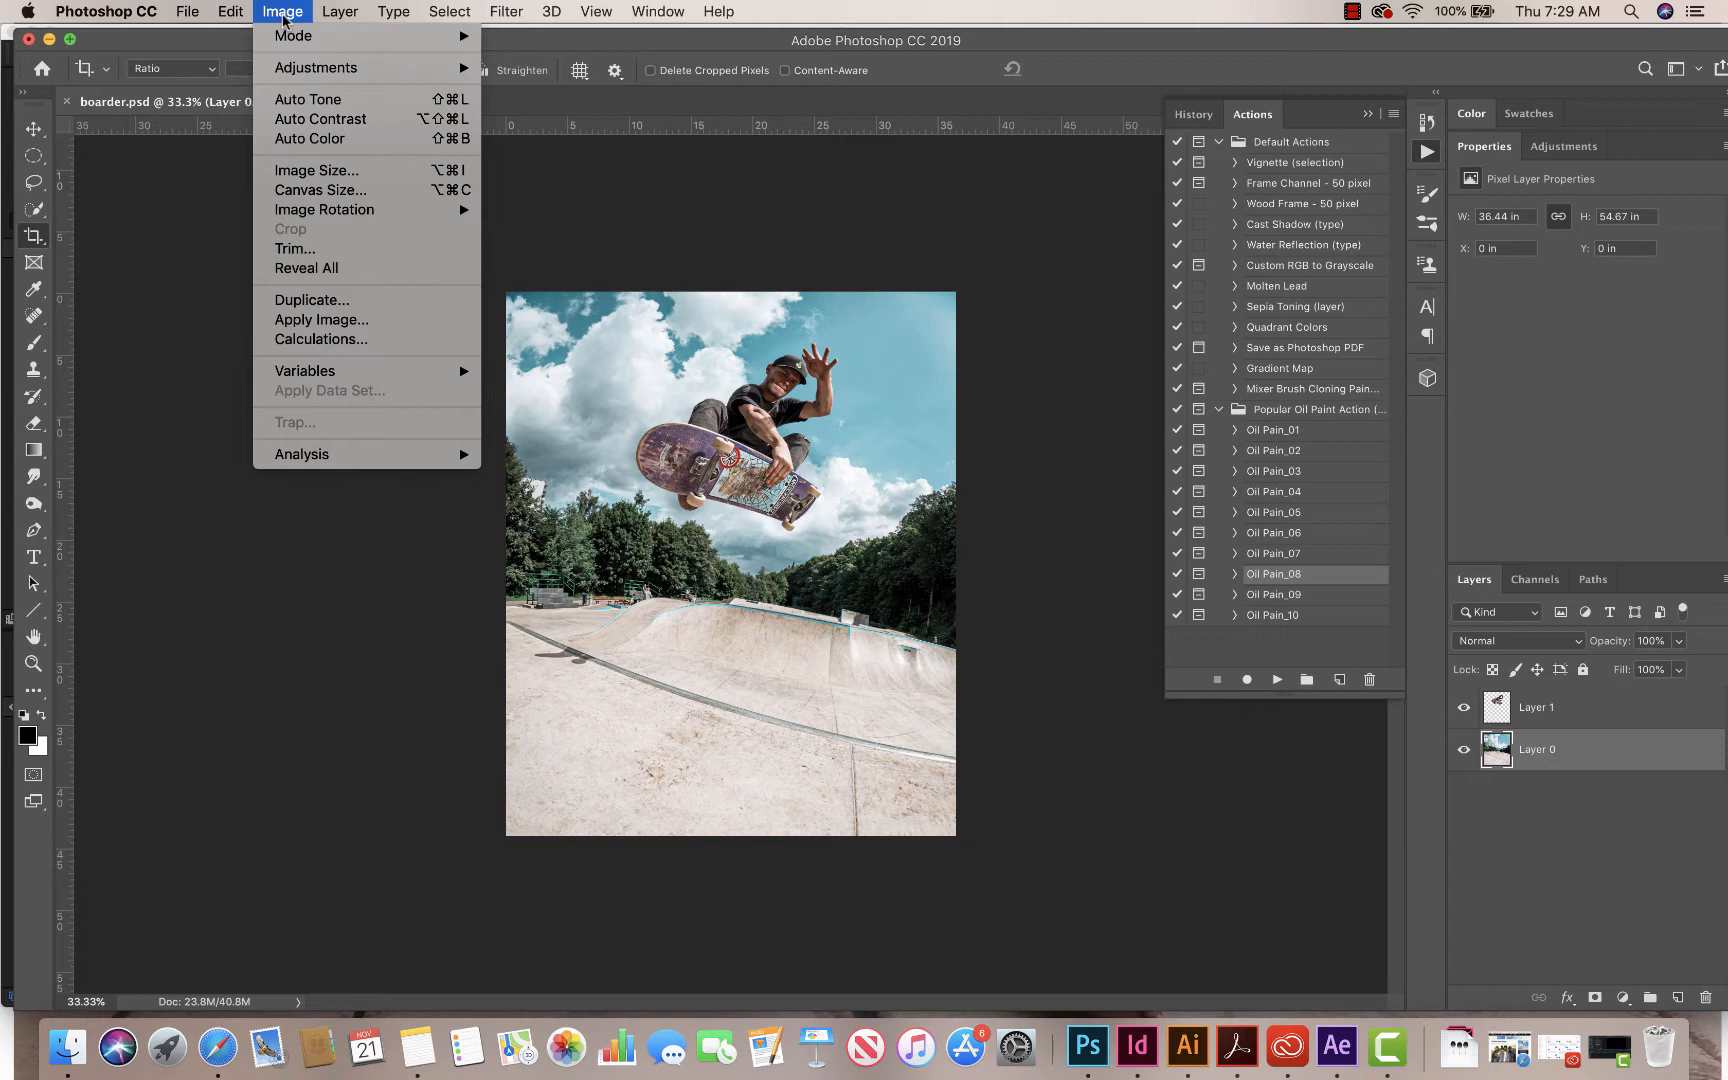
{"action": "mouse_move", "coordinate": [320, 190]}
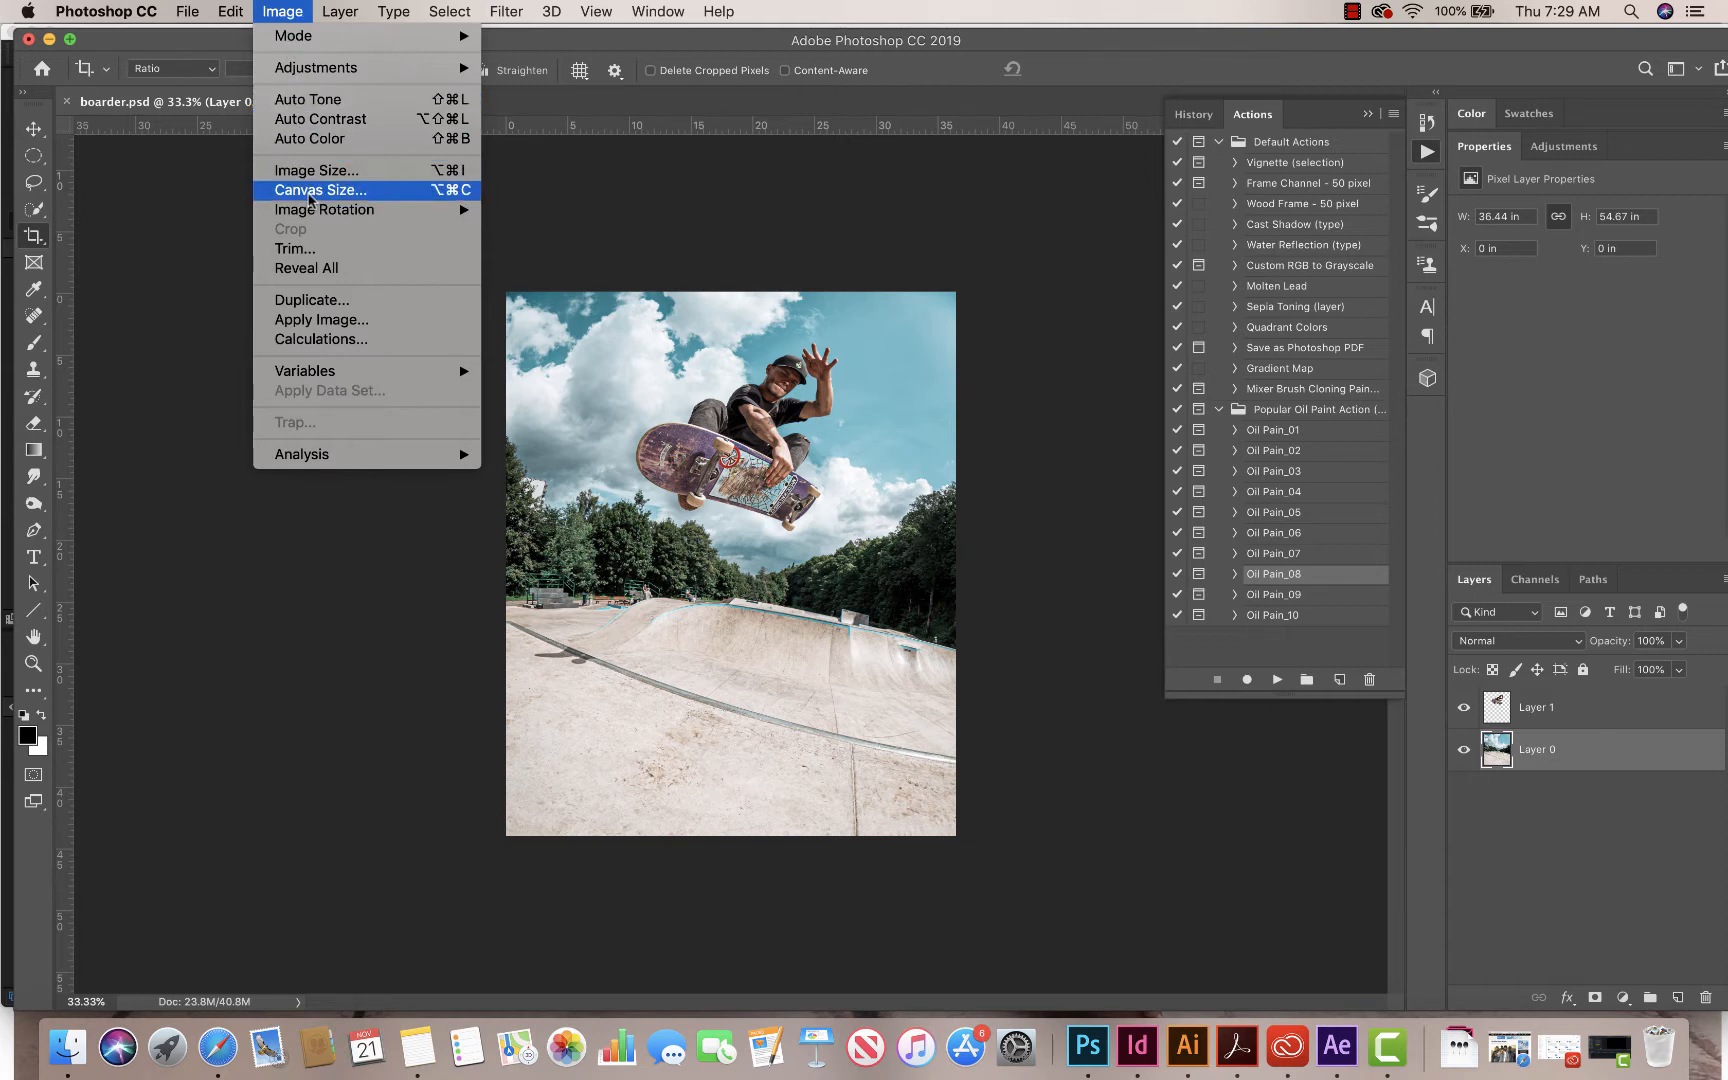
{"action": "left_click", "coordinate": [320, 190]}
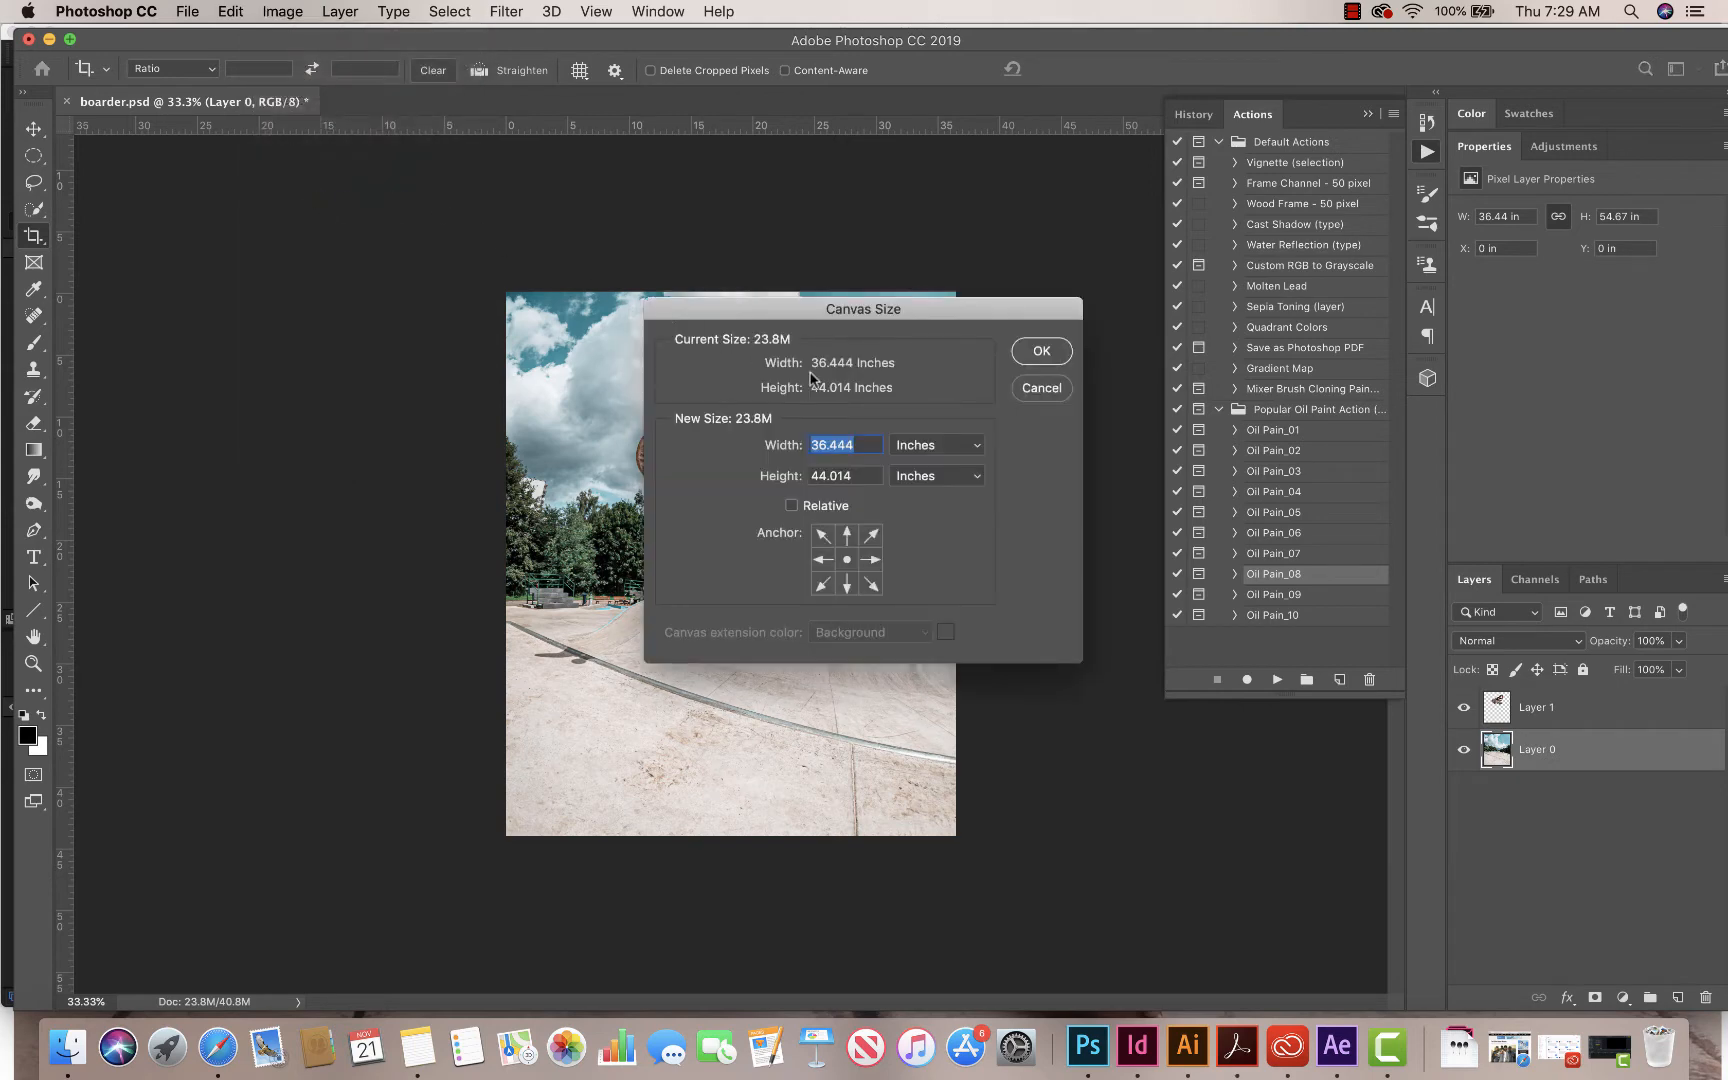
{"action": "left_click_drag", "start_coordinate": [862, 308], "coordinate": [766, 222]}
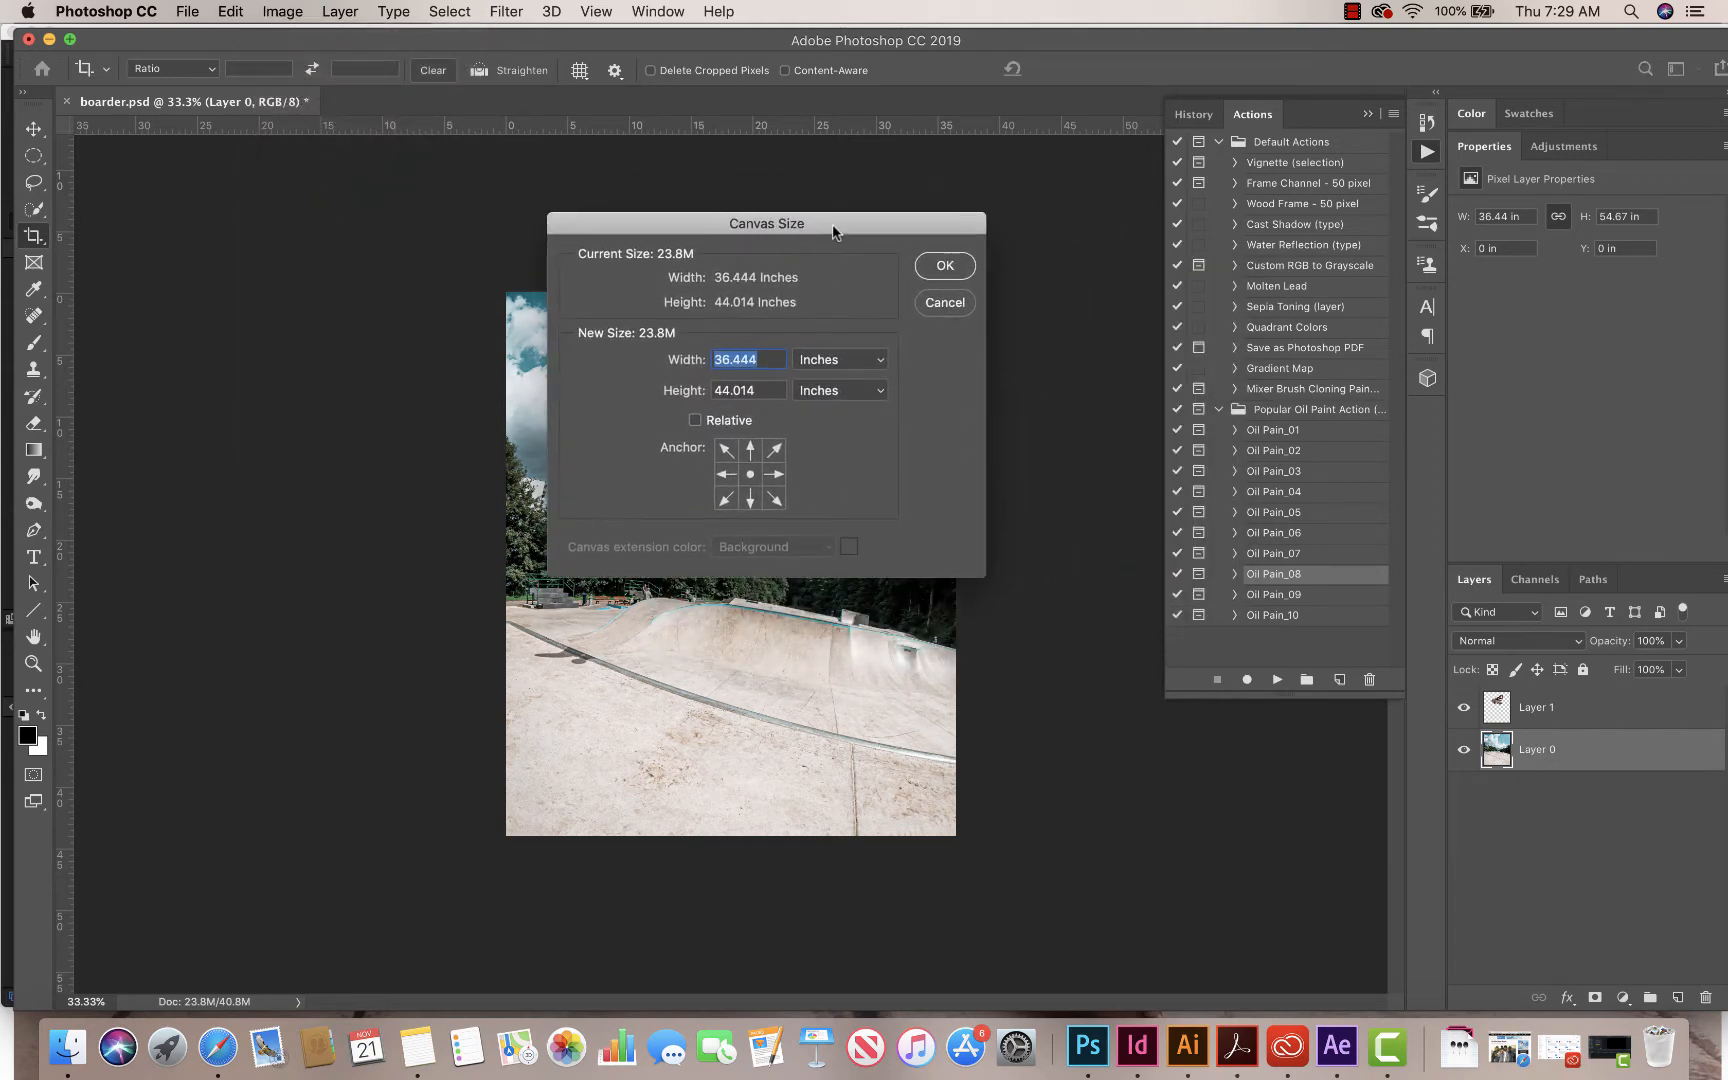
{"action": "left_click", "coordinate": [878, 360]}
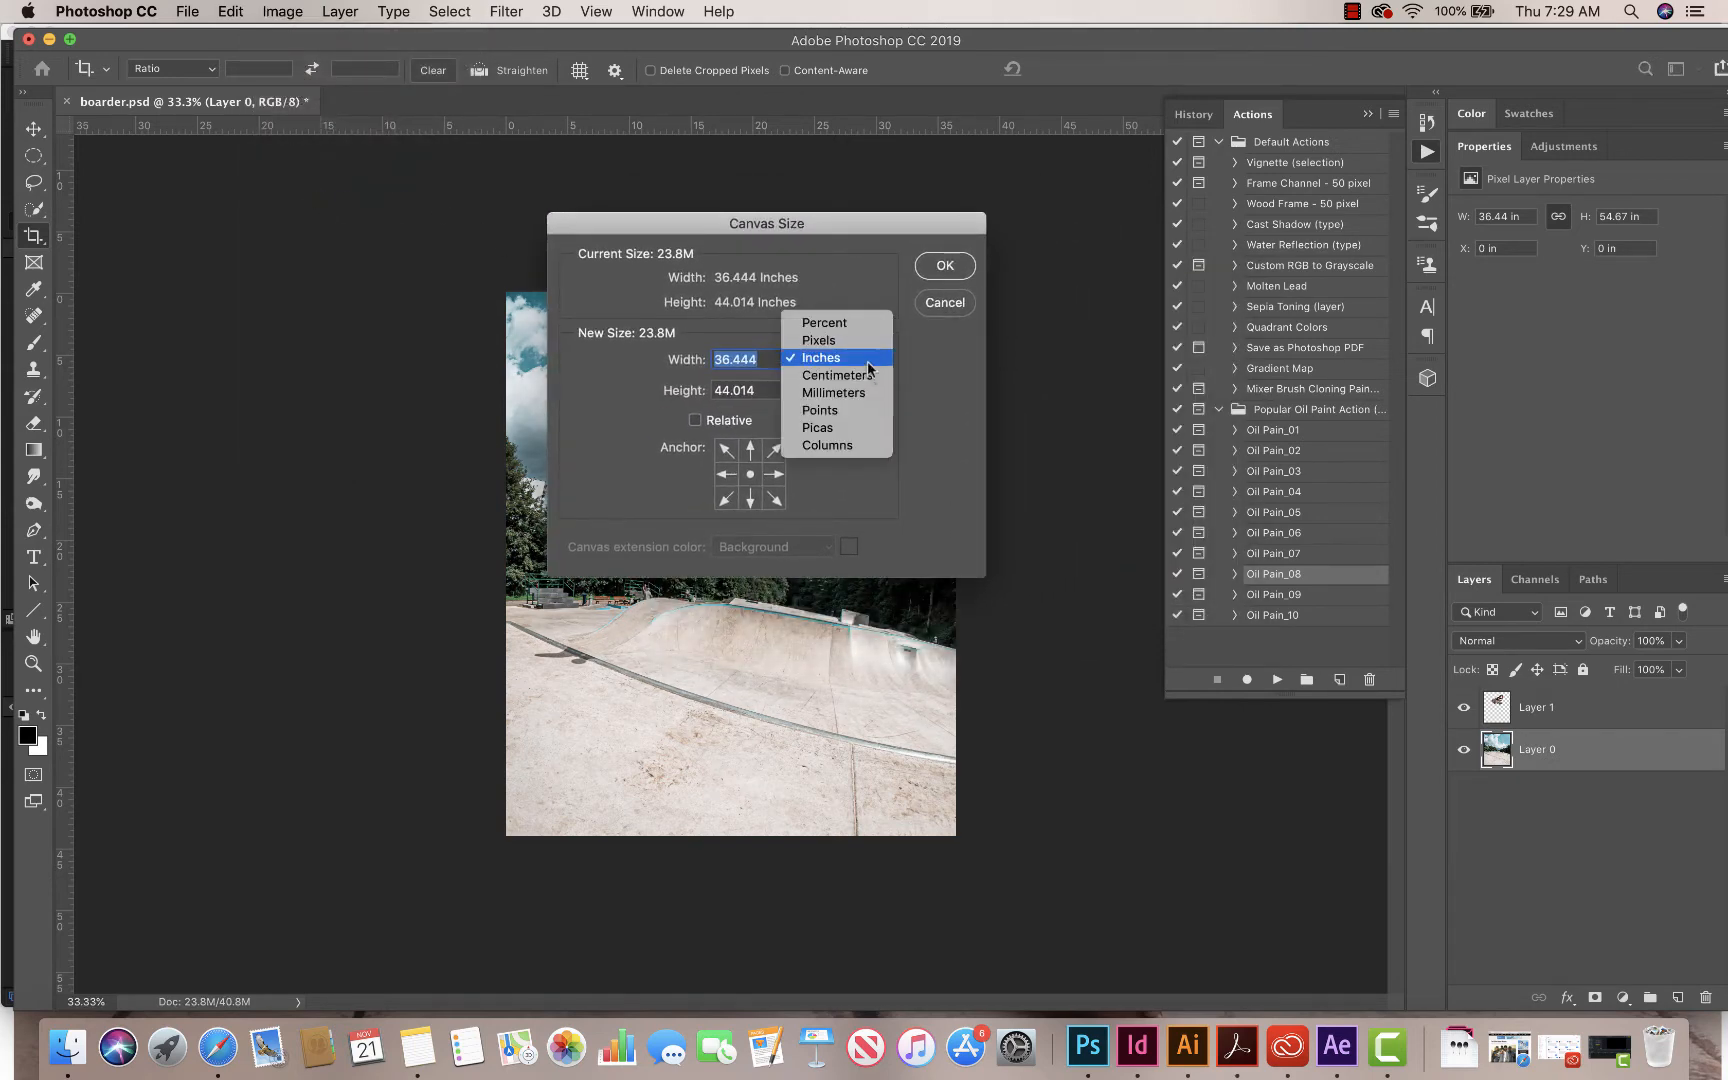
{"action": "left_click", "coordinate": [818, 340]}
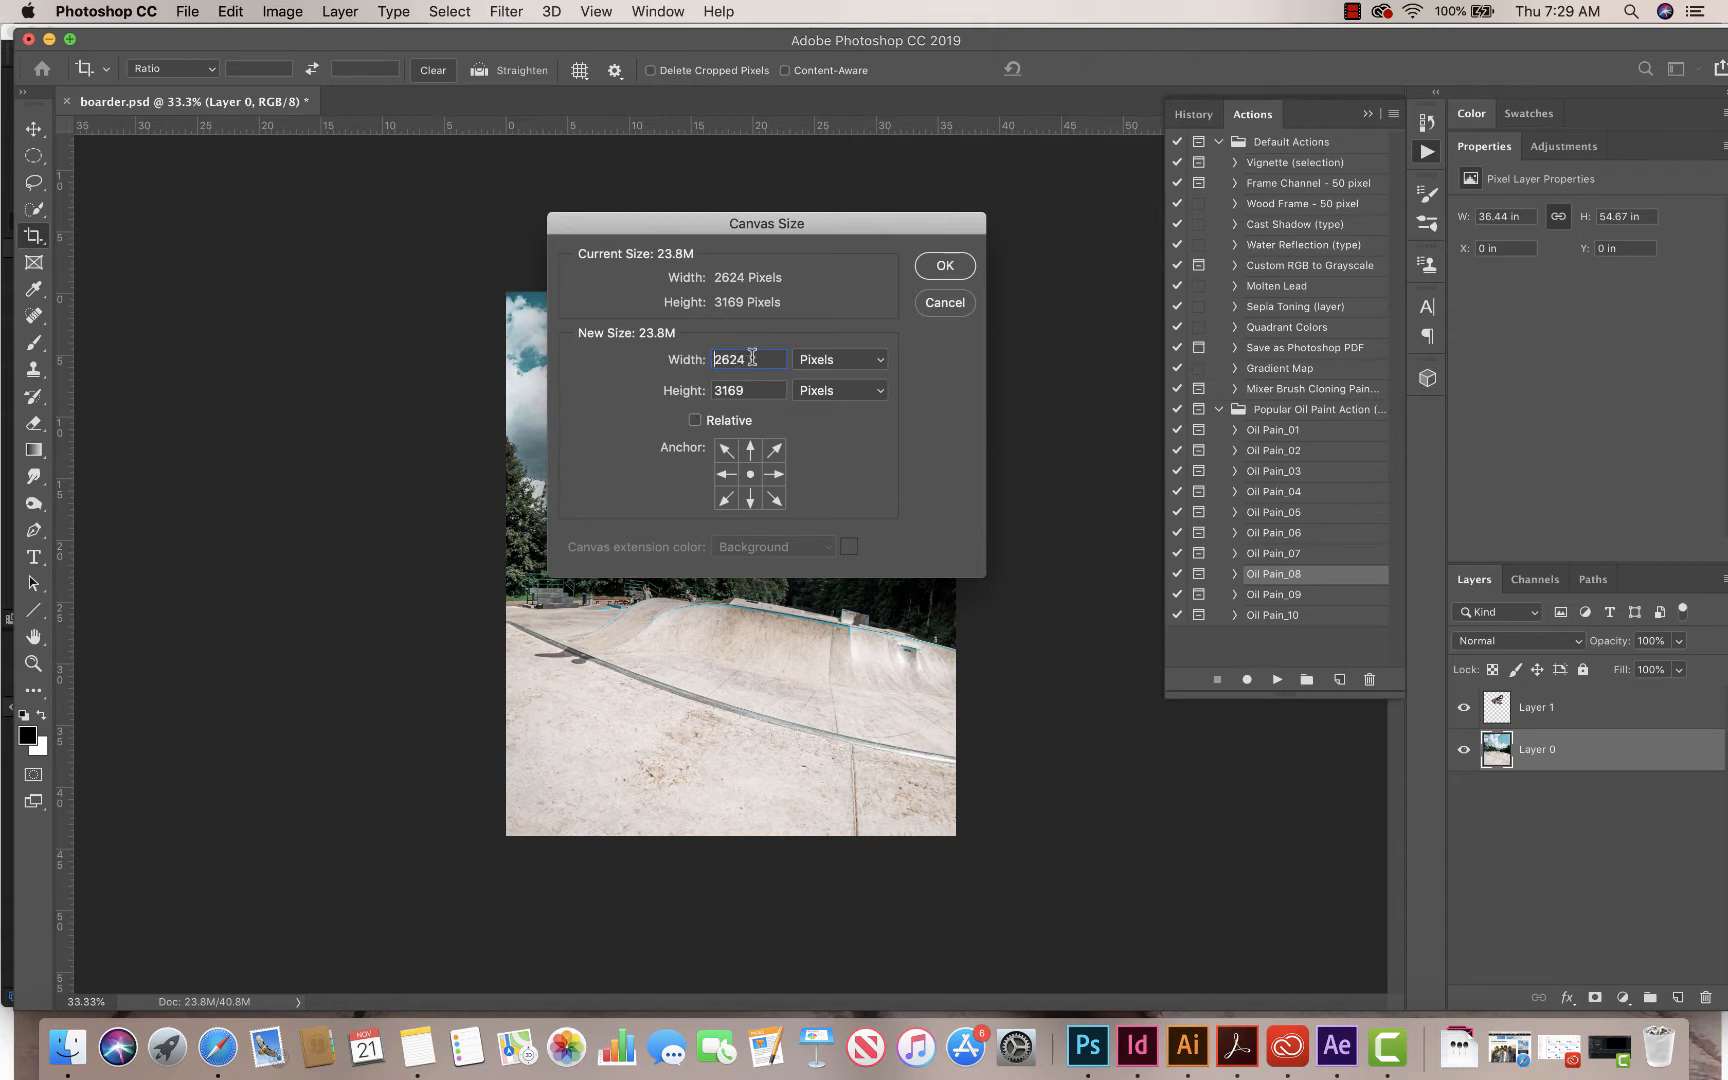
{"action": "mouse_move", "coordinate": [754, 360]}
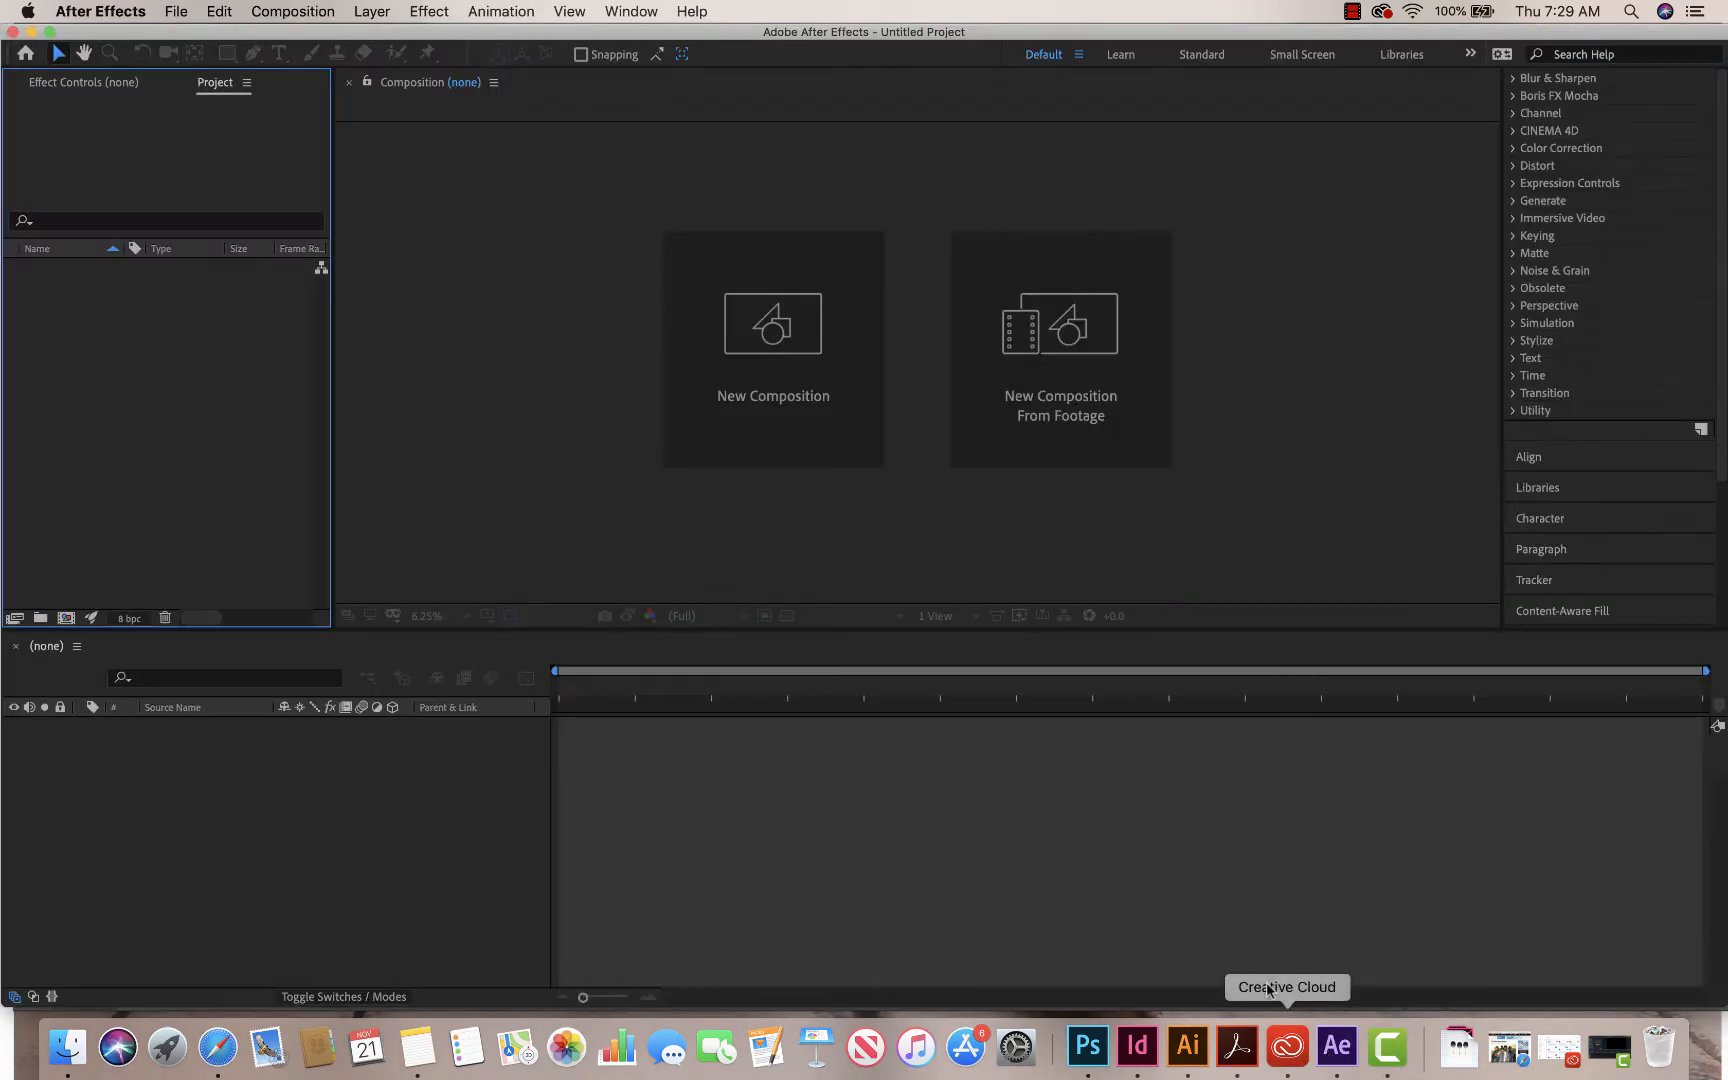
Step: Start a new composition, unlock aspect ratio and enter 2624 by 3169 pixels to match the photo
{"action": "left_click", "coordinate": [774, 326]}
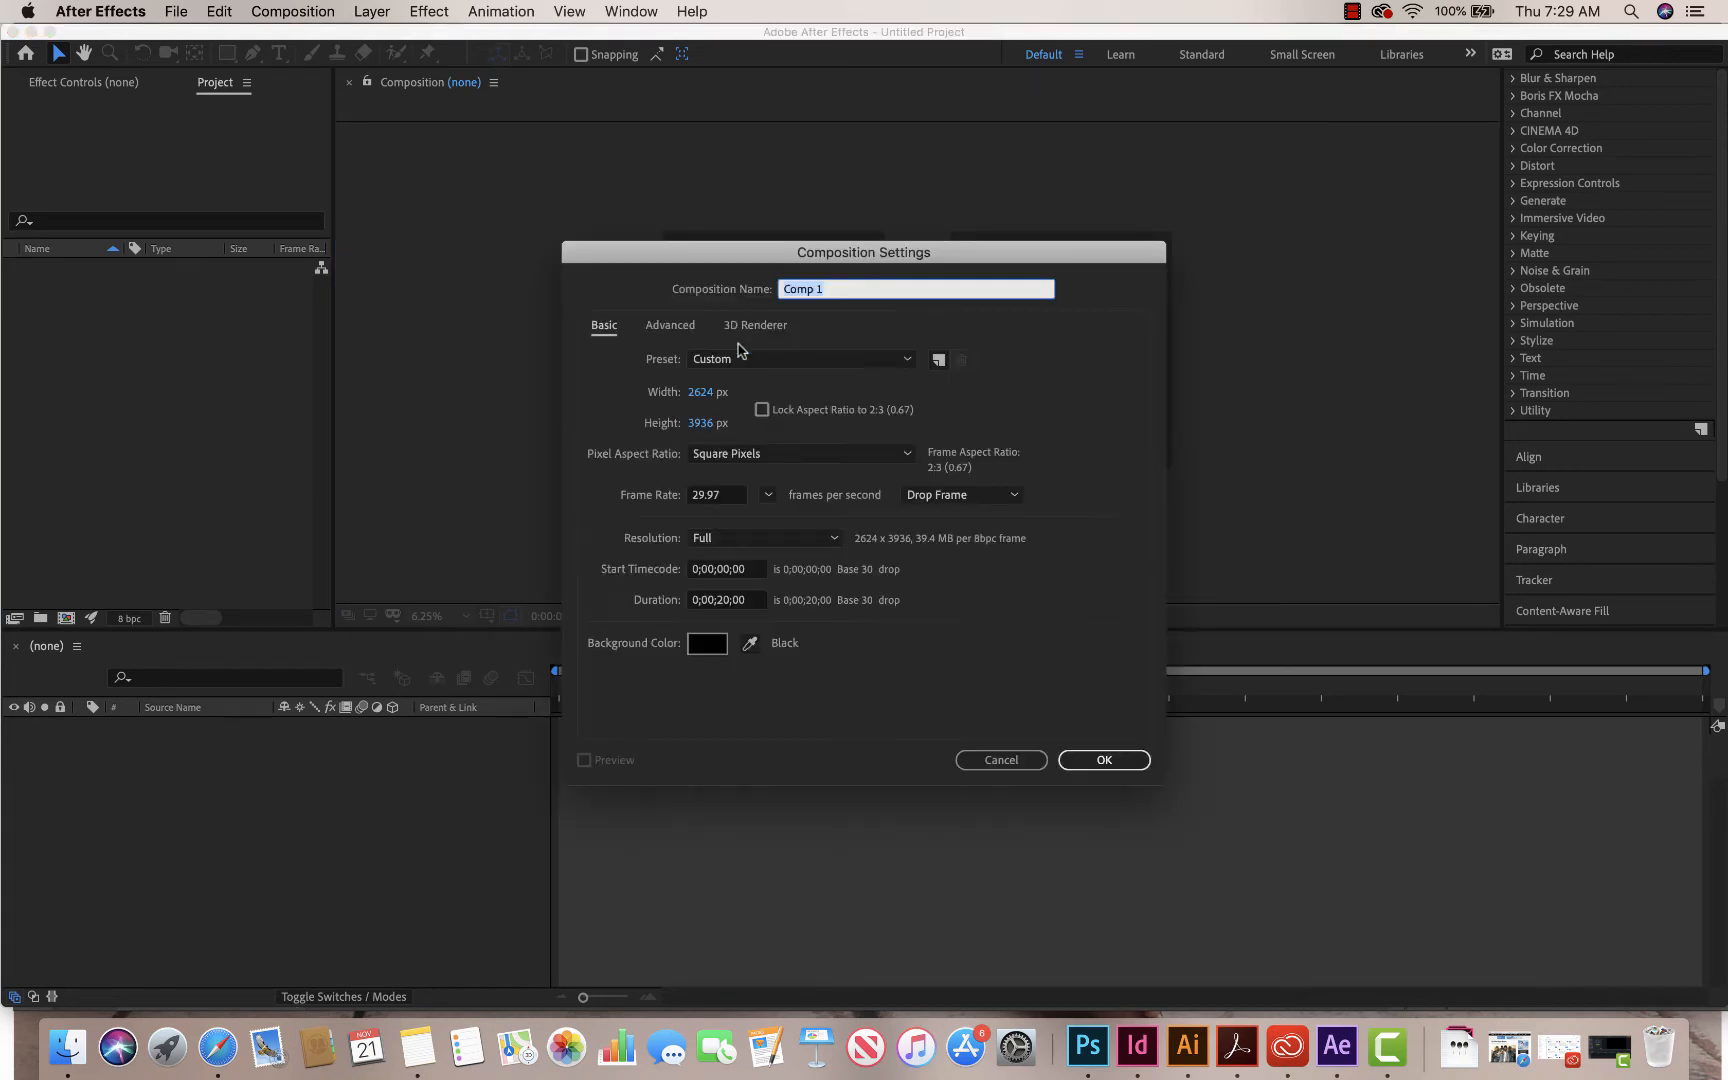
{"action": "mouse_move", "coordinate": [712, 404]}
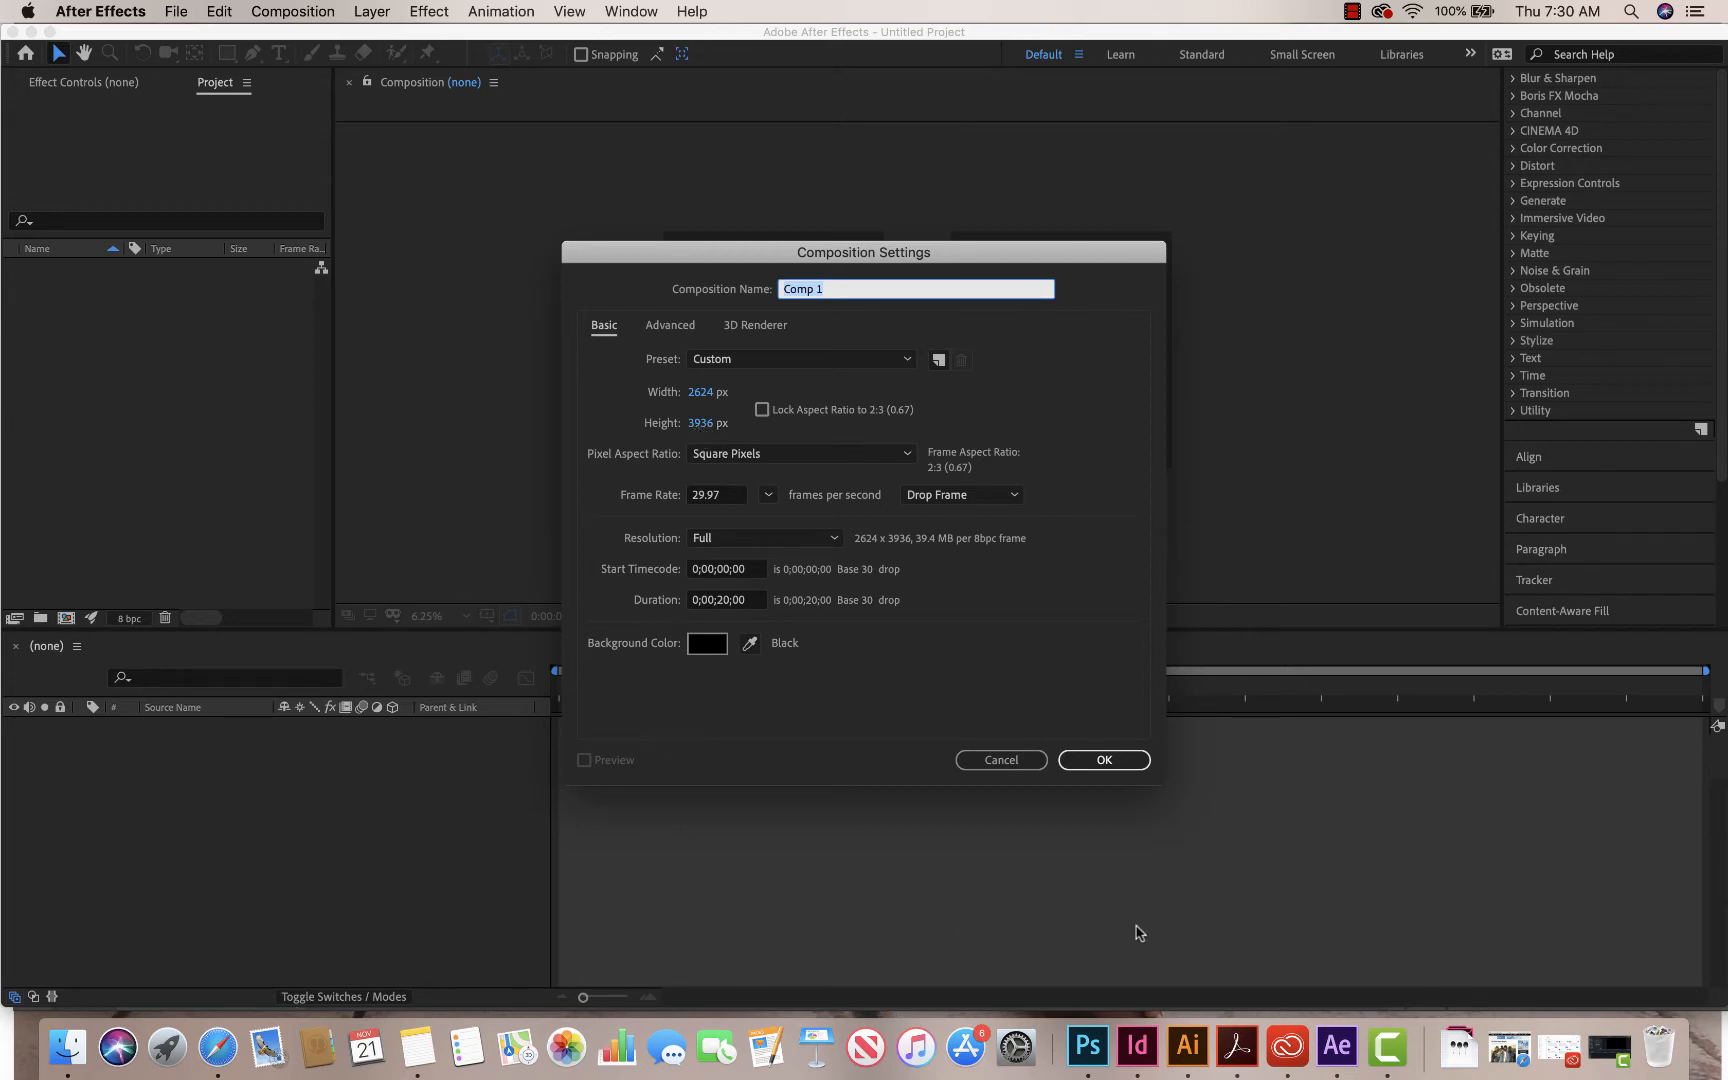
{"action": "mouse_move", "coordinate": [1088, 1046]}
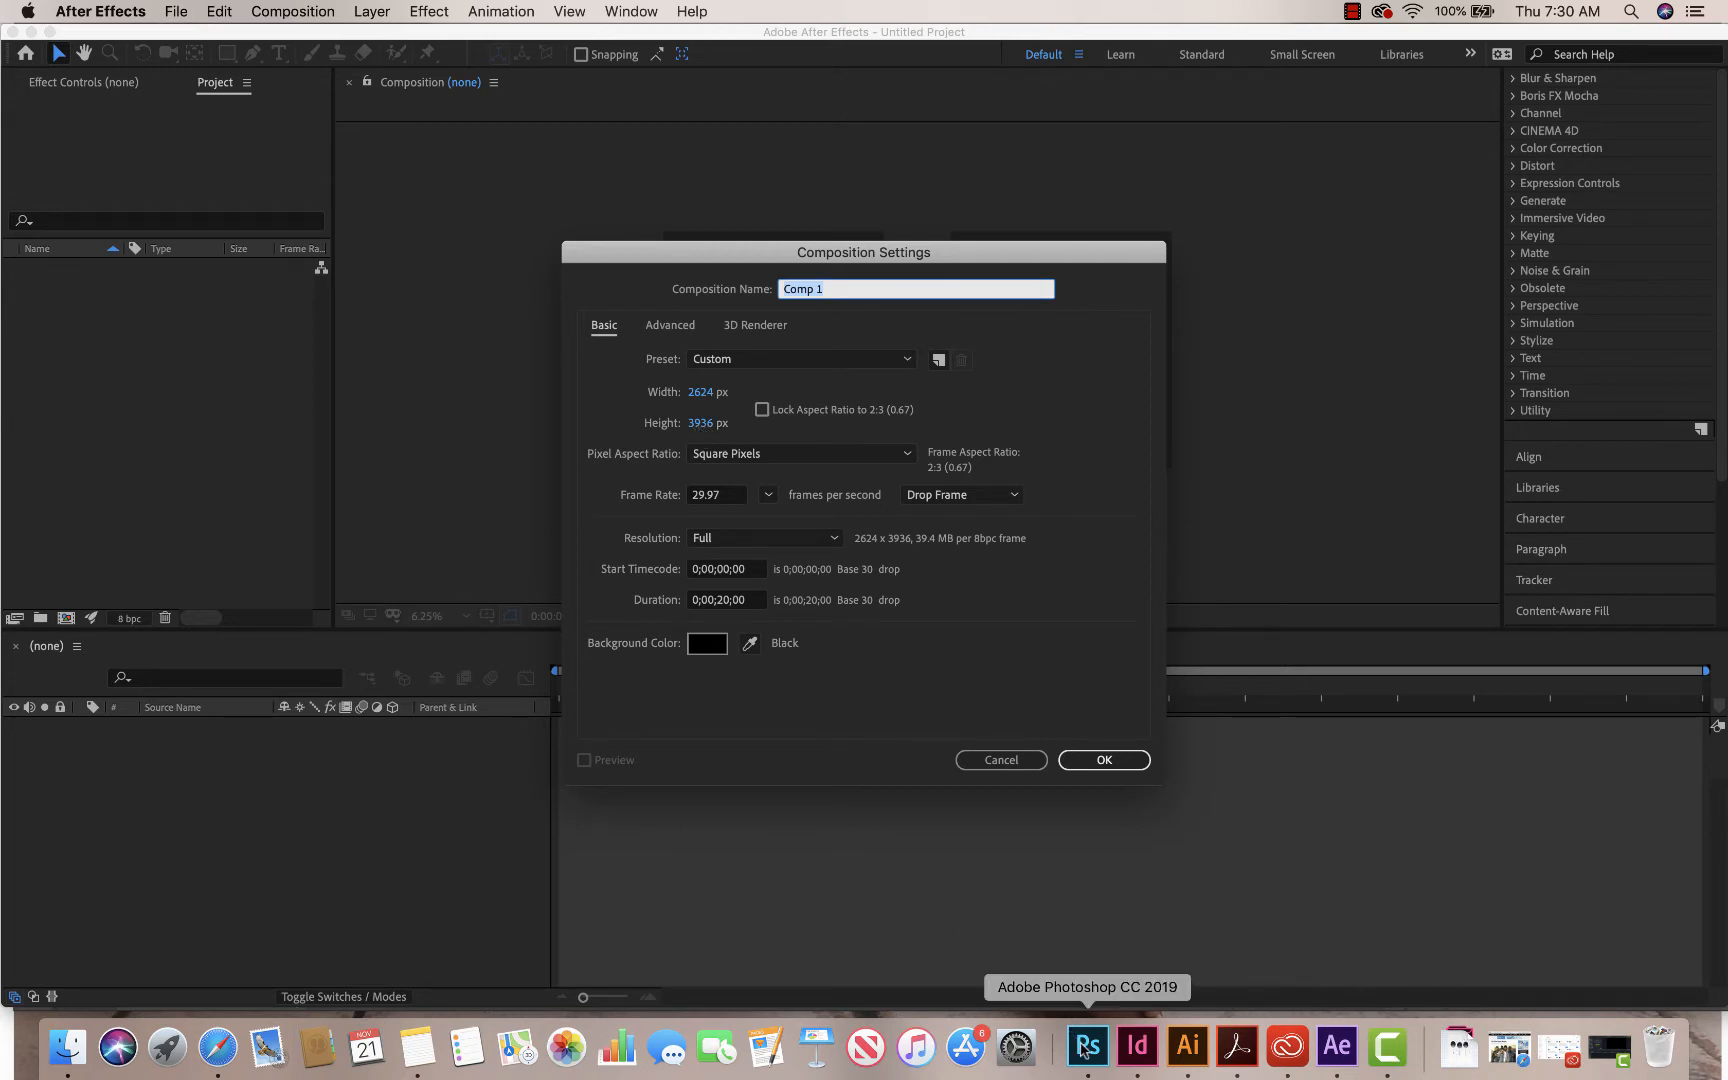
{"action": "left_click", "coordinate": [708, 392]}
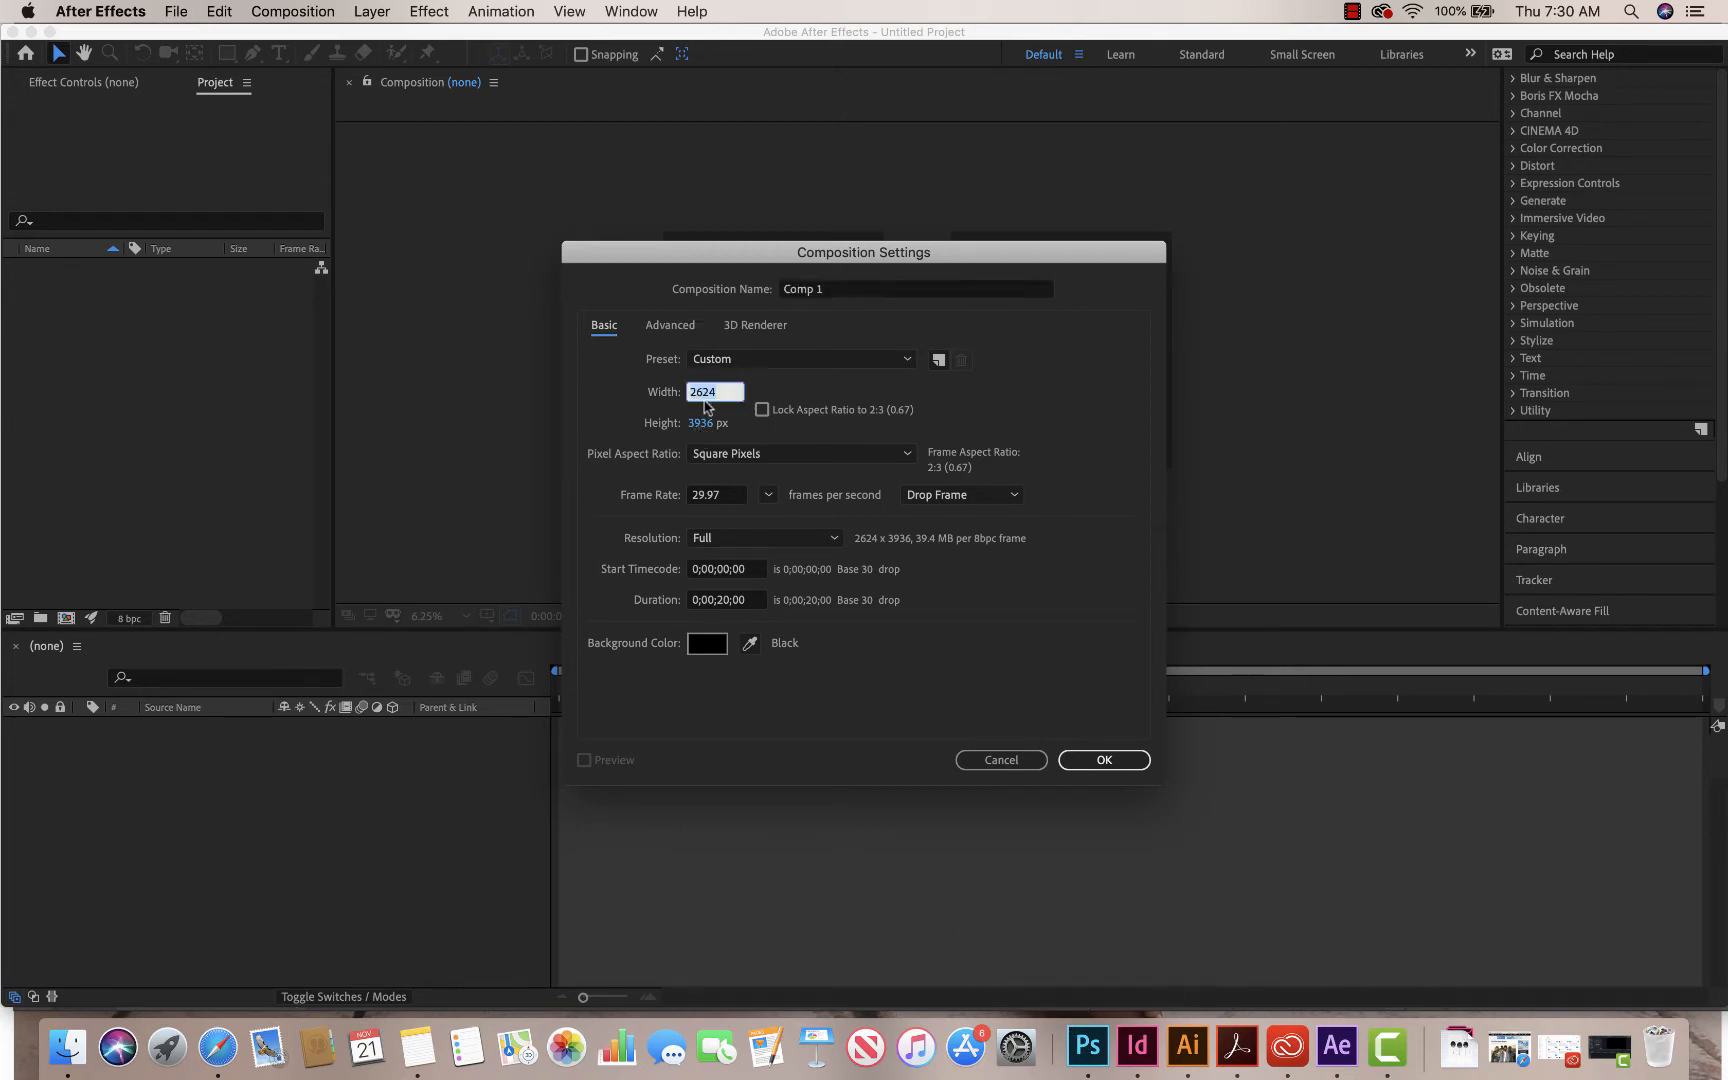
{"action": "mouse_move", "coordinate": [640, 376]}
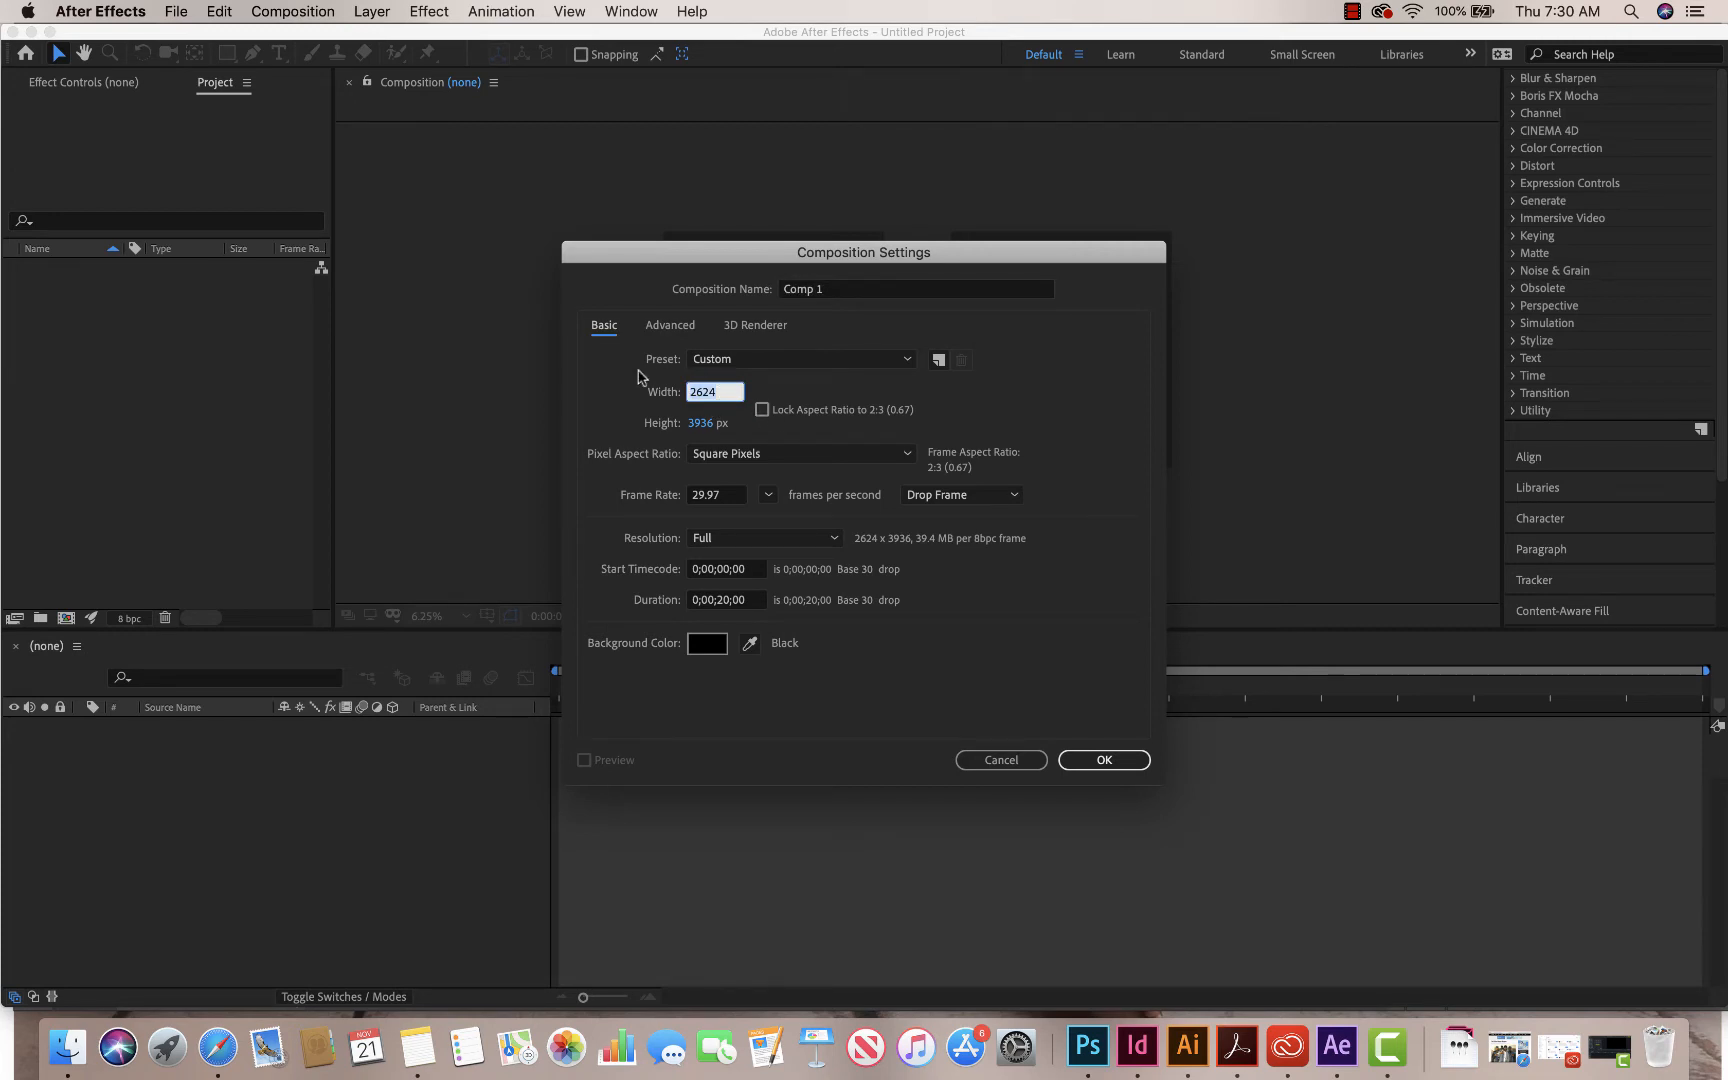
{"action": "left_click", "coordinate": [760, 410]}
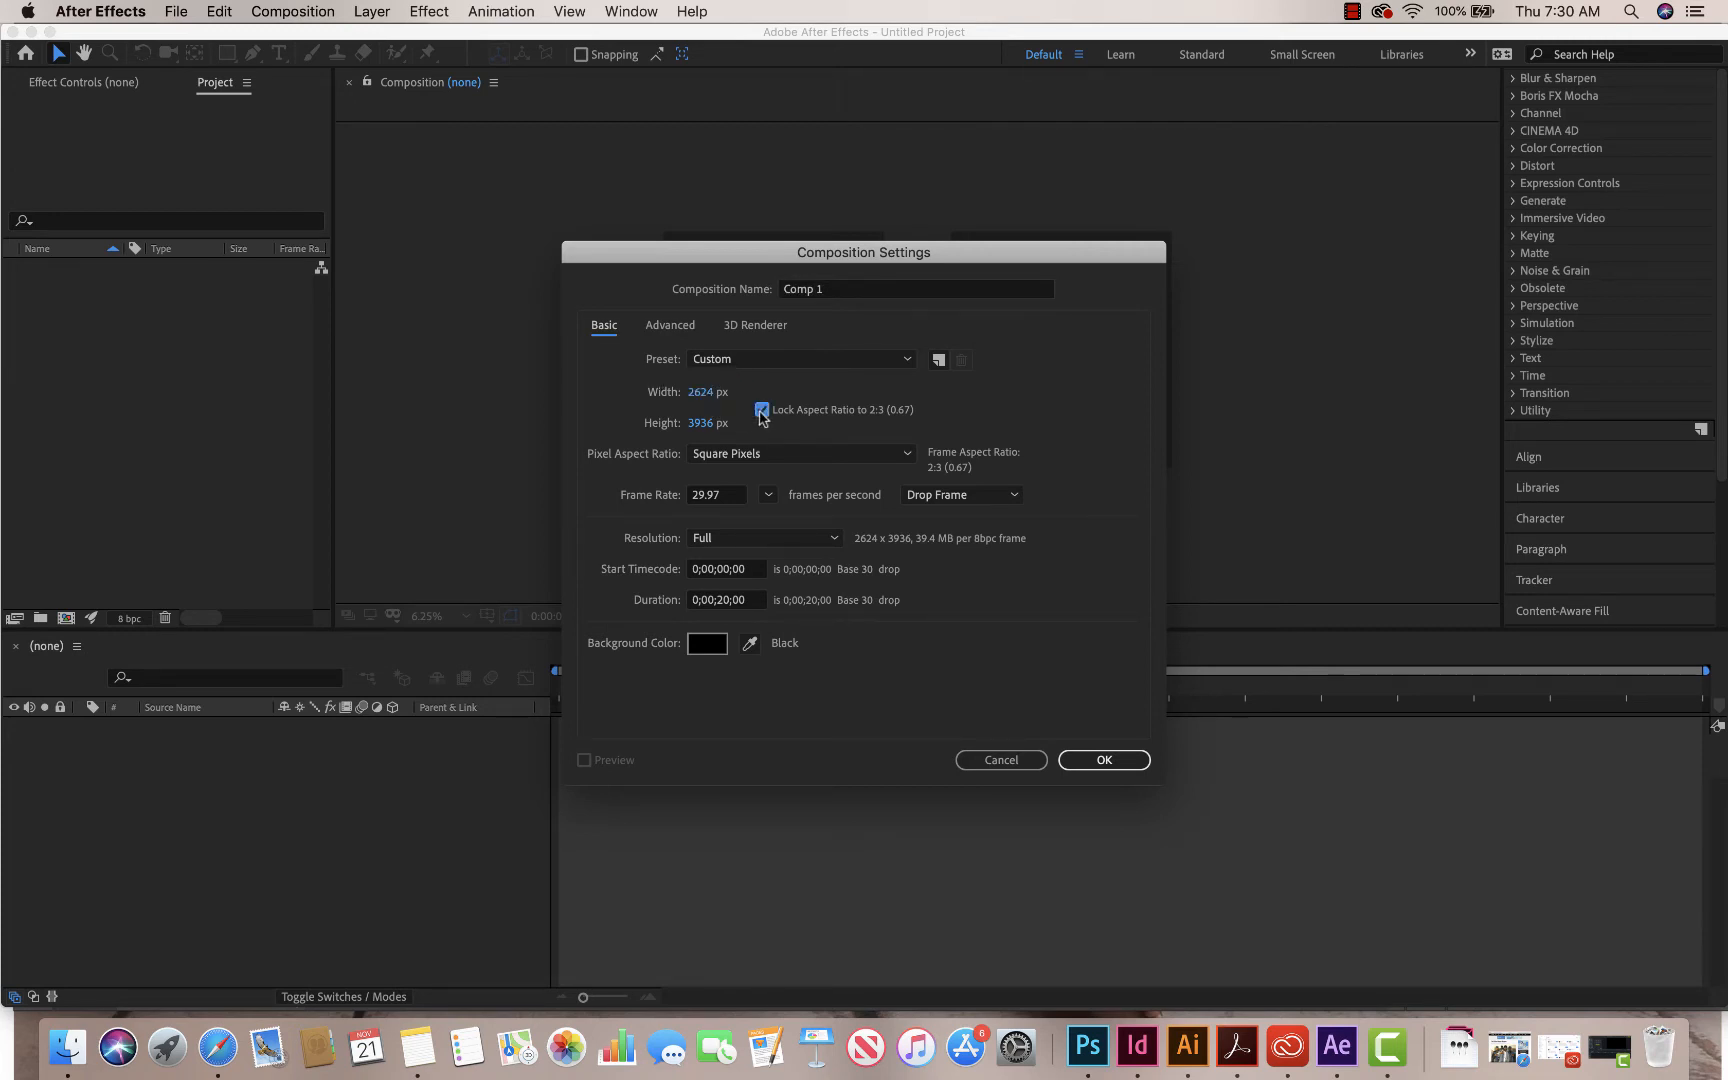
{"action": "left_click", "coordinate": [760, 410]}
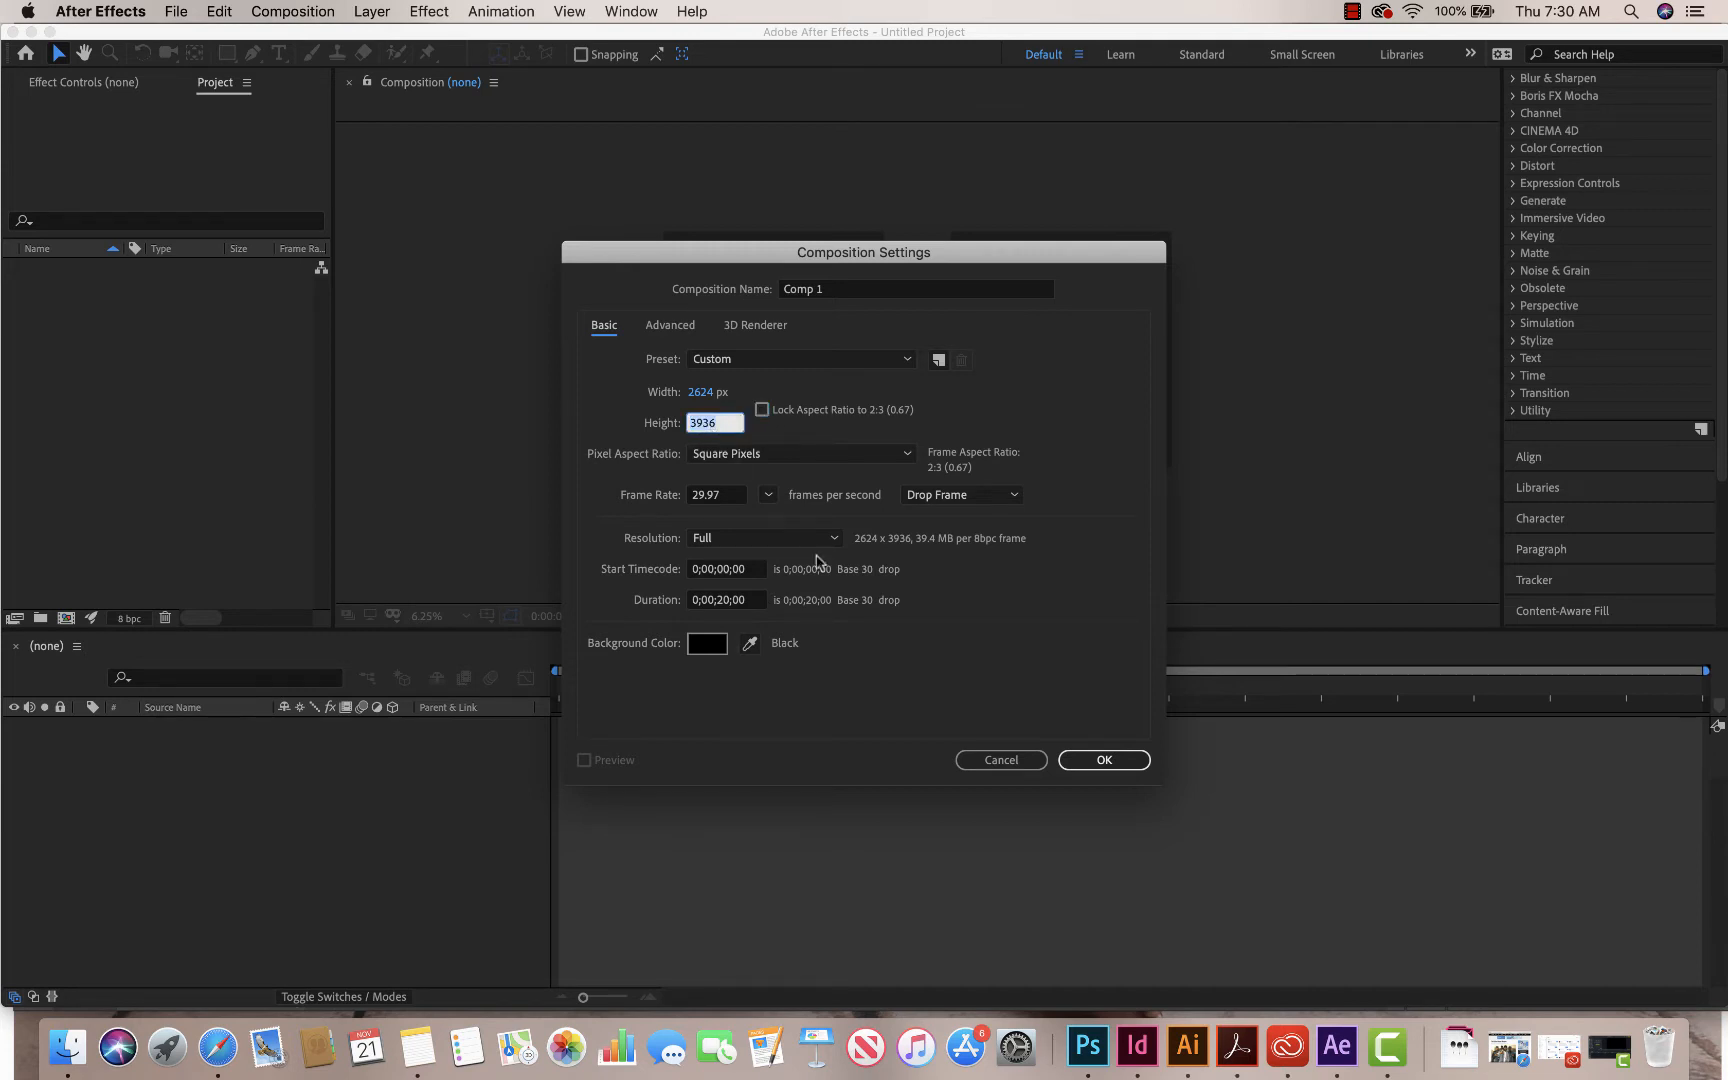
{"action": "left_click", "coordinate": [1088, 1046]}
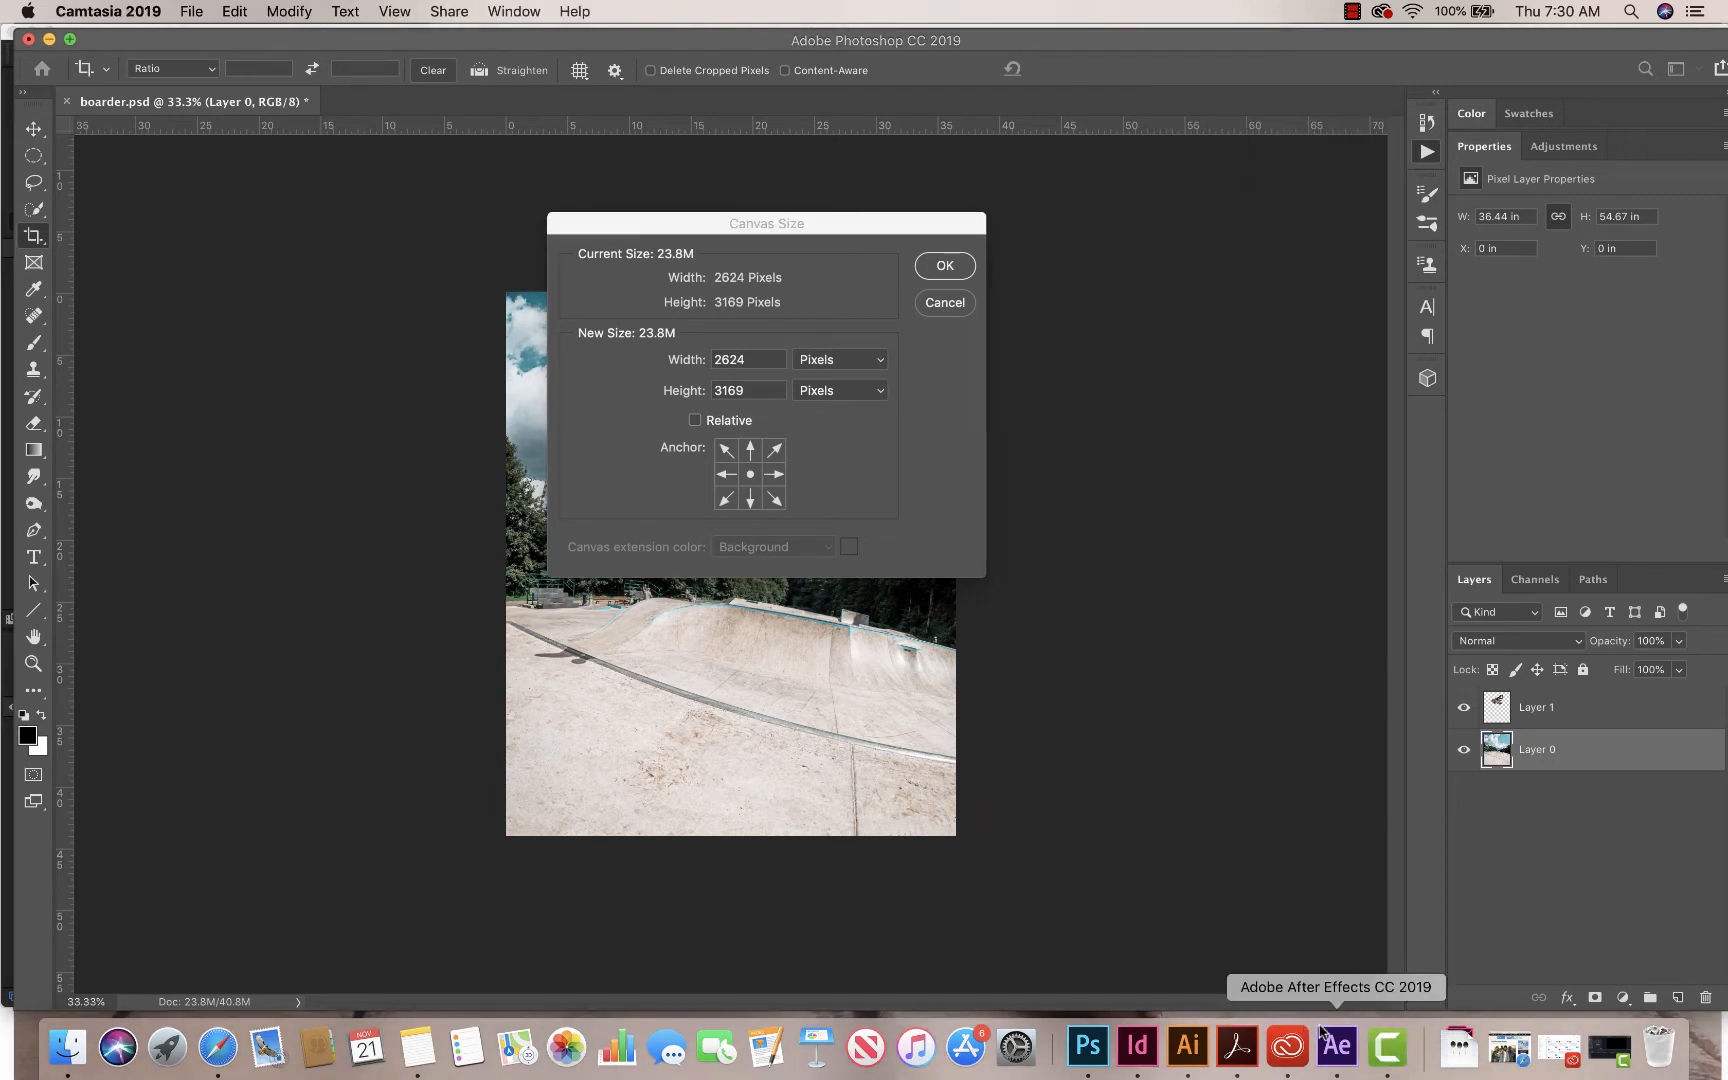
{"action": "left_click", "coordinate": [1336, 1046]}
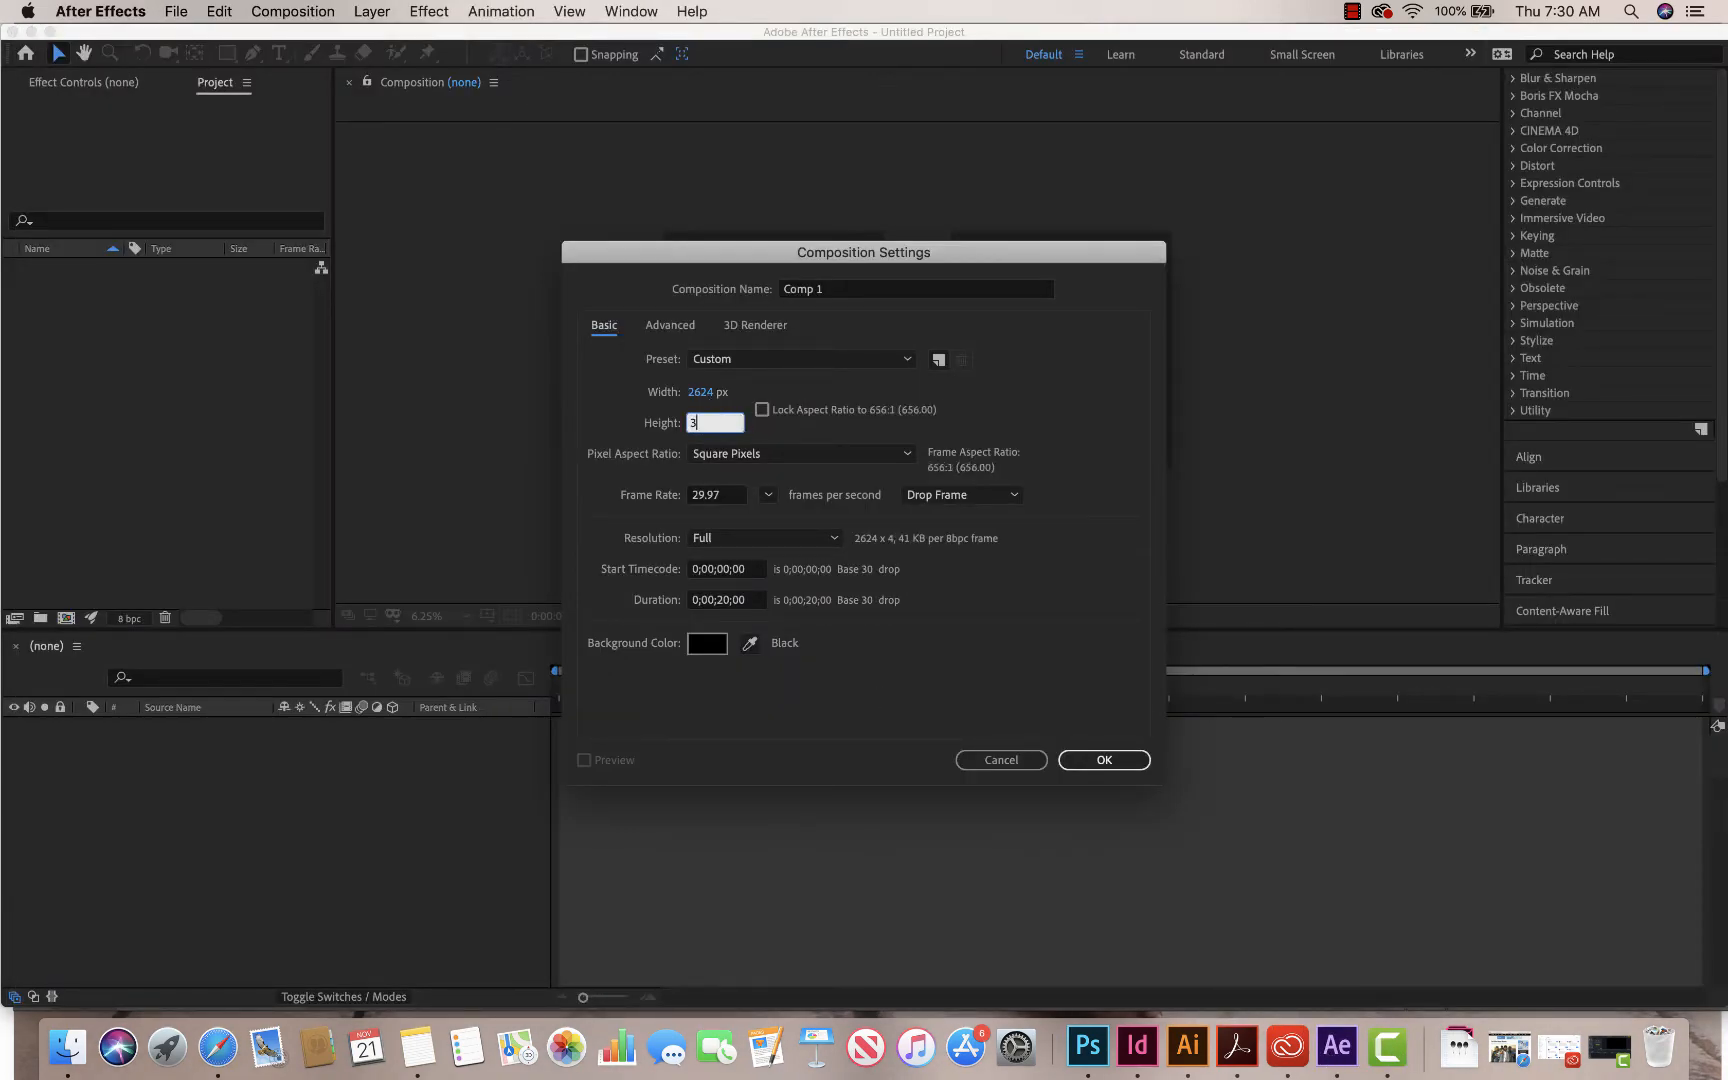
{"action": "type", "text": "169"}
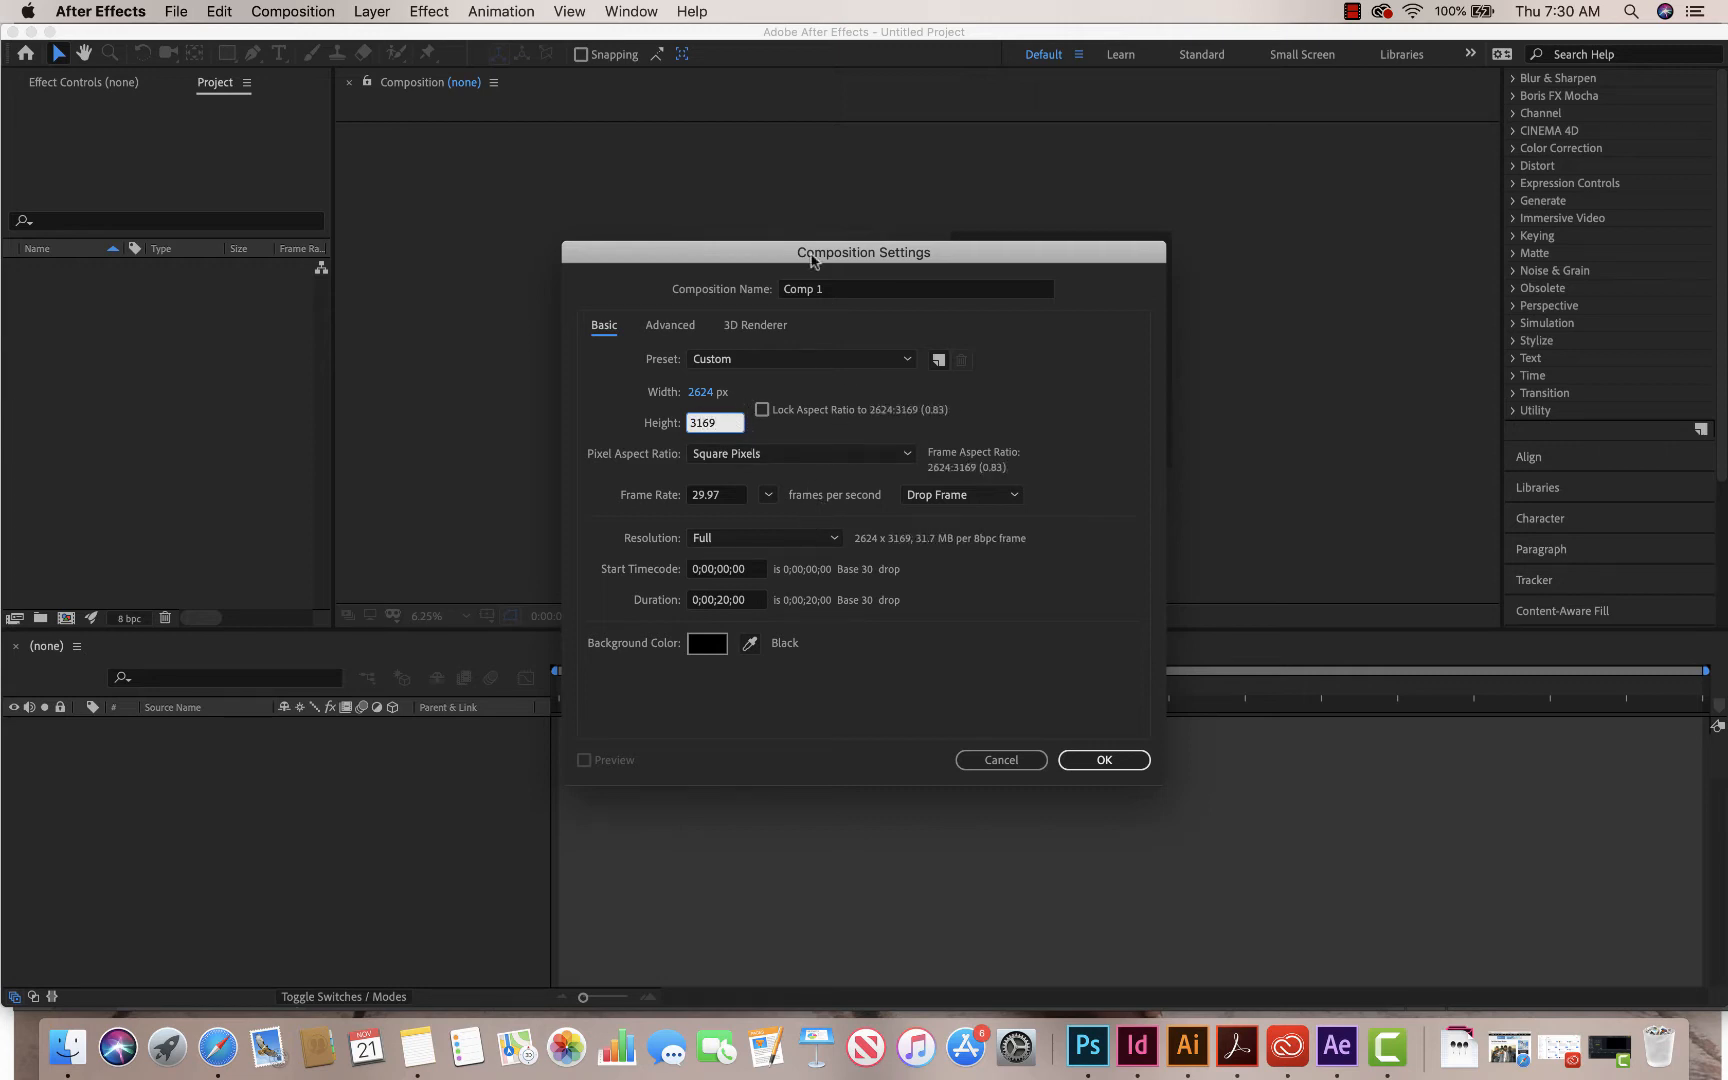
Step: Name the composition 'Skateboarder Parralax', set its duration to 0;00;10;00 and confirm
{"action": "left_click", "coordinate": [916, 288]}
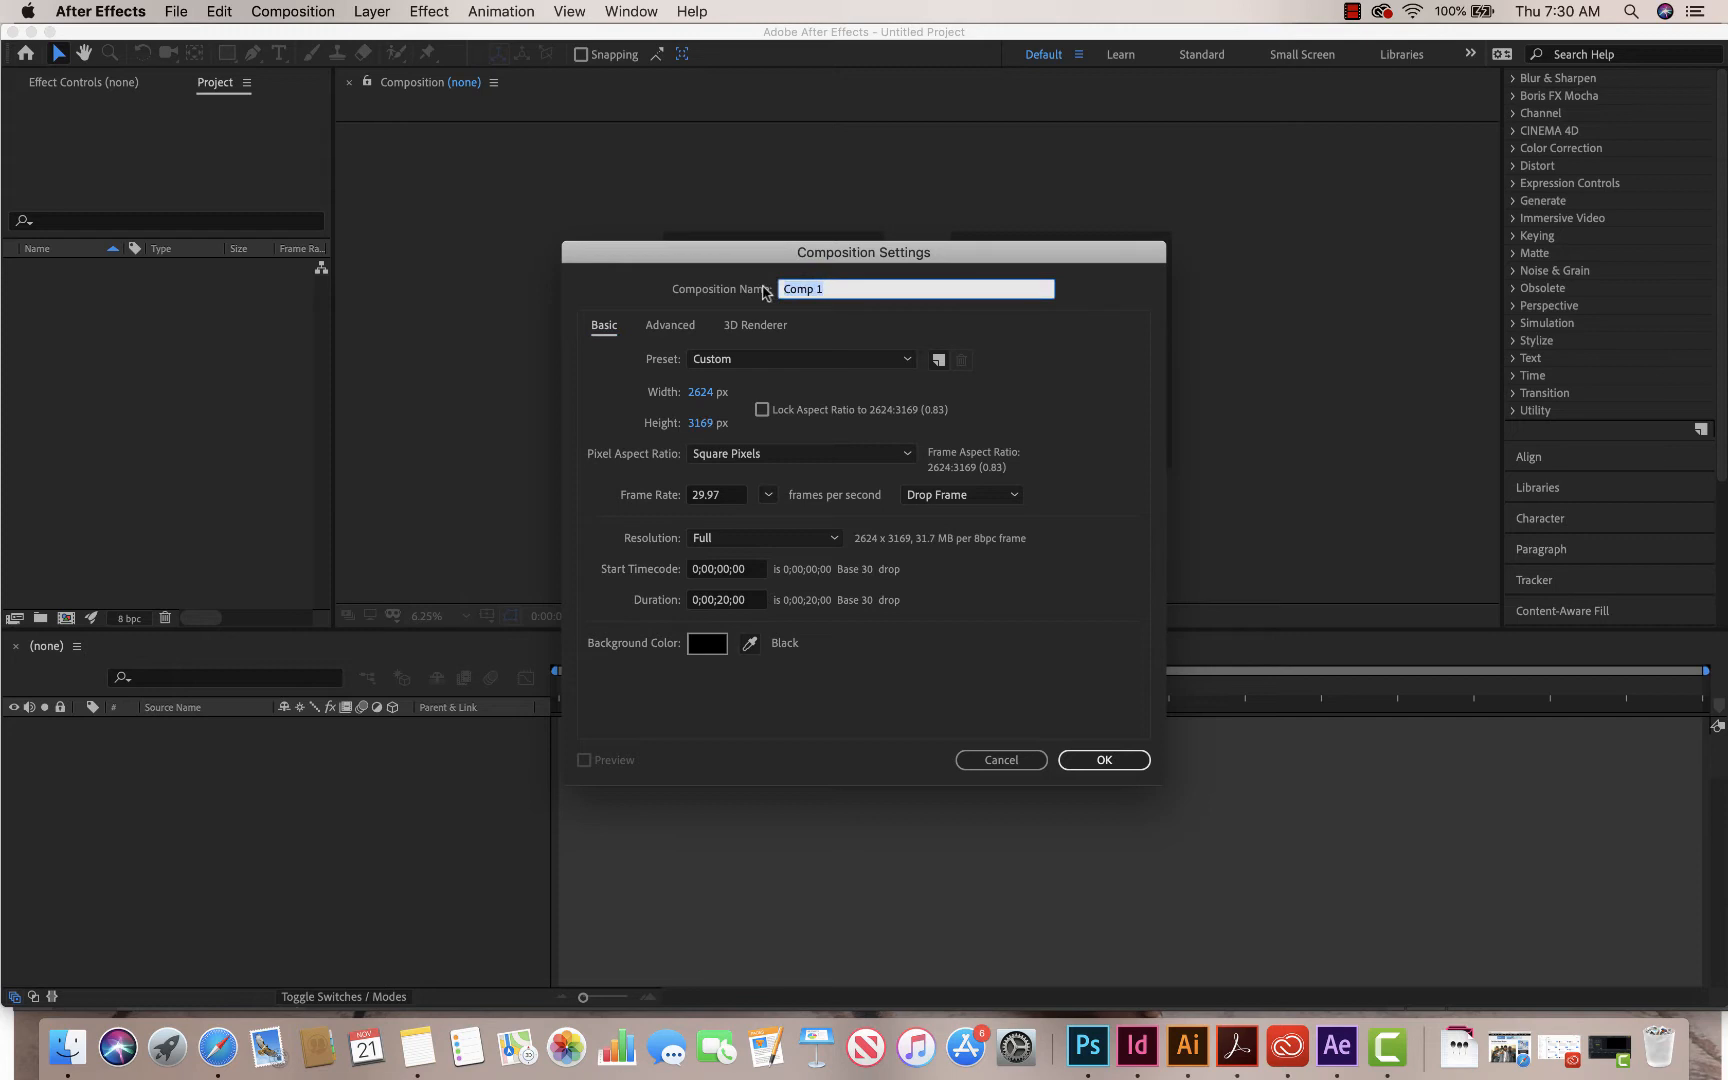
{"action": "type", "text": "Skateboarder P"}
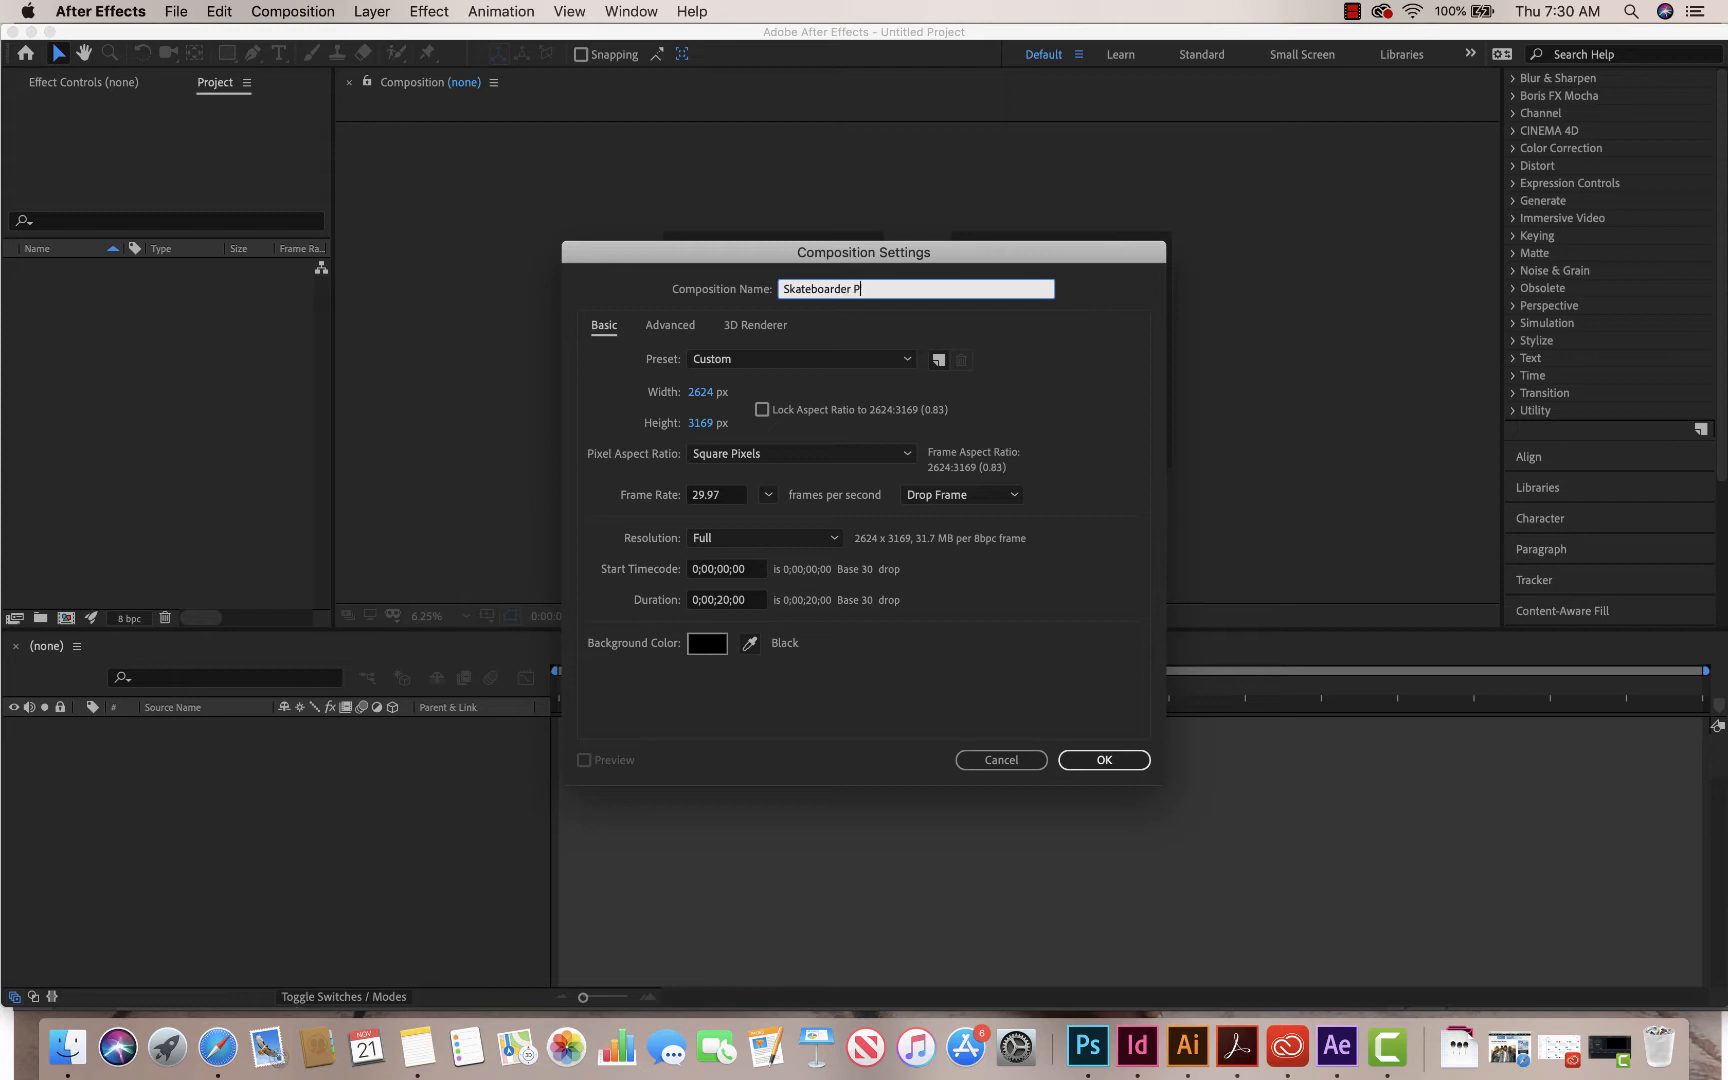
{"action": "type", "text": "arralax"}
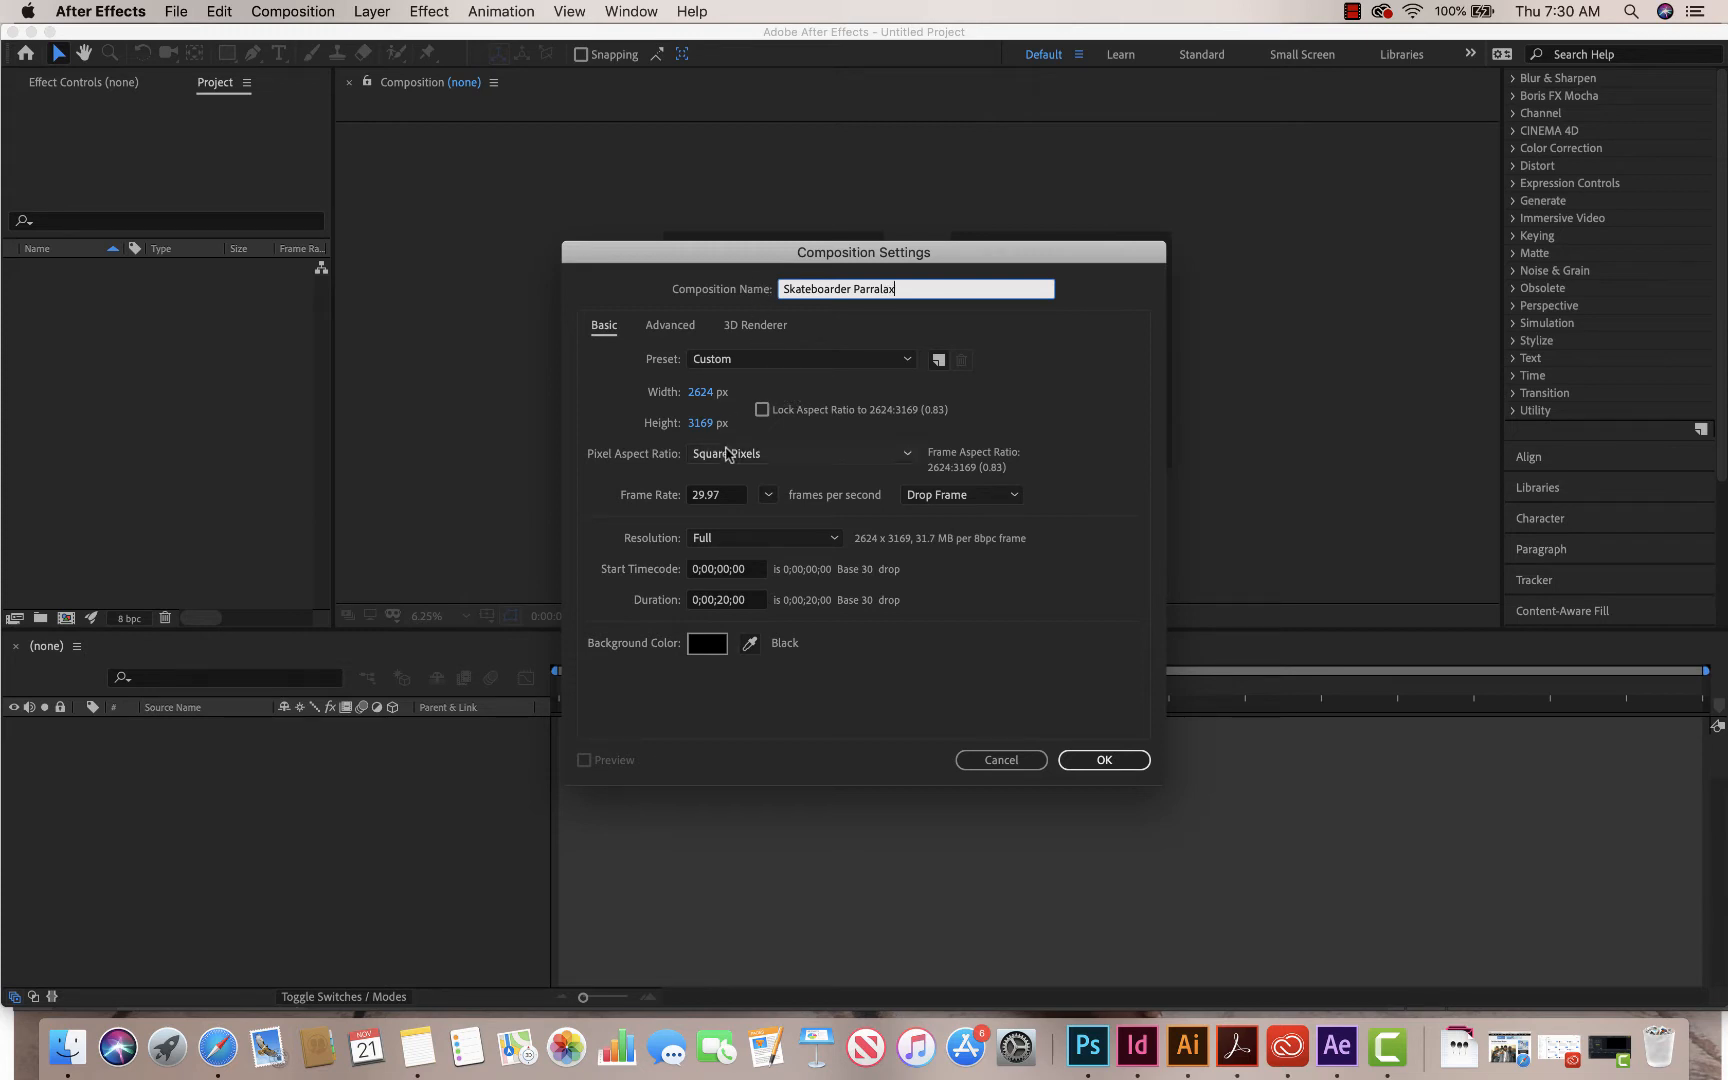
{"action": "left_click", "coordinate": [726, 600]}
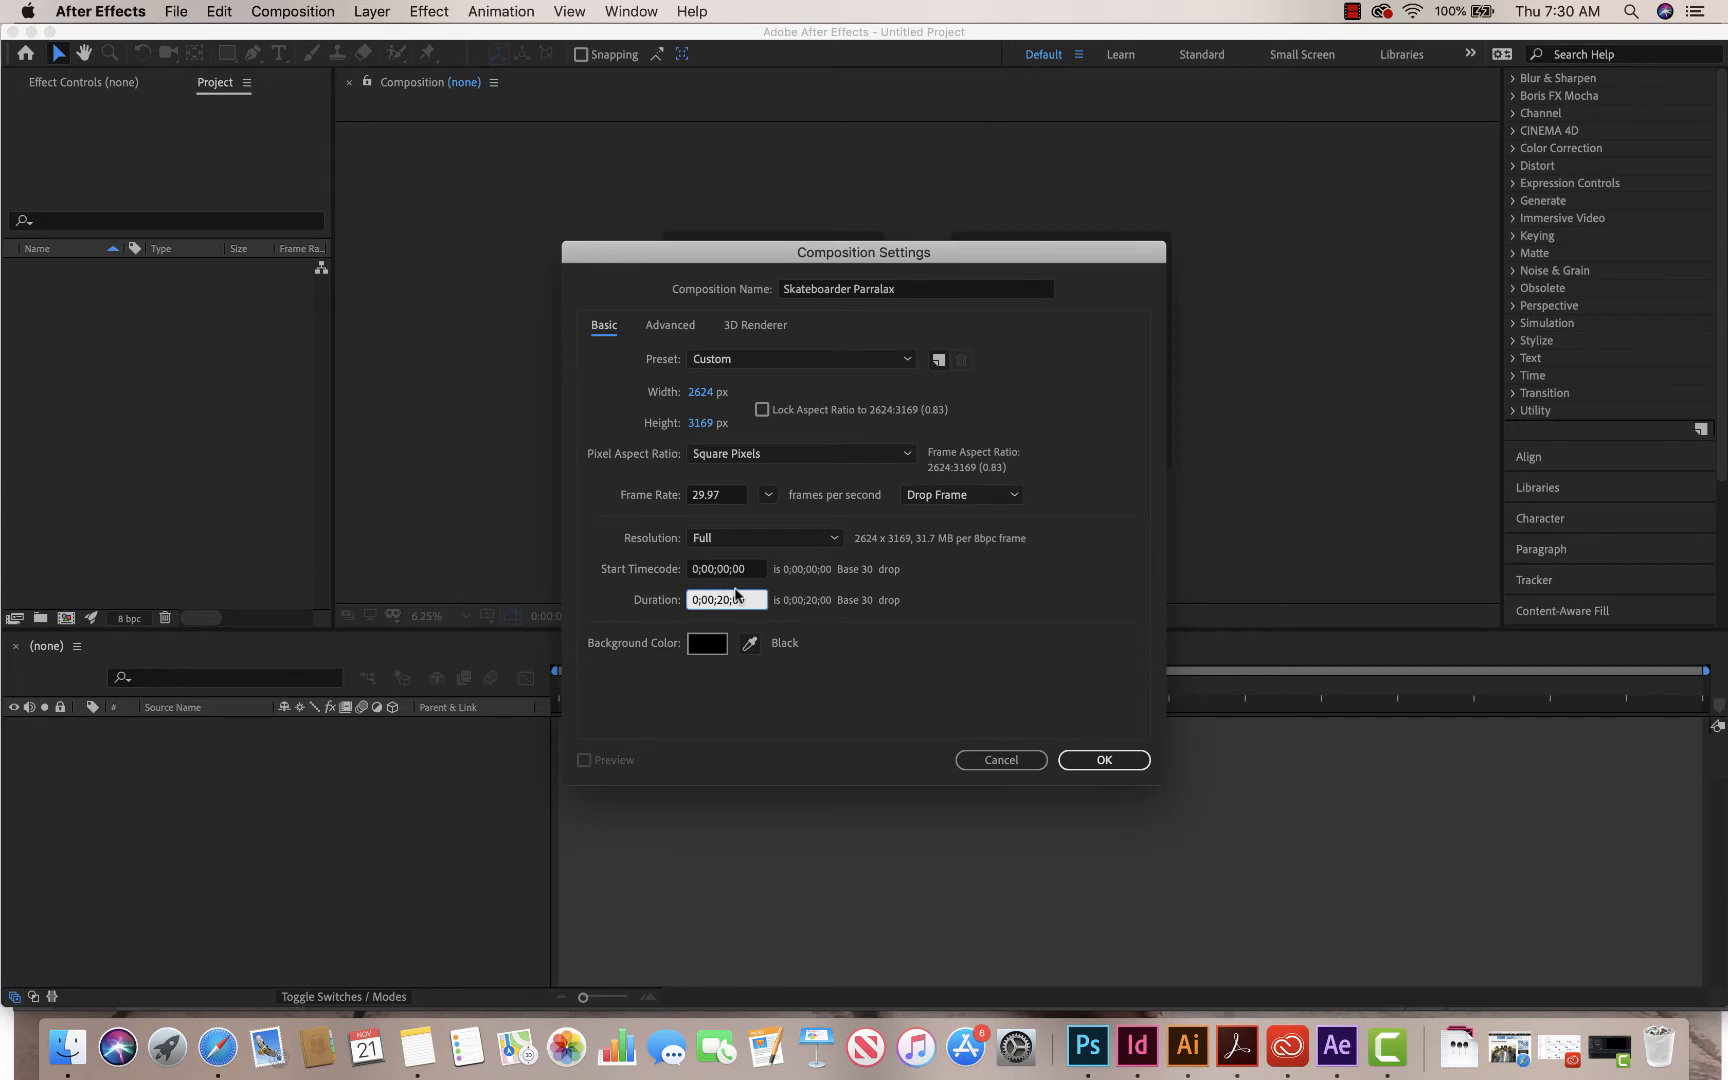
{"action": "type", "text": "0;00;0;00"}
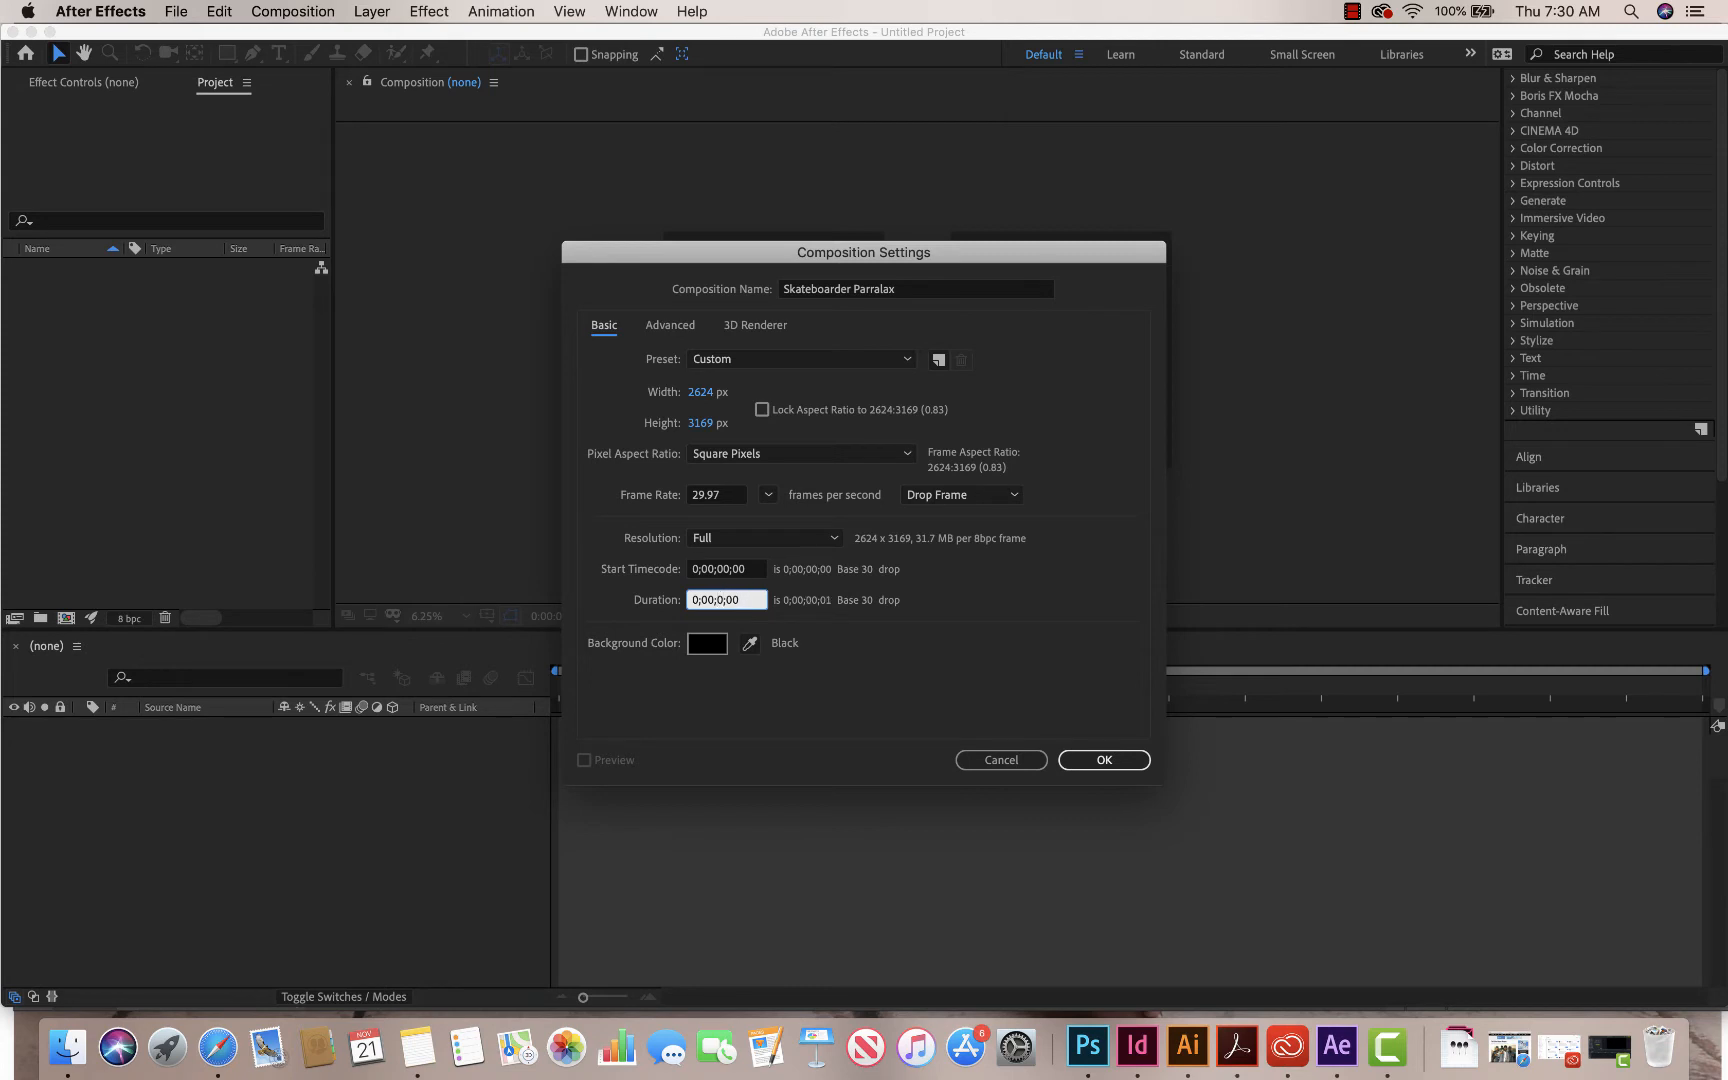
{"action": "type", "text": "0;00;10;00"}
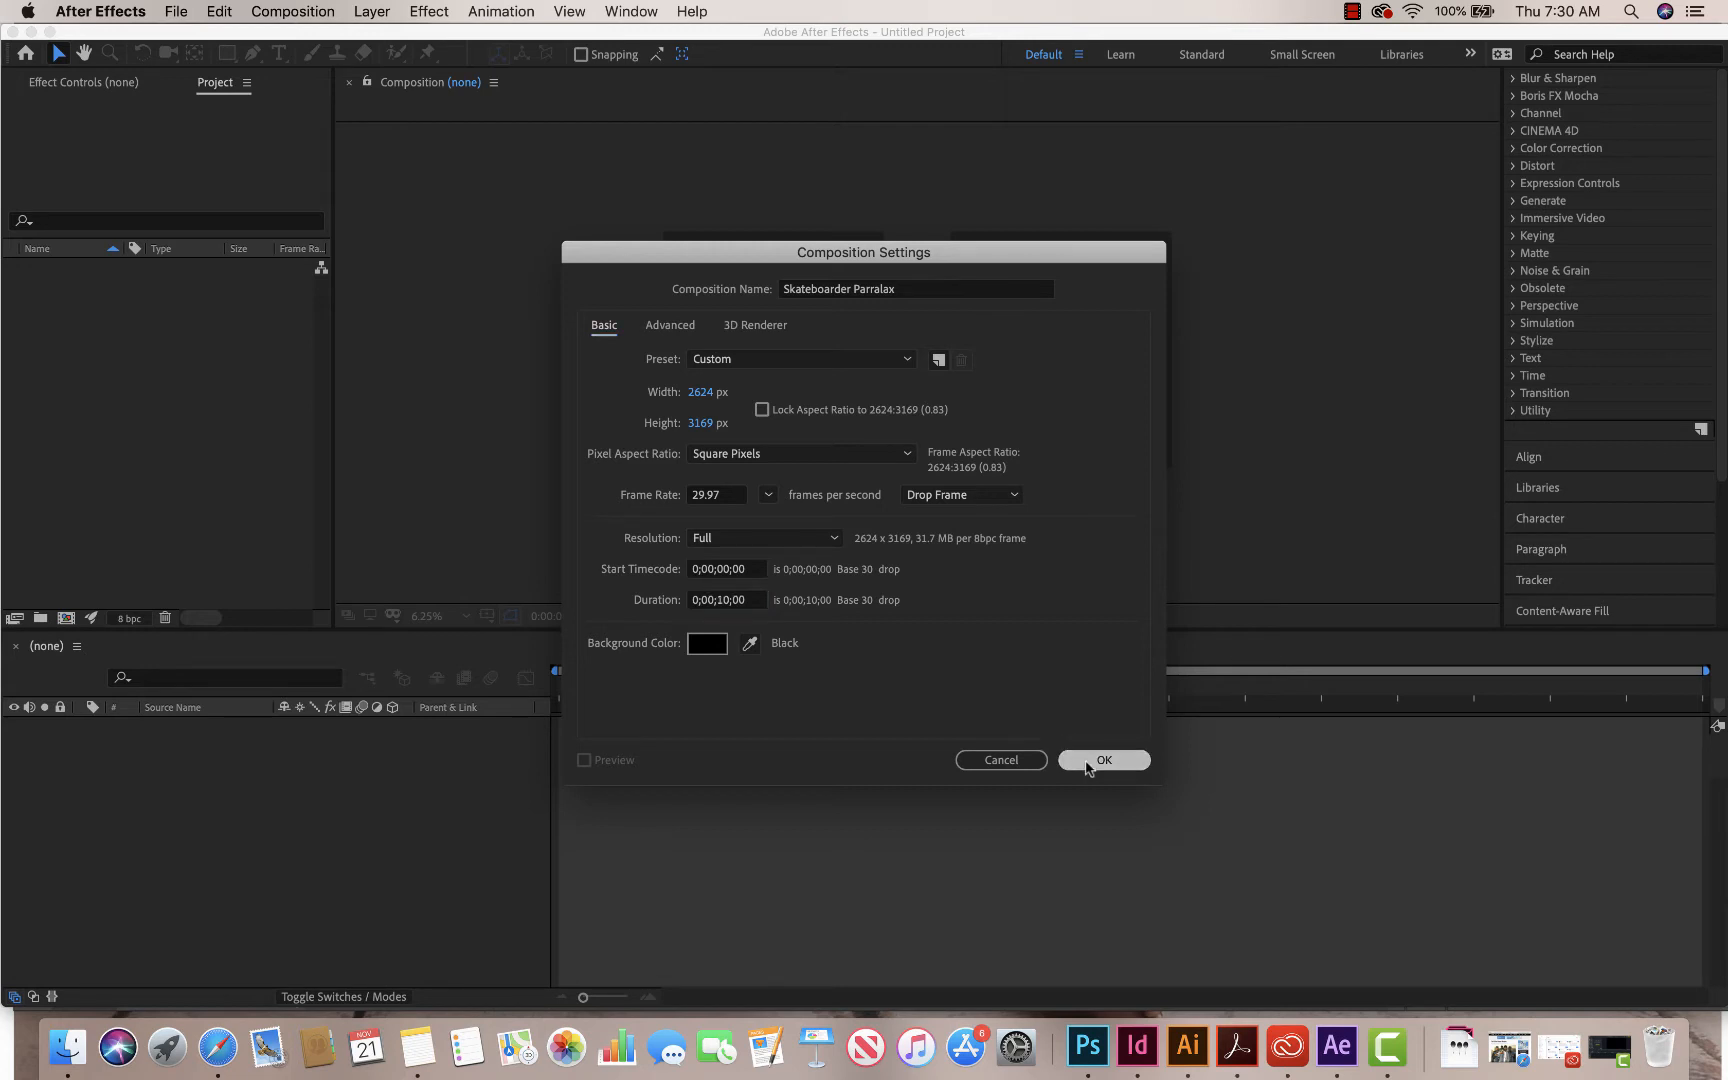
{"action": "left_click", "coordinate": [1104, 760]}
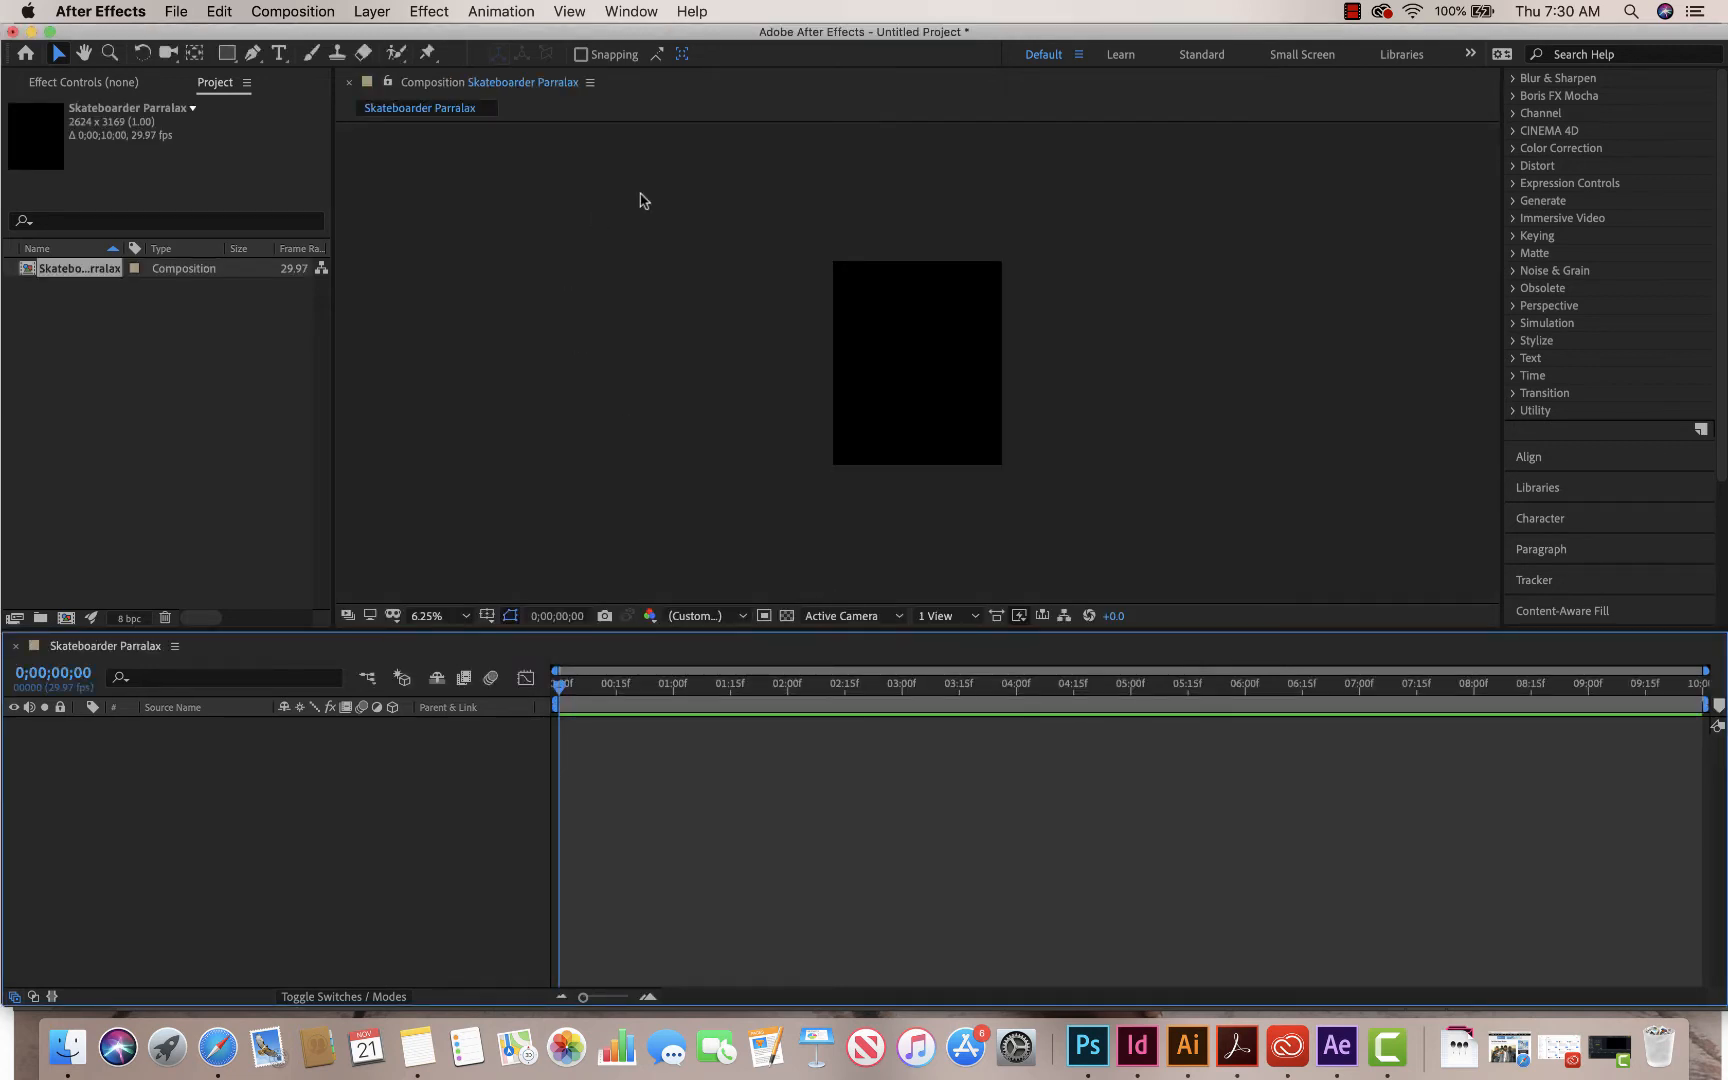
{"action": "mouse_move", "coordinate": [384, 220]}
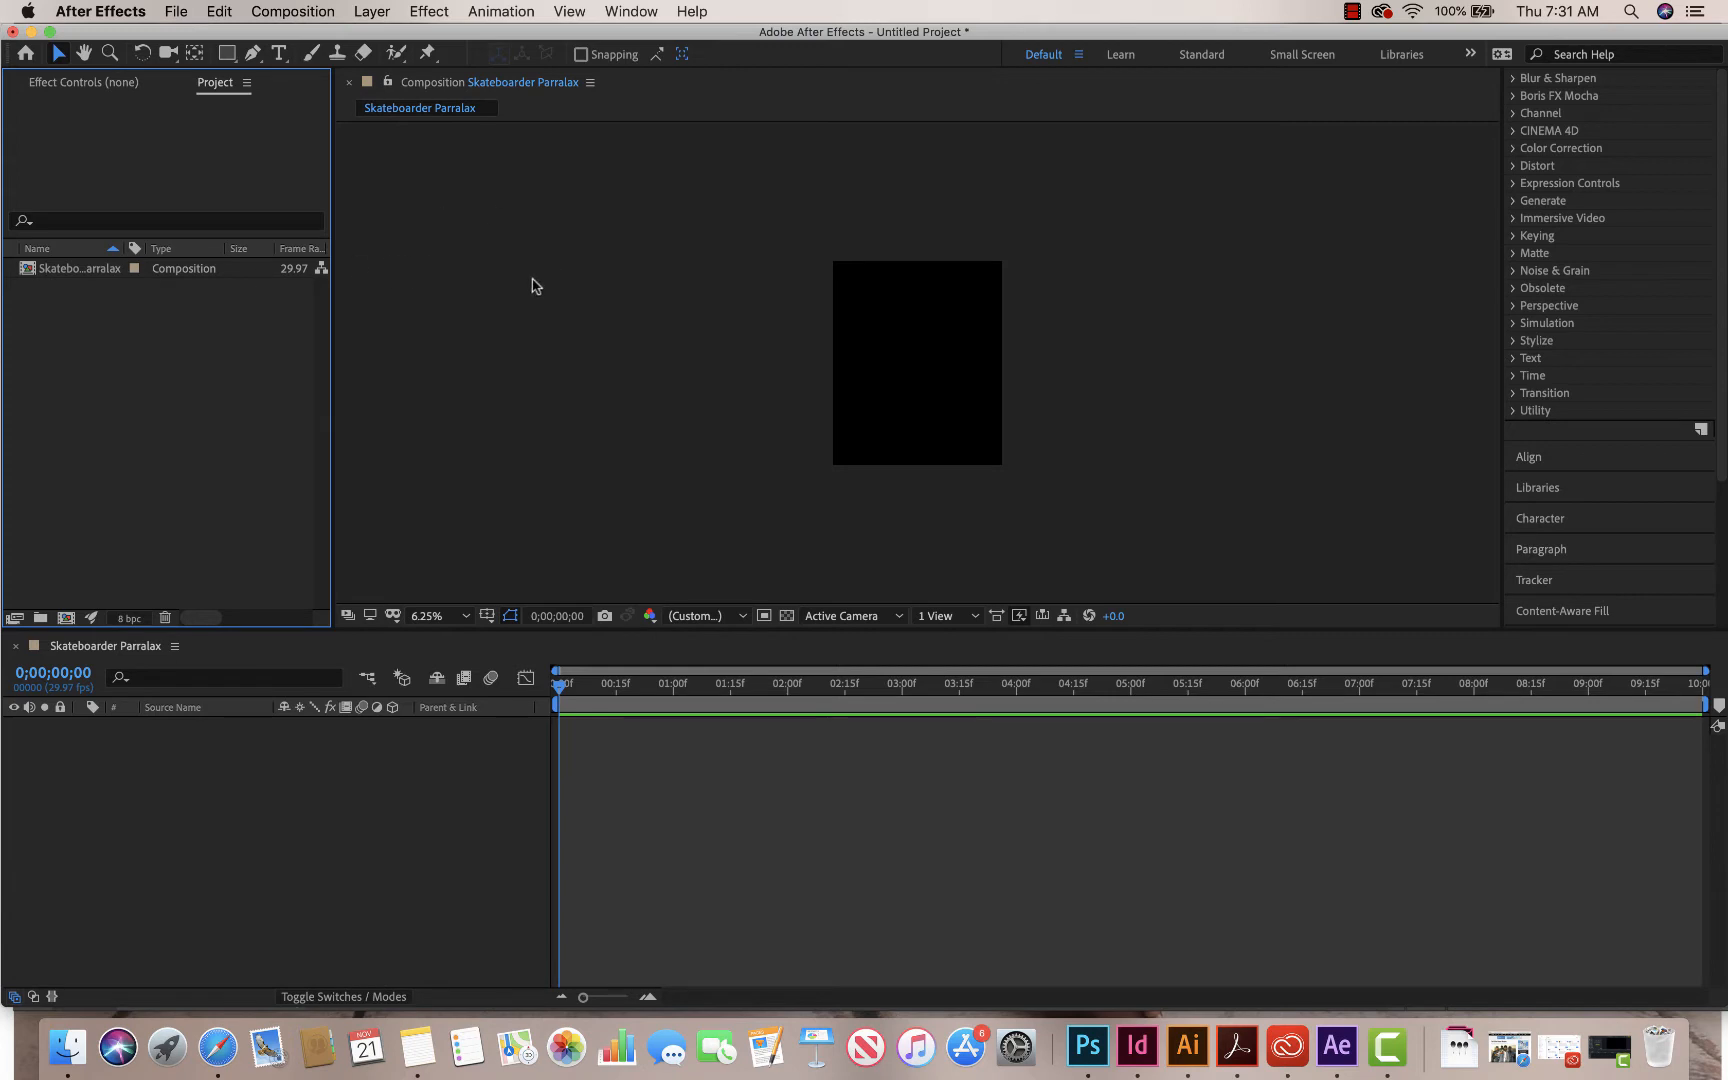
Step: Bring up Import > File from the Project panel, then check the photo's canvas size in Photoshop
{"action": "right_click", "coordinate": [114, 328]}
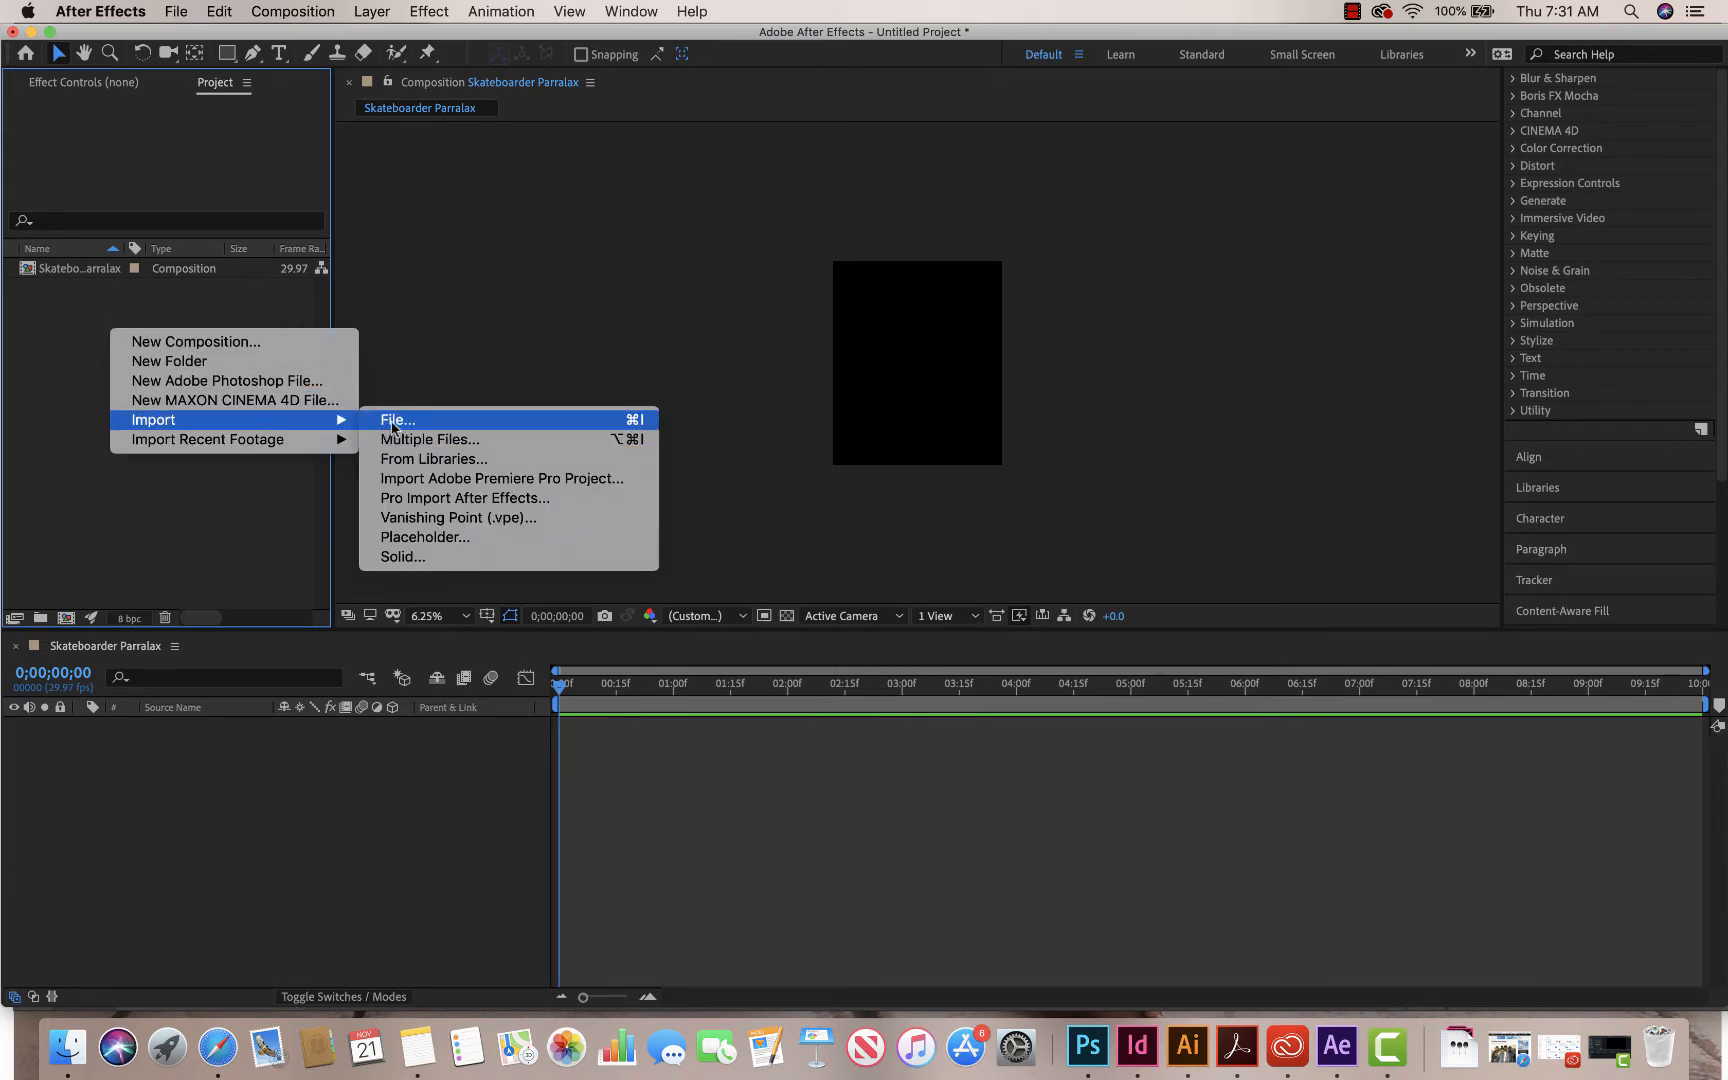
{"action": "left_click", "coordinate": [396, 420]}
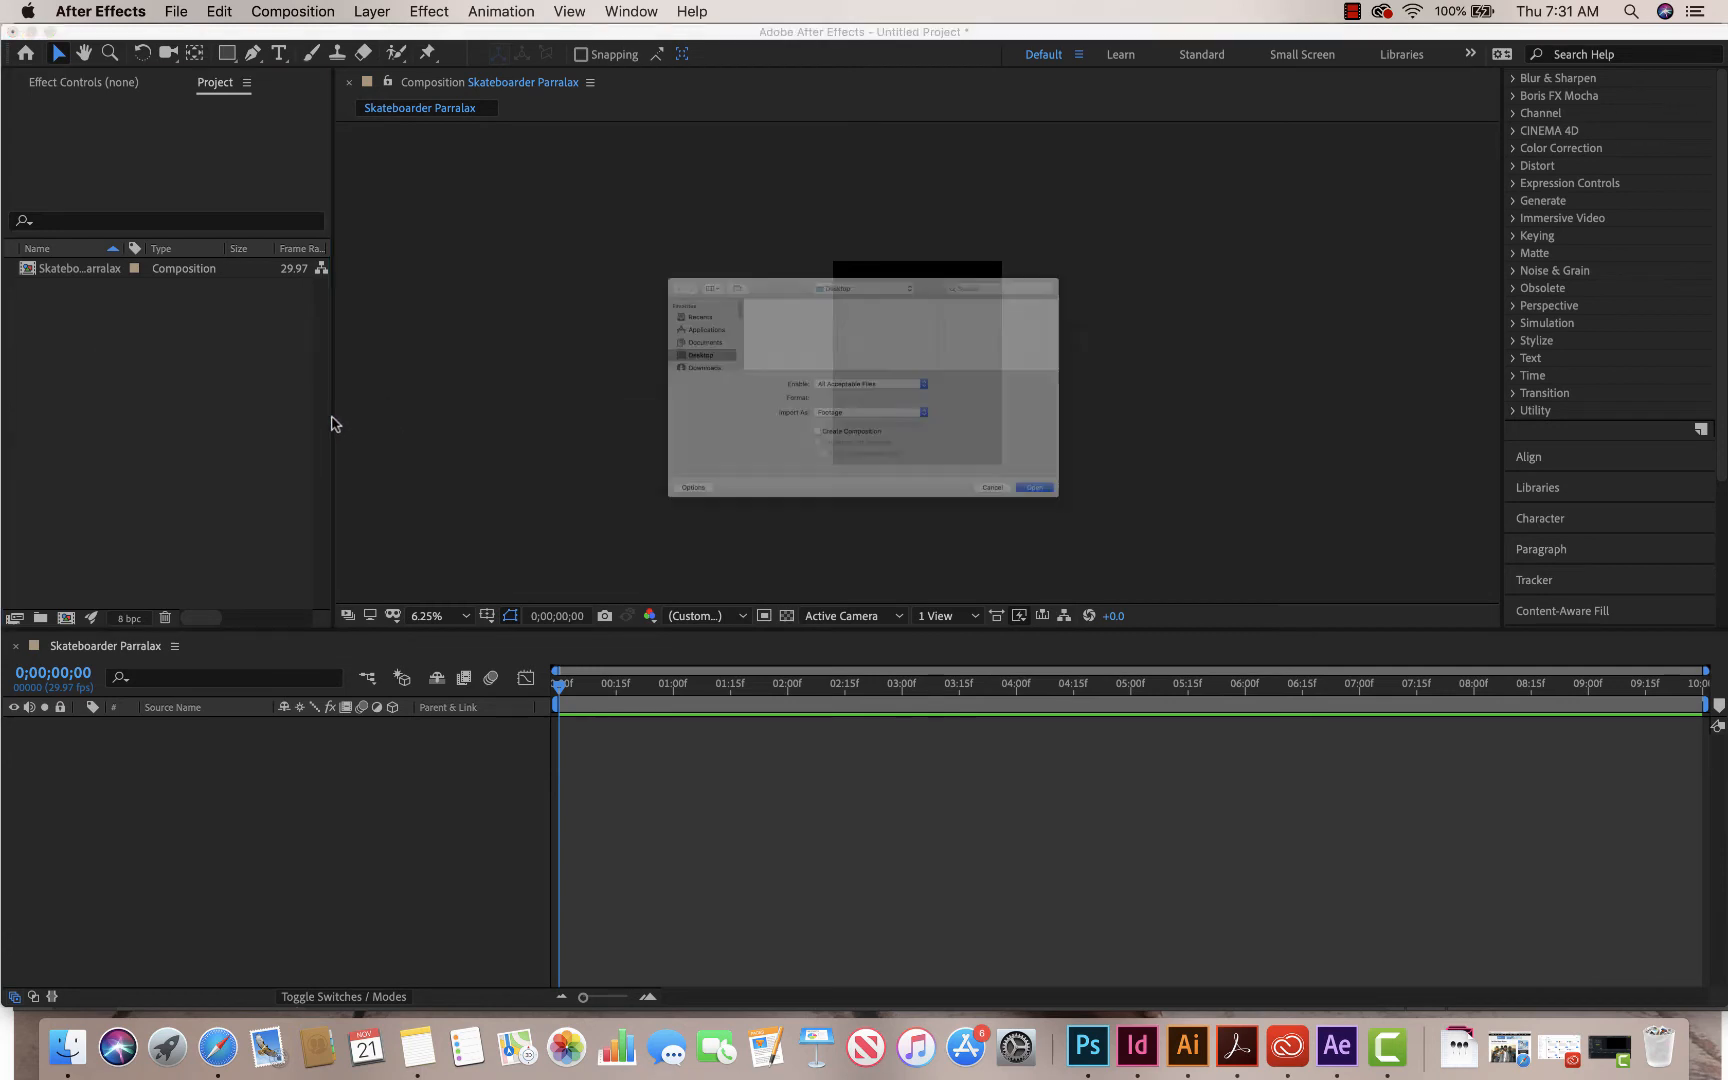
{"action": "left_click", "coordinate": [184, 12]}
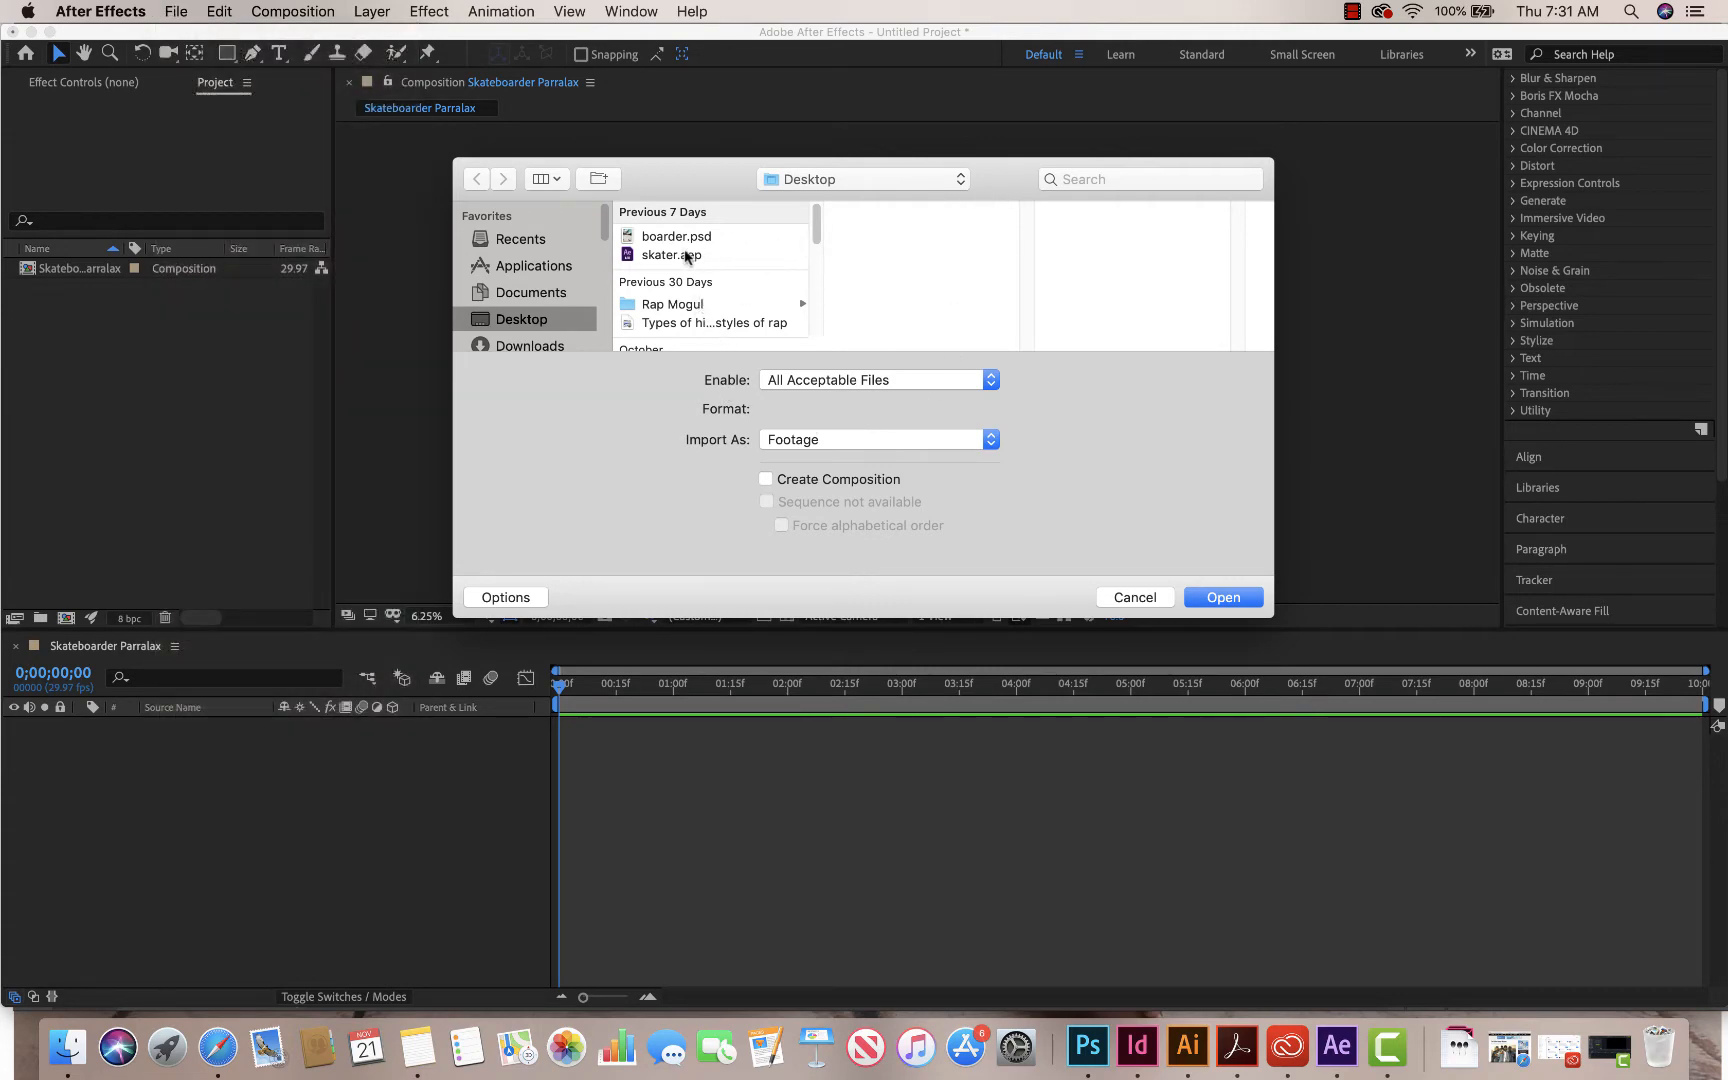
{"action": "left_click", "coordinate": [676, 236]}
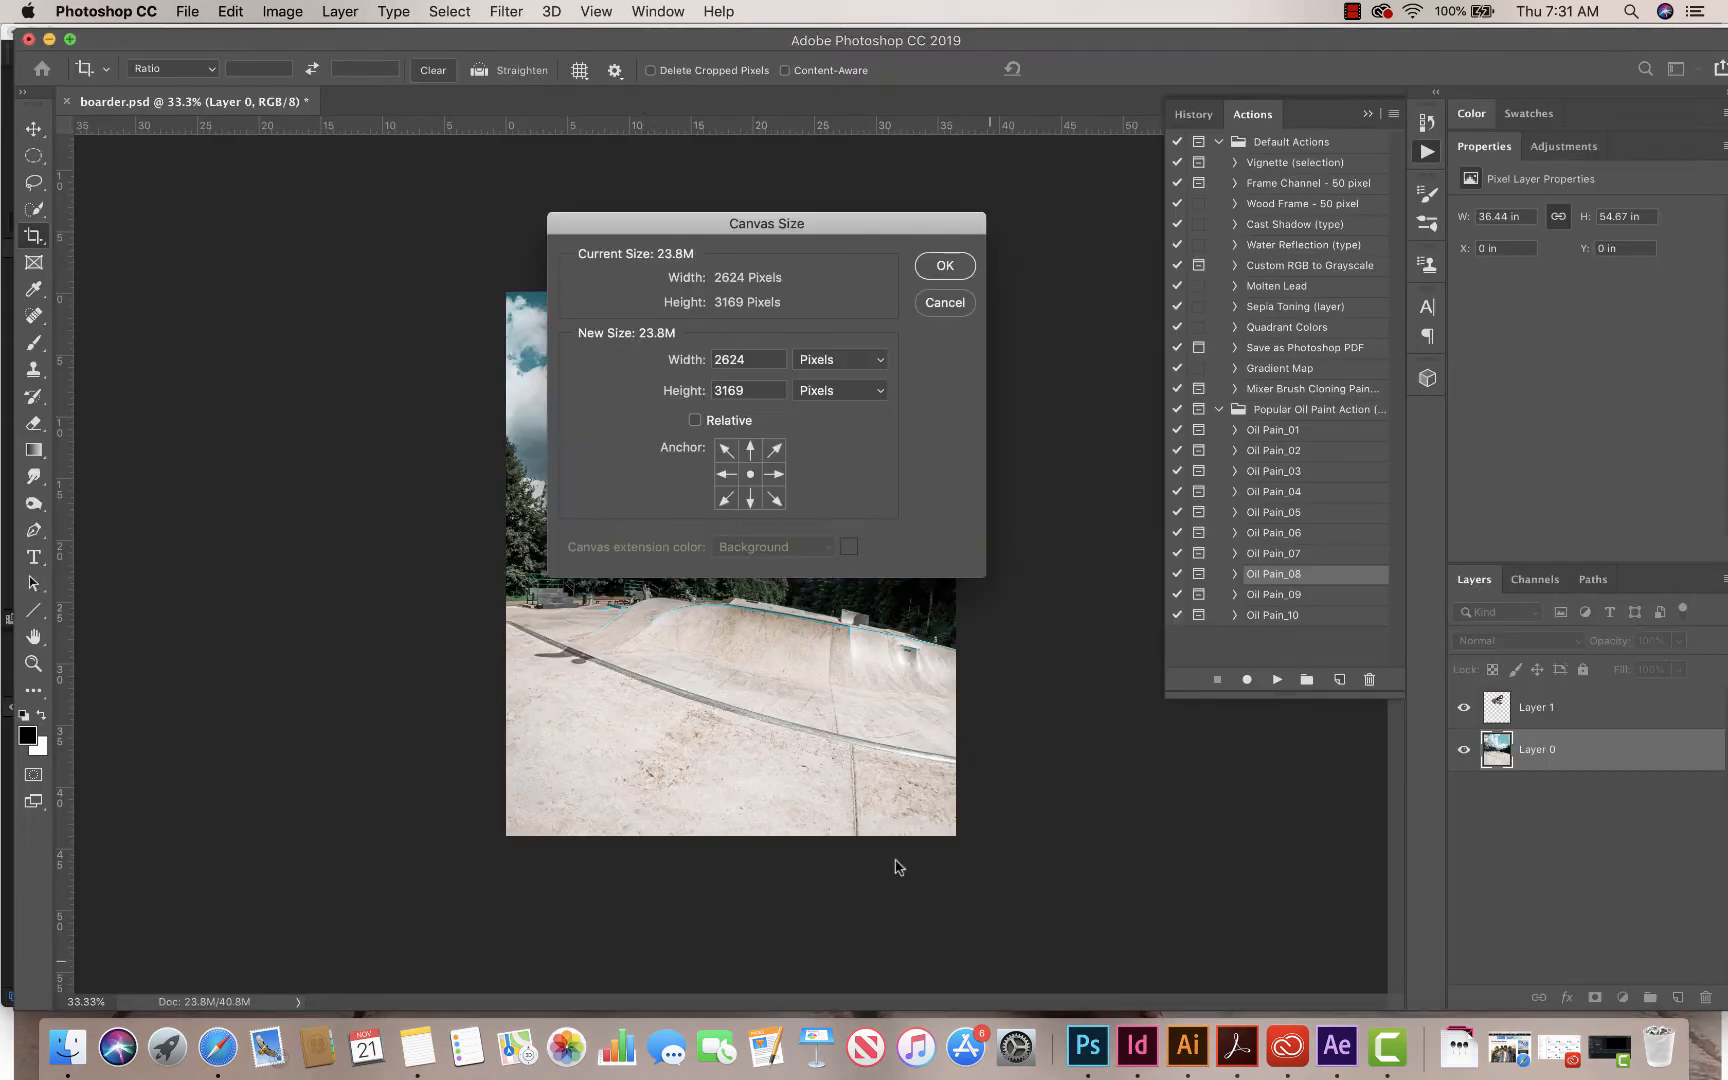
Step: Dismiss the Canvas Size check confirming boarder.psd is 2624 by 3169 pixels
{"action": "left_click", "coordinate": [944, 302]}
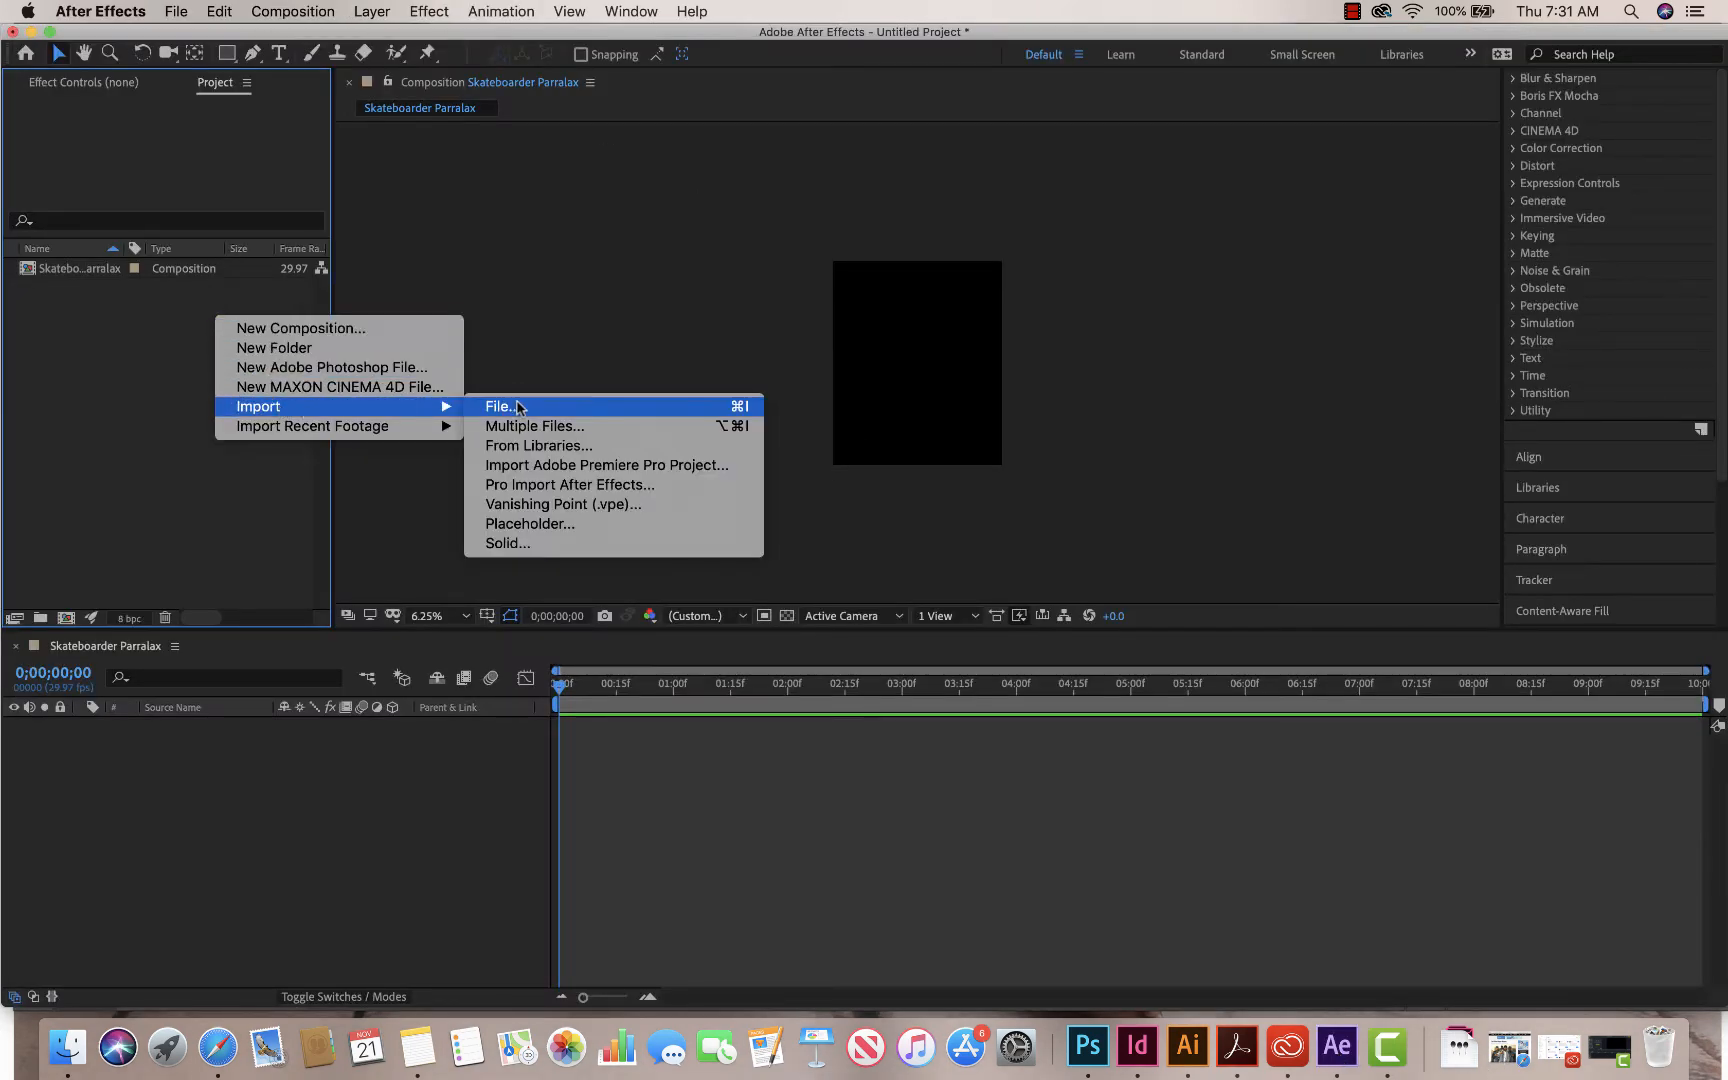
Step: Select boarder.psd from Creative Cloud Files with Import As set to Composition
{"action": "left_click", "coordinate": [500, 406]}
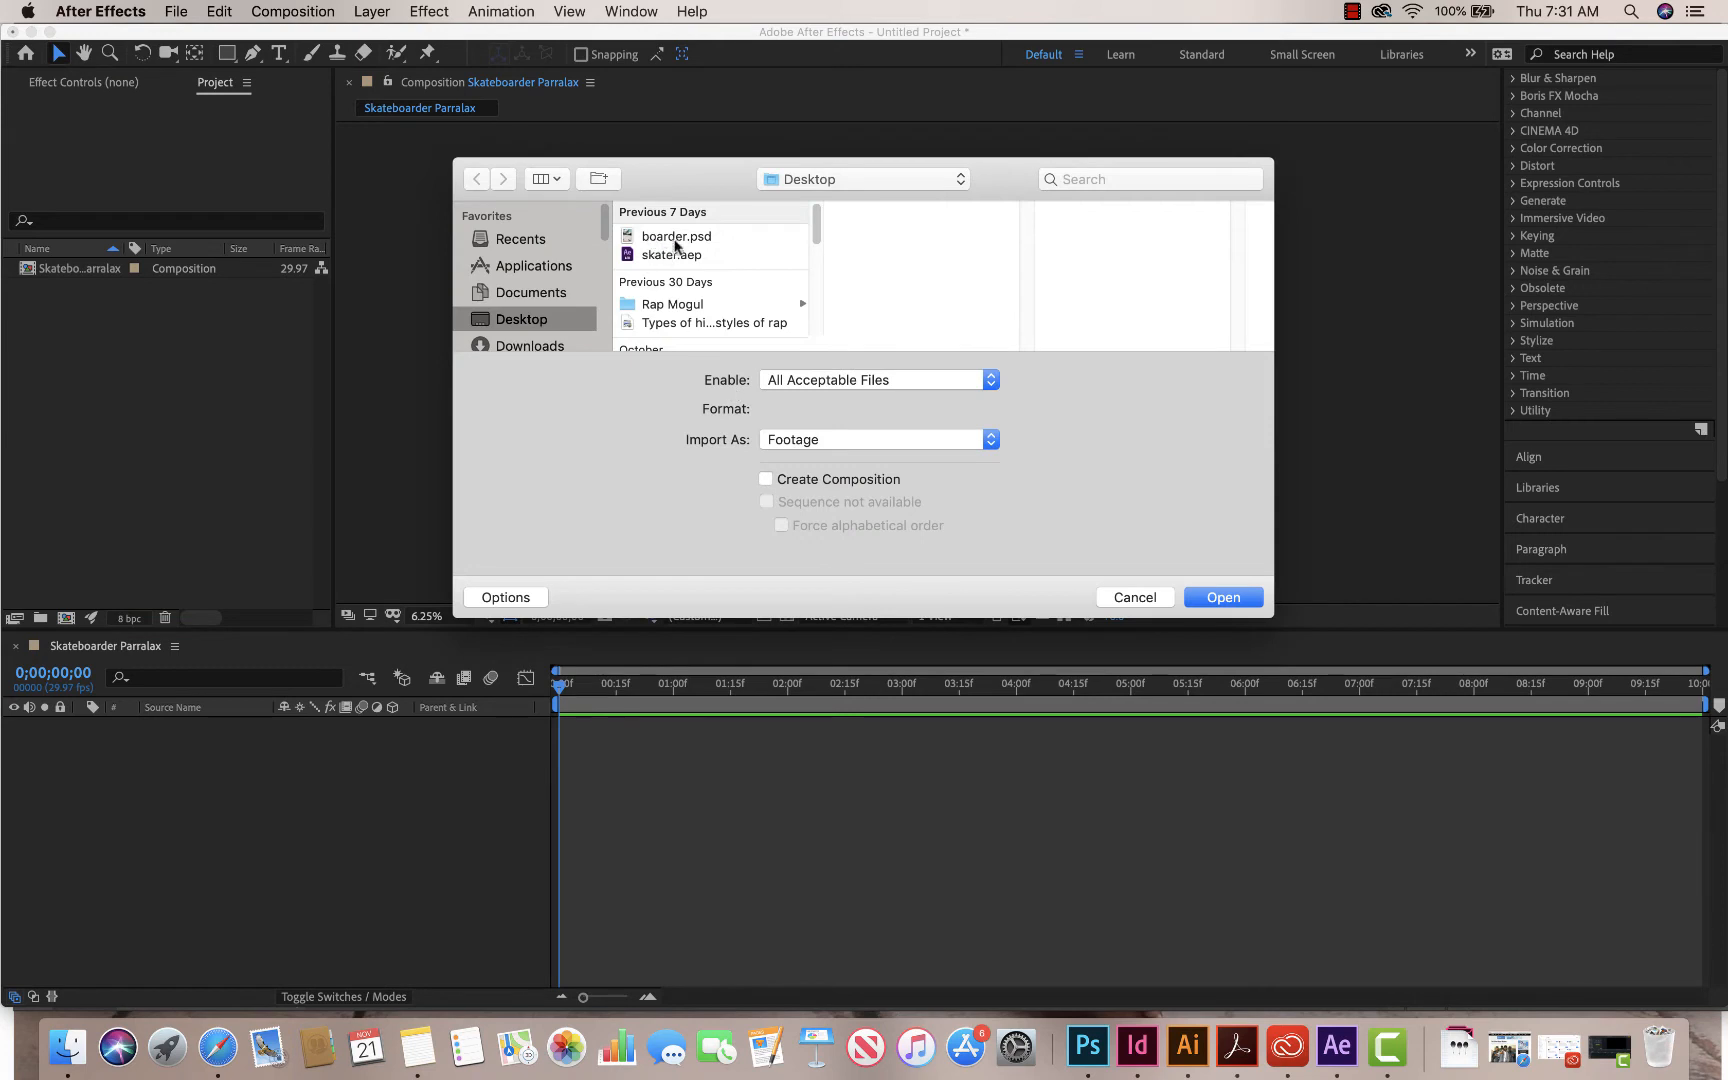
{"action": "left_click", "coordinate": [676, 236]}
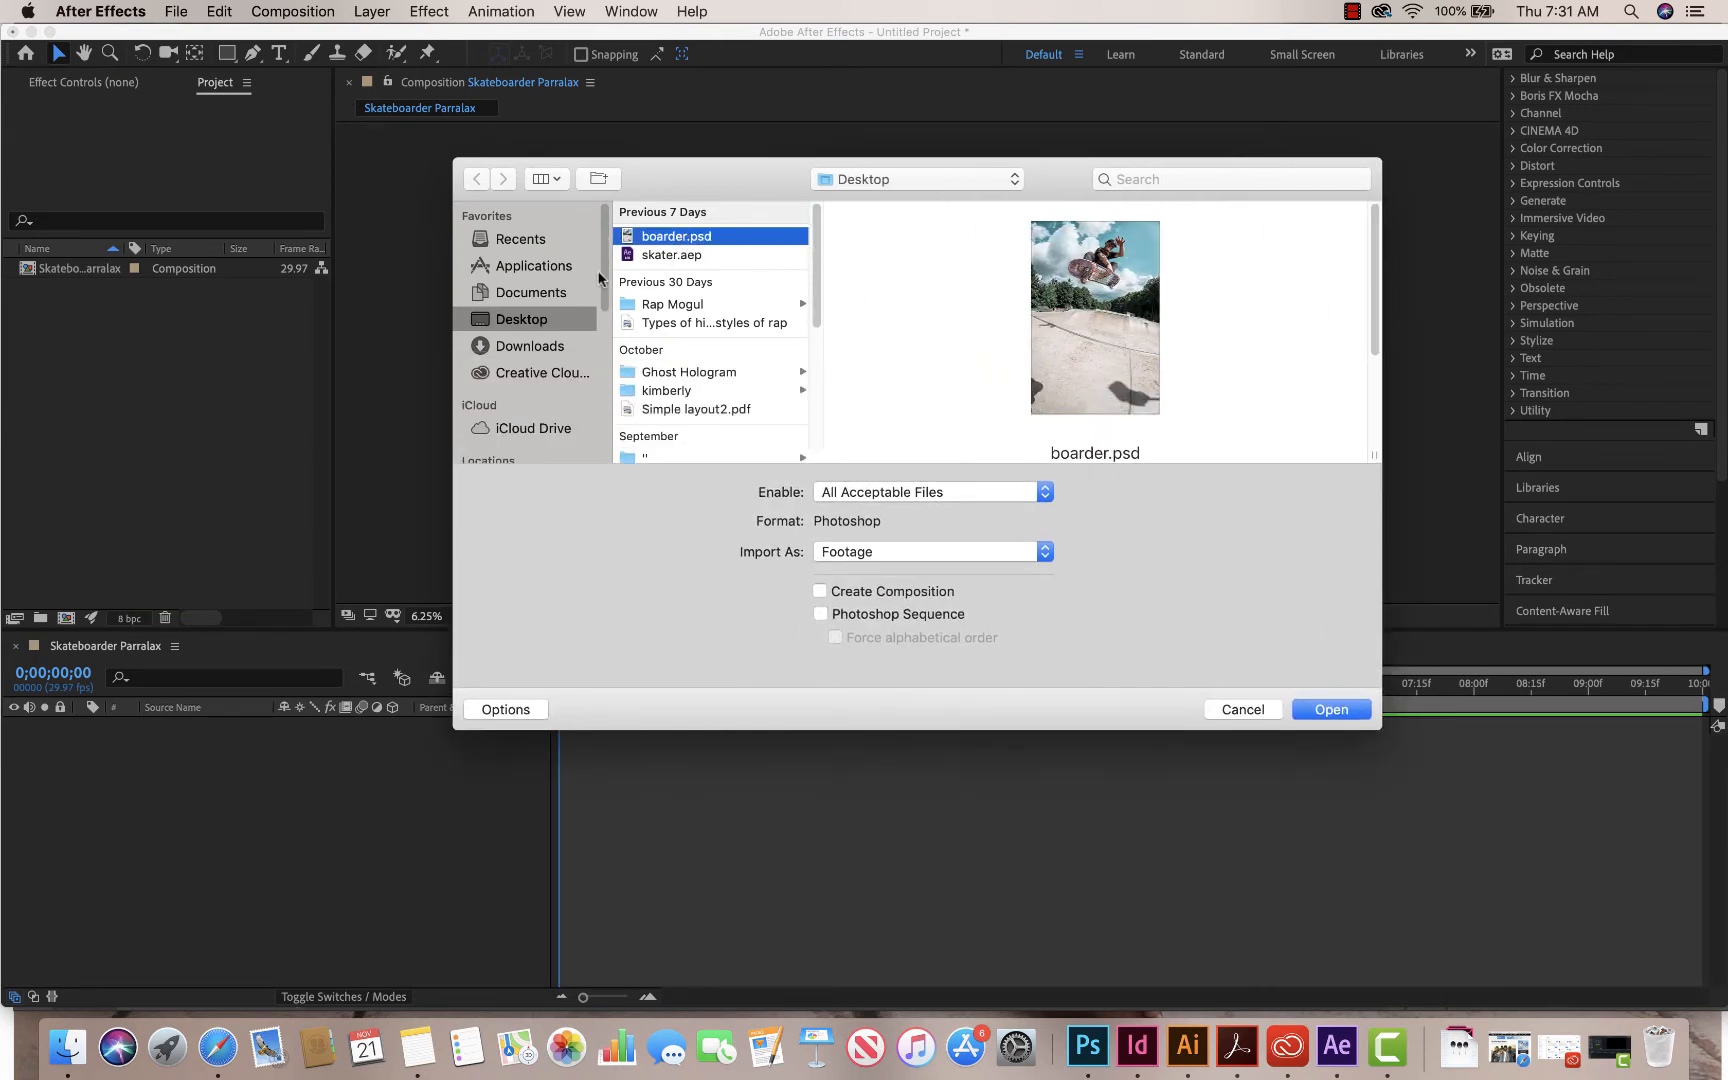
{"action": "left_click", "coordinate": [540, 372]}
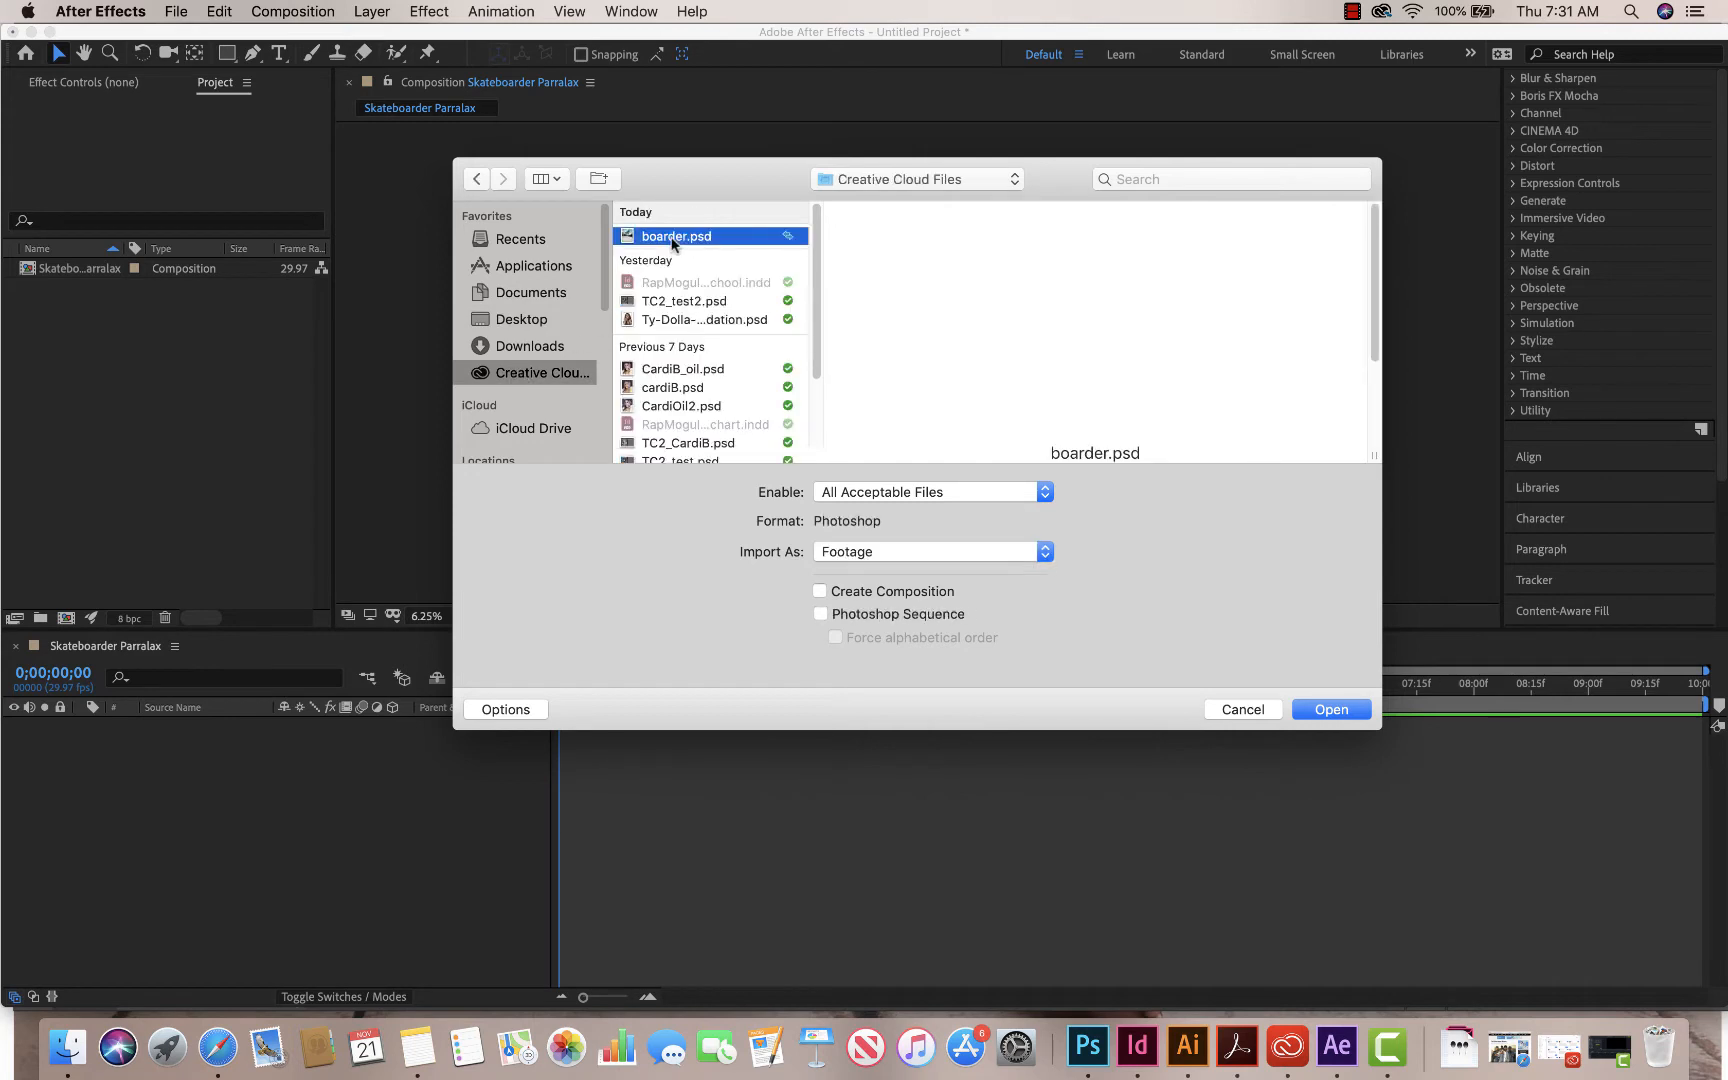
{"action": "left_click", "coordinate": [676, 236]}
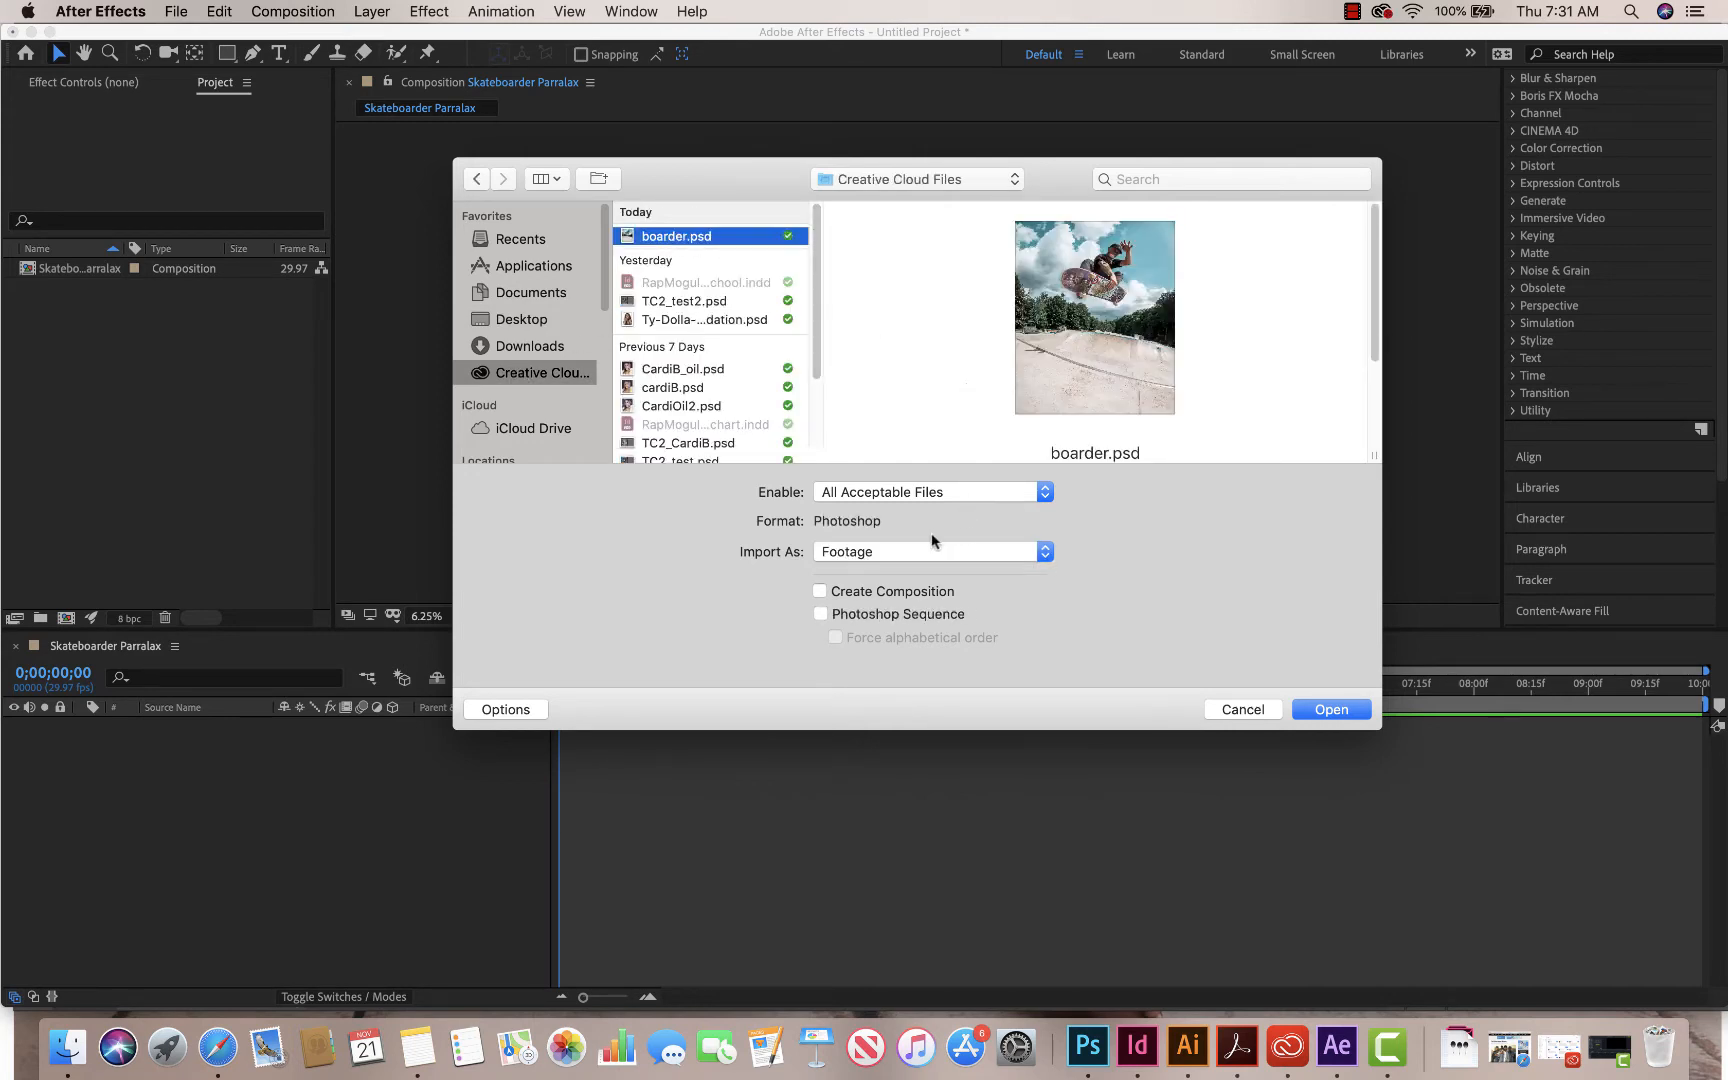
{"action": "left_click", "coordinate": [932, 552]}
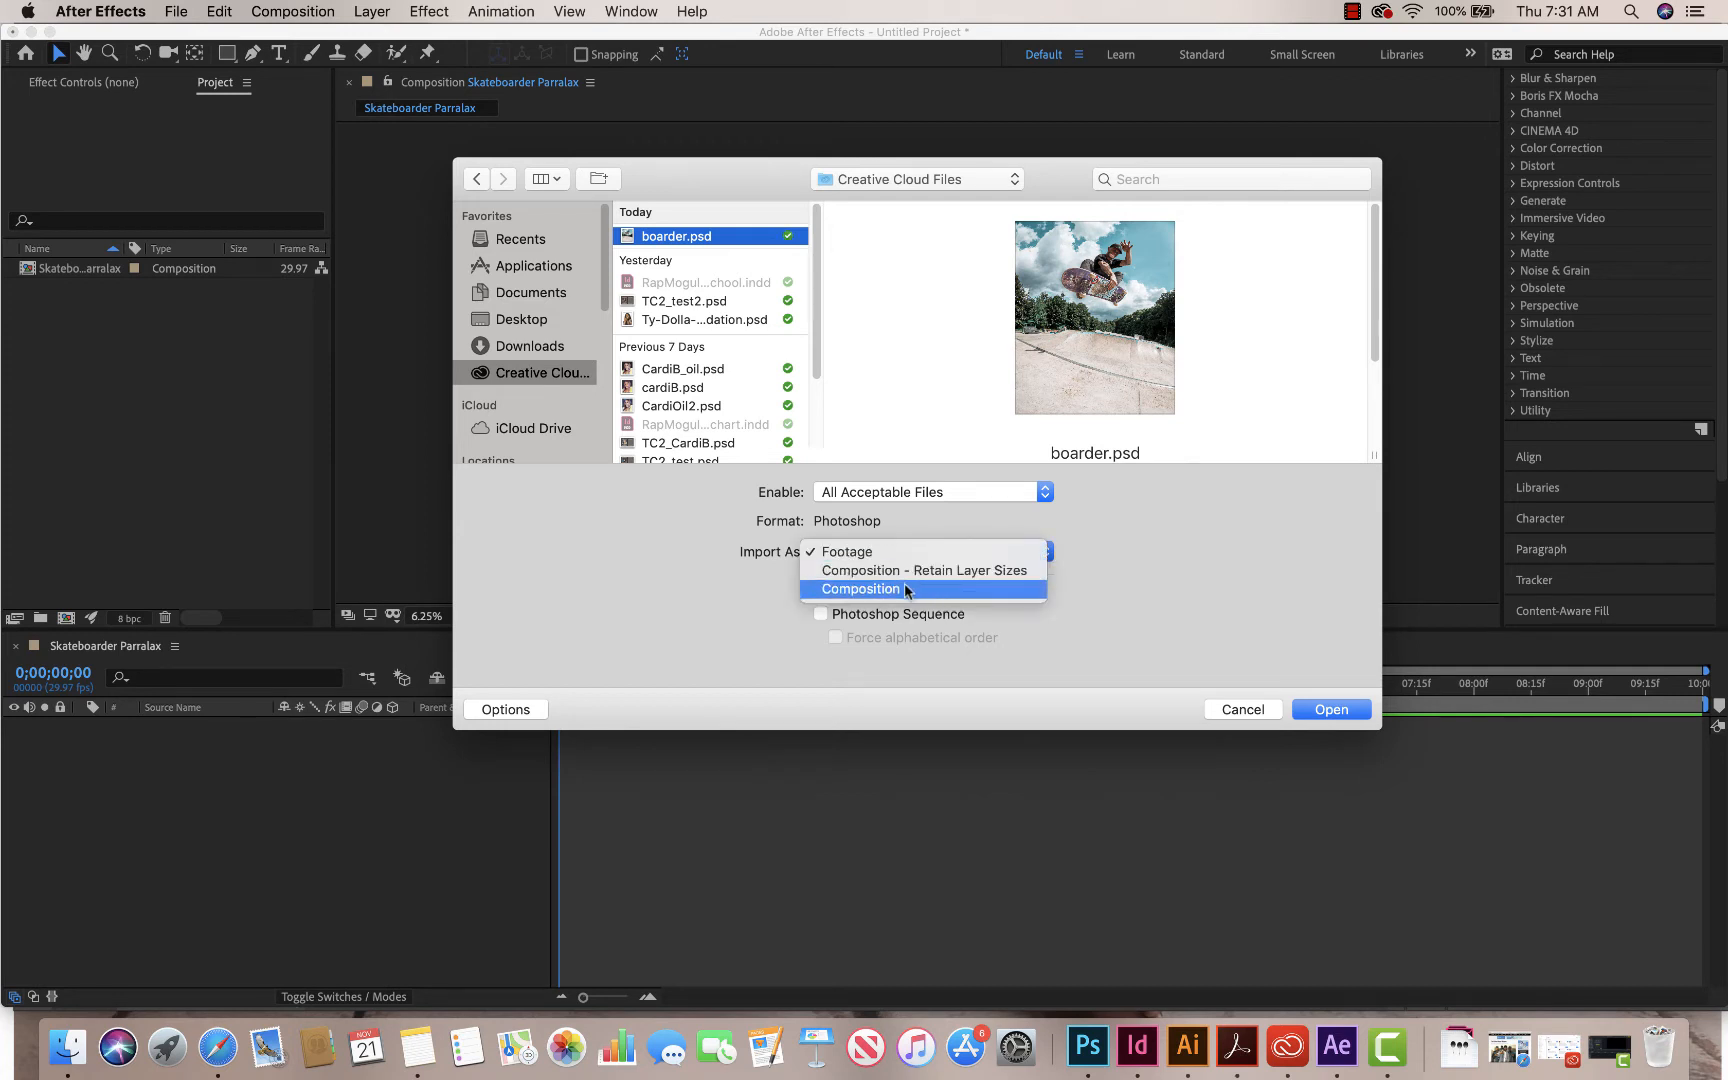
{"action": "left_click", "coordinate": [860, 590]}
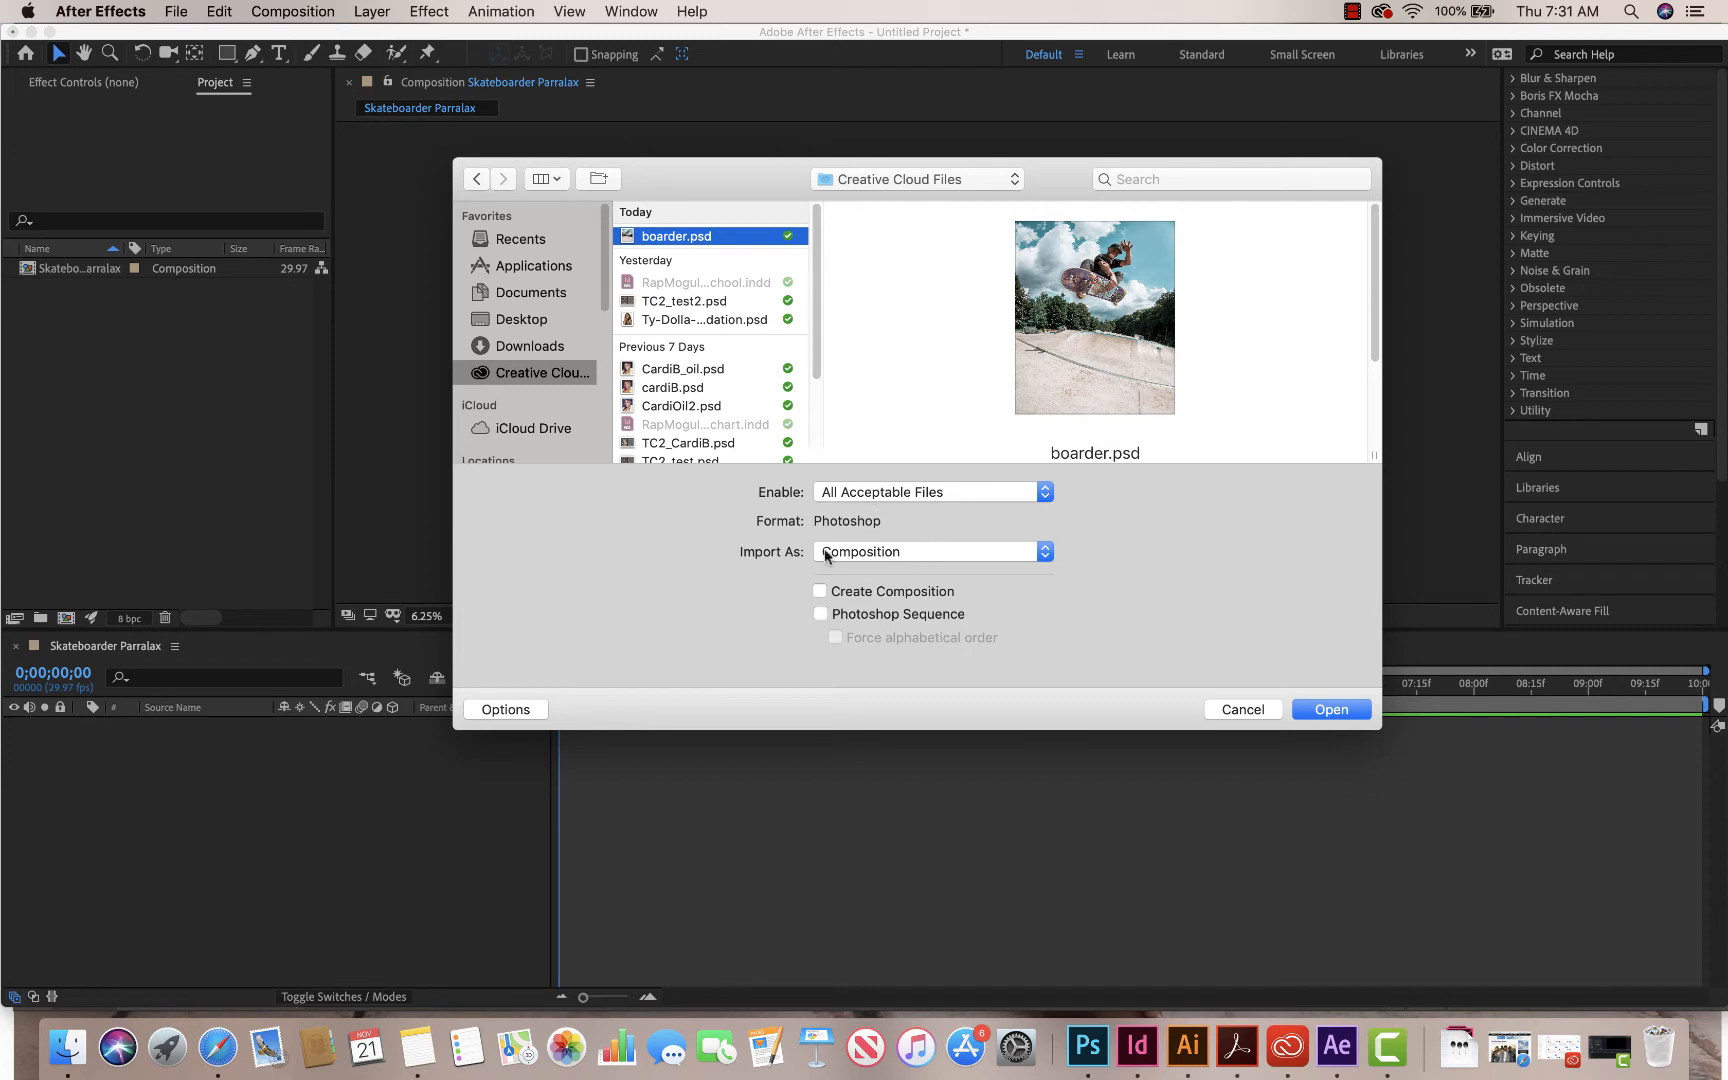
{"action": "mouse_move", "coordinate": [1150, 612]}
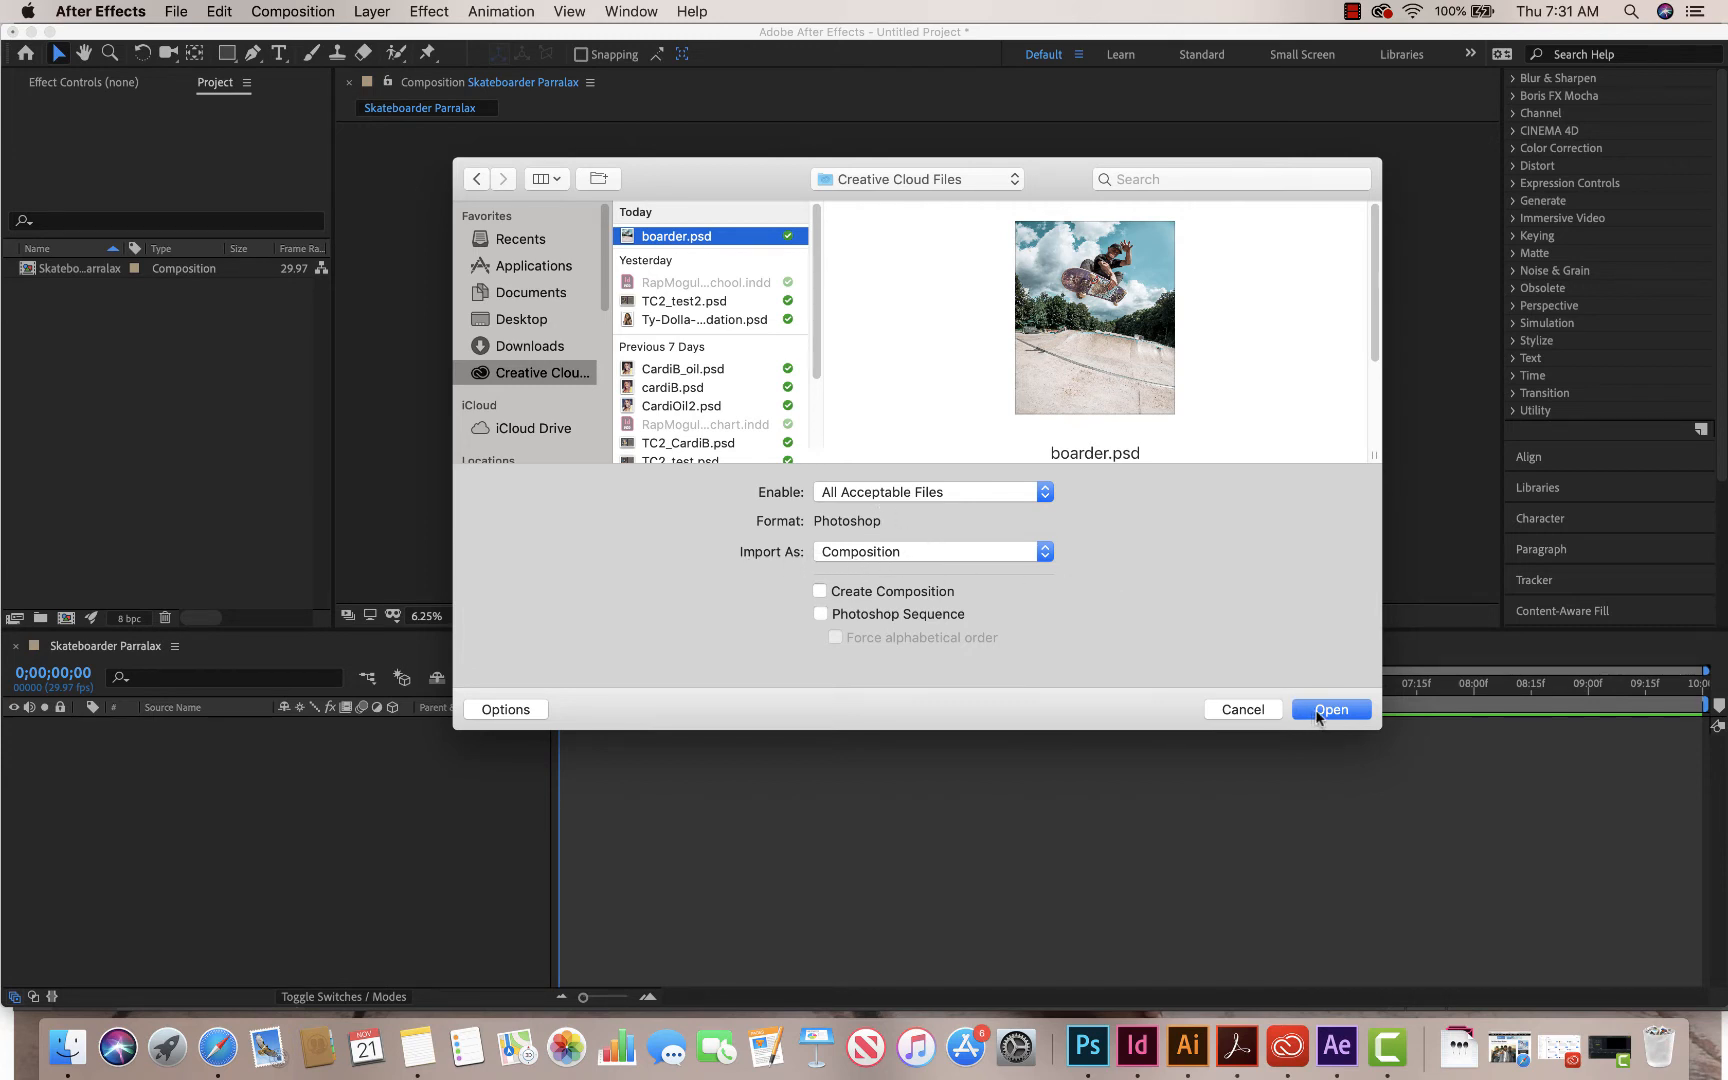
Step: Import boarder.psd keeping Editable Layer Styles, adding the boarder comp and its layers folder
{"action": "left_click", "coordinate": [1332, 710]}
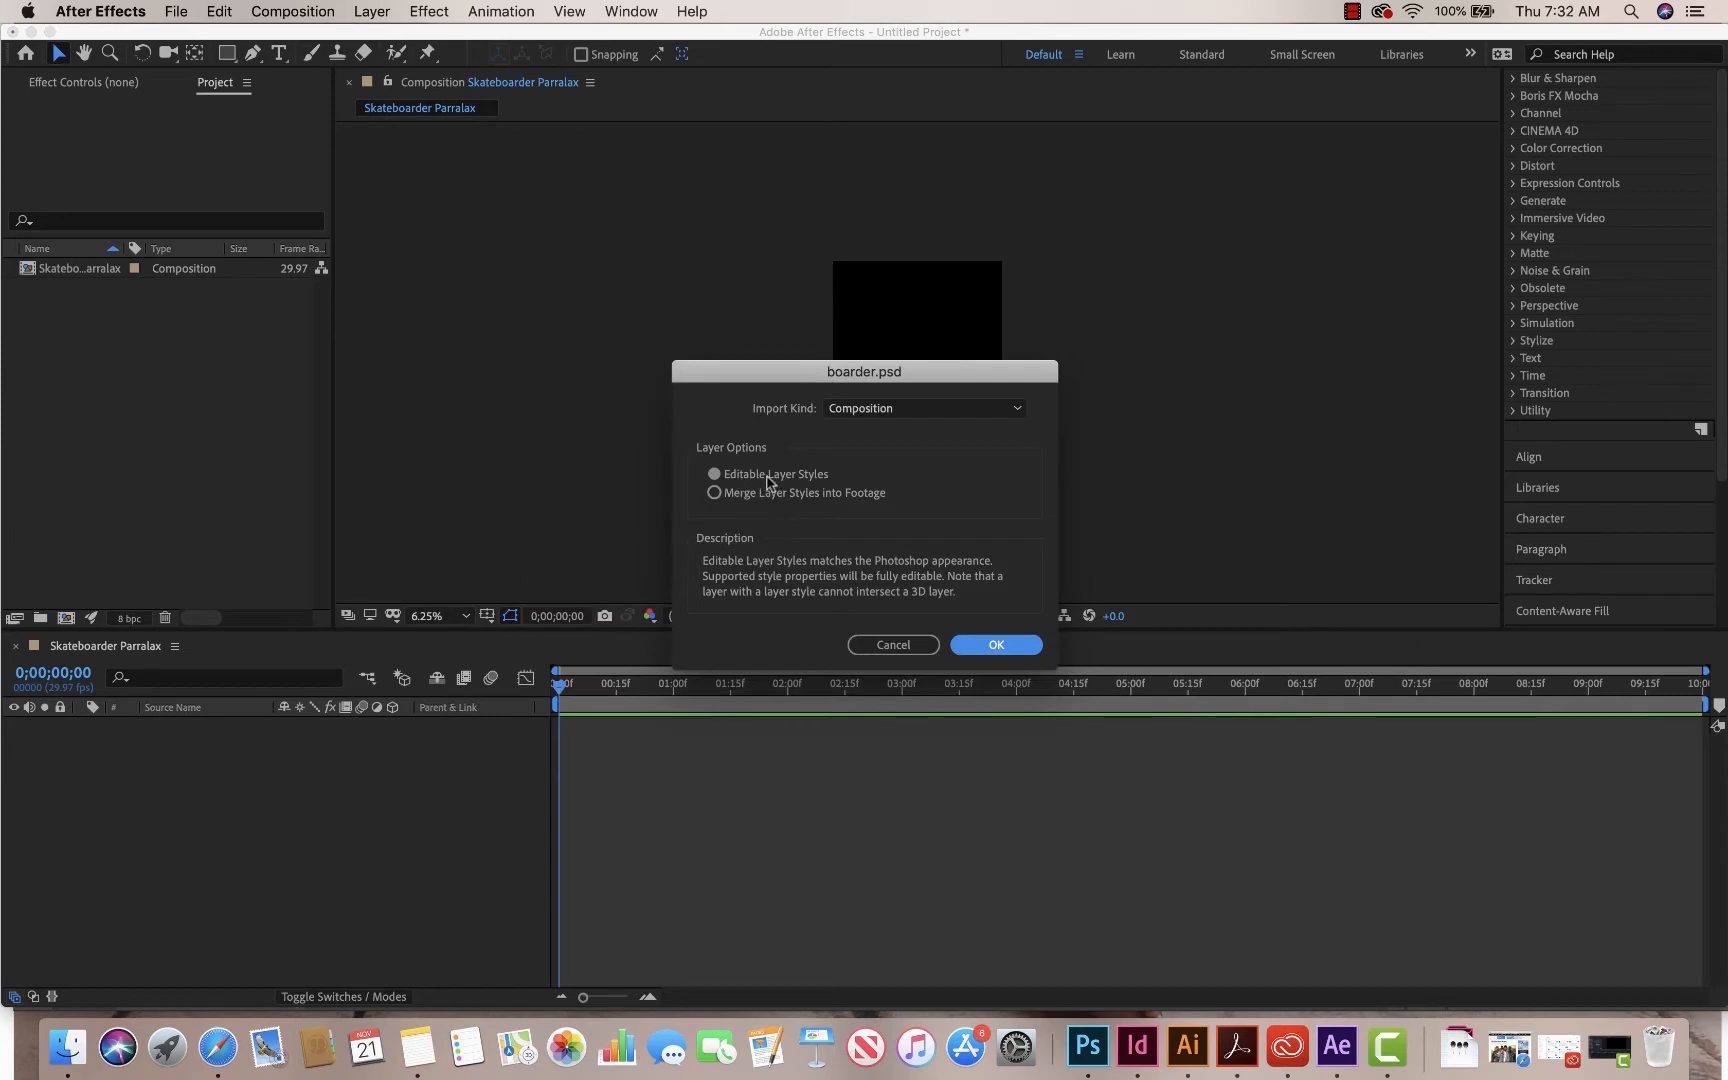
{"action": "mouse_move", "coordinate": [962, 636]}
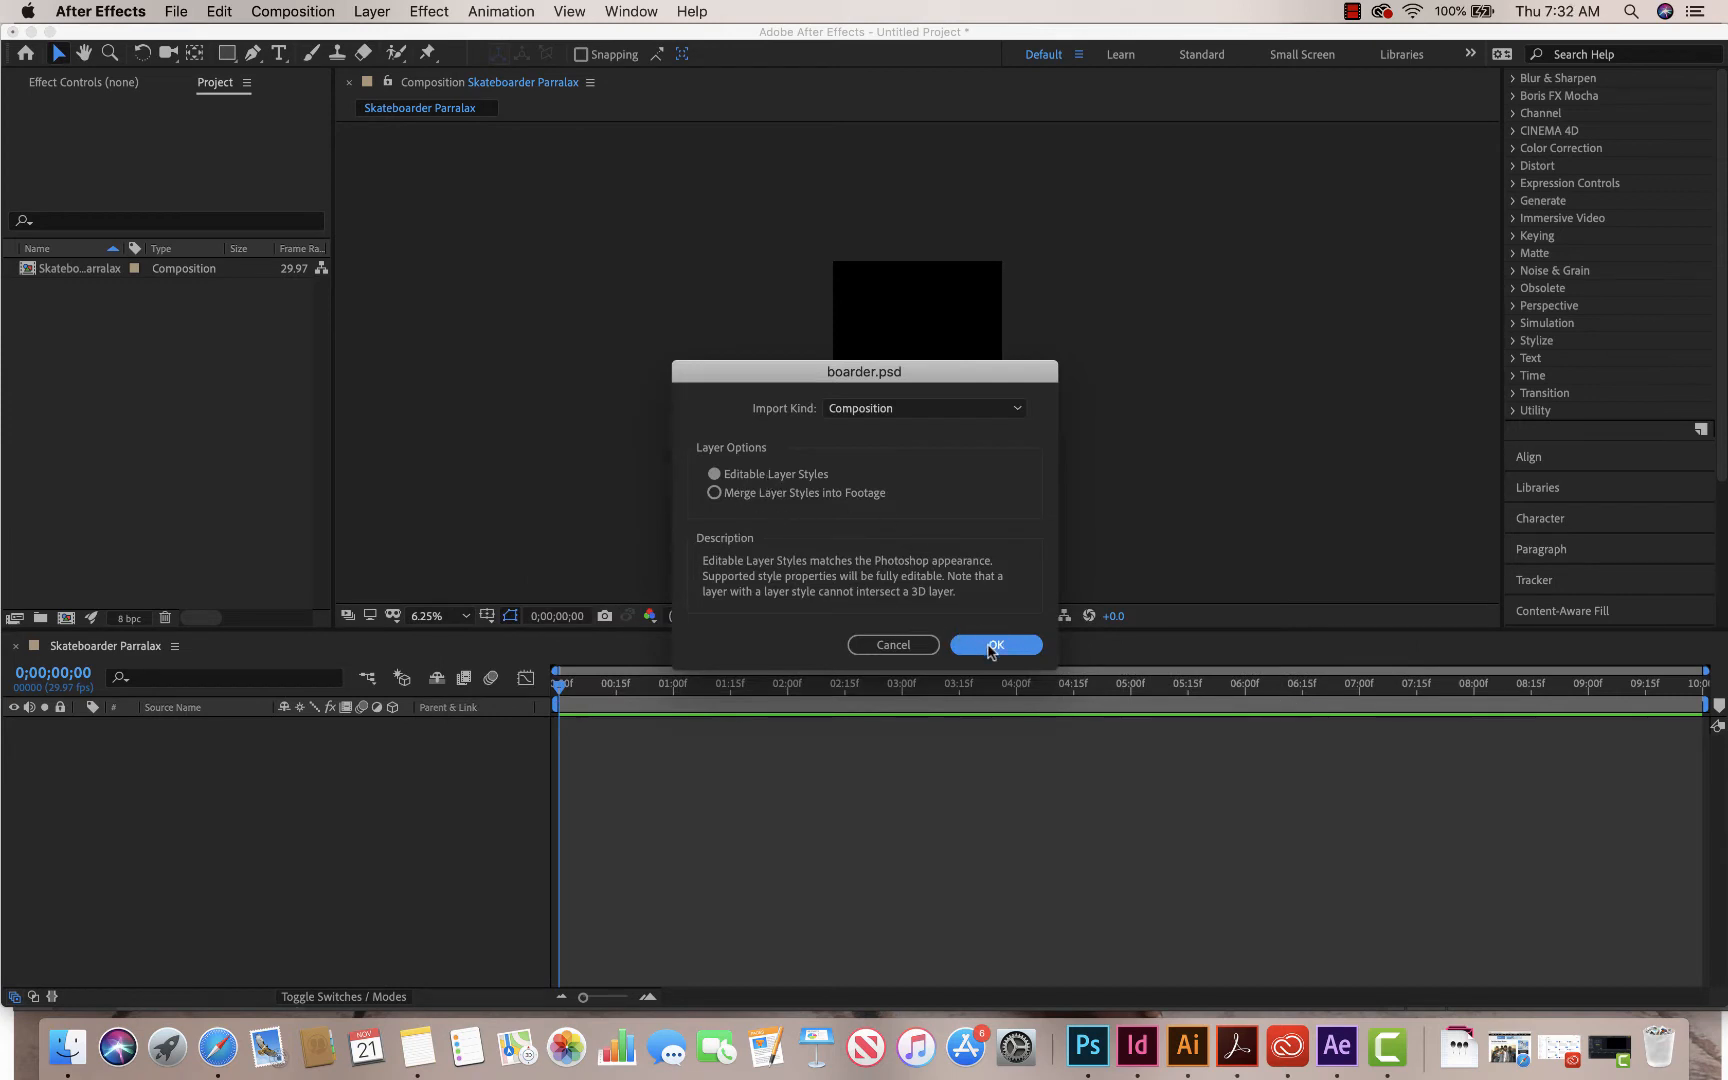
{"action": "left_click", "coordinate": [996, 646]}
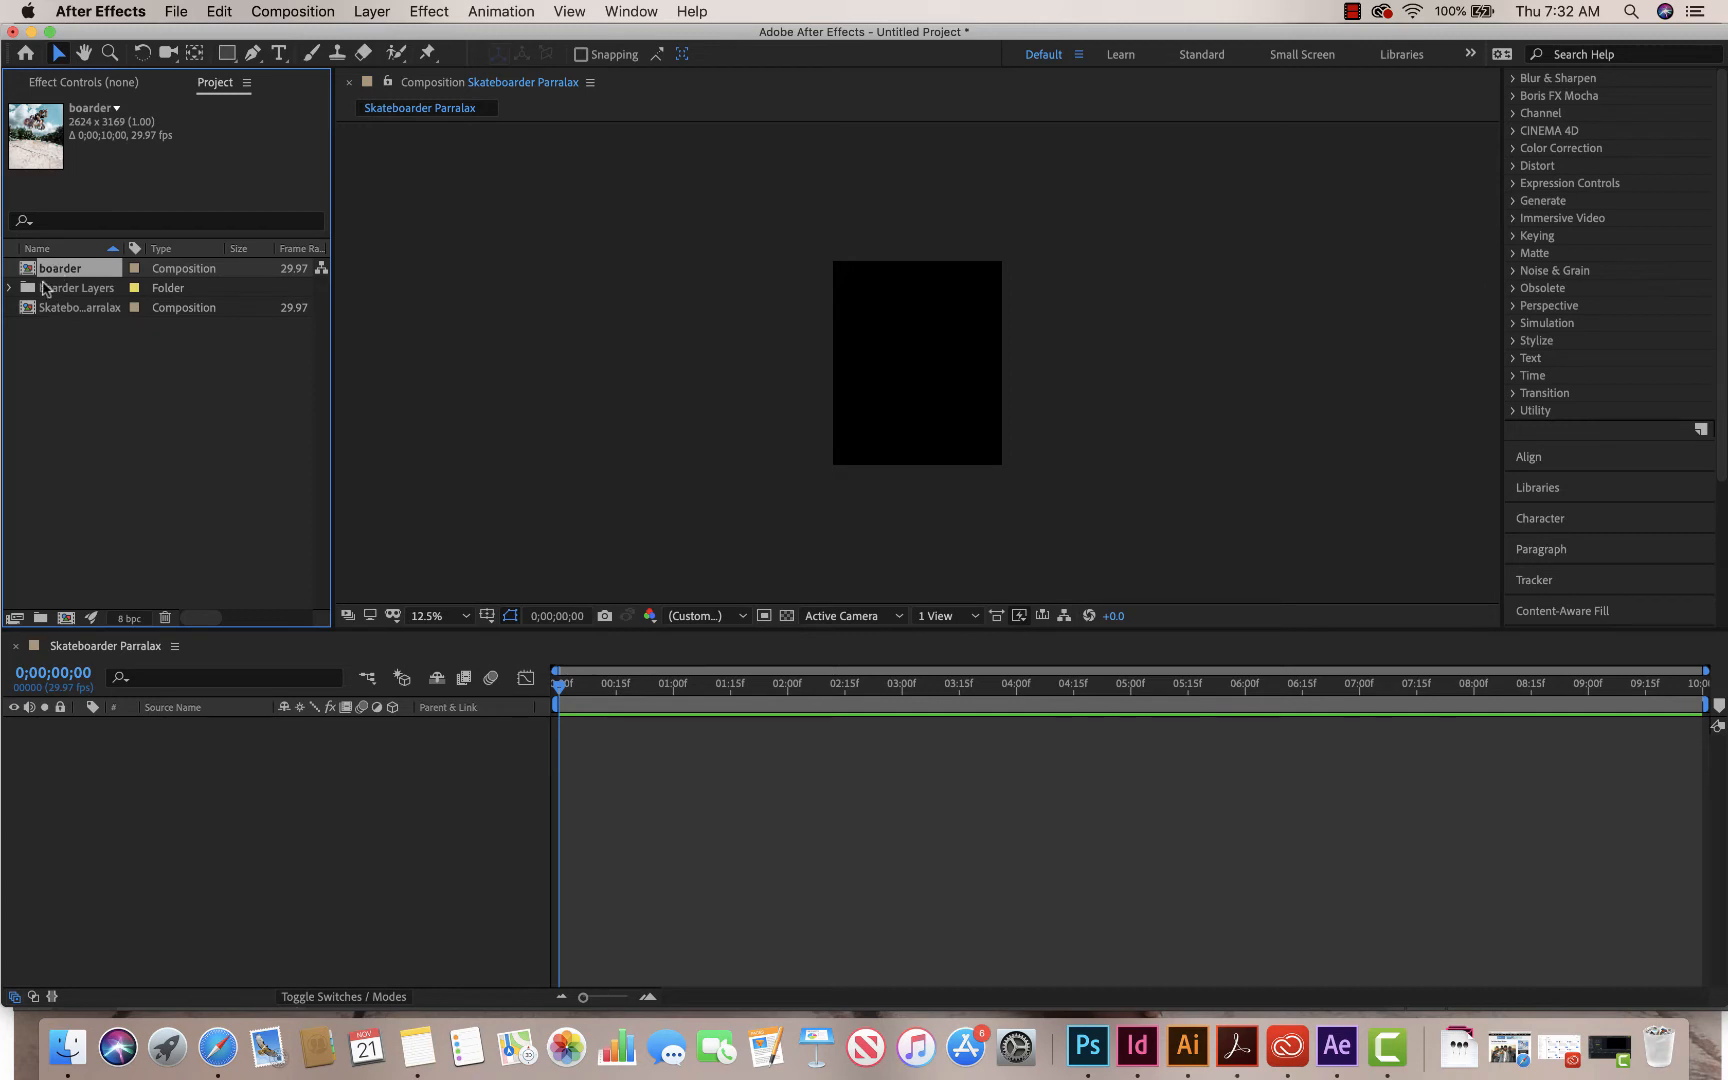
Step: Expand the boarder Layers folder and select both Layer 0 and Layer 1 for the composition
{"action": "left_click", "coordinate": [8, 288]}
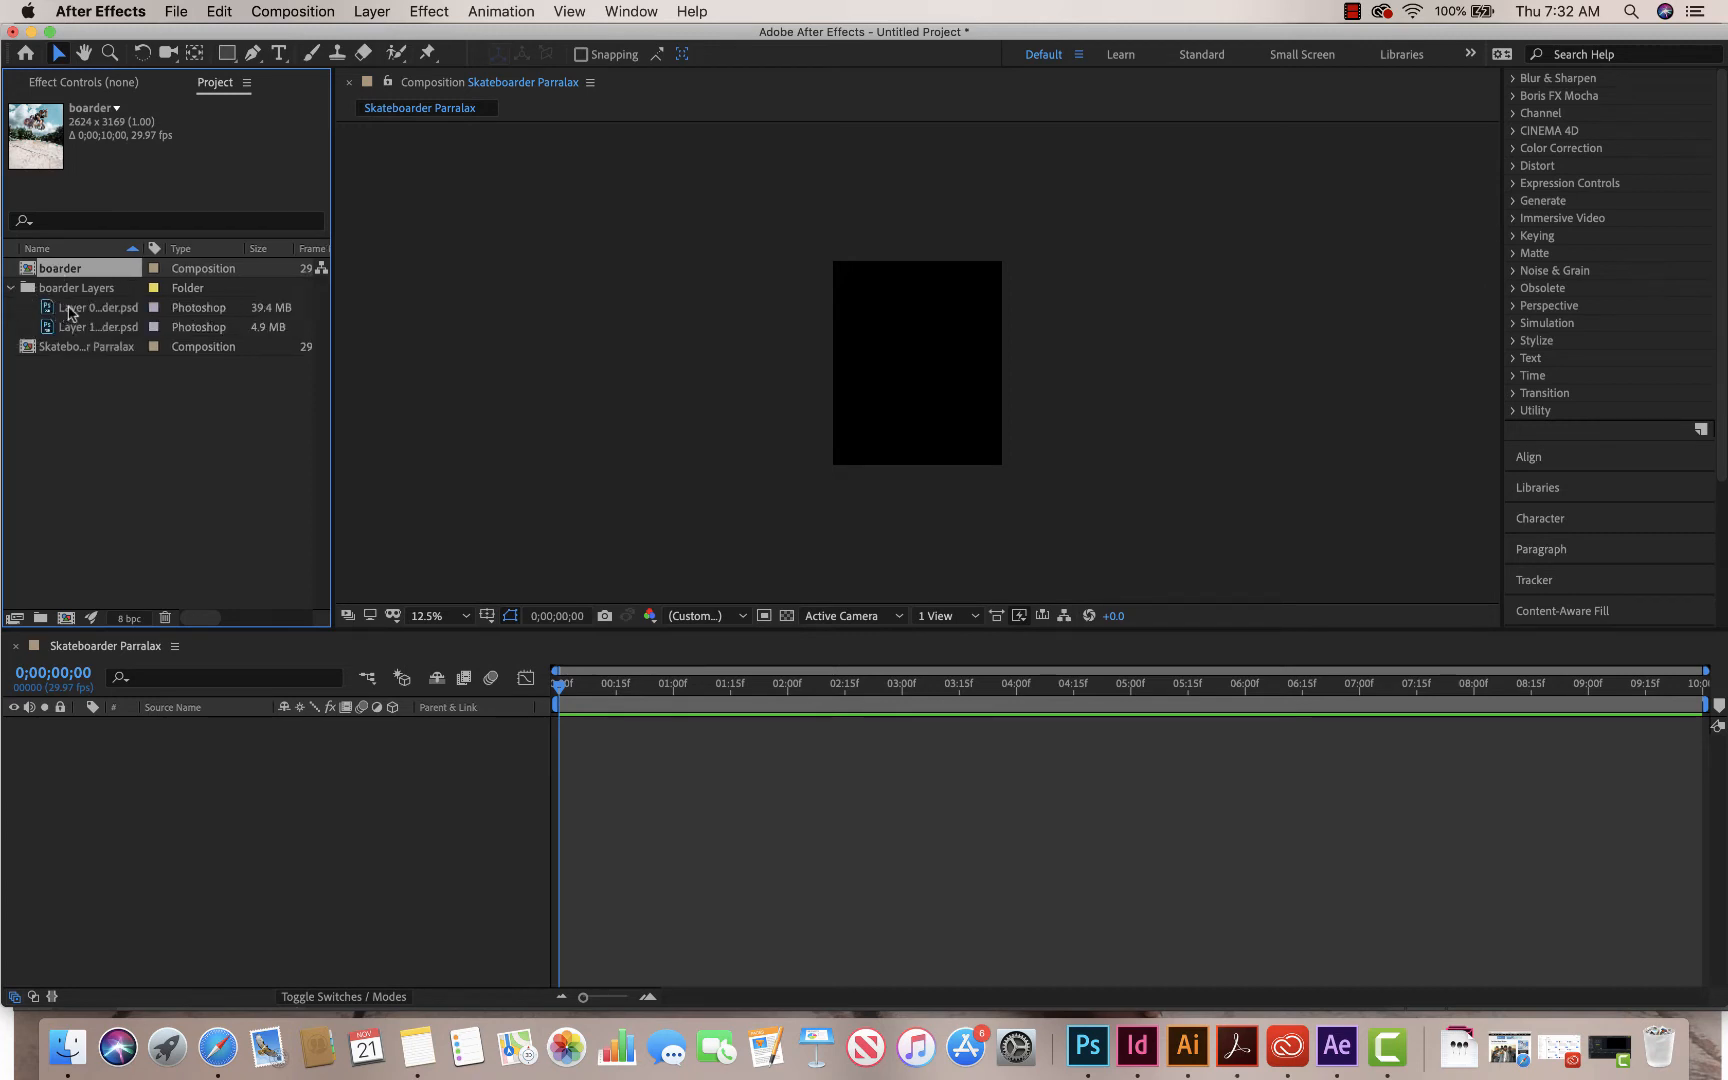
{"action": "left_click", "coordinate": [96, 328]}
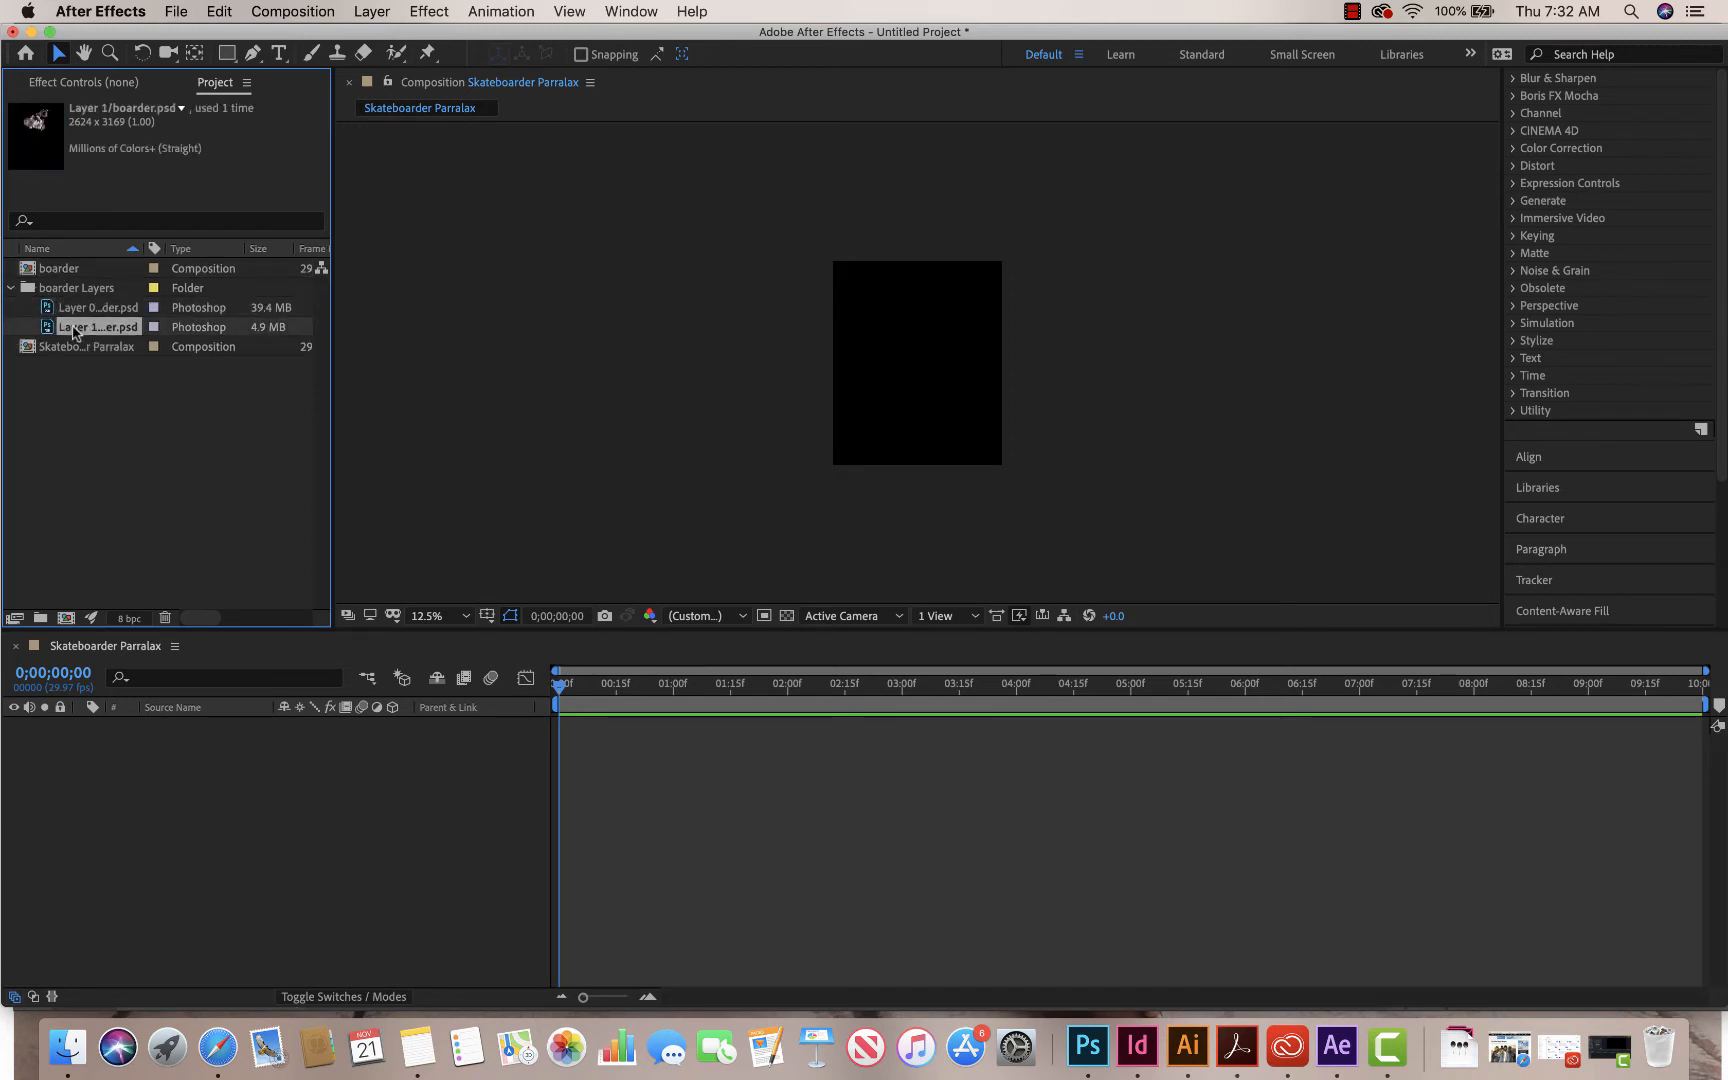
{"action": "left_click", "coordinate": [98, 308]}
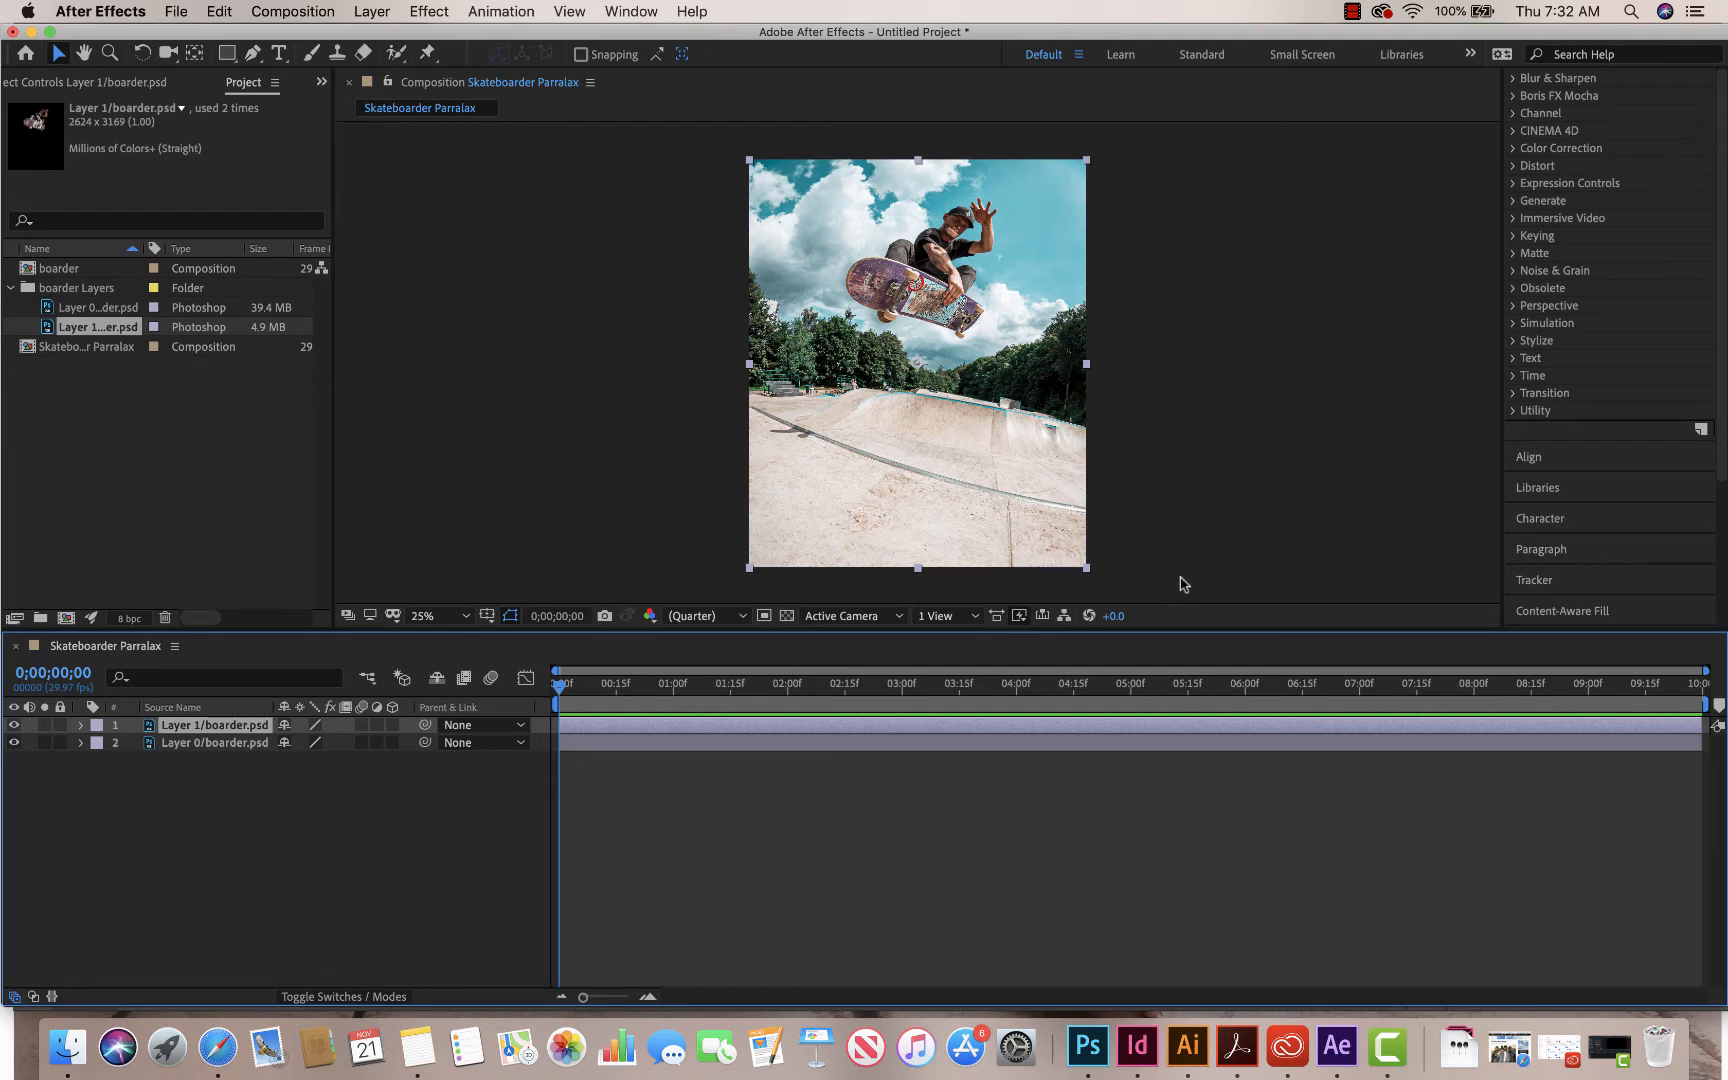
{"action": "mouse_move", "coordinate": [1186, 530]}
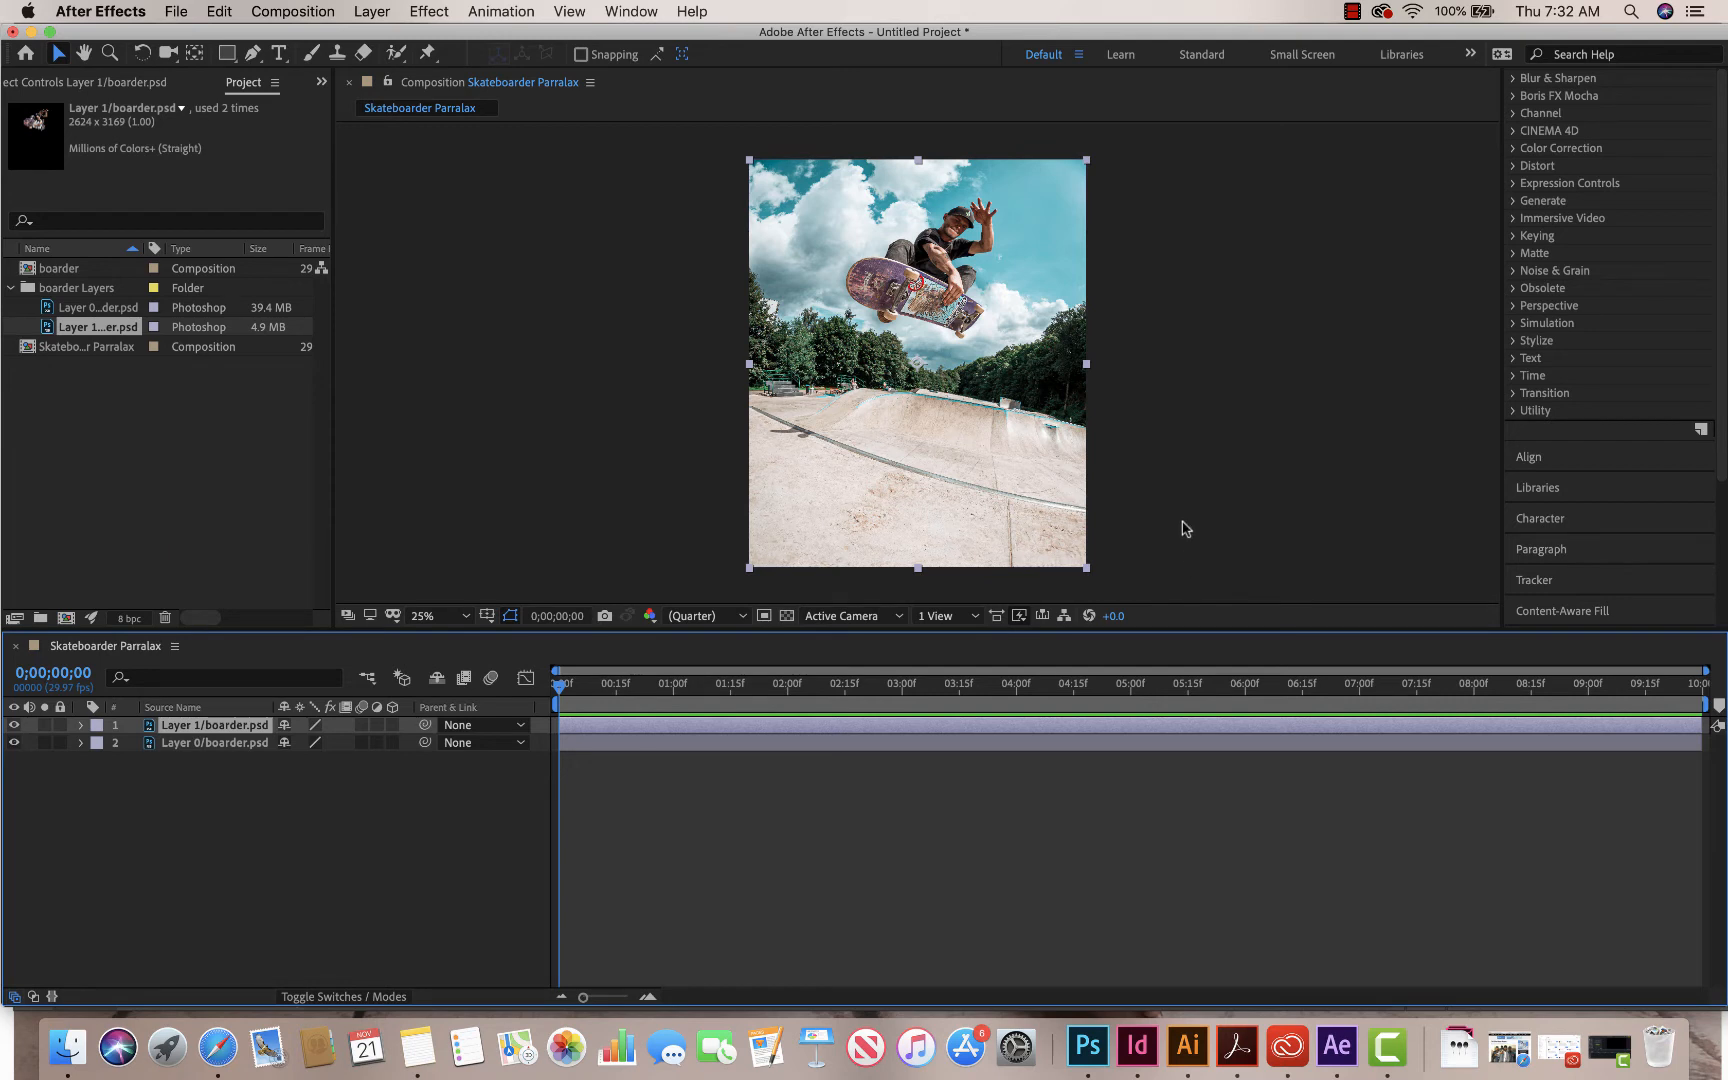
{"action": "mouse_move", "coordinate": [1178, 500]}
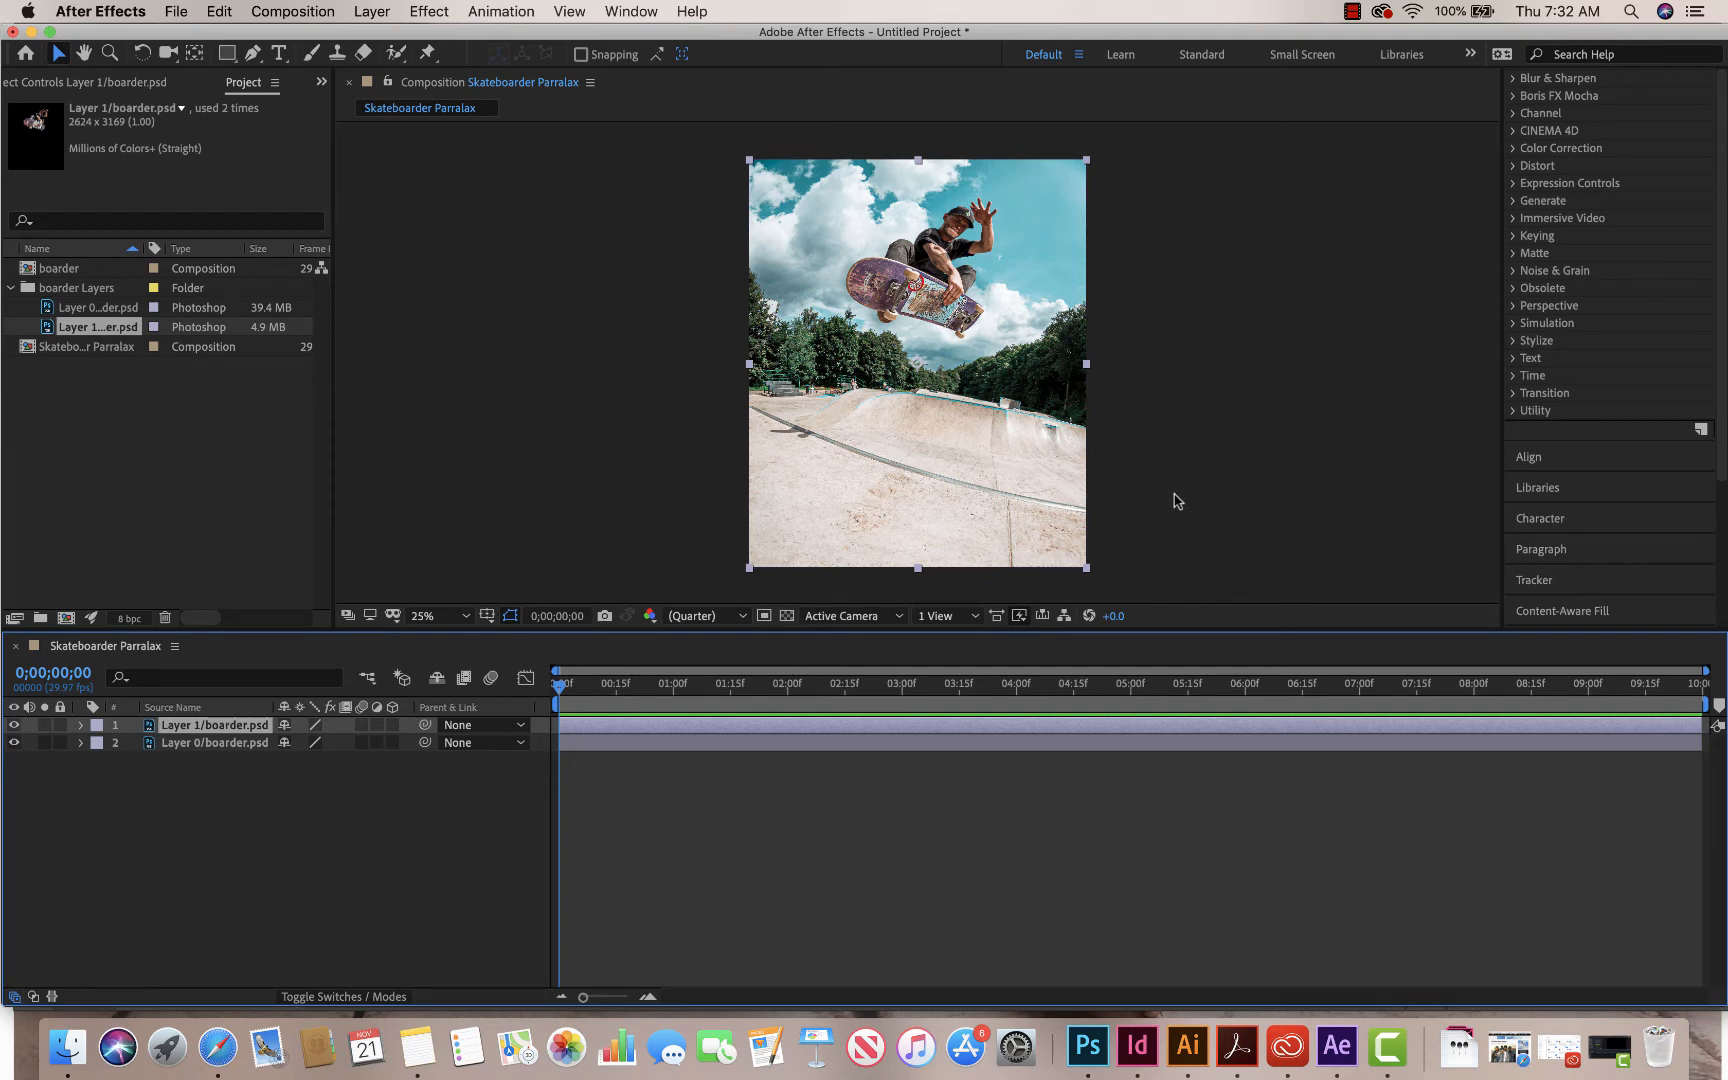
{"action": "mouse_move", "coordinate": [922, 546]}
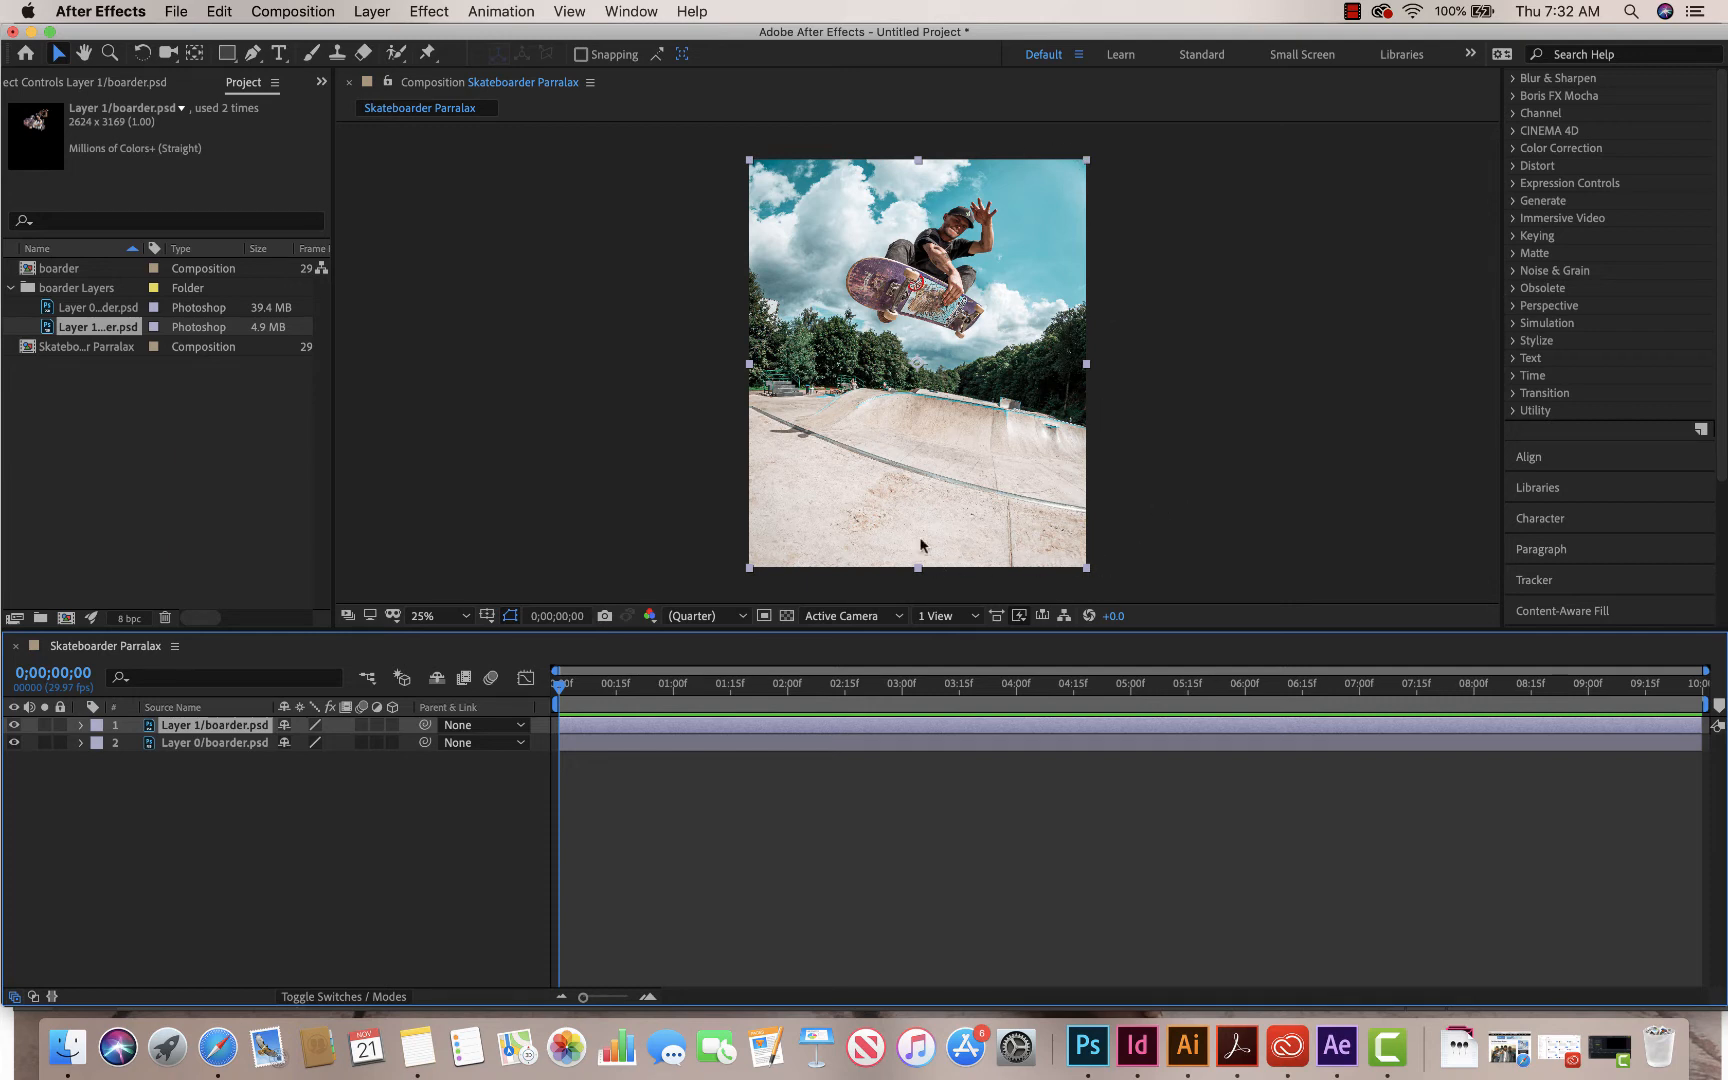
{"action": "mouse_move", "coordinate": [1092, 372]}
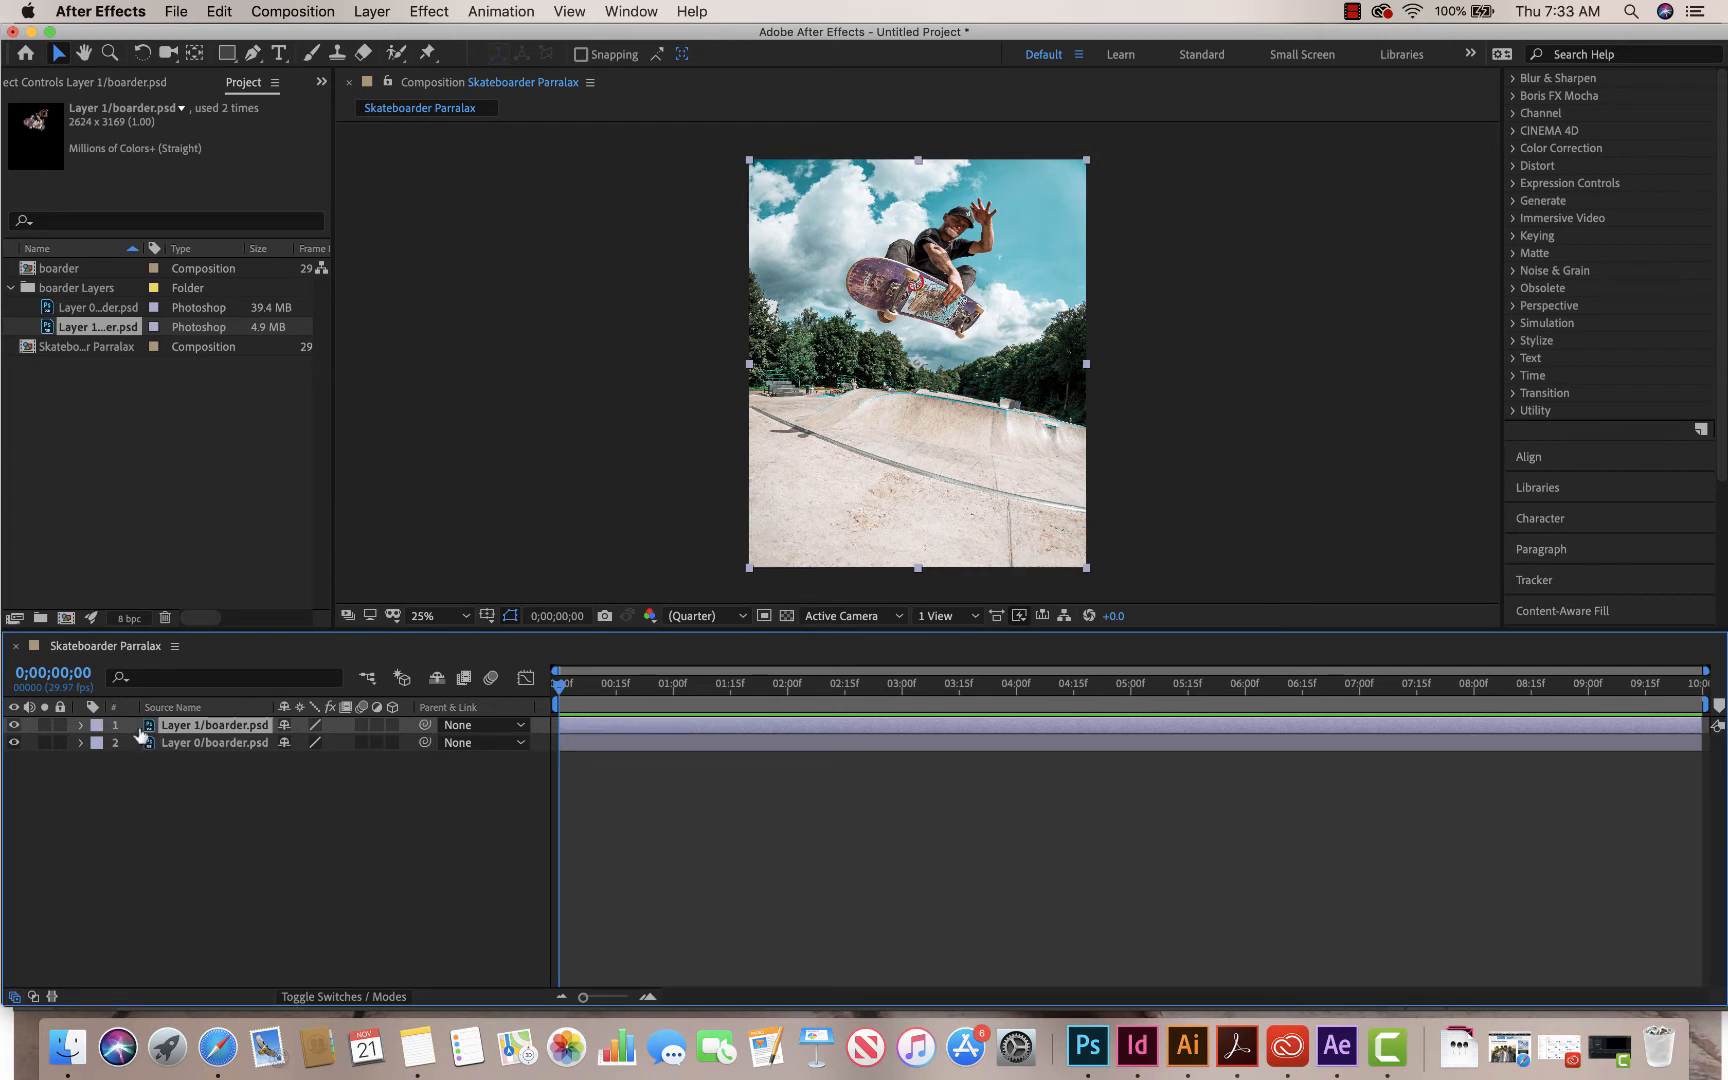
Step: Keyframe Layer 0's Scale from 115% at 0s to 100% at five seconds and preview the change
{"action": "left_click", "coordinate": [80, 744]}
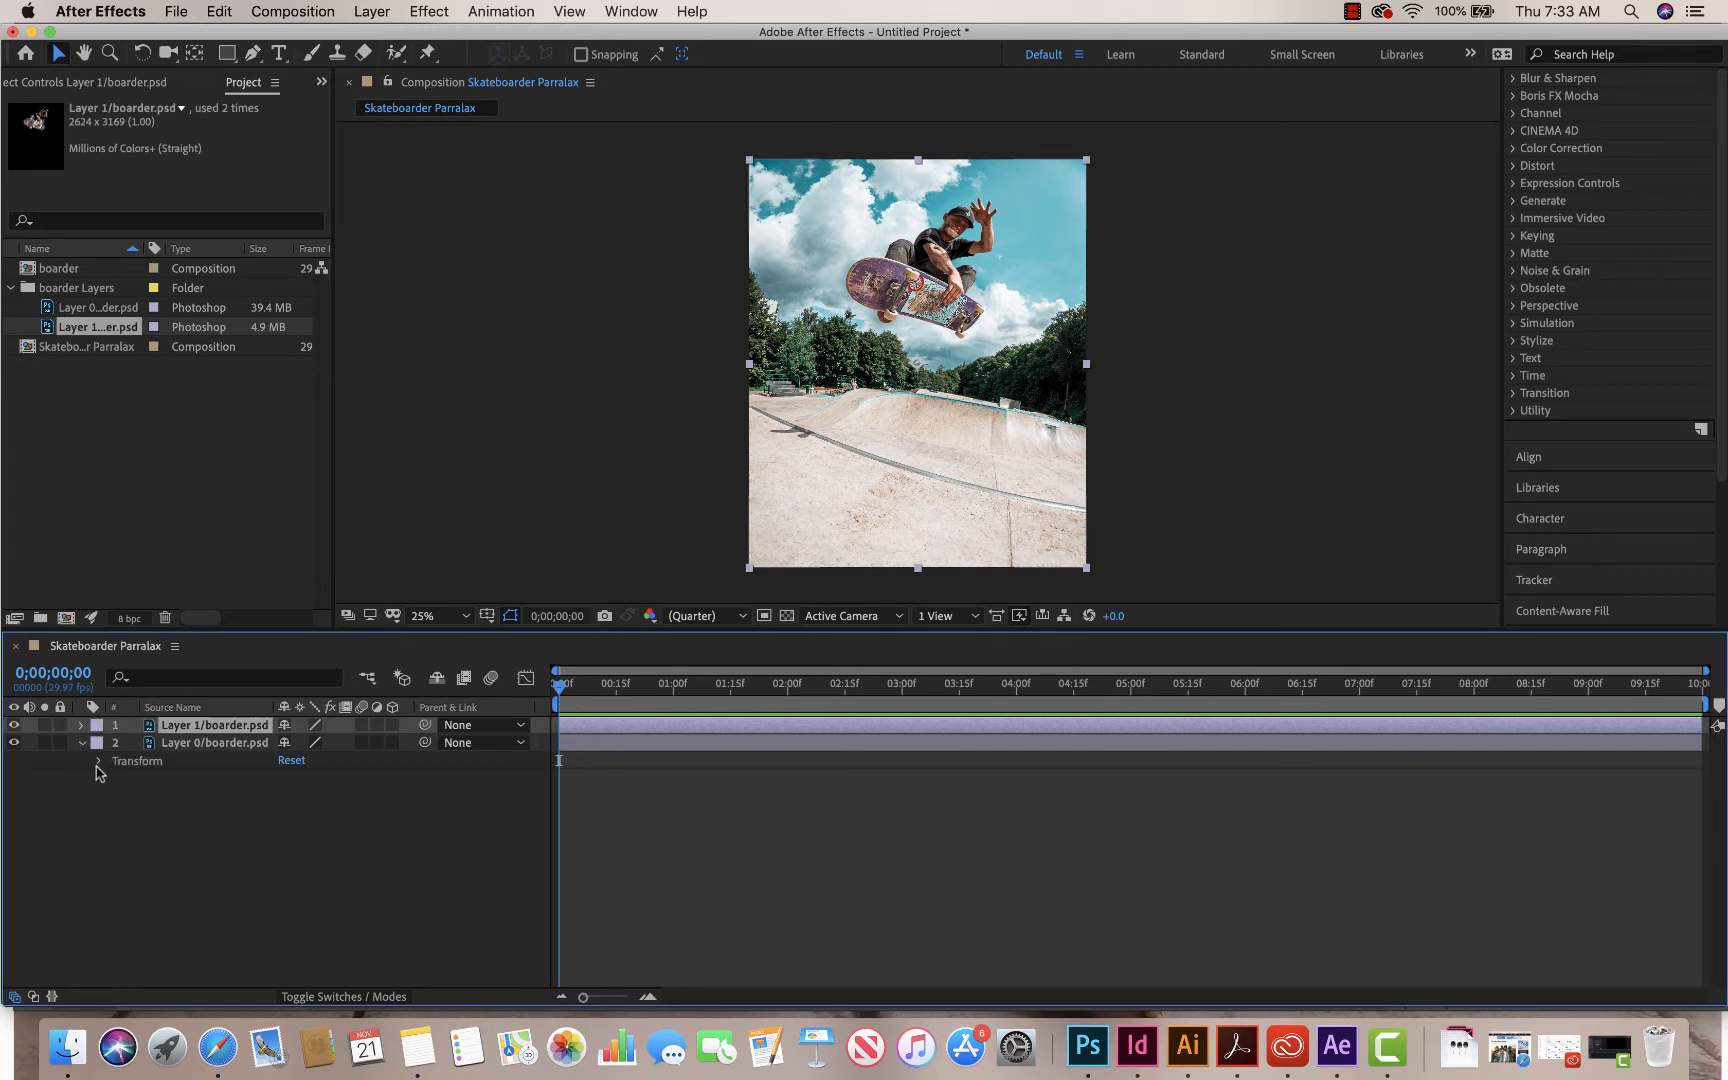
{"action": "left_click", "coordinate": [98, 760]}
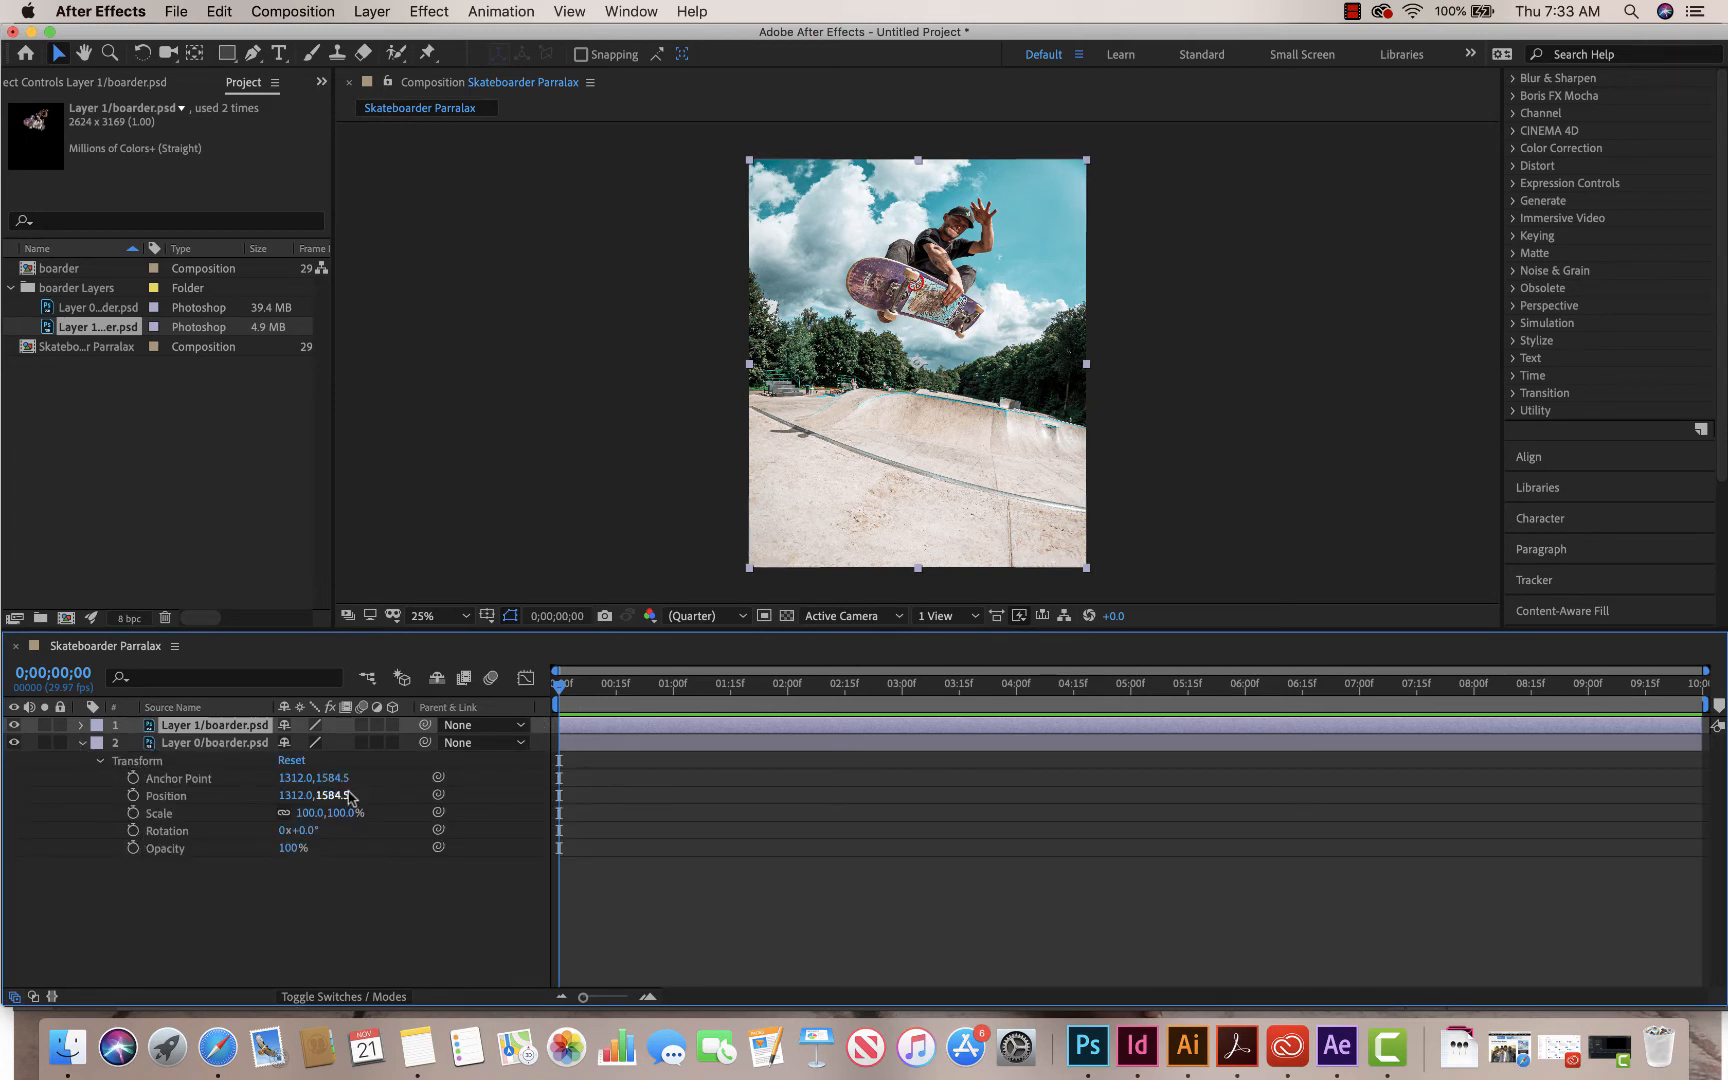
{"action": "mouse_move", "coordinate": [134, 814]}
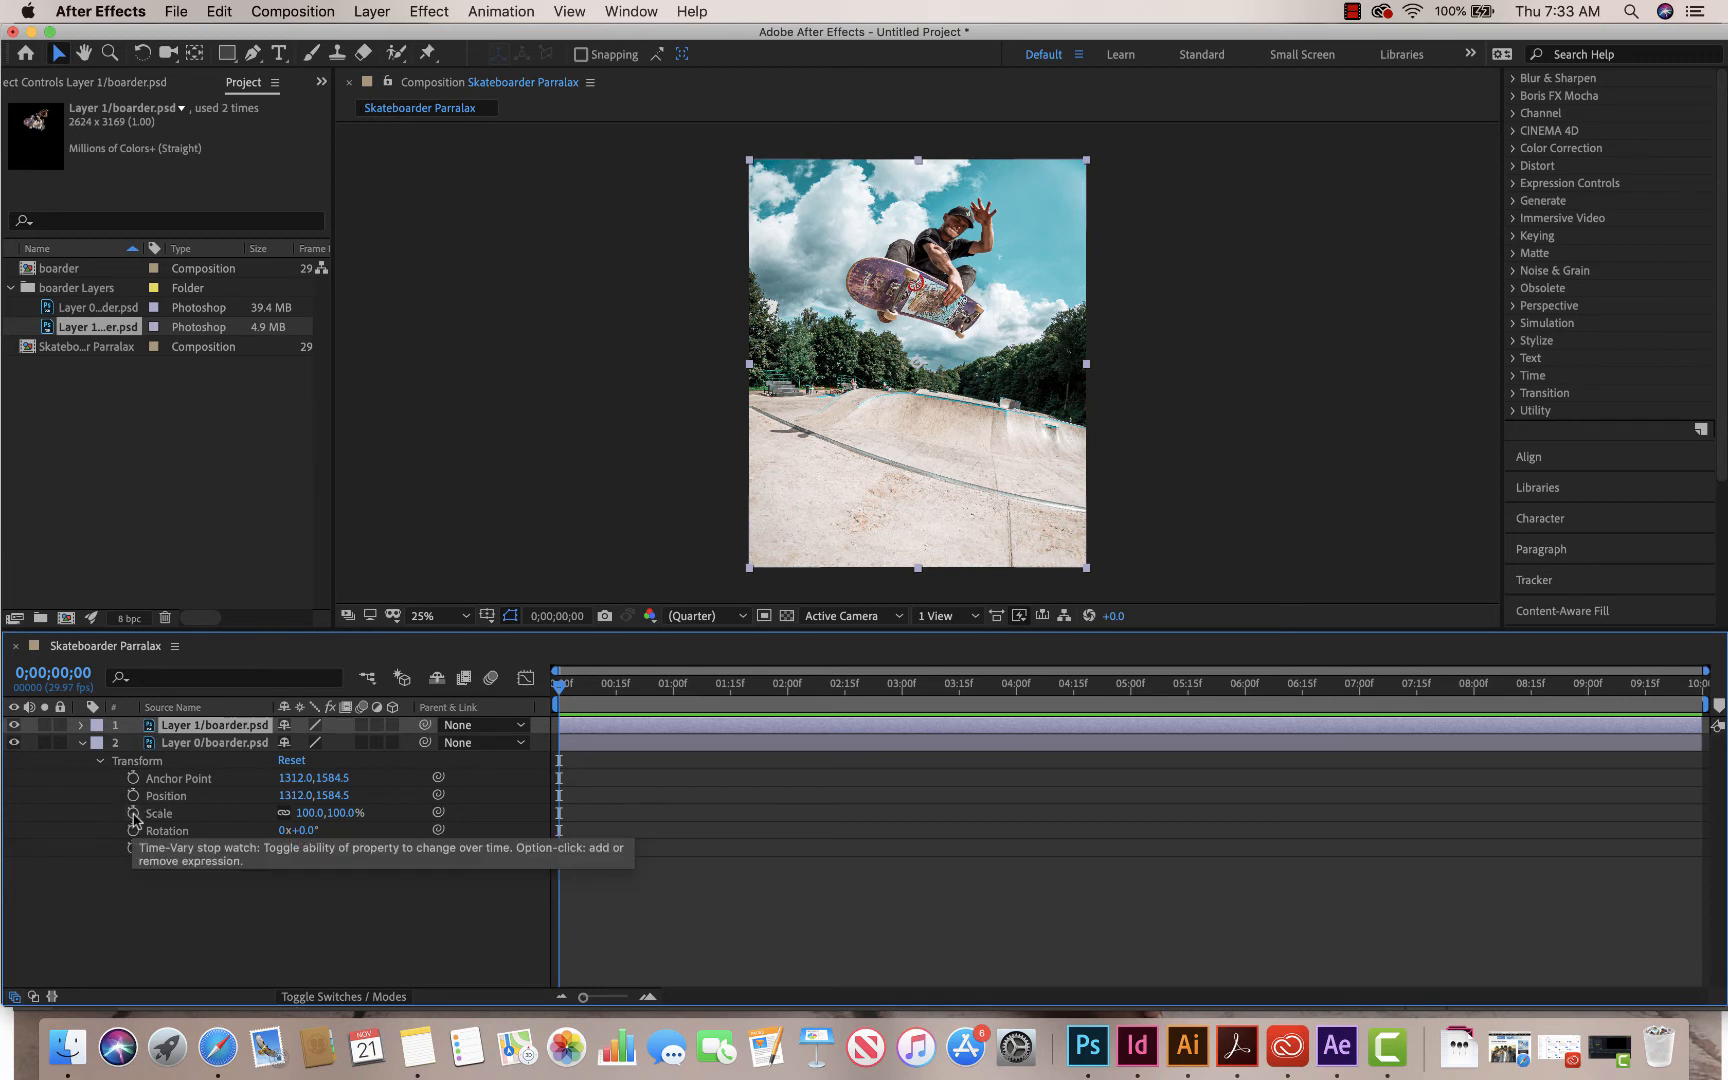
{"action": "left_click", "coordinate": [134, 814]}
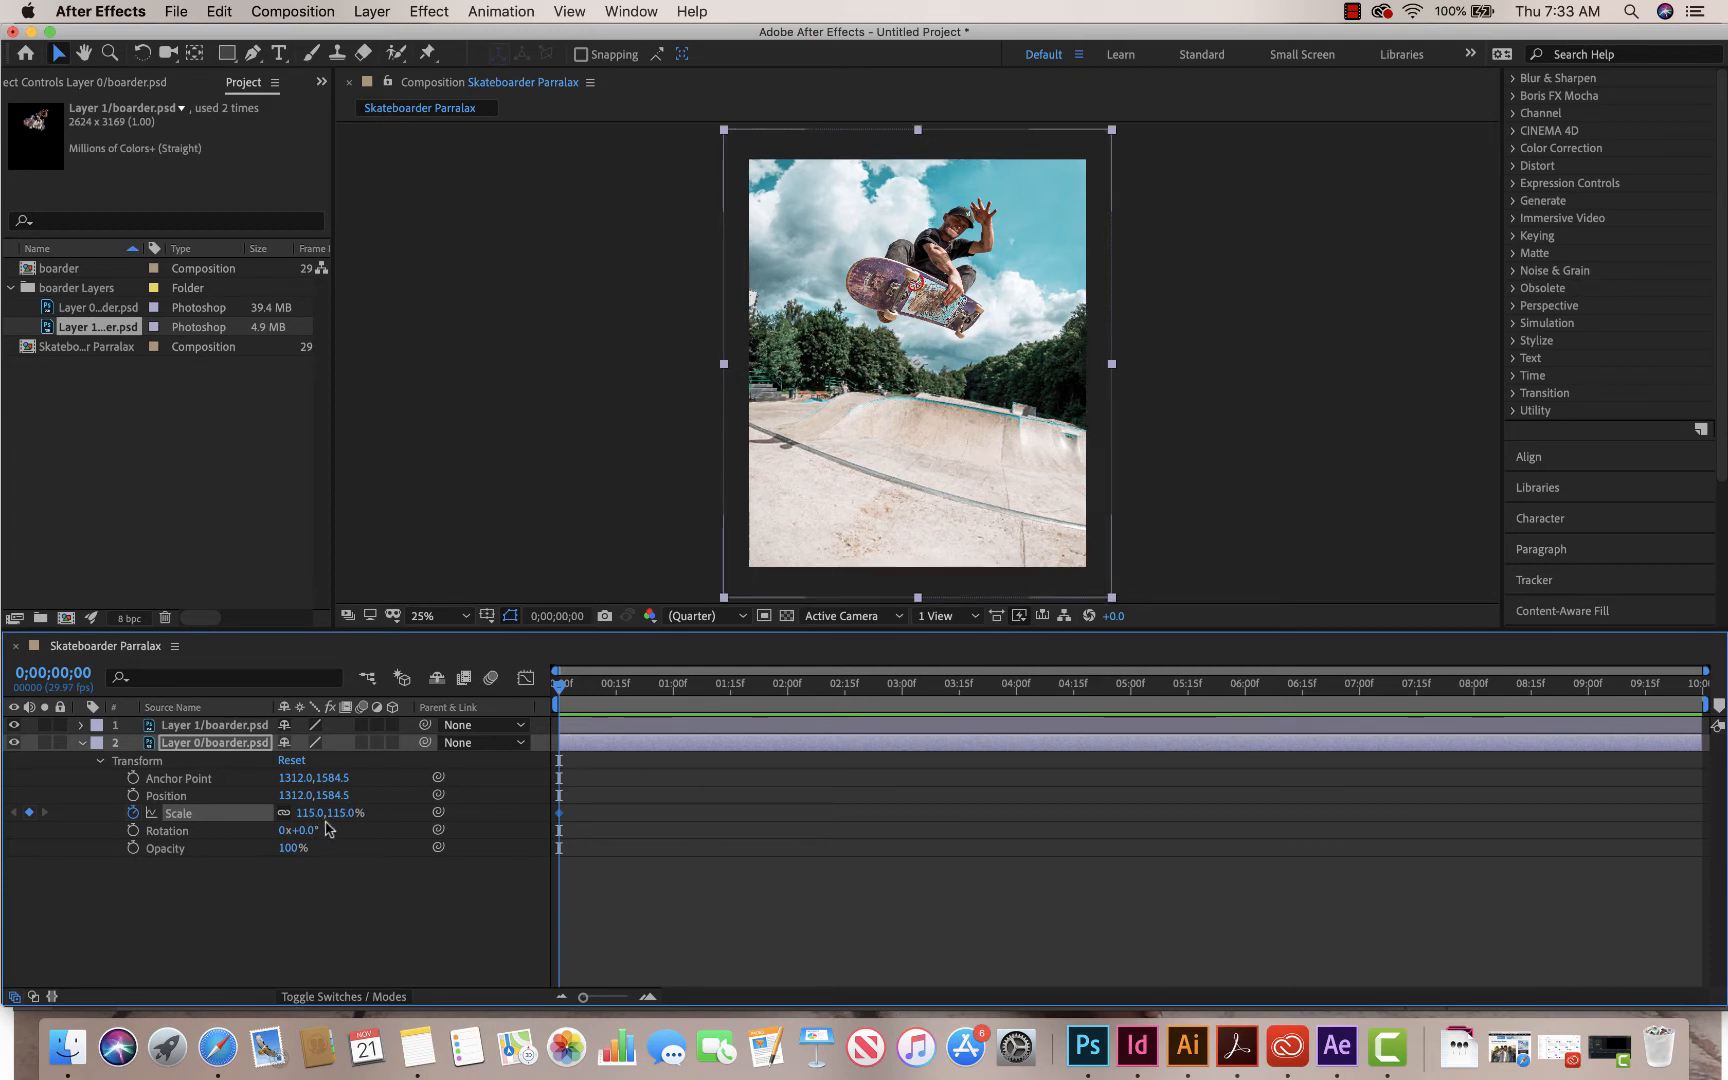
{"action": "mouse_move", "coordinate": [428, 764]}
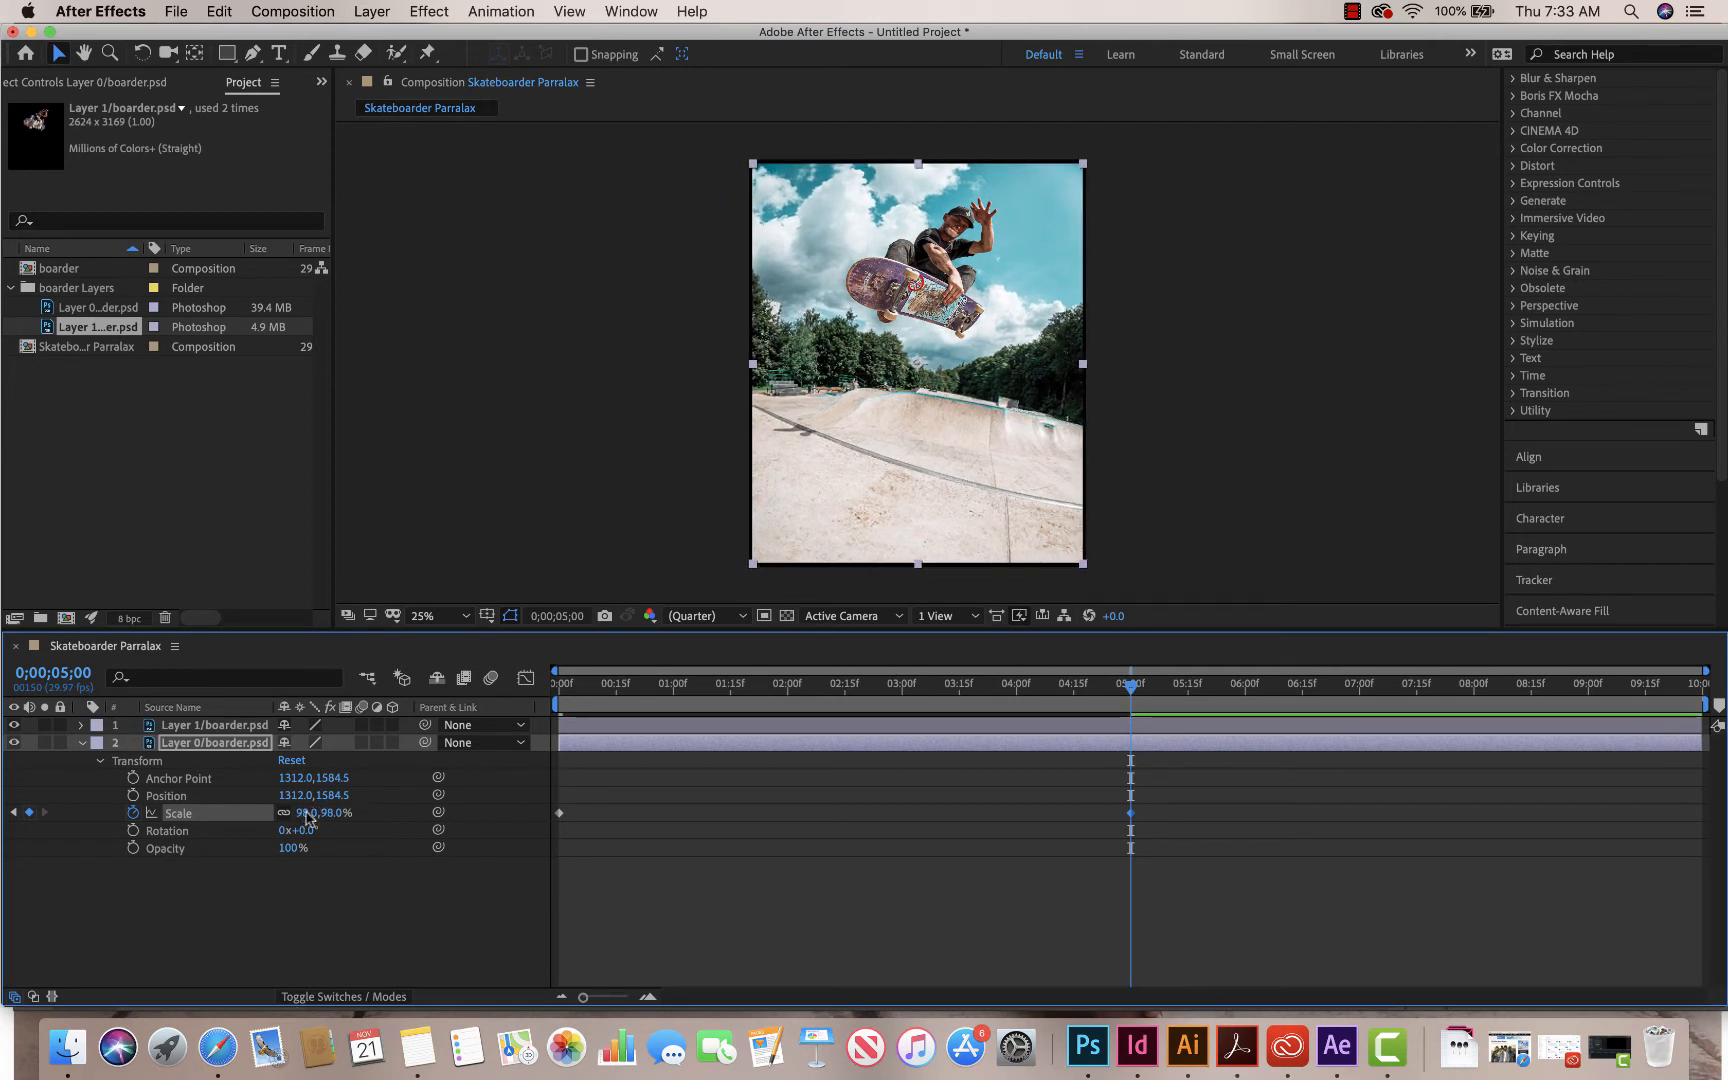
{"action": "double_click", "coordinate": [312, 814]}
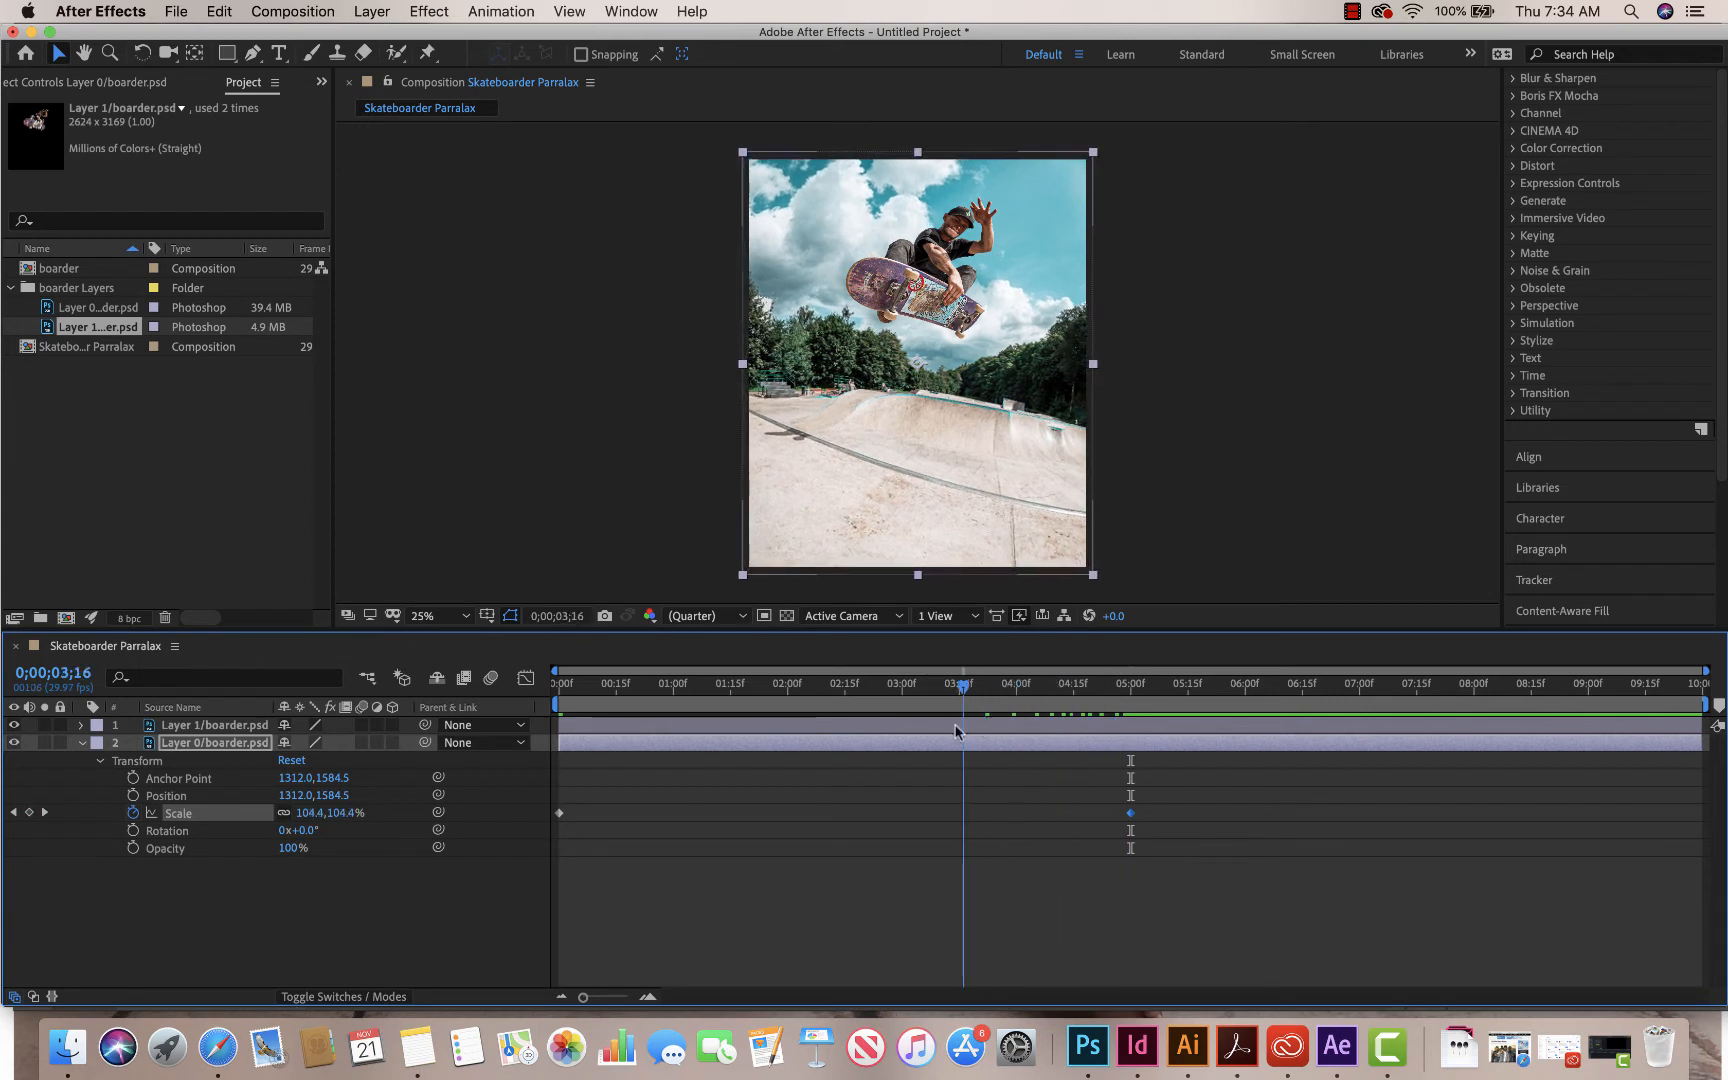
{"action": "left_click", "coordinate": [746, 684]}
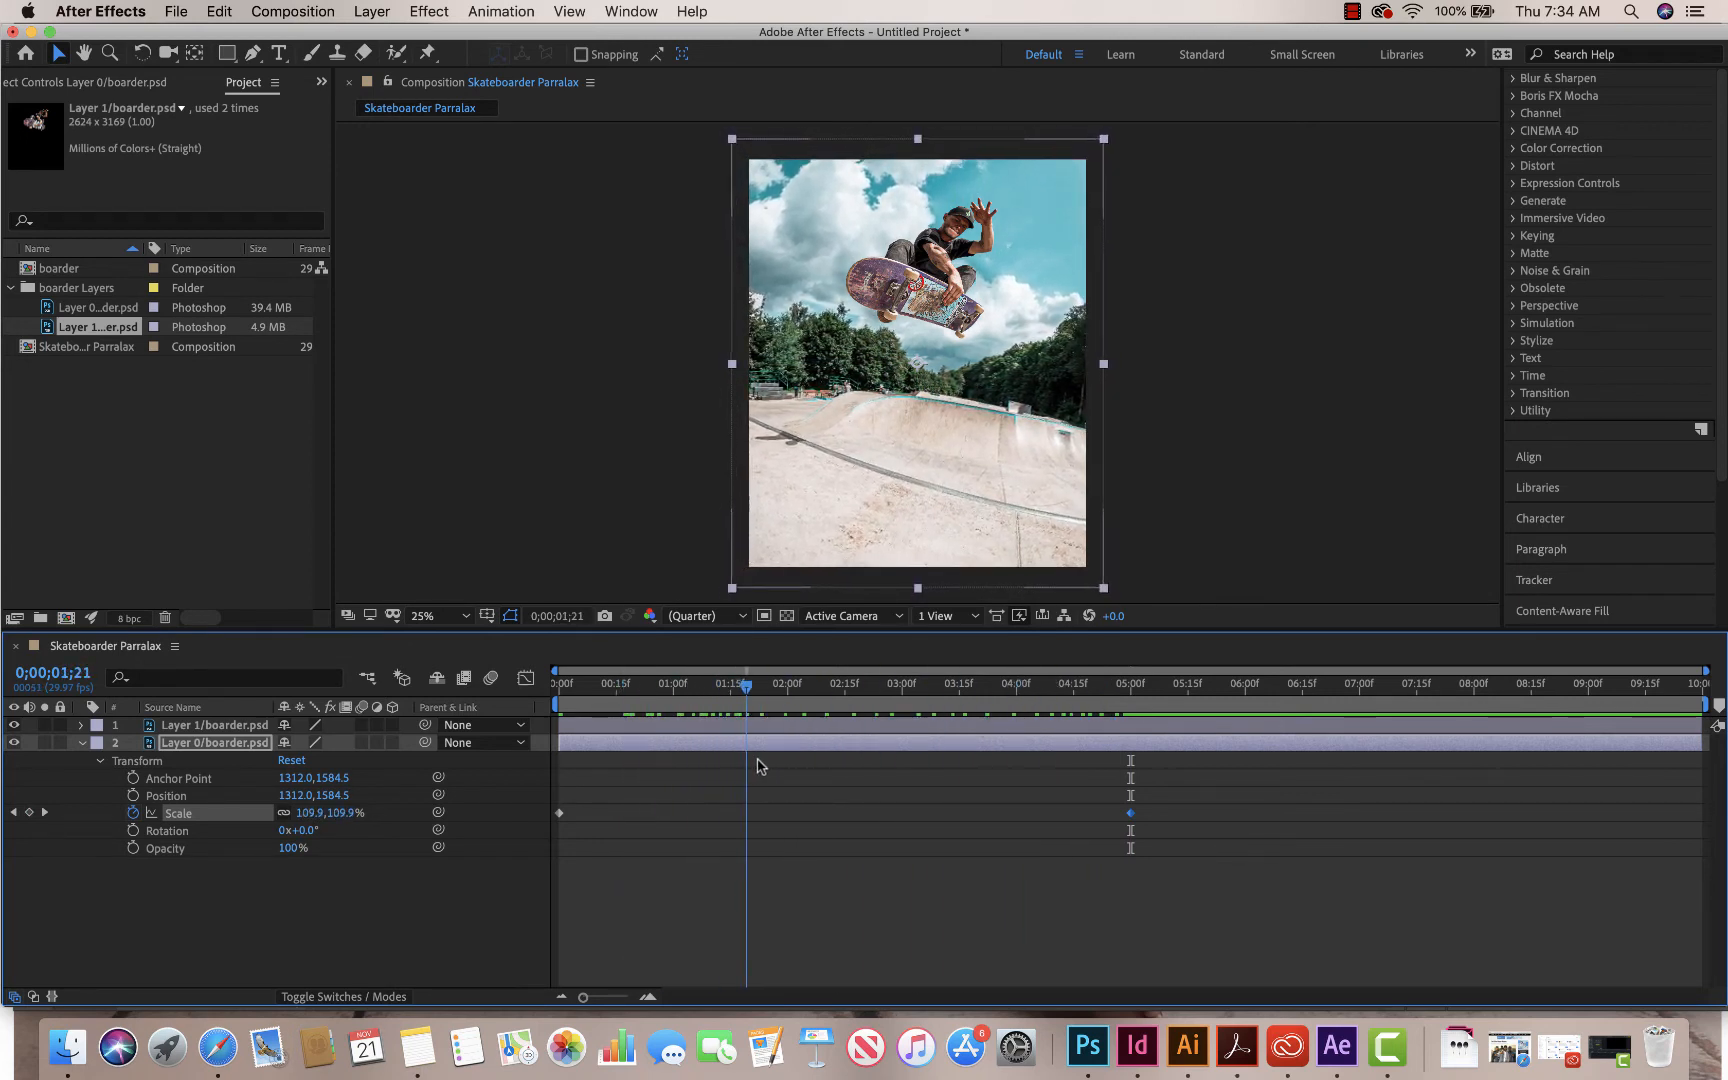
{"action": "left_click", "coordinate": [1128, 688]}
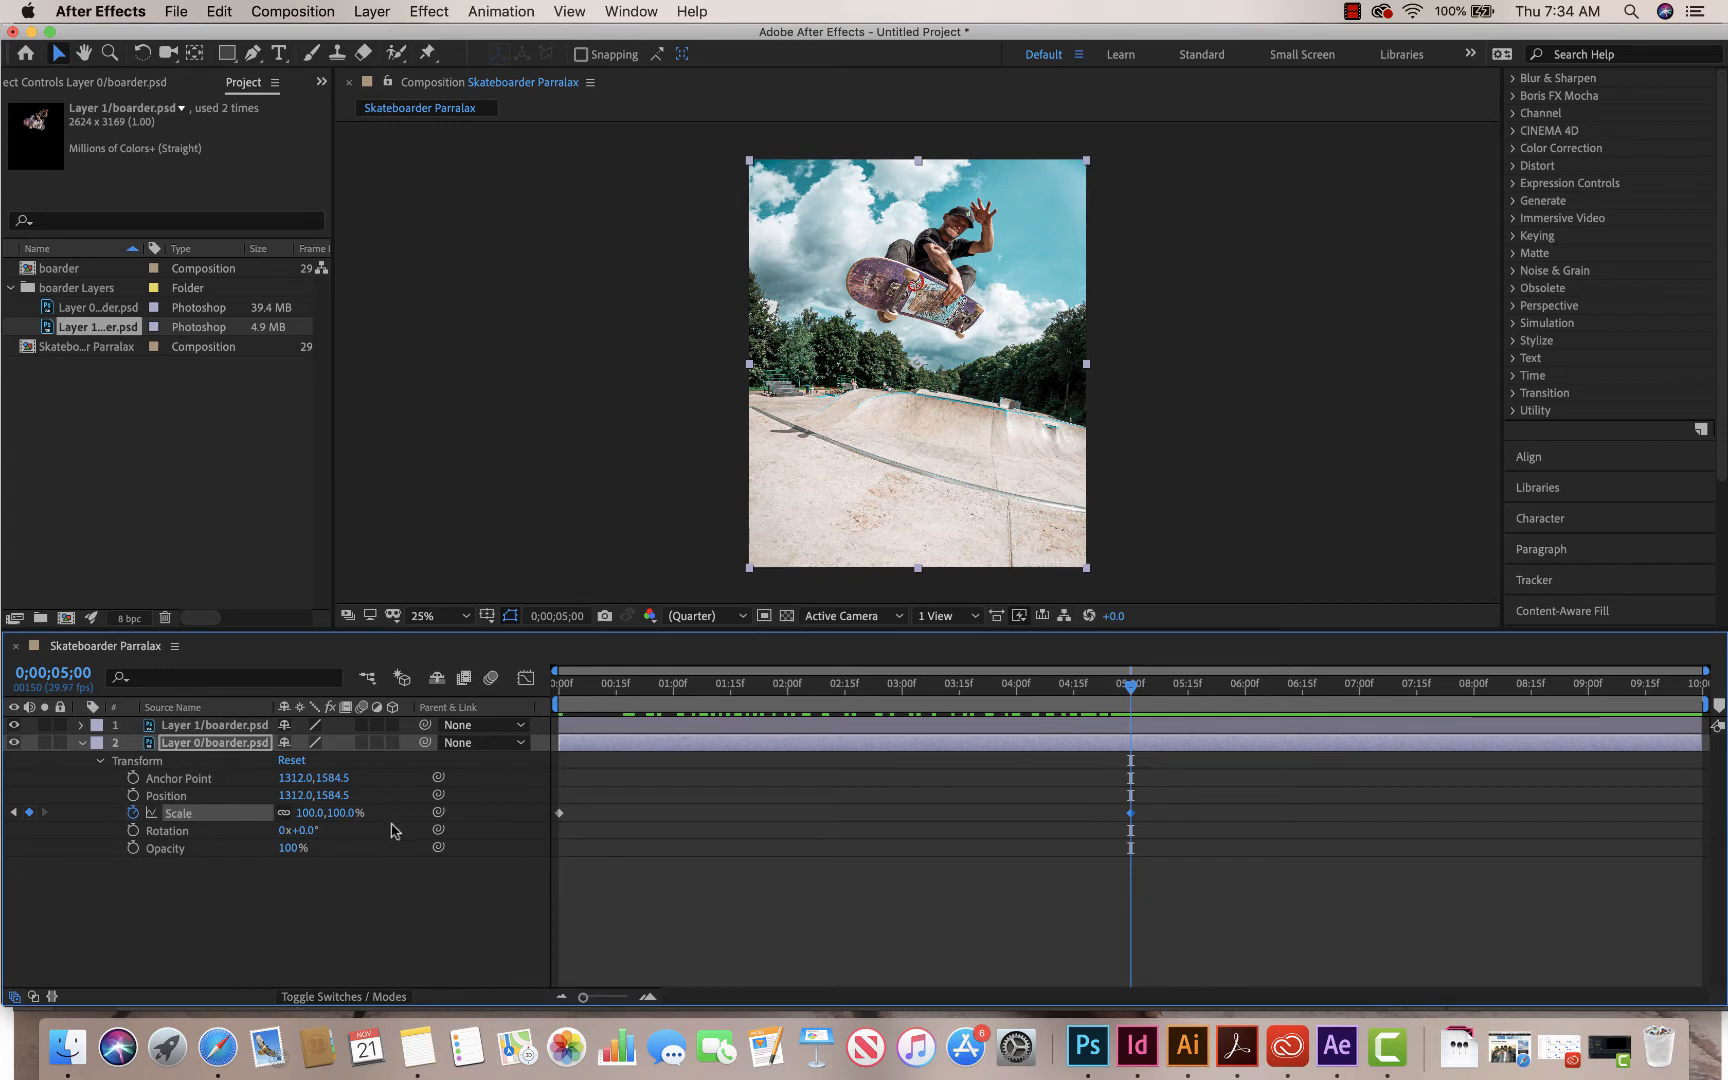
{"action": "mouse_move", "coordinate": [152, 812]}
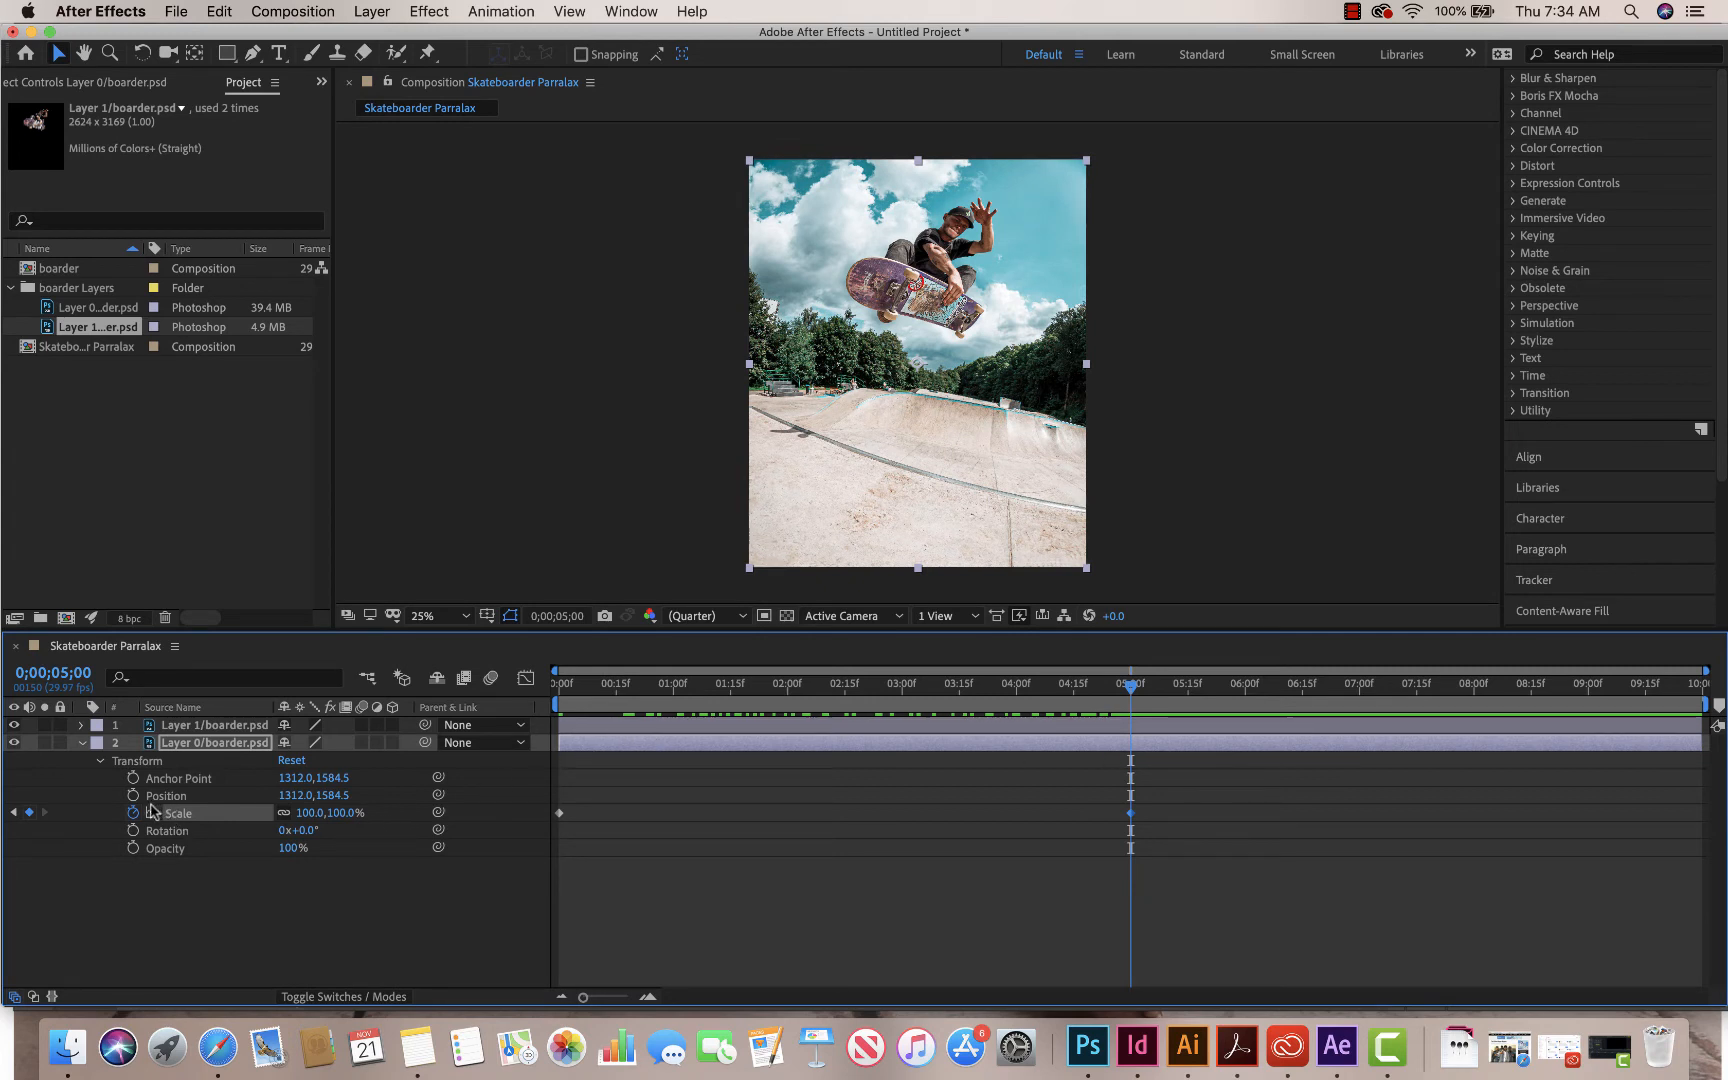
Step: Keyframe Layer 0's Position from x 1176 at 0s to 1312 at 5s and scrub to check the slide
{"action": "left_click", "coordinate": [166, 796]}
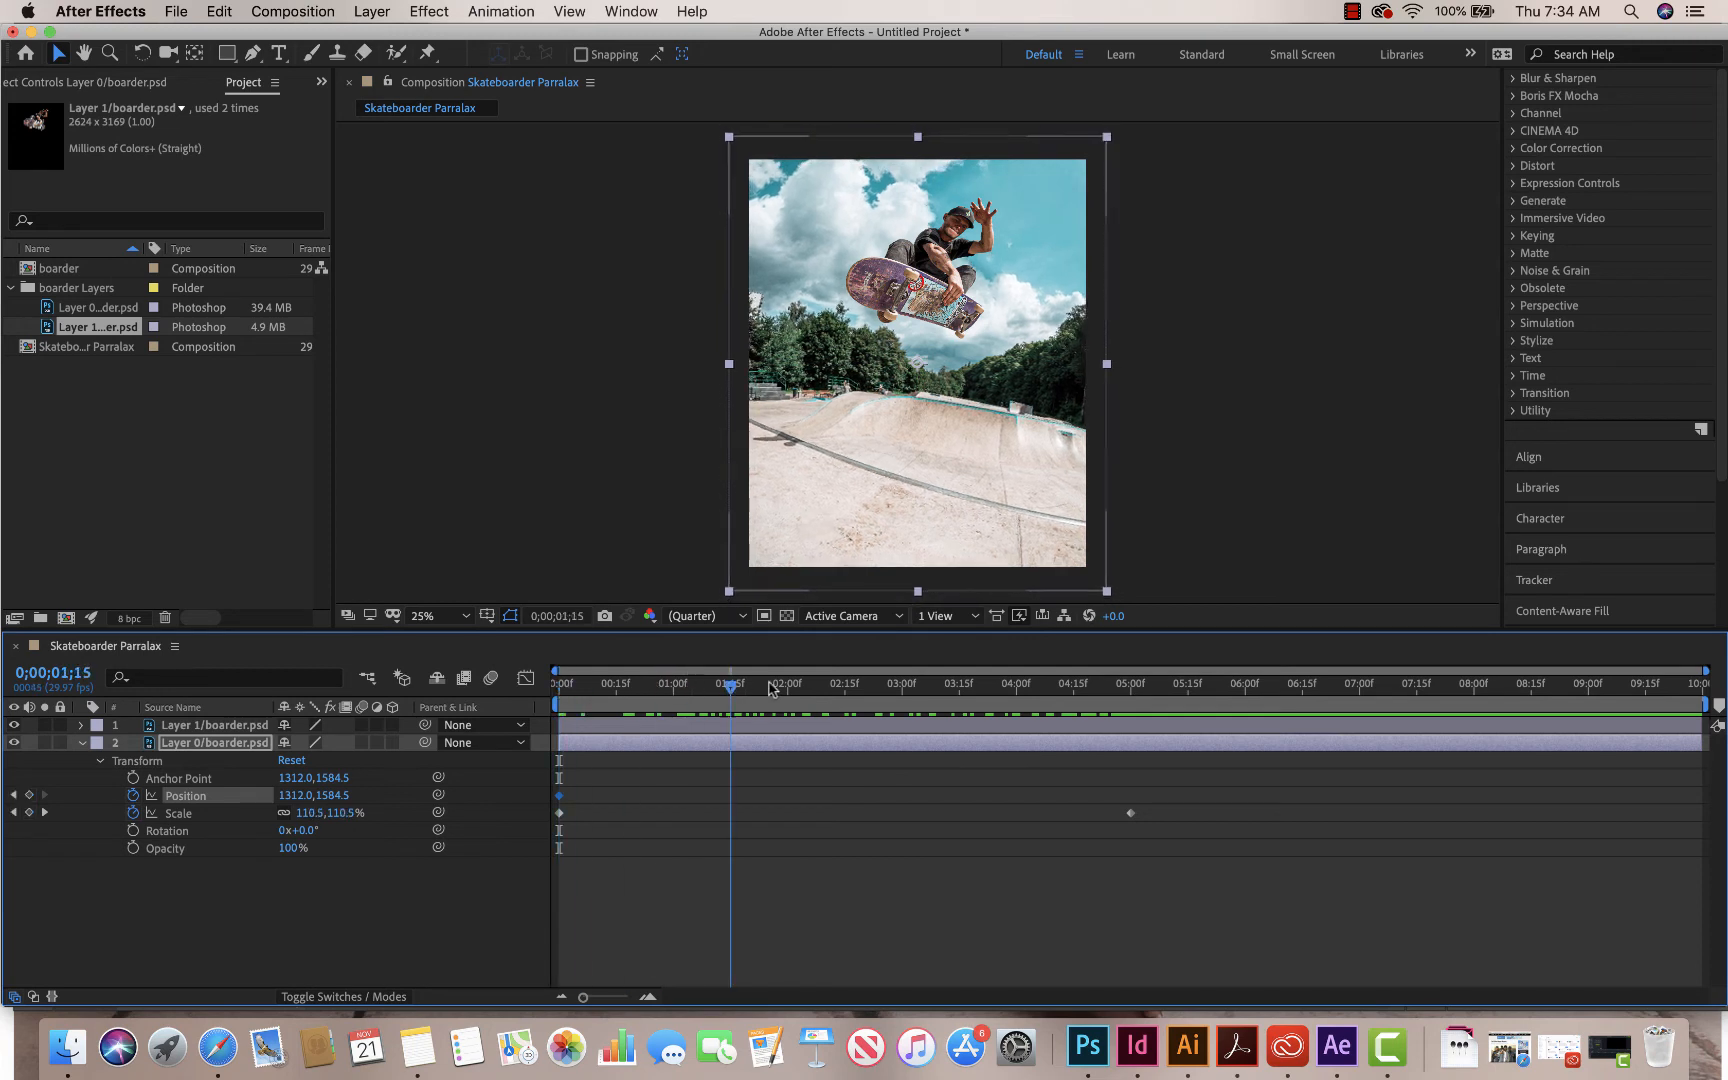
{"action": "left_click", "coordinate": [1132, 688]}
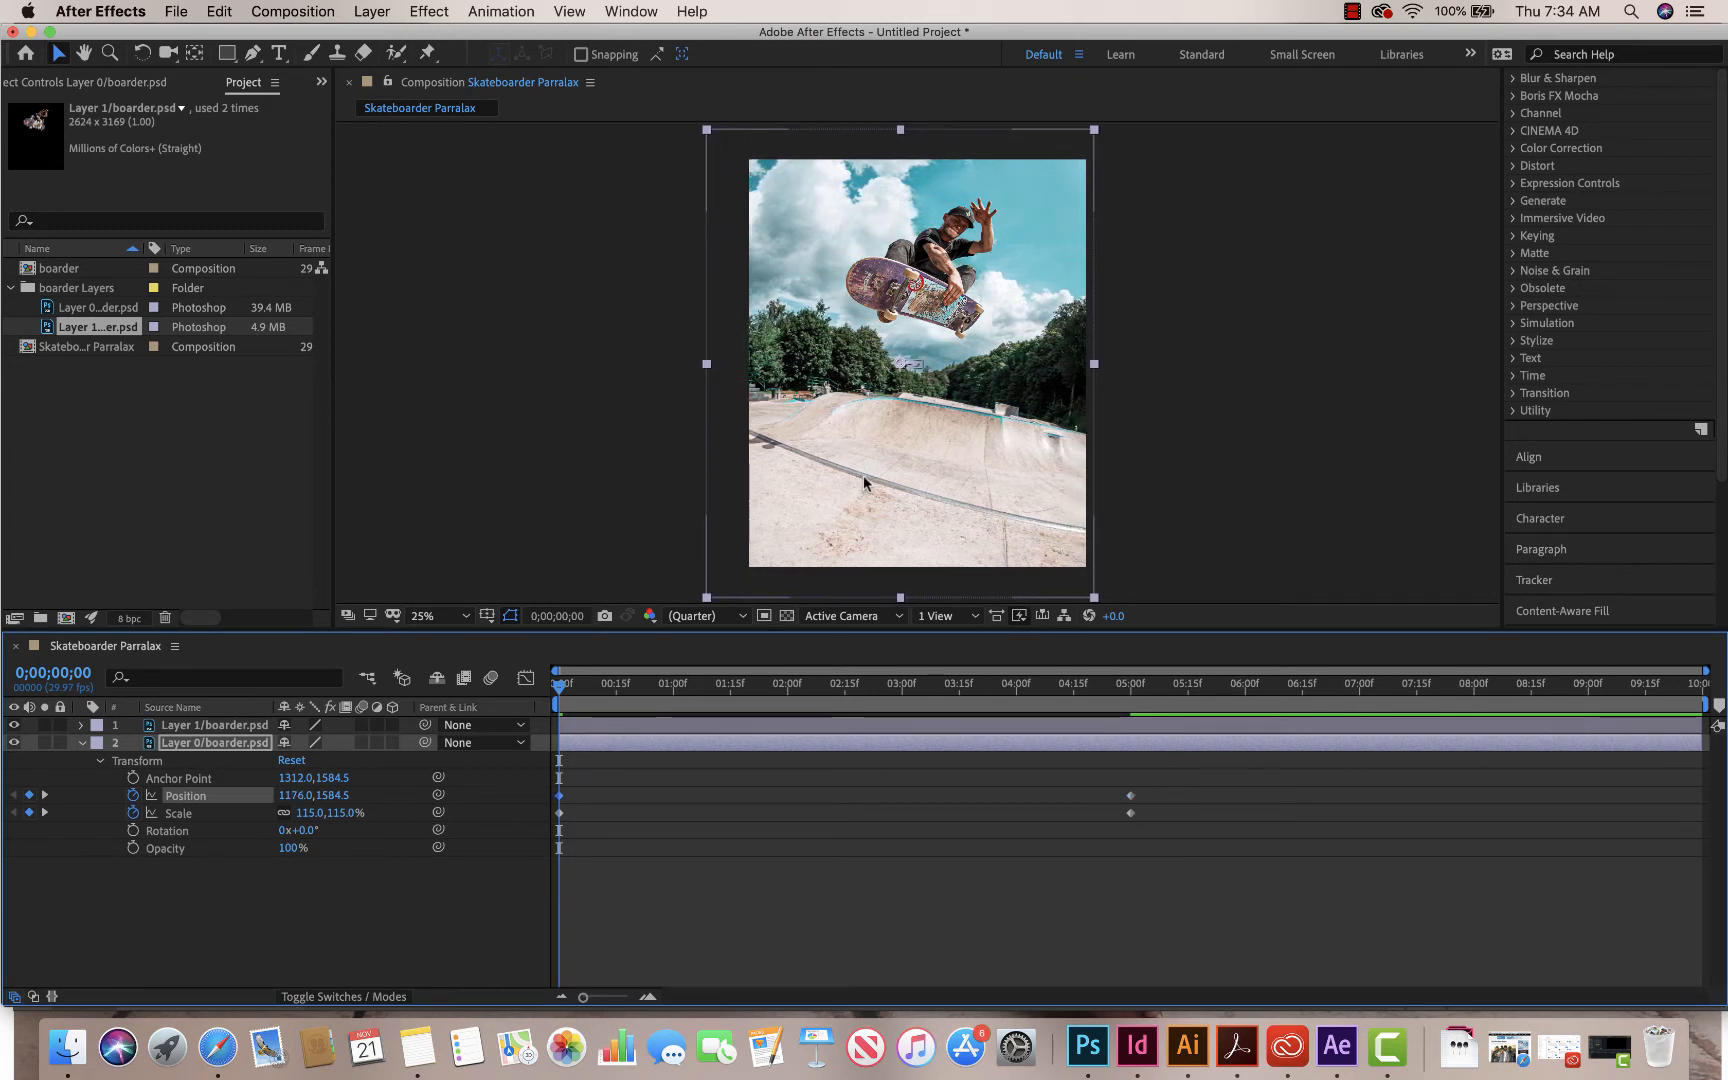
{"action": "mouse_move", "coordinate": [814, 306]}
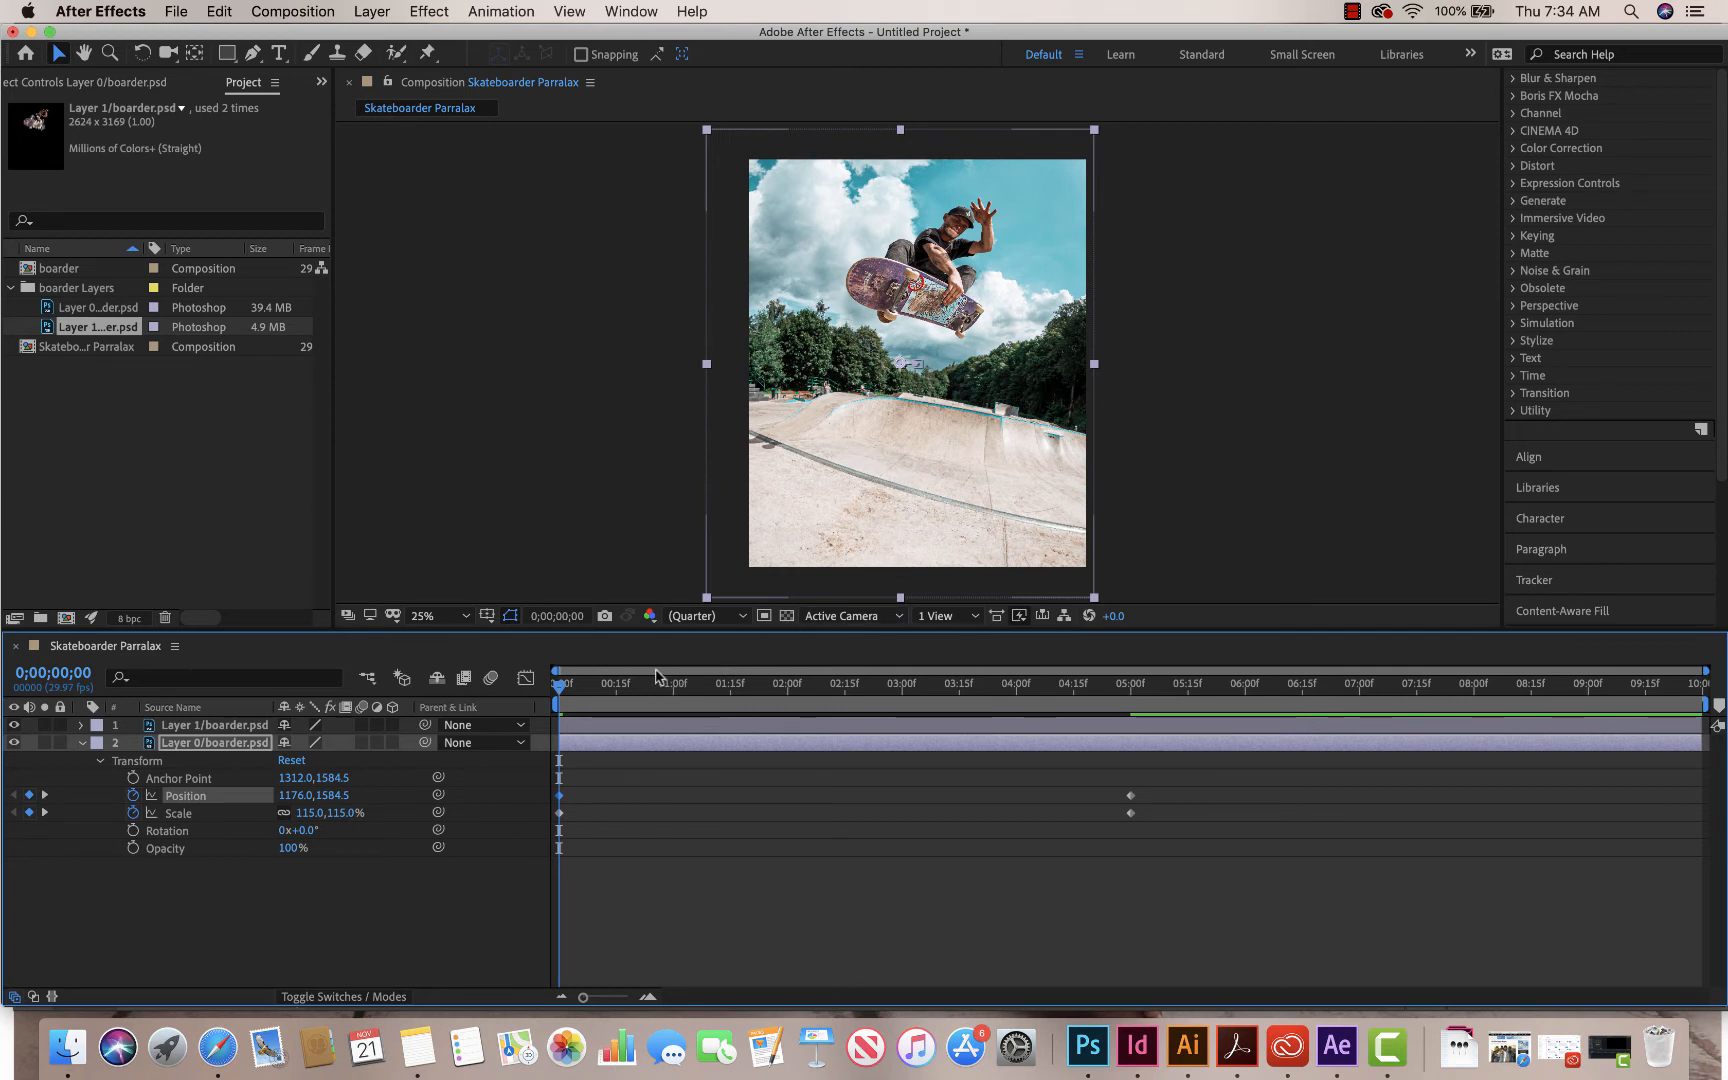
{"action": "mouse_move", "coordinate": [624, 712]}
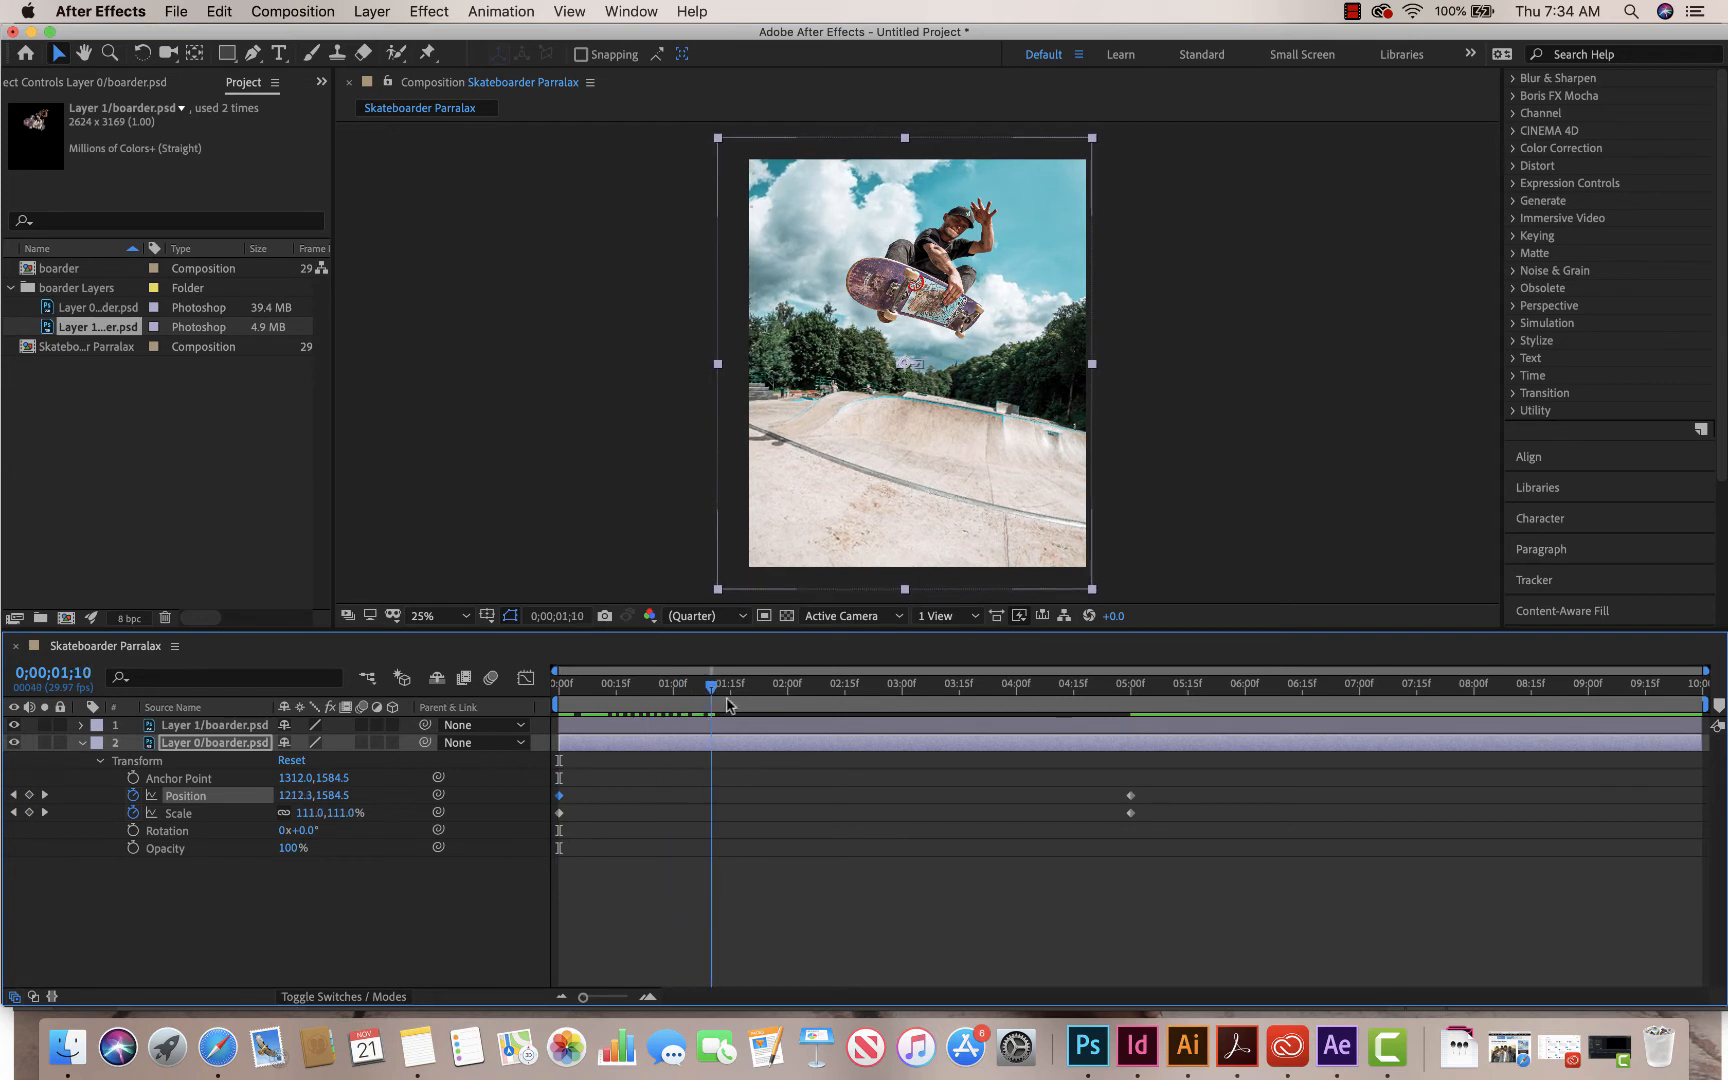
{"action": "left_click", "coordinate": [944, 686]}
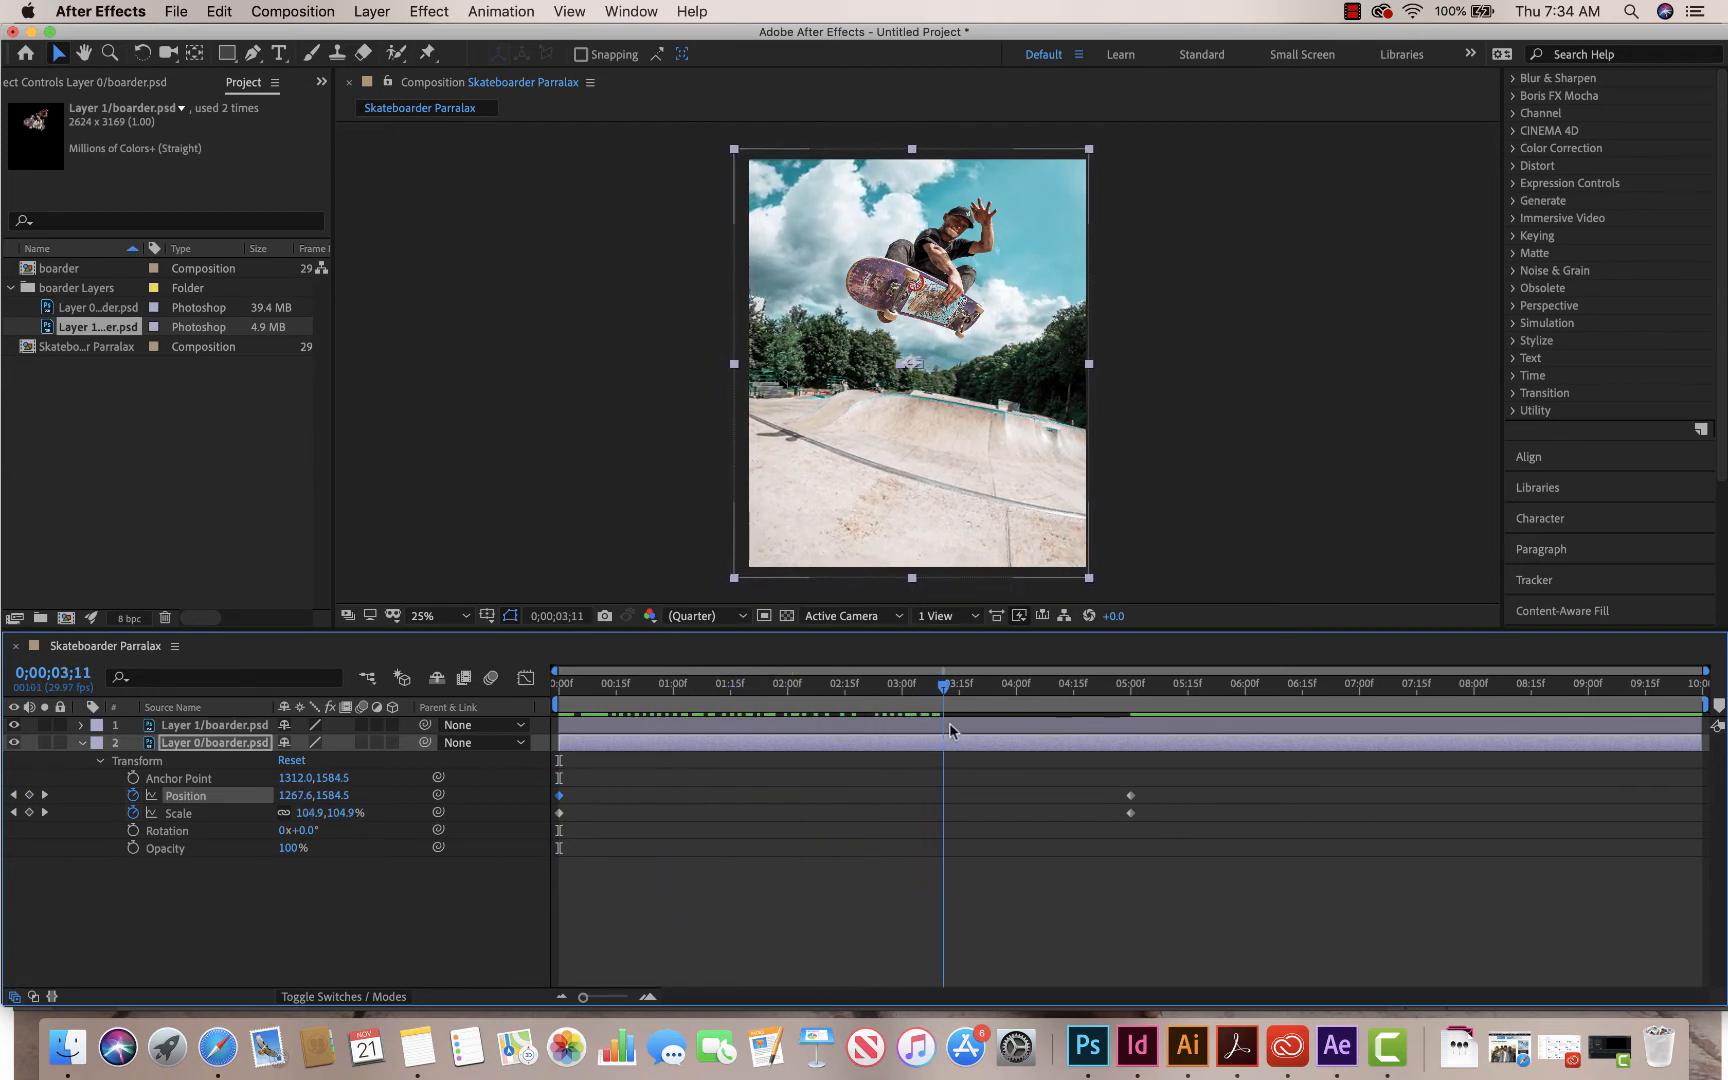
{"action": "left_click", "coordinate": [1108, 688]}
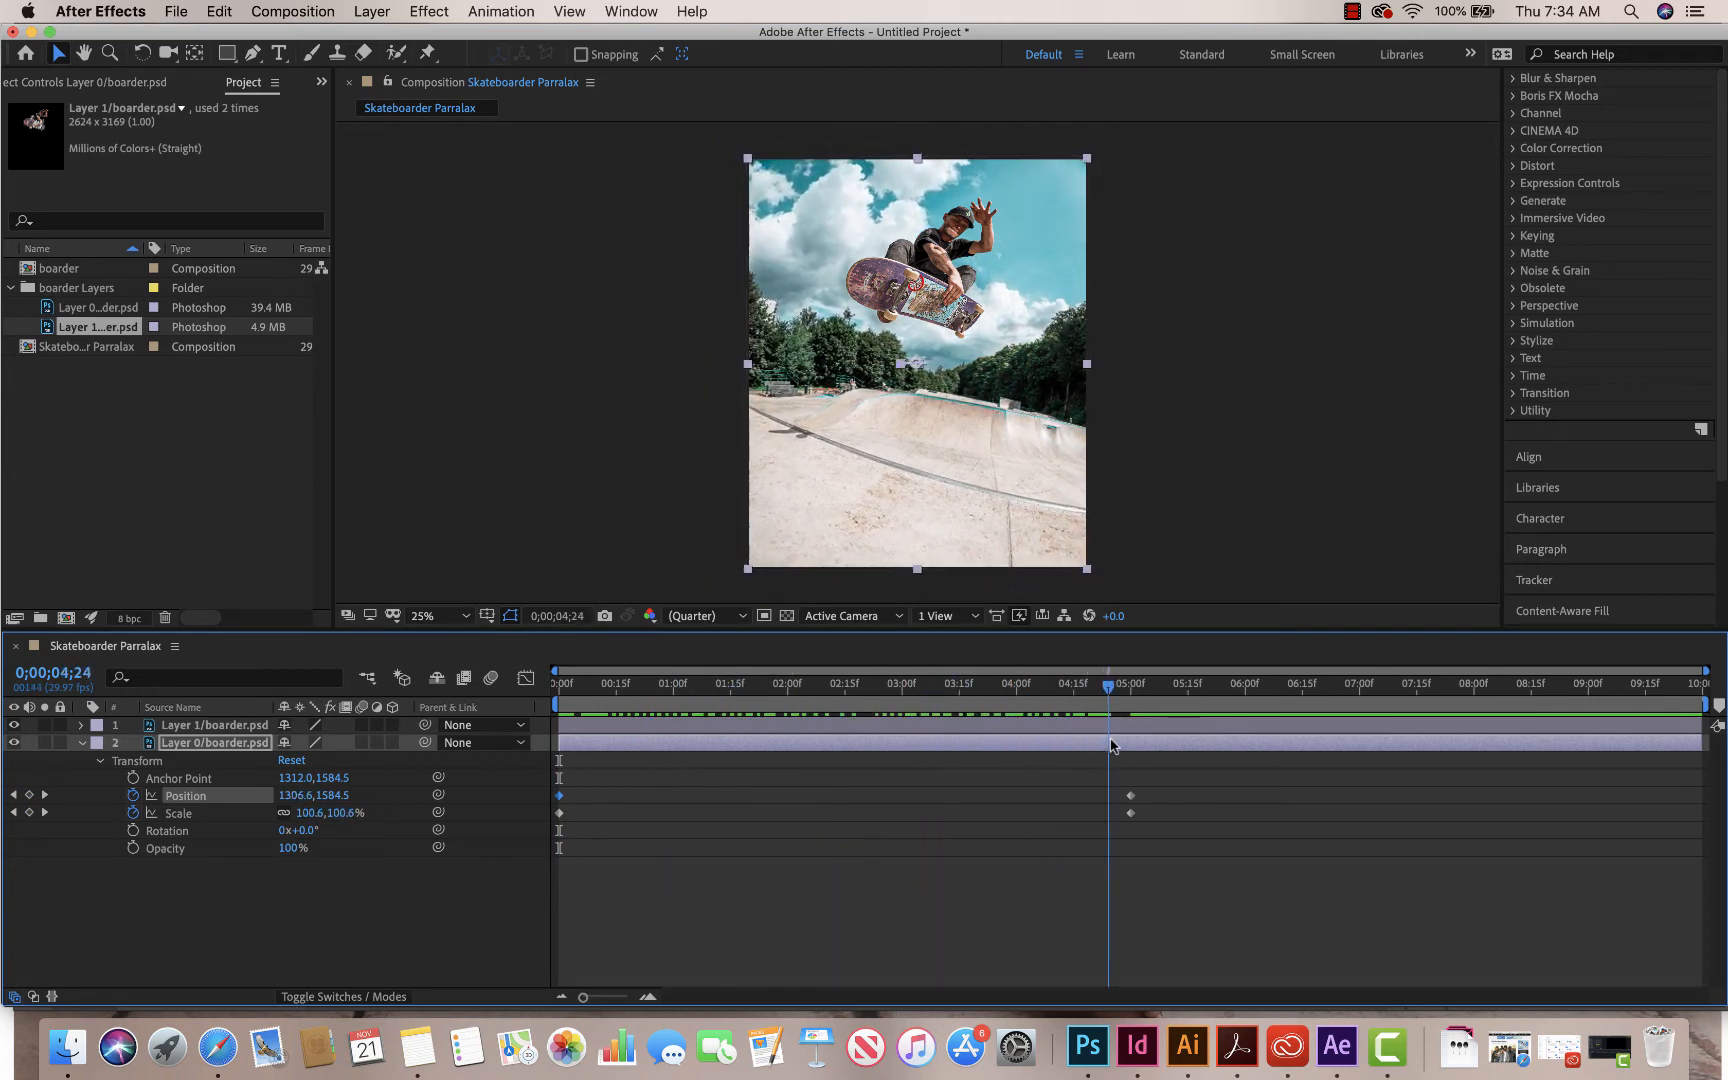
{"action": "left_click", "coordinate": [878, 688]}
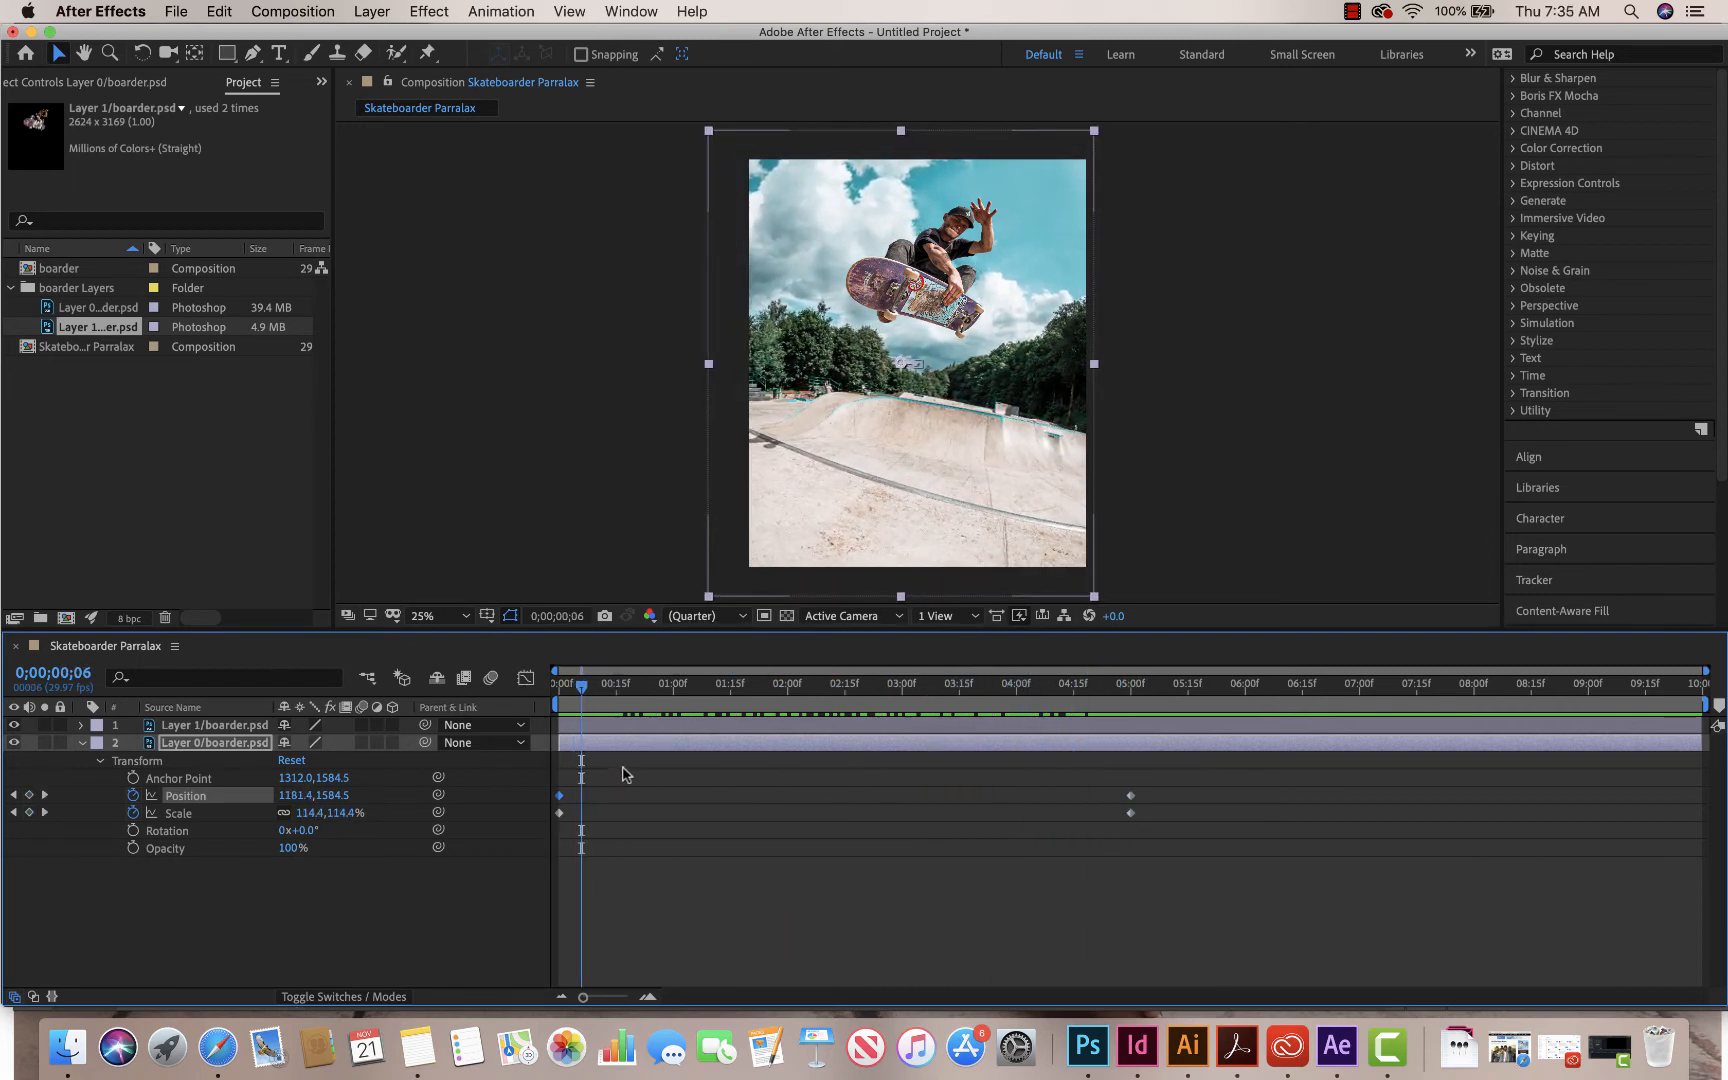
{"action": "left_click", "coordinate": [560, 684]}
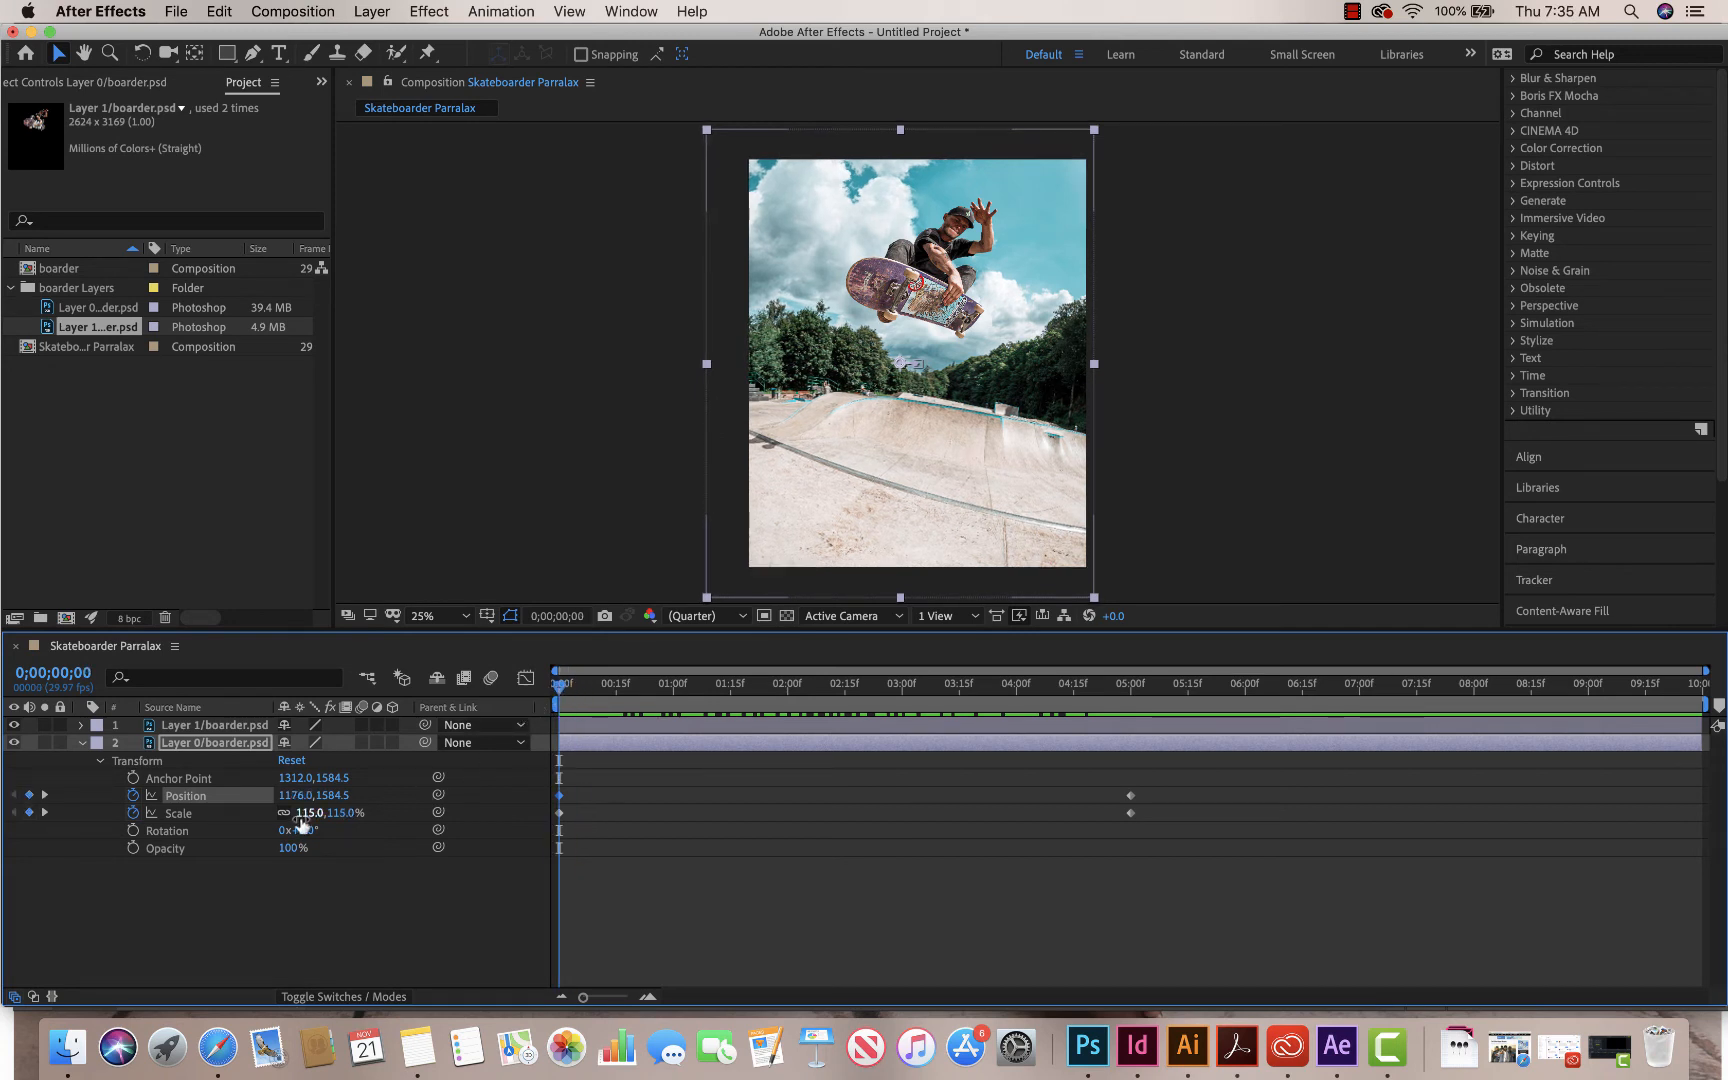
Step: Collapse Layer 0's properties and select Layer 1 for animating
{"action": "left_click", "coordinate": [82, 744]}
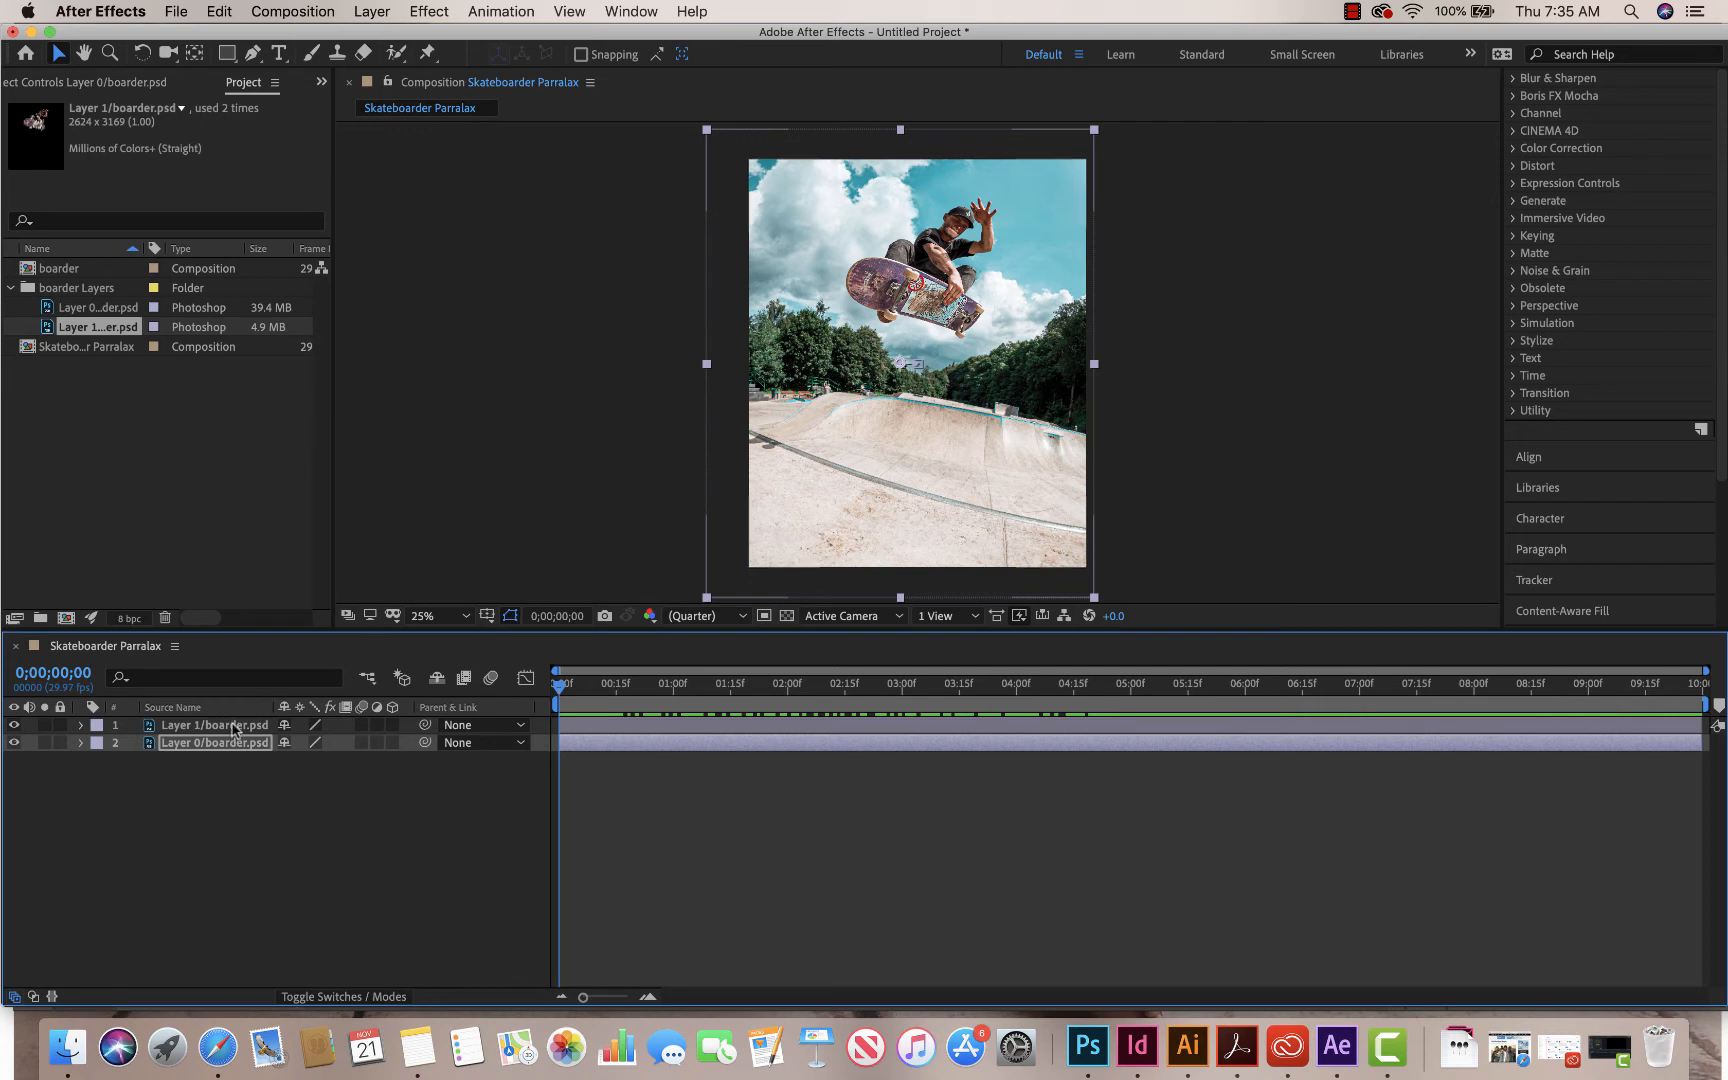
{"action": "left_click", "coordinate": [214, 726]}
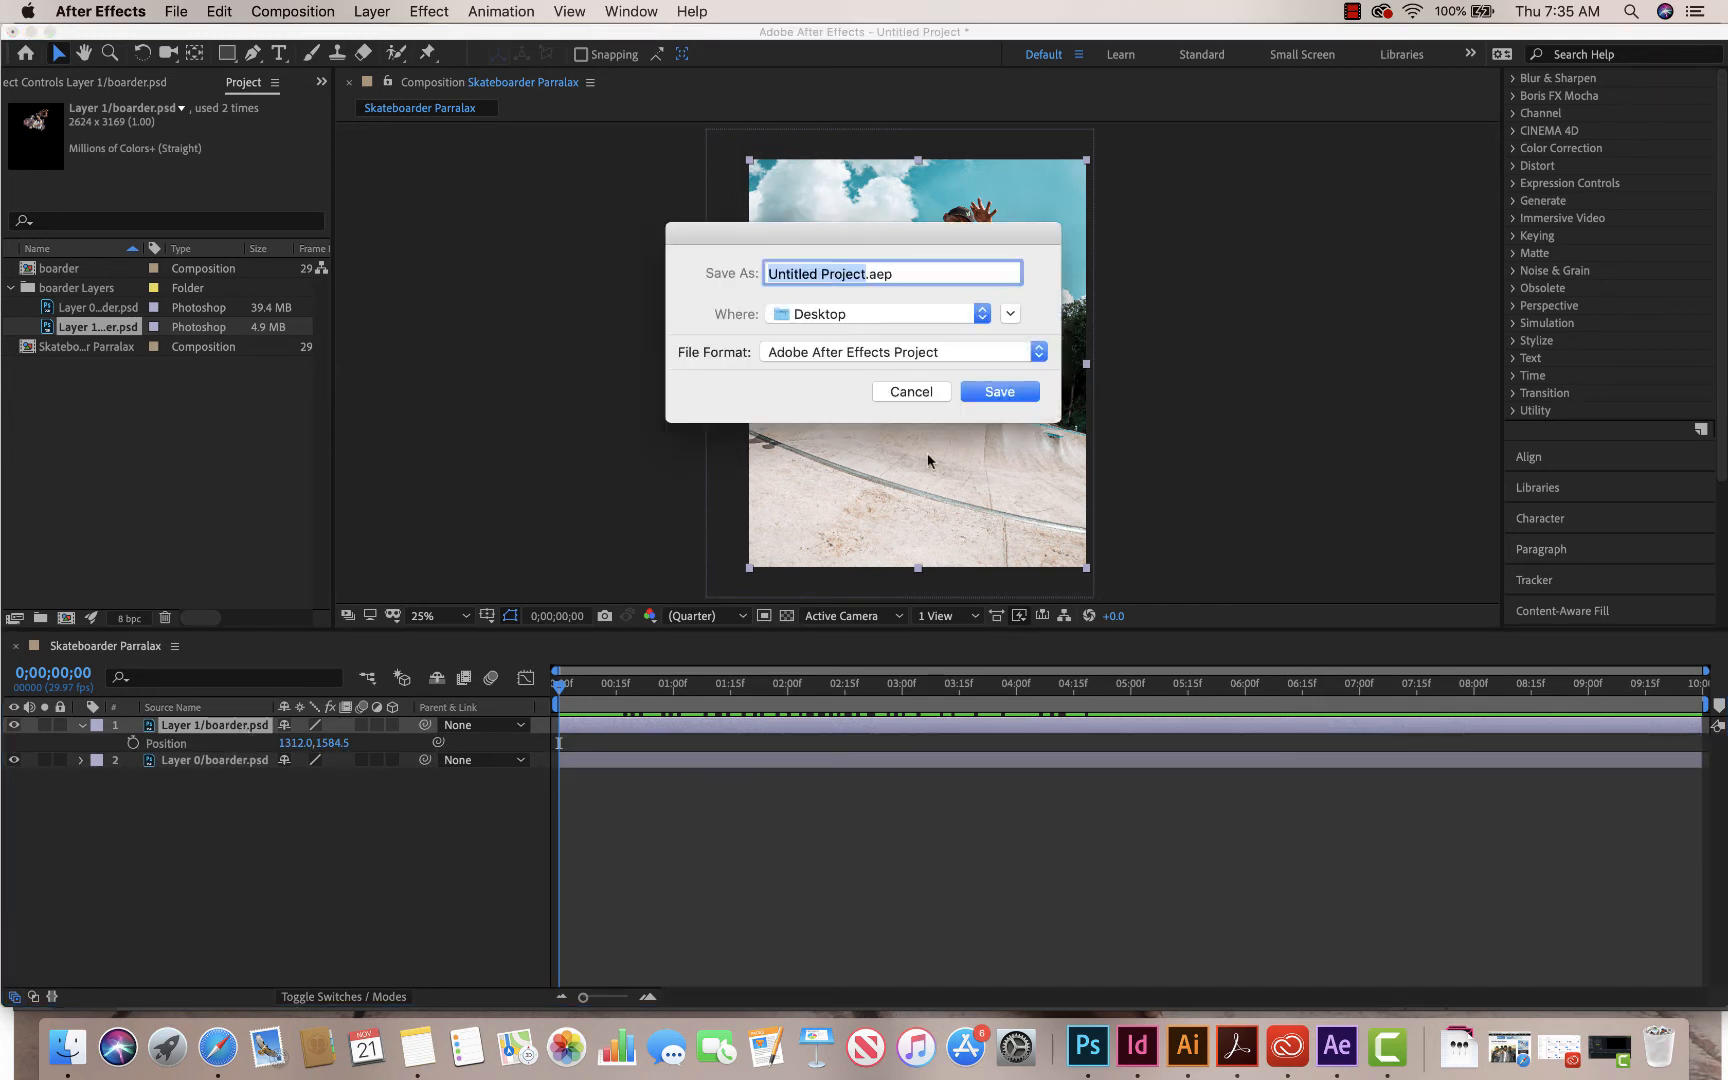
Step: Cancel the unwanted Save As dialog, leaving Layer 1's Position and Scale revealed
{"action": "left_click", "coordinate": [912, 392]}
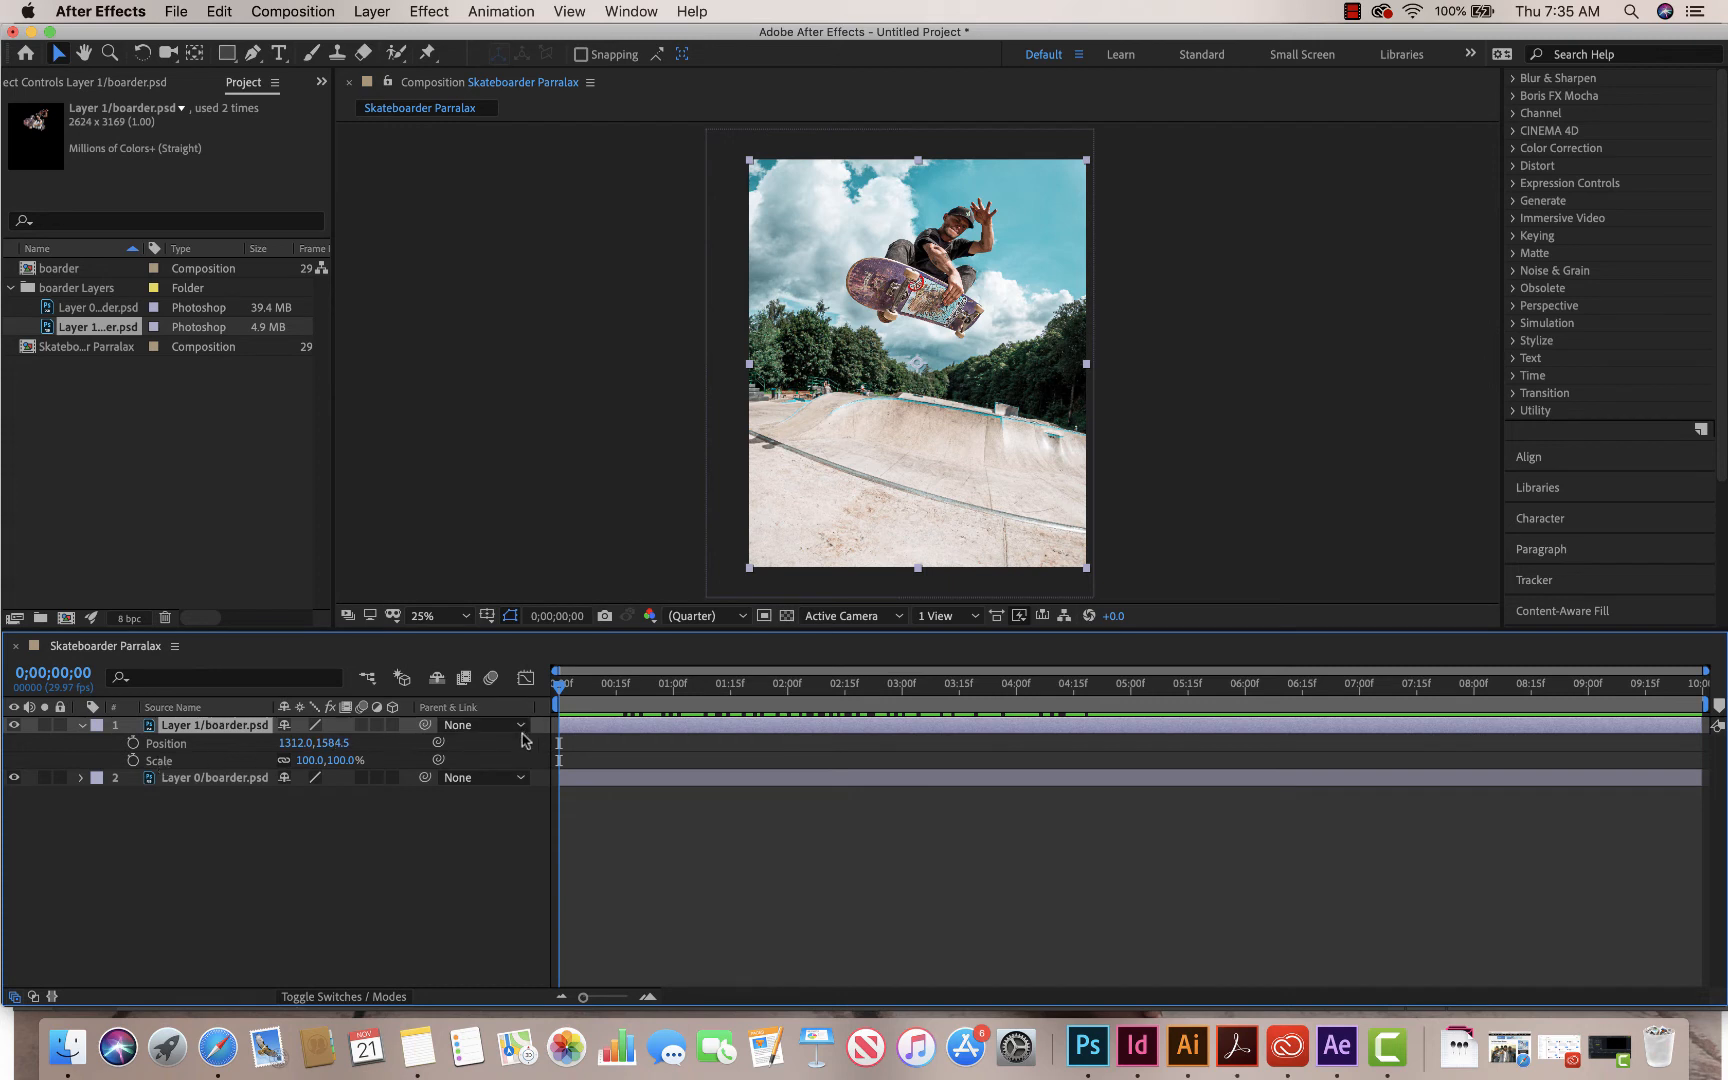
{"action": "mouse_move", "coordinate": [560, 684]}
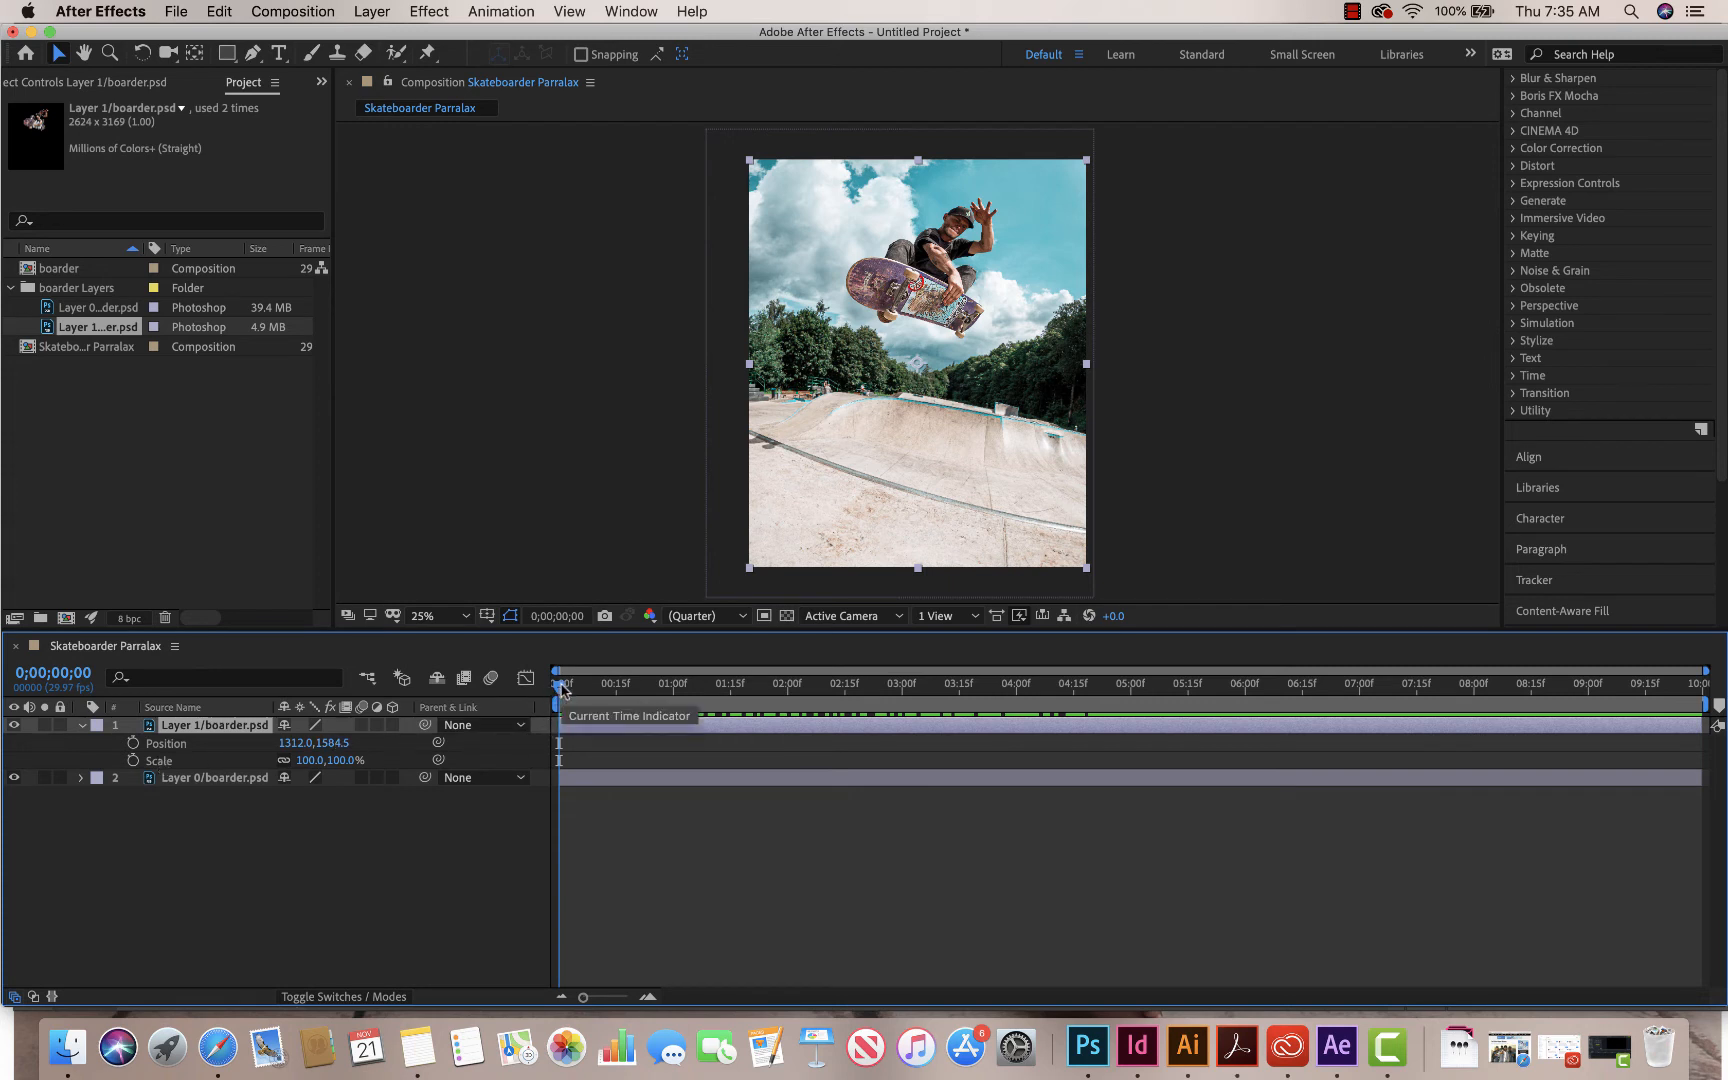
{"action": "mouse_move", "coordinate": [134, 746]}
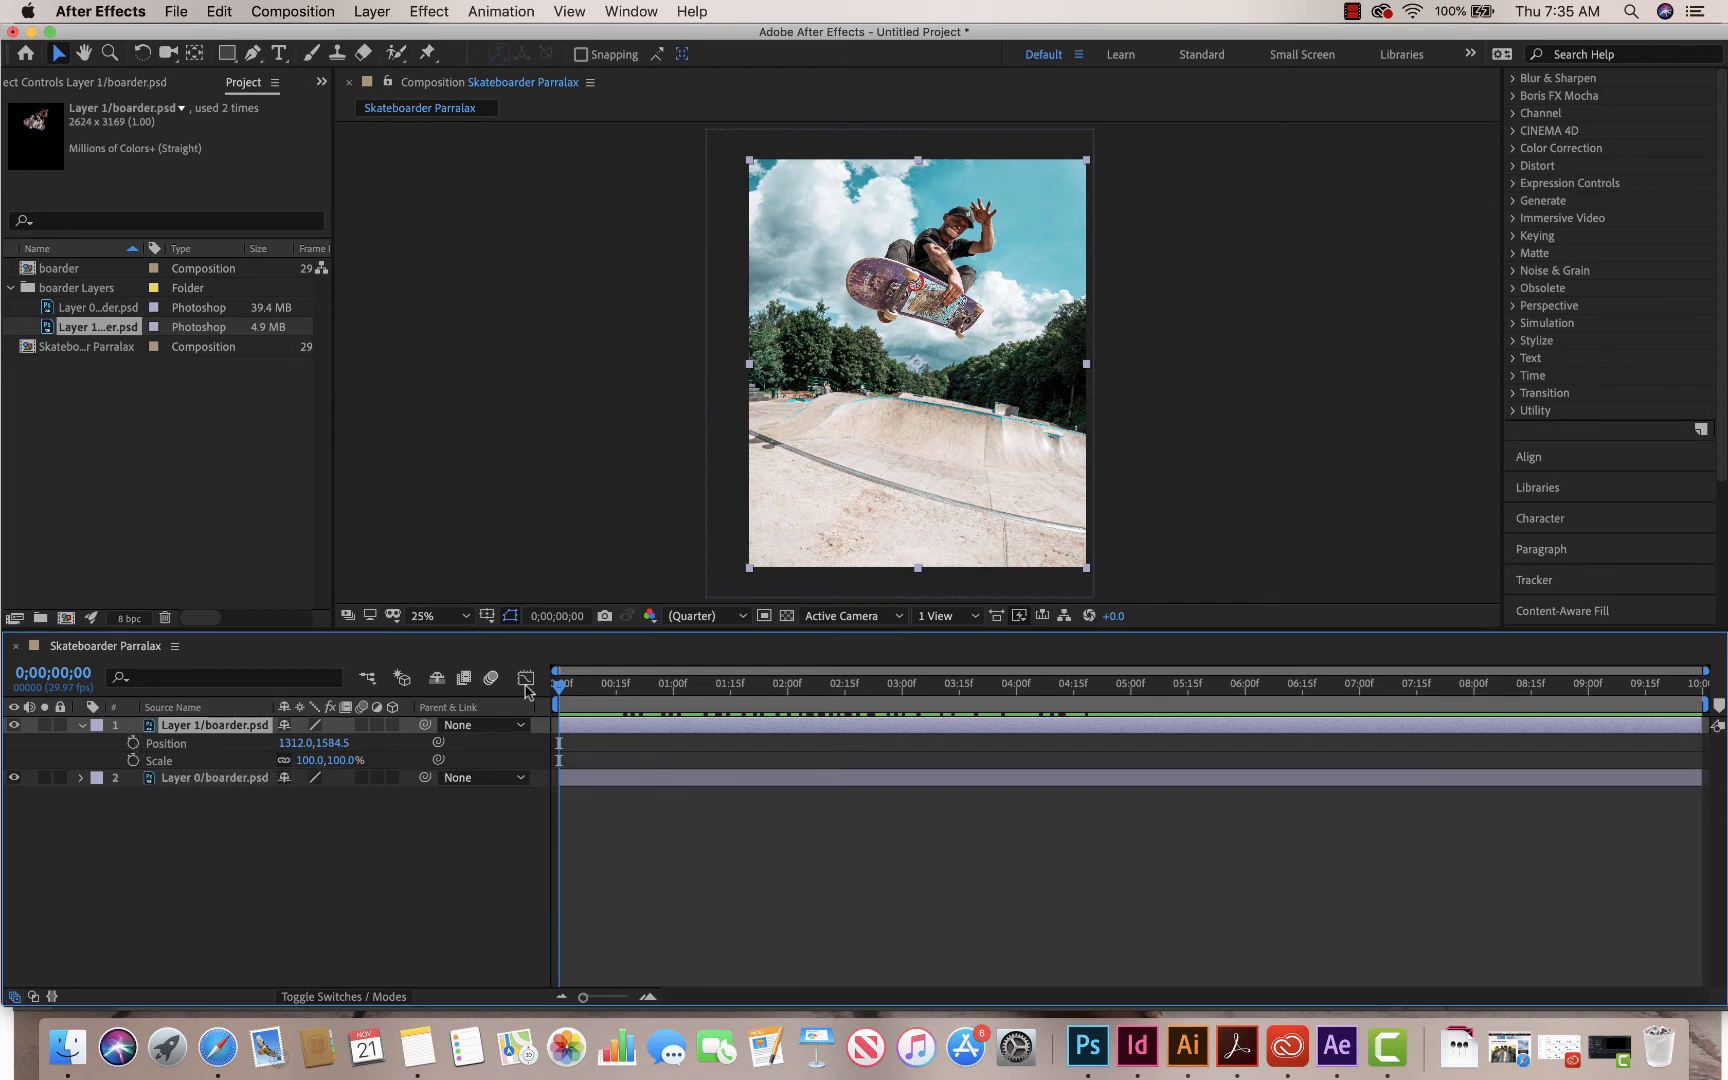
{"action": "mouse_move", "coordinate": [446, 712]}
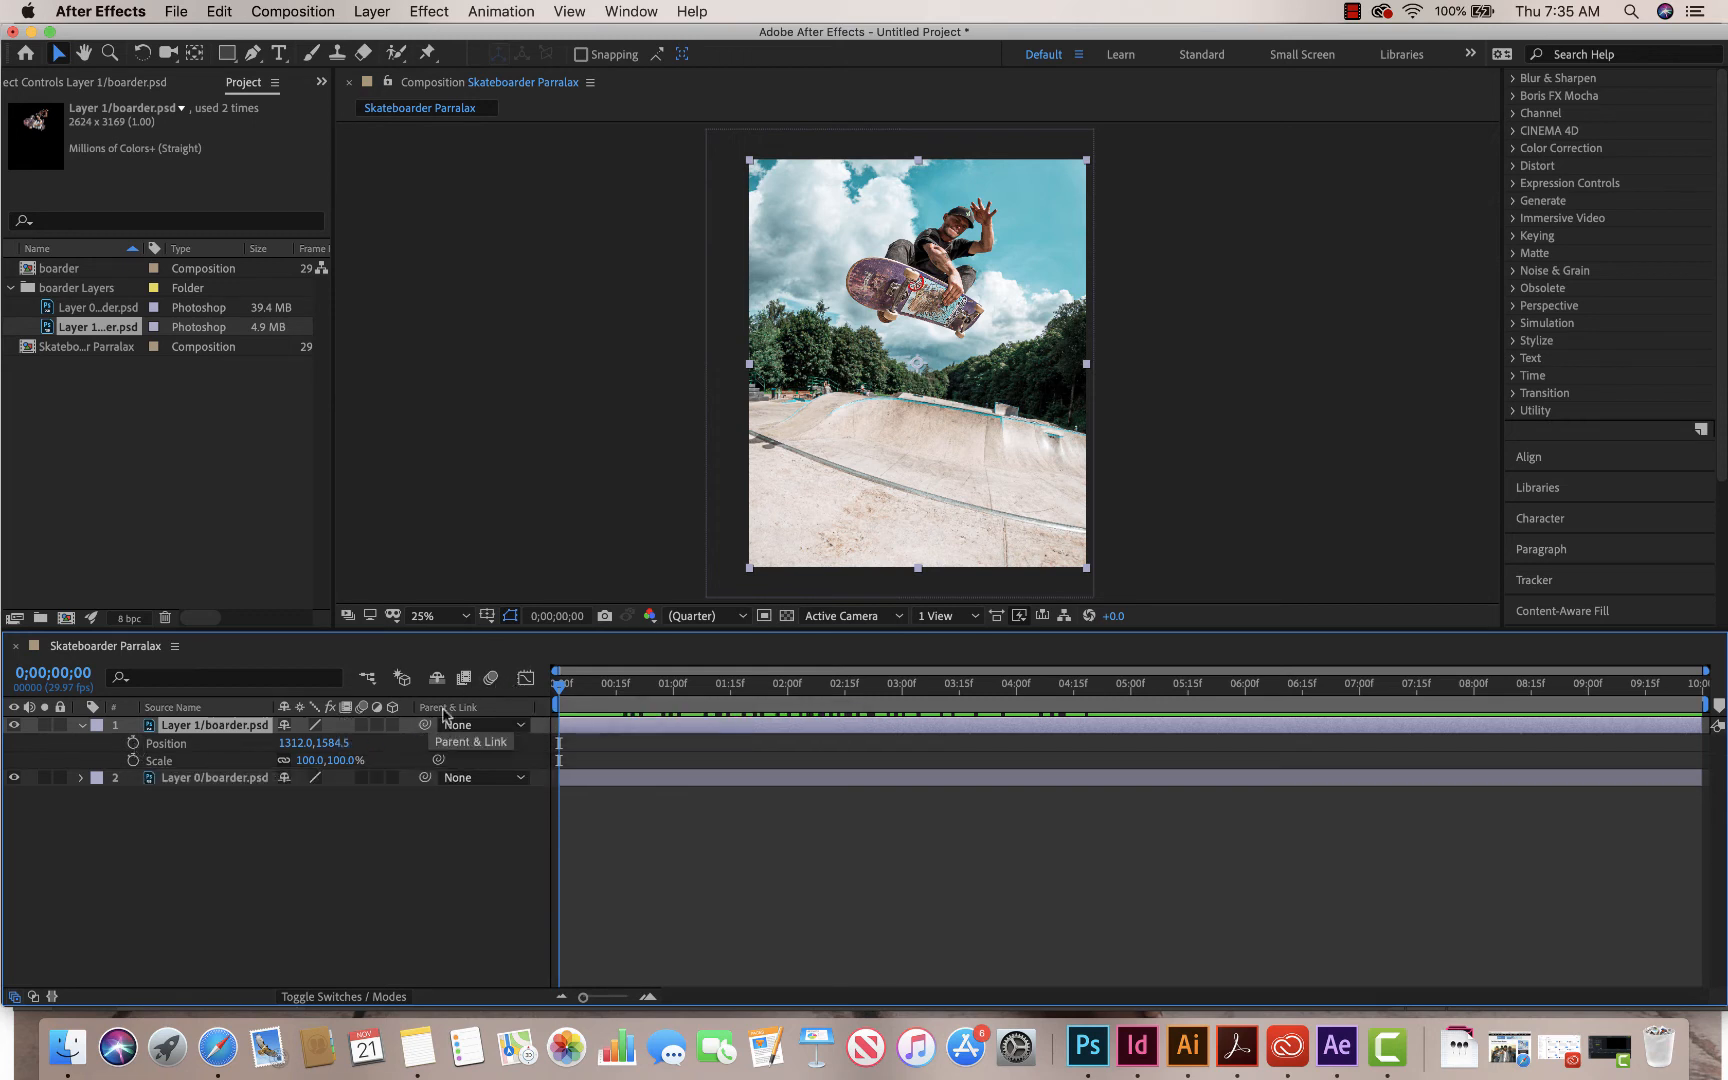
Step: Keyframe Layer 1 to slide to x 1032 and grow to 110% at the five-second mark
{"action": "left_click", "coordinate": [134, 744]}
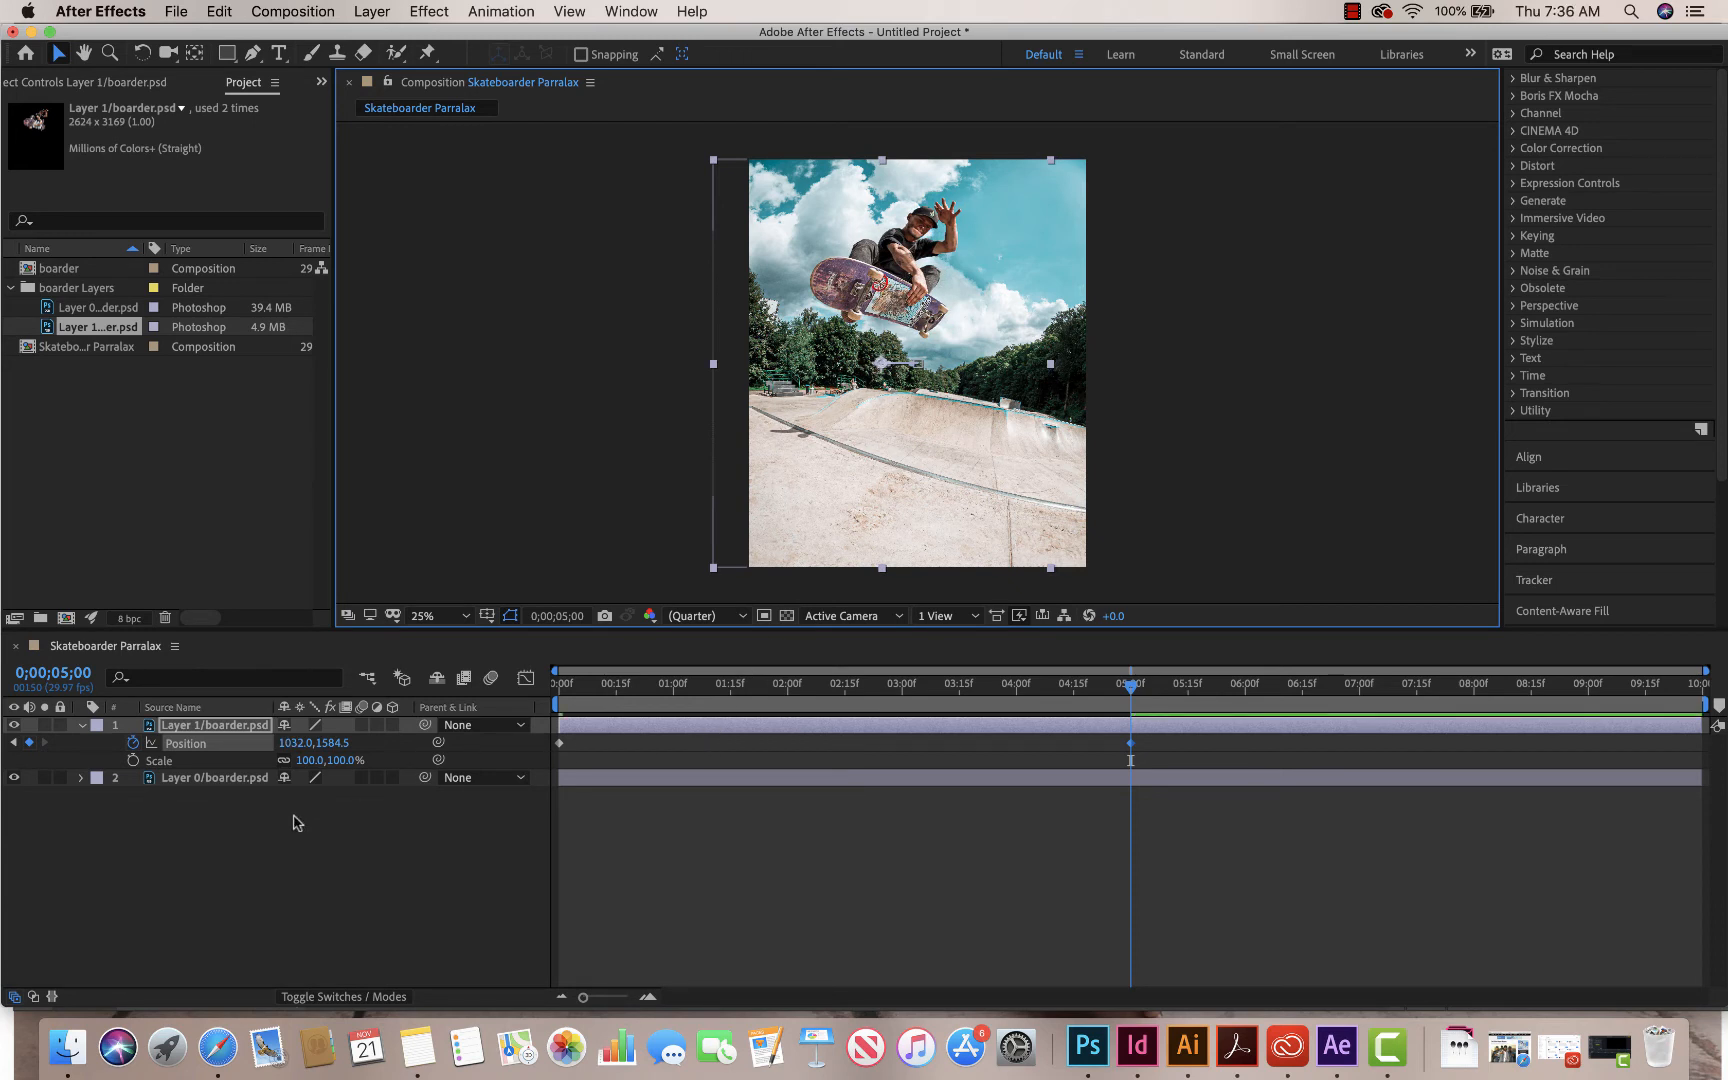
{"action": "left_click_drag", "start_coordinate": [1130, 686], "coordinate": [1038, 686]}
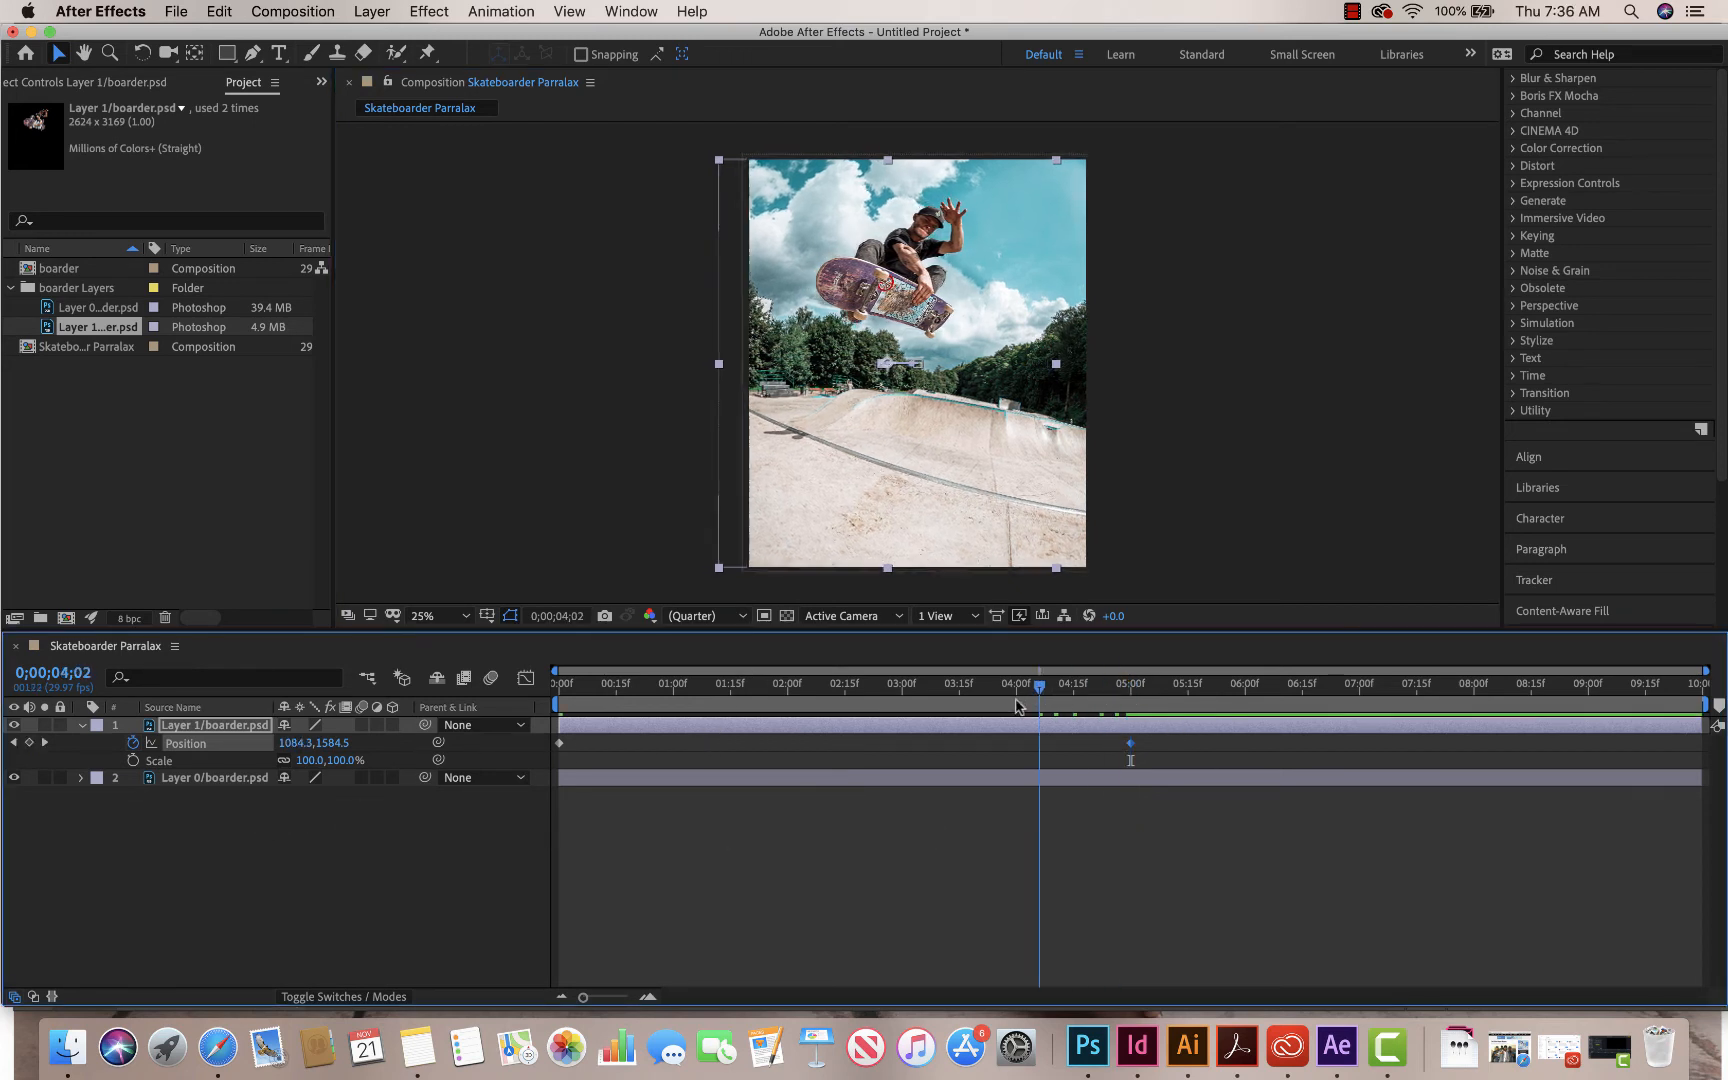
{"action": "left_click", "coordinate": [710, 686]}
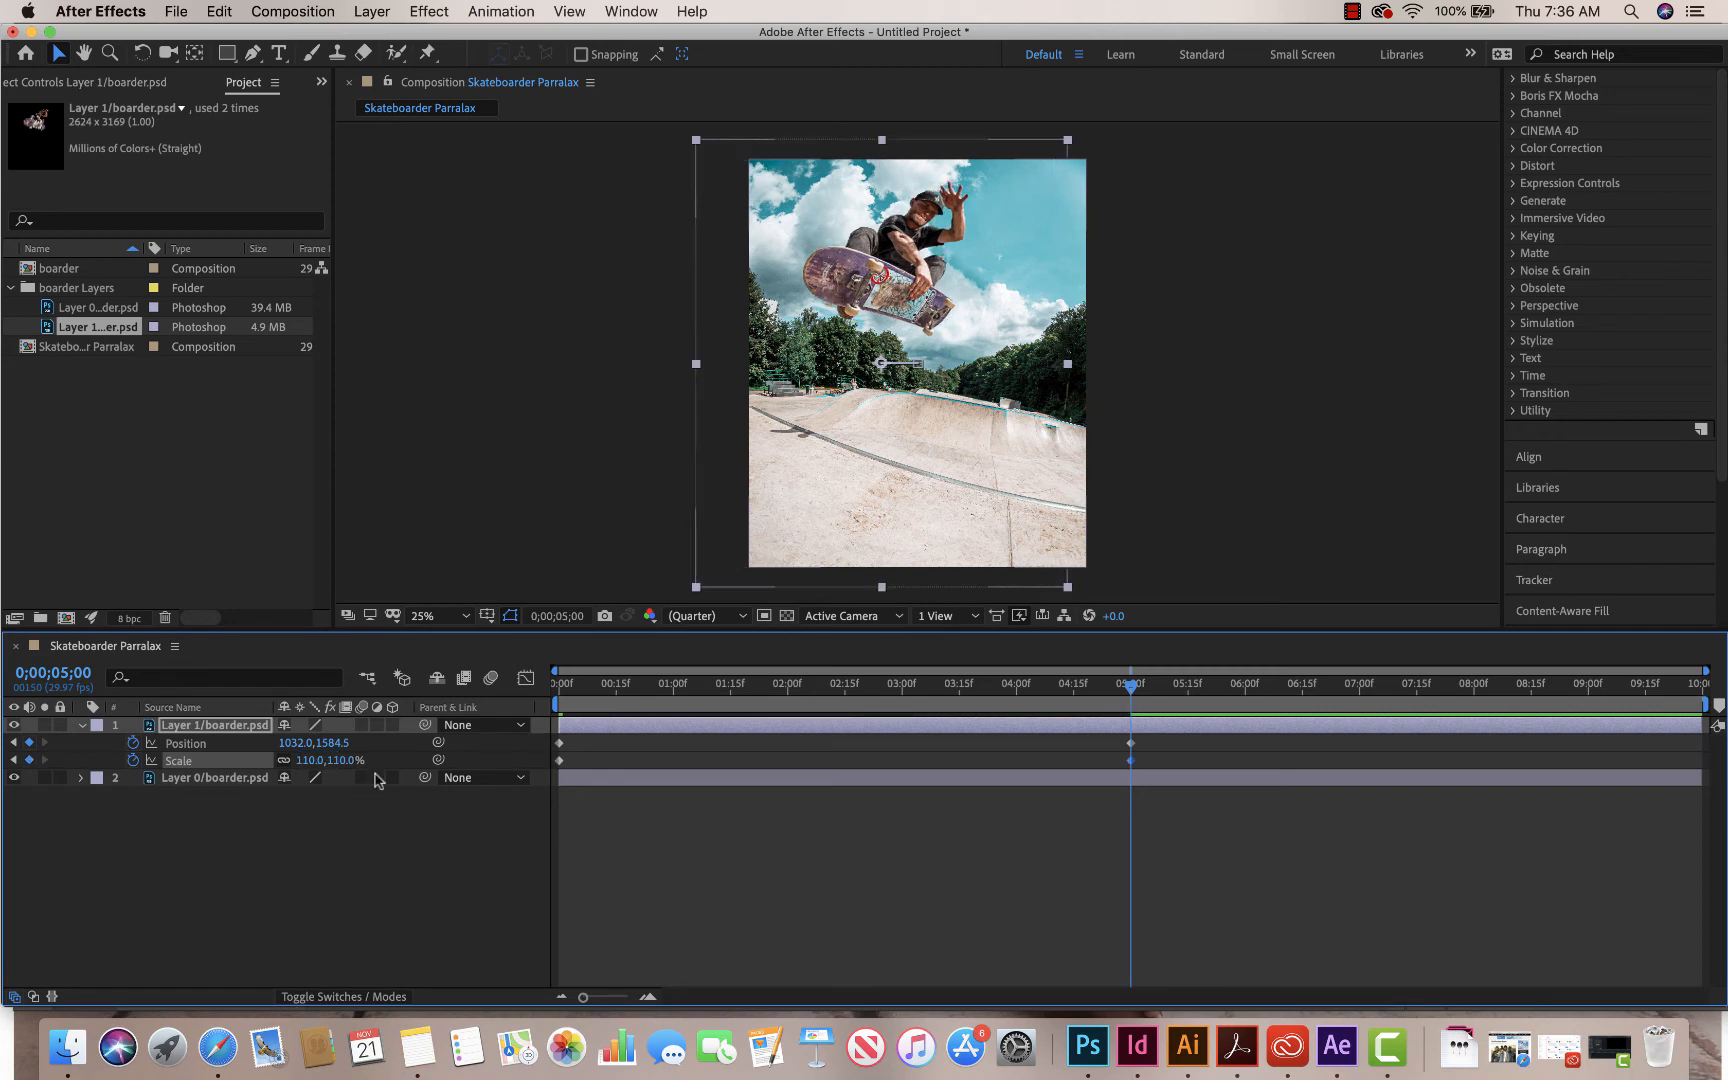
Step: Scrub through Layer 1's animation and ease its five-second Position keyframe to x 1169
{"action": "left_click", "coordinate": [1024, 688]}
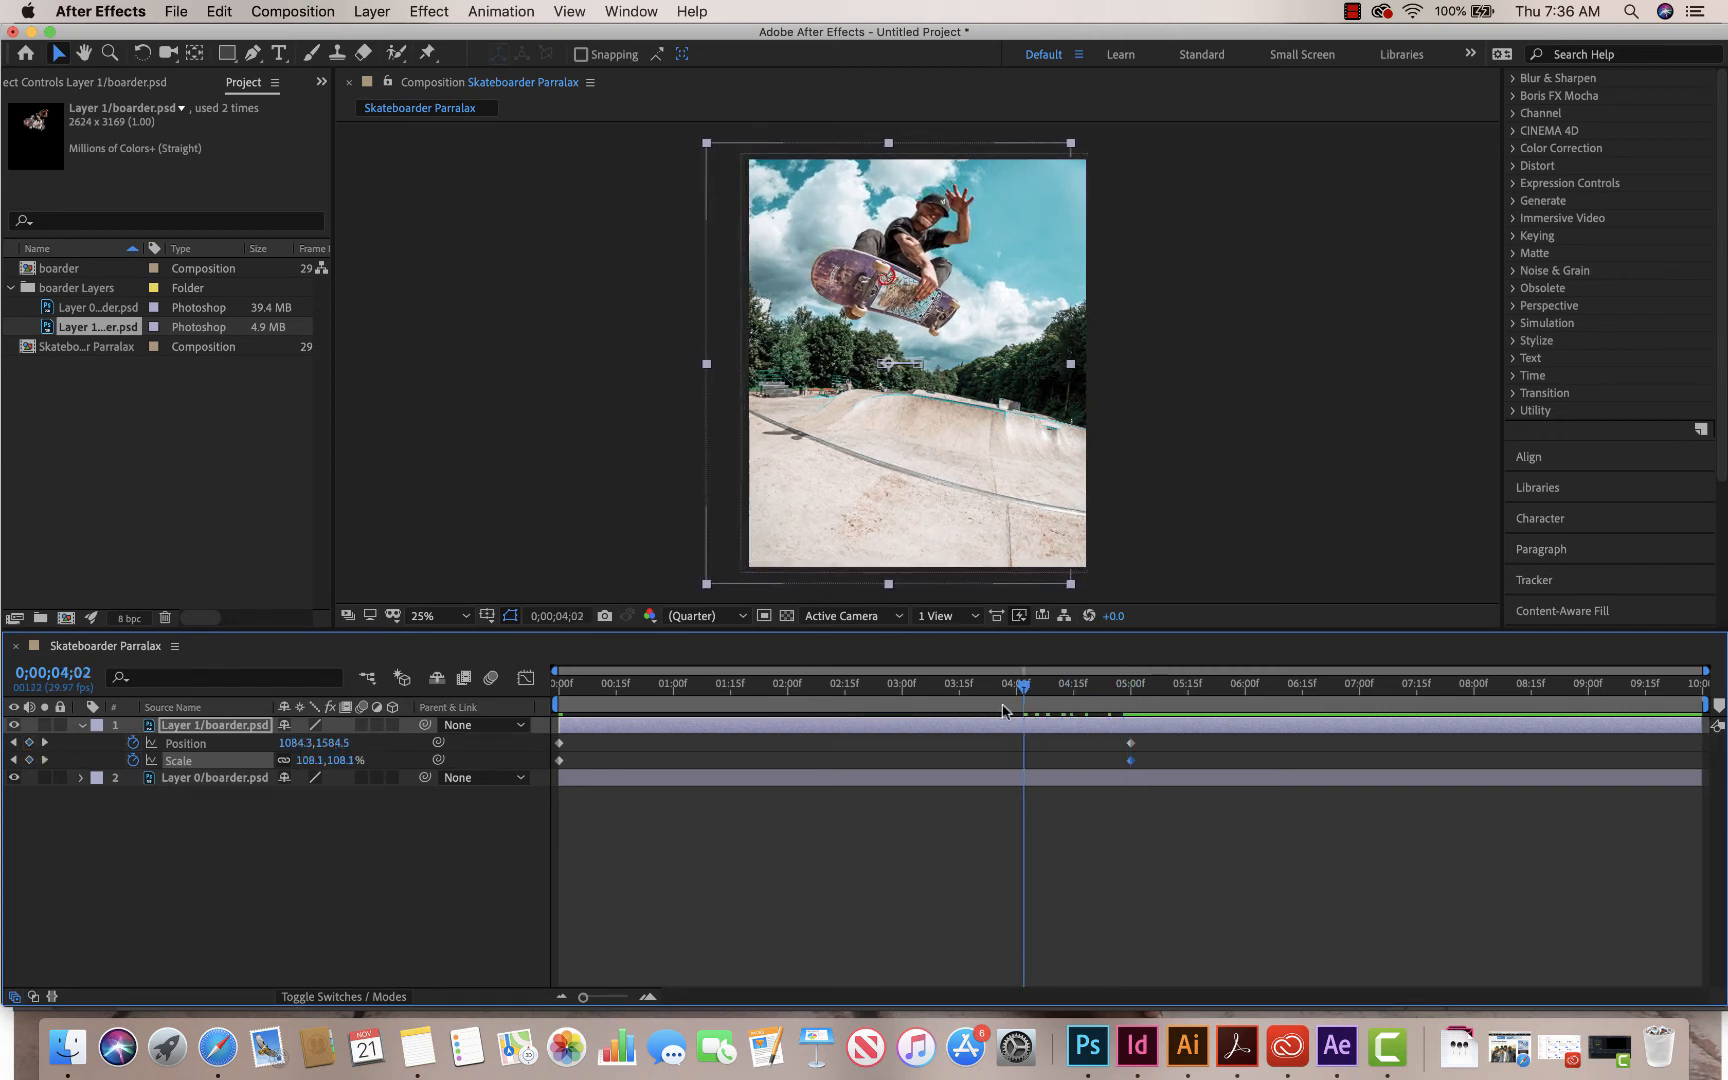
{"action": "left_click", "coordinate": [556, 684]}
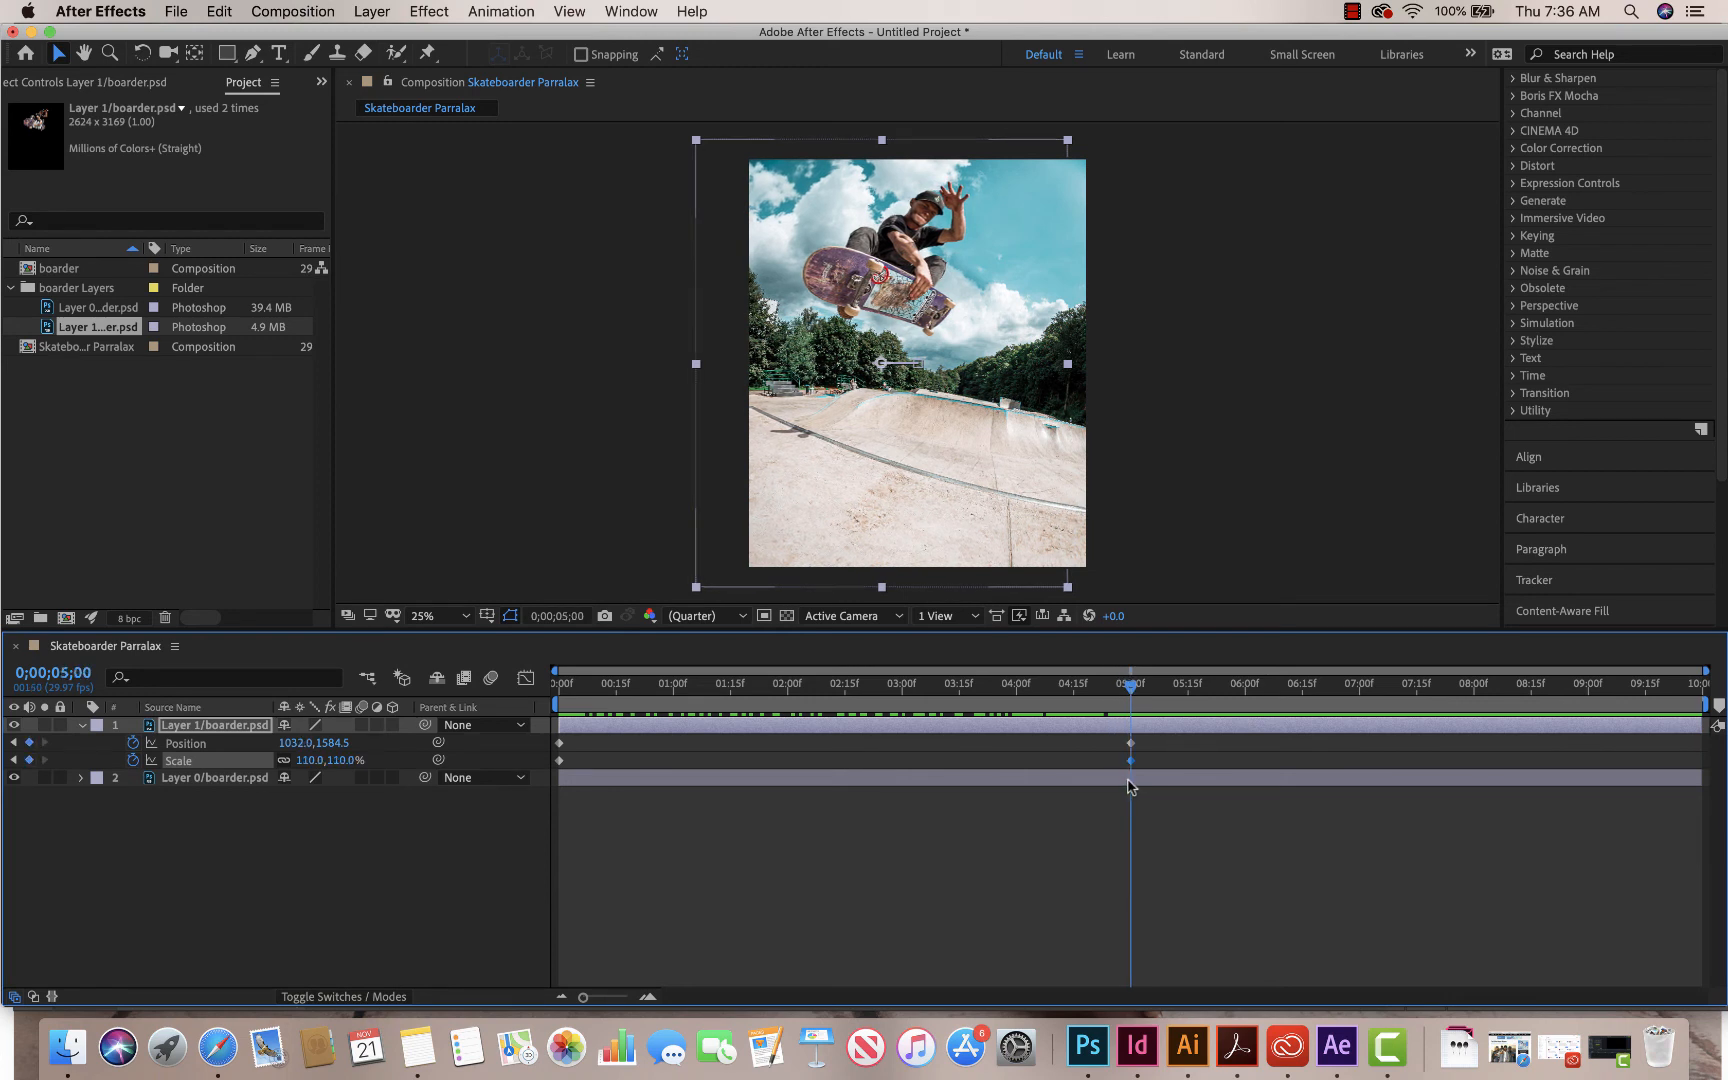
{"action": "left_click_drag", "start_coordinate": [1130, 684], "coordinate": [1122, 684]}
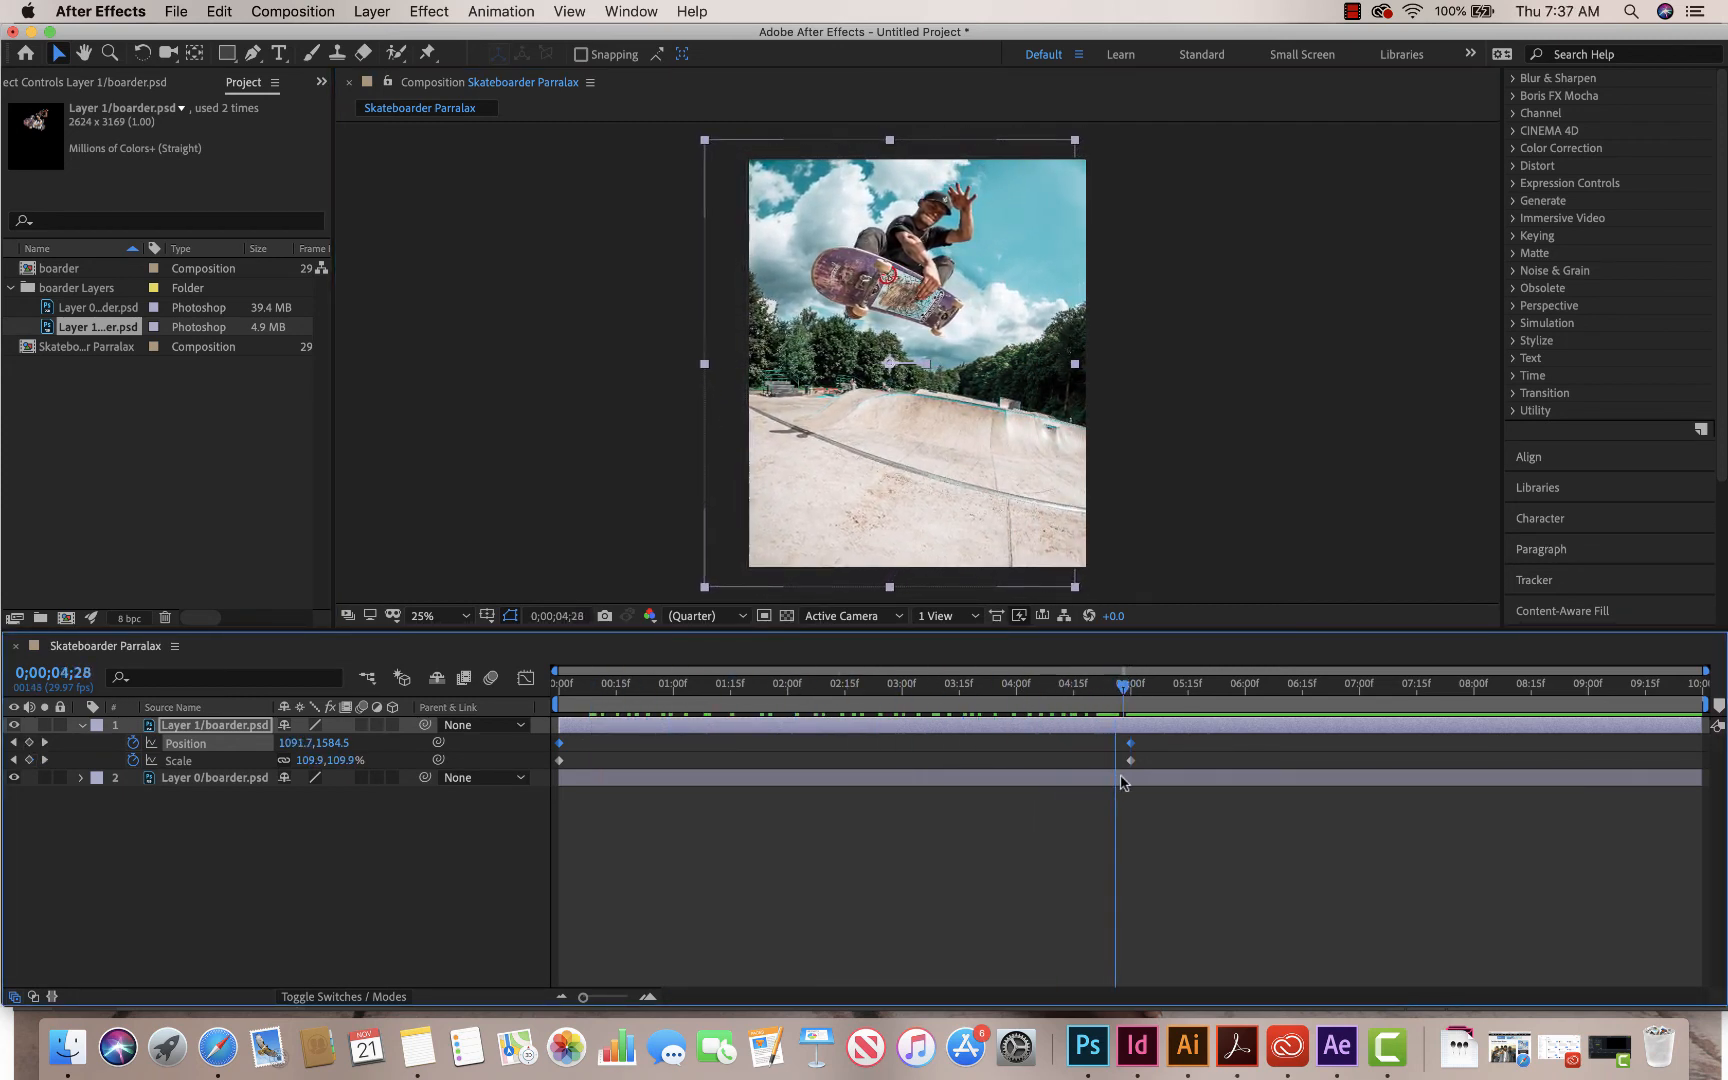
{"action": "left_click", "coordinate": [556, 684]}
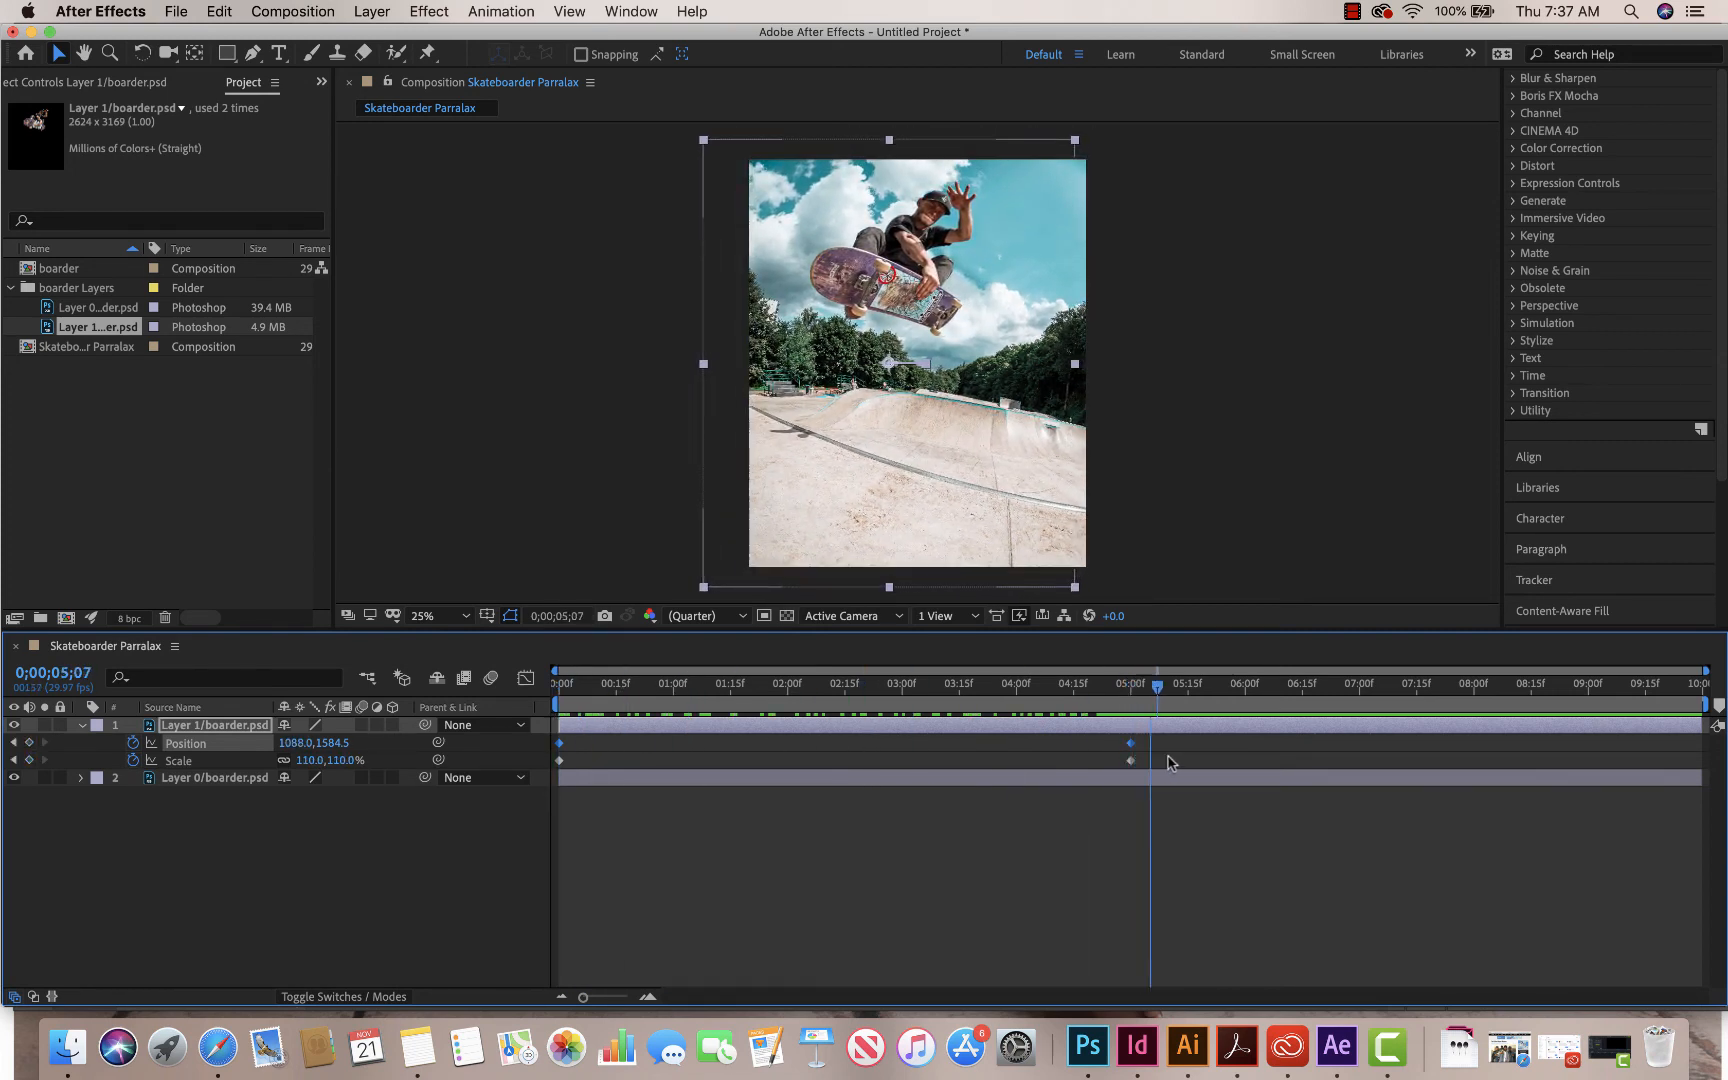
{"action": "left_click", "coordinate": [1132, 688]}
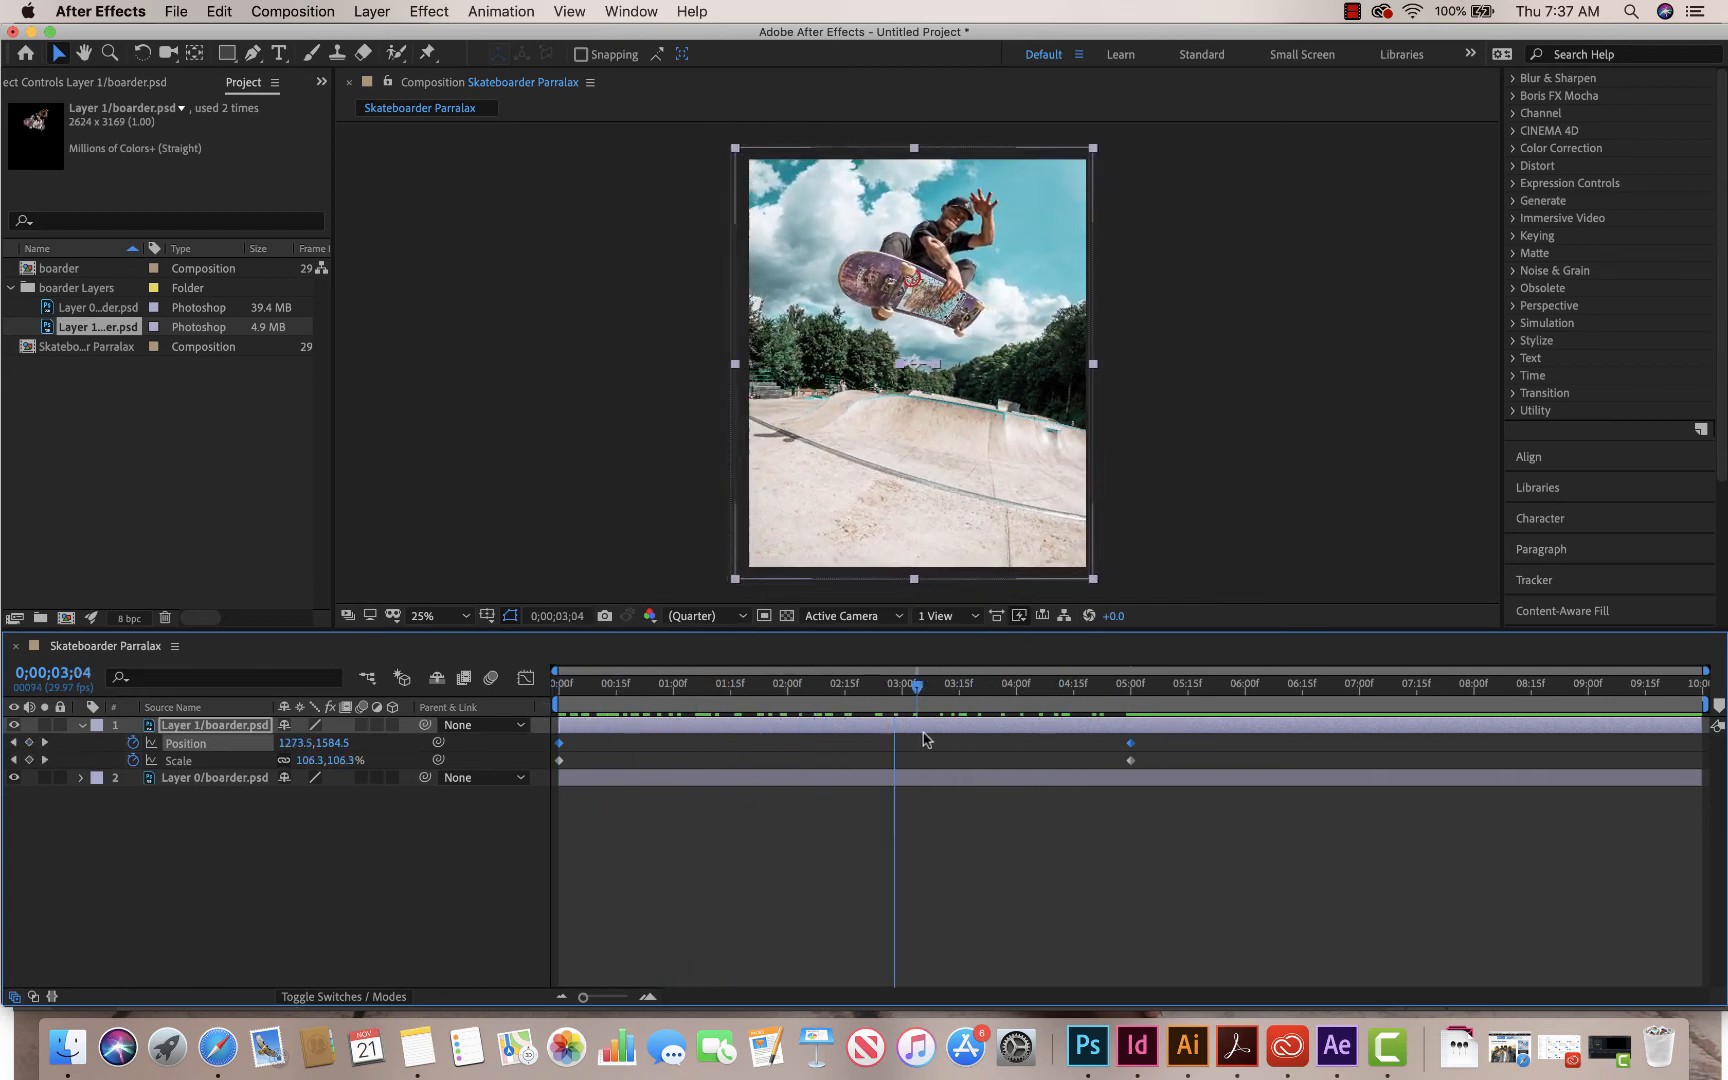
{"action": "left_click", "coordinate": [1100, 684]}
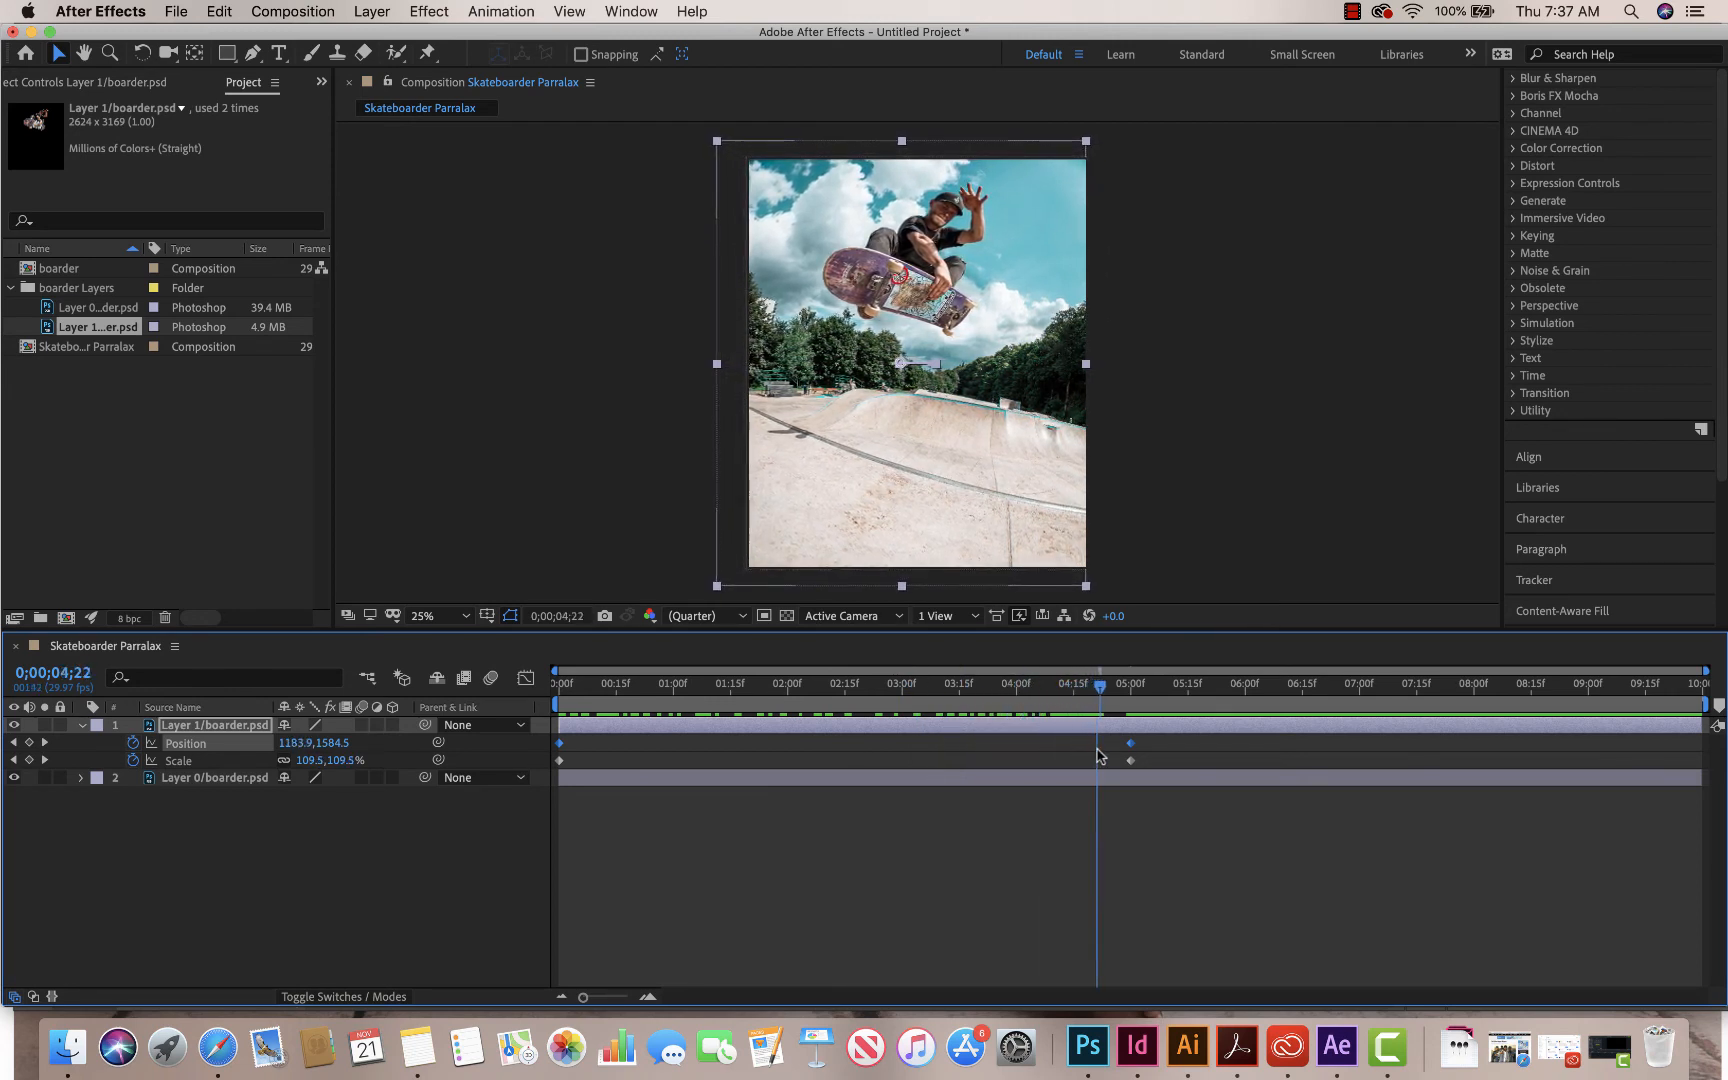
{"action": "left_click", "coordinate": [1130, 684]}
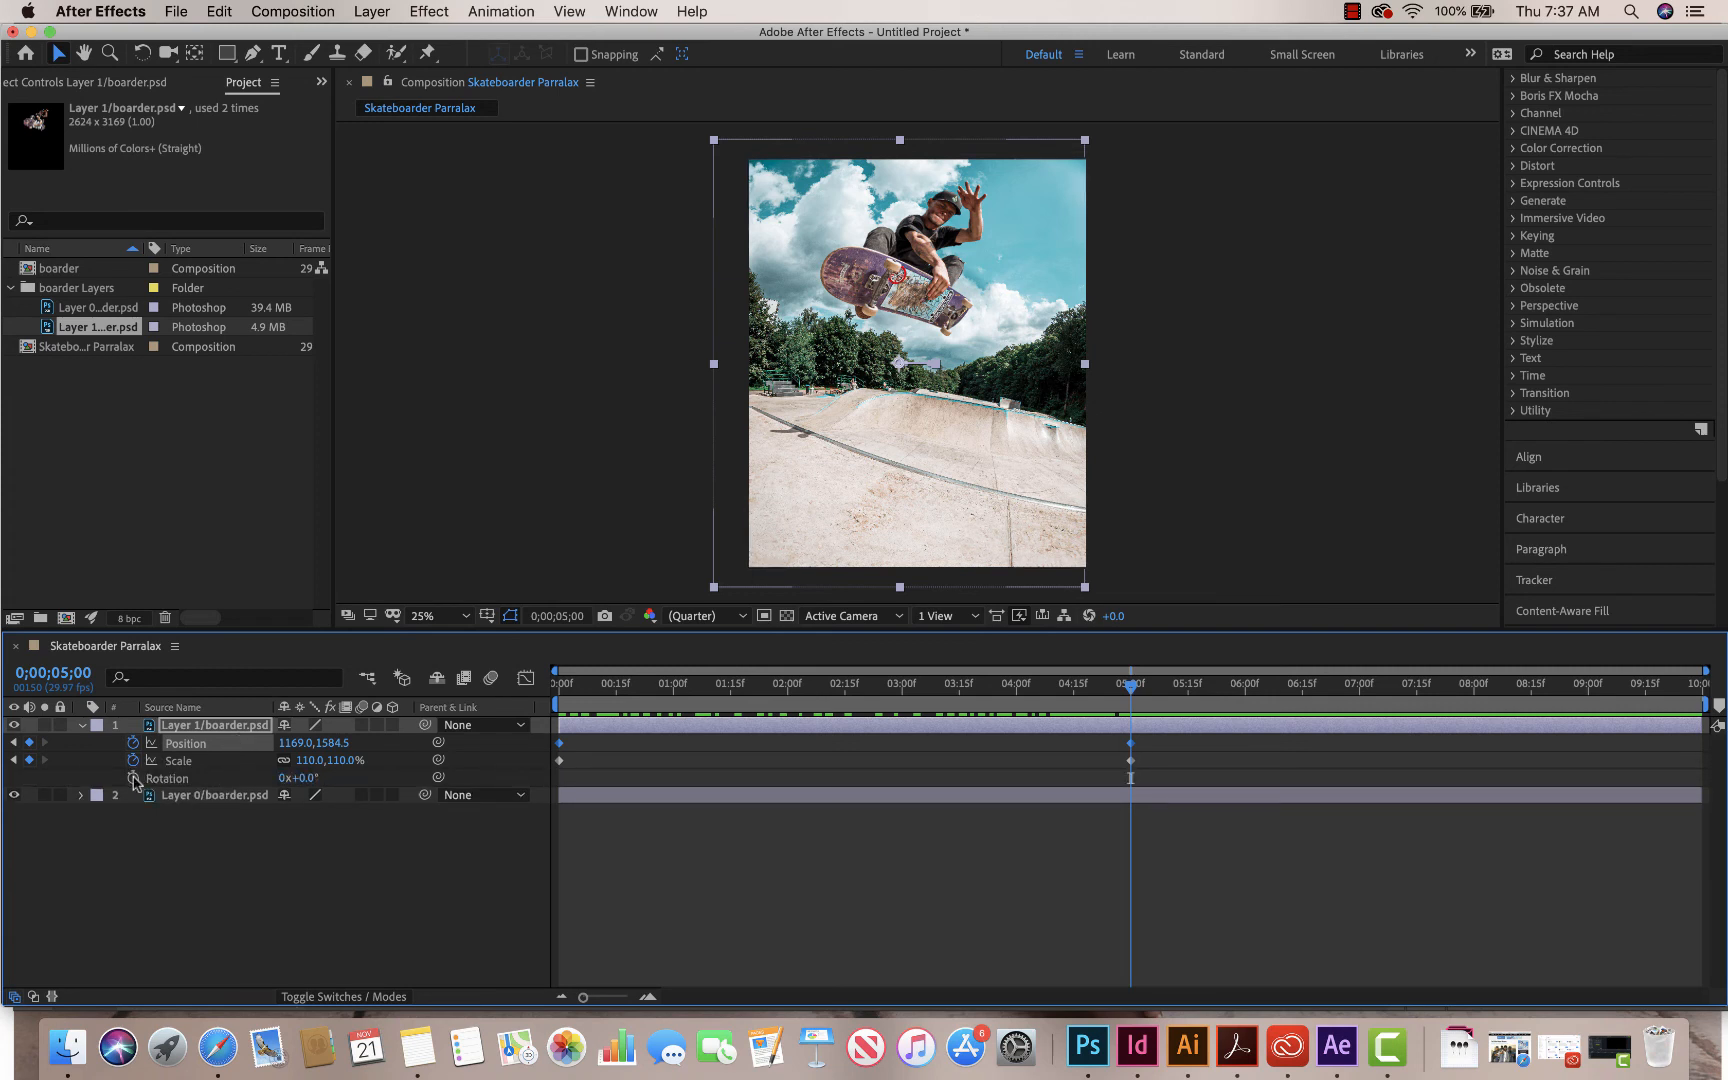
{"action": "mouse_move", "coordinate": [1130, 686]}
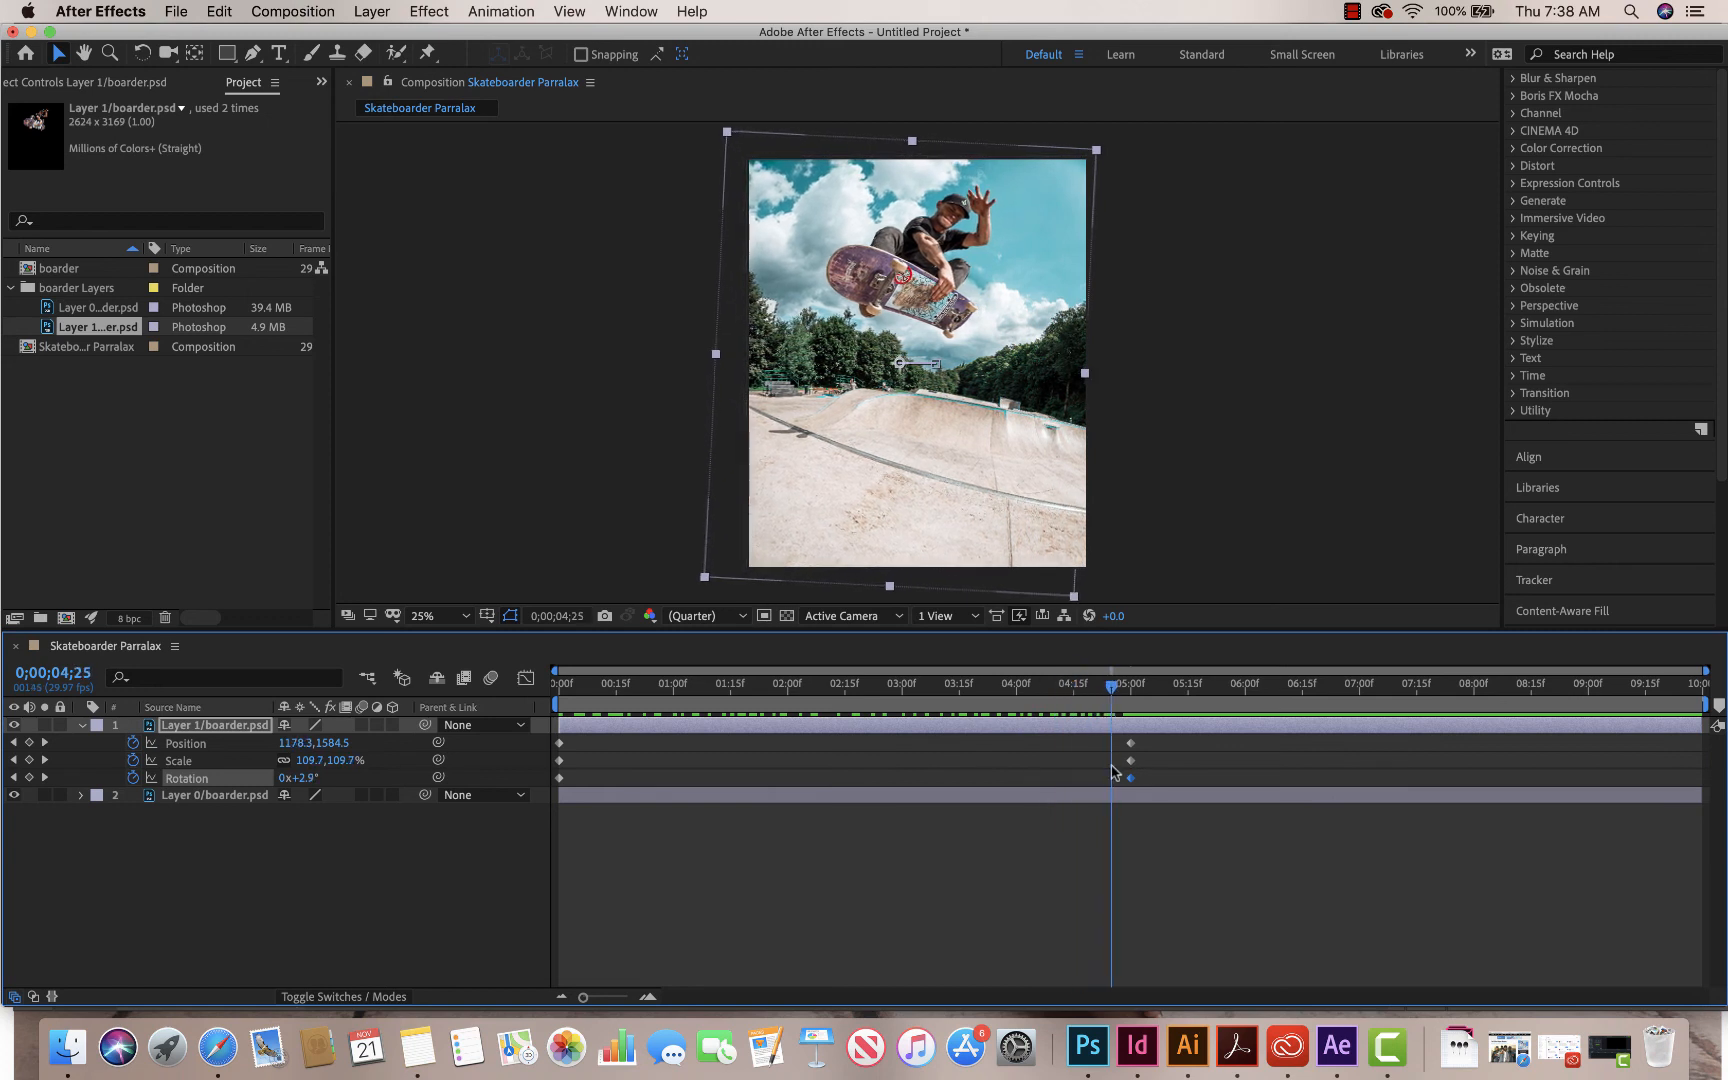
Step: Add a 0° to 3° Rotation to Layer 1 and drag its end keyframes out to about nine seconds
{"action": "left_click", "coordinate": [1130, 688]}
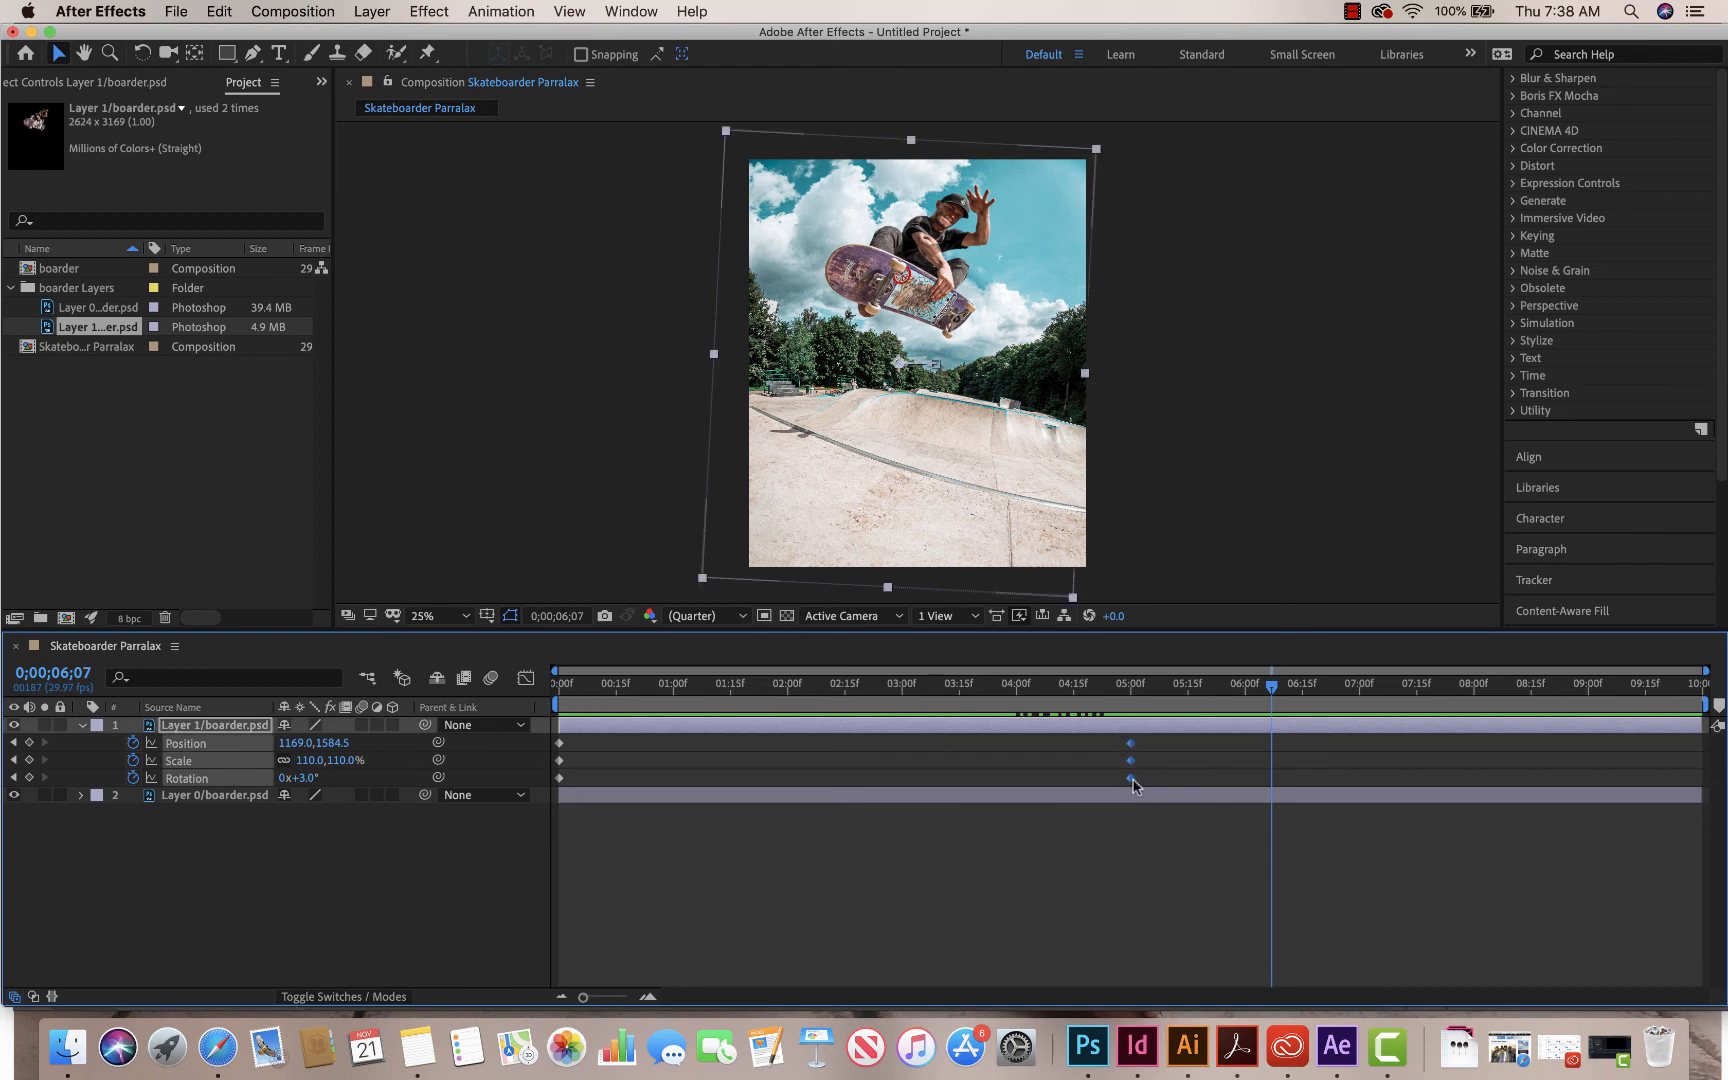
{"action": "left_click_drag", "start_coordinate": [1132, 776], "coordinate": [1458, 776]}
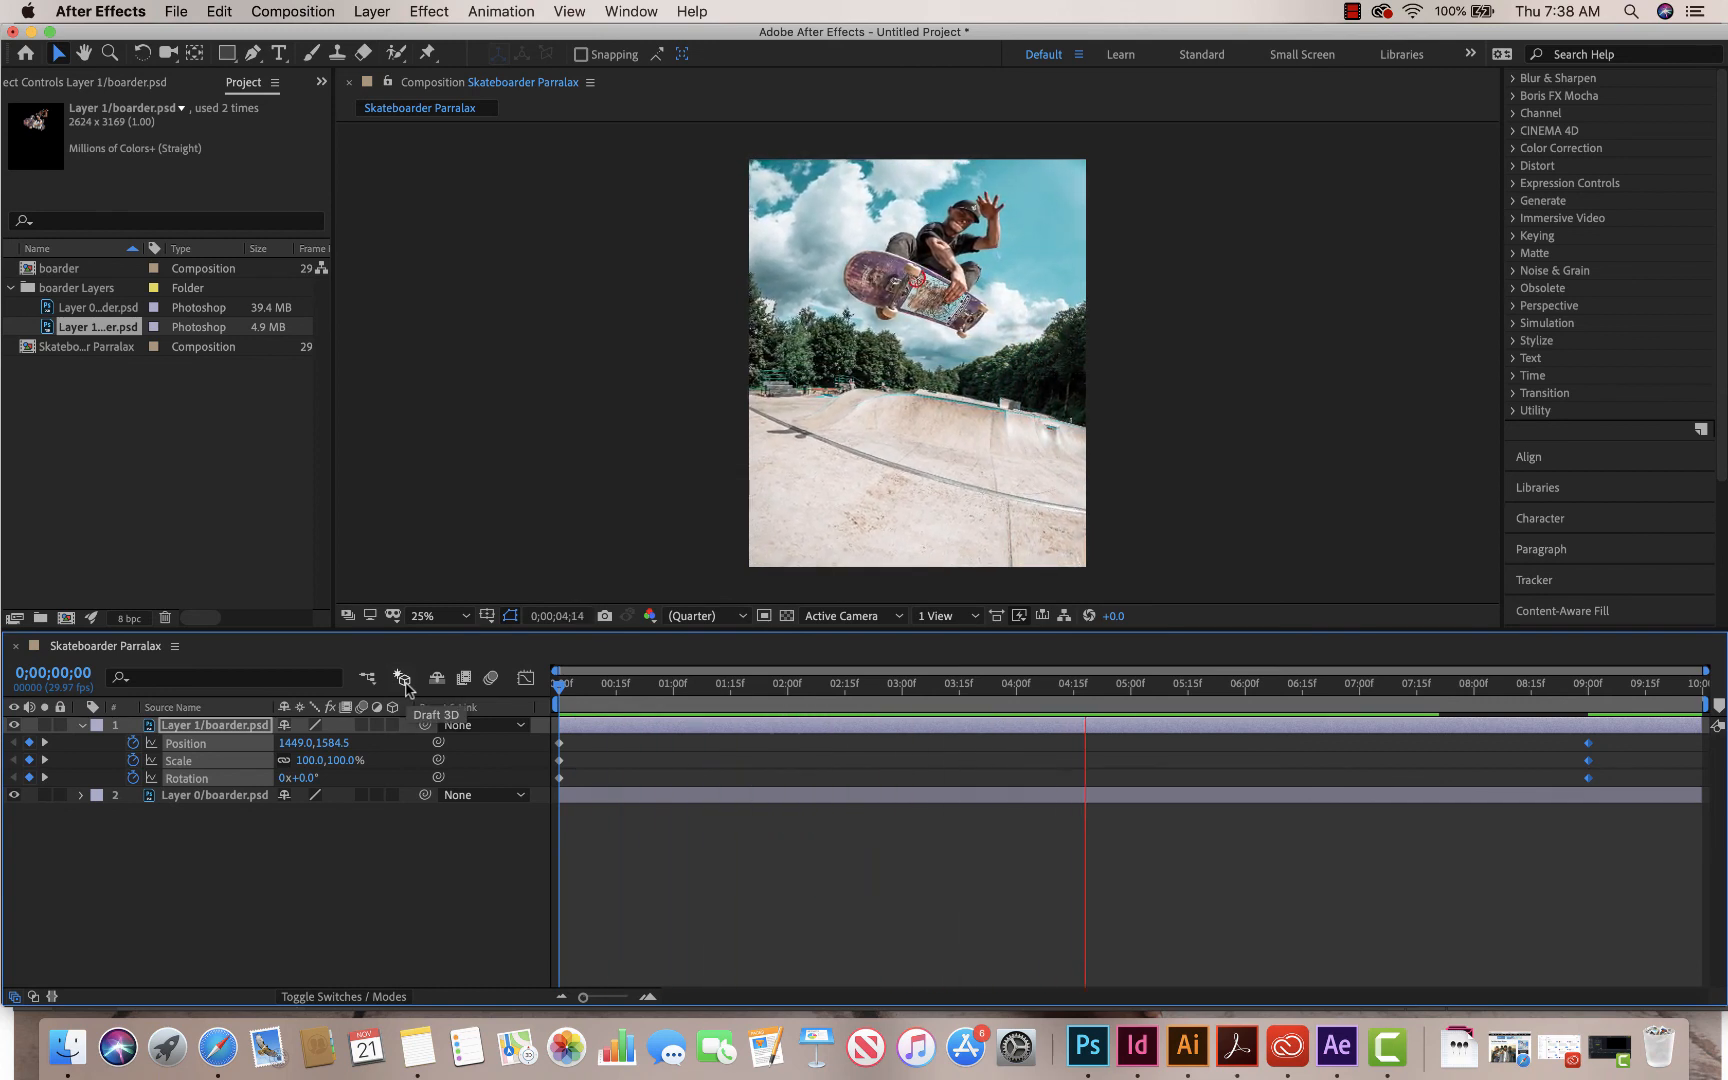
Step: Collapse Layer 1 and reveal Layer 0's Transform properties
{"action": "left_click", "coordinate": [1310, 704]}
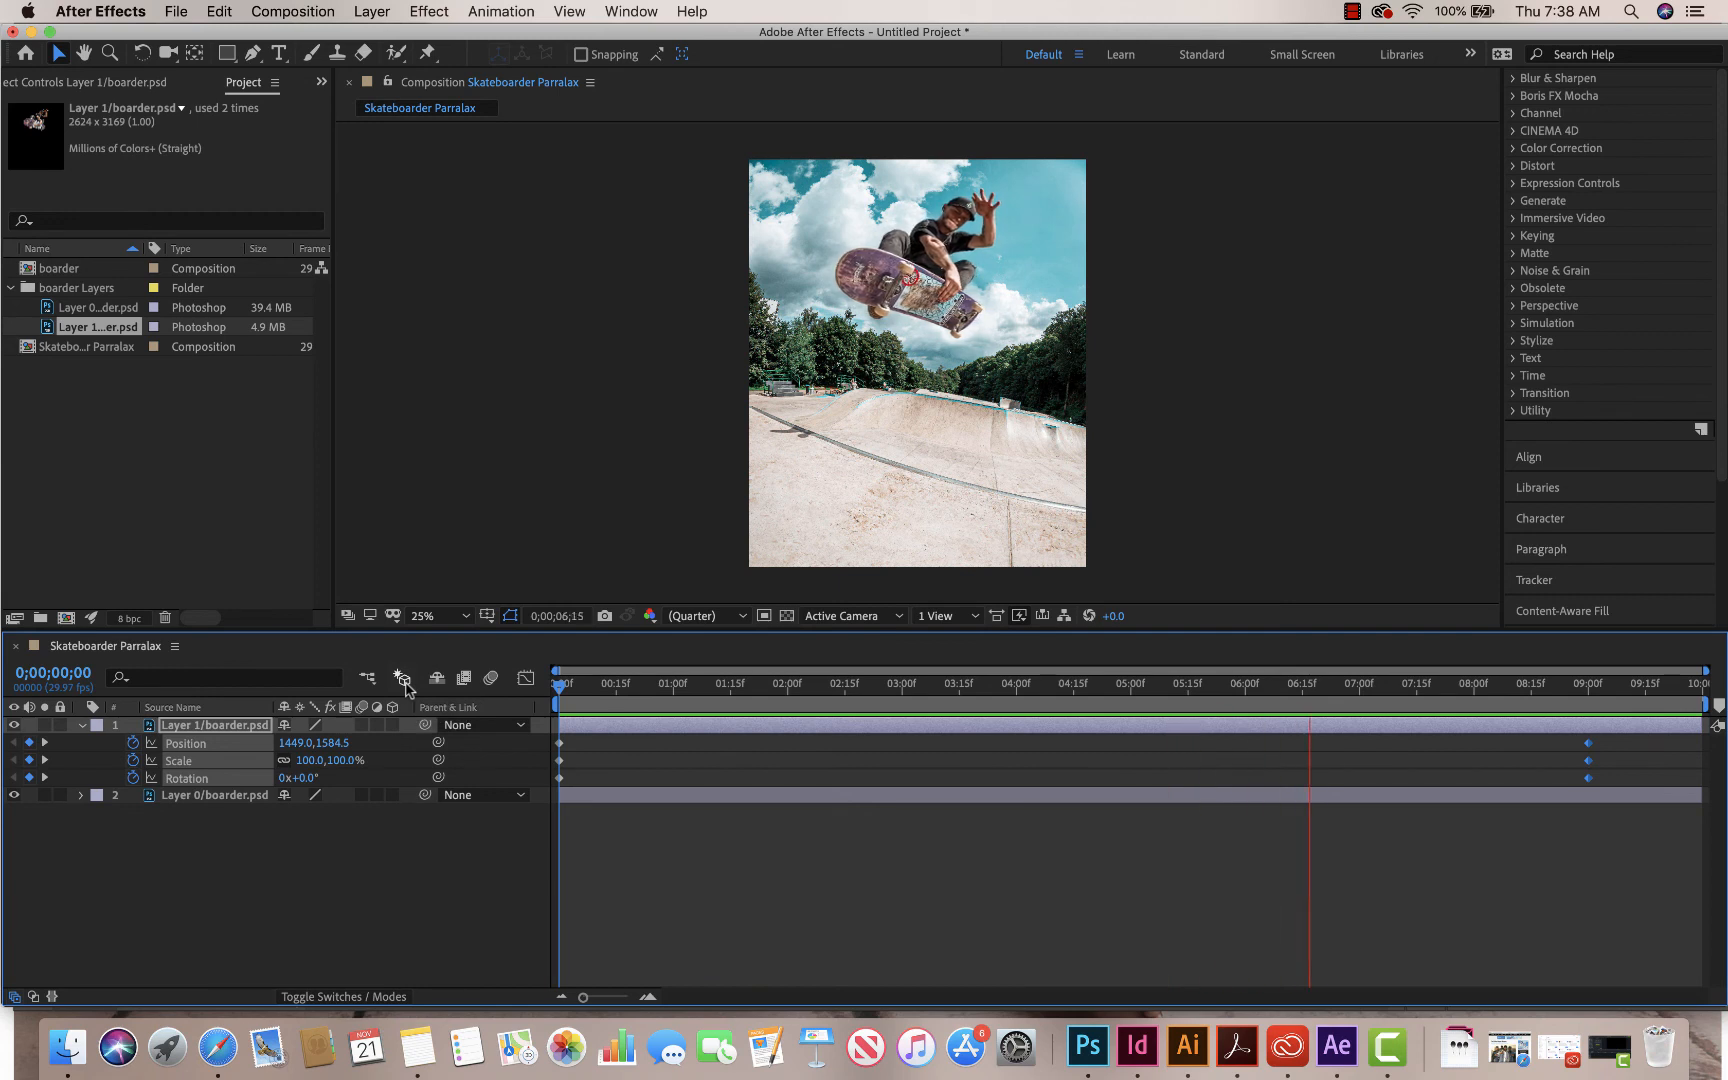
{"action": "left_click", "coordinate": [1548, 698]}
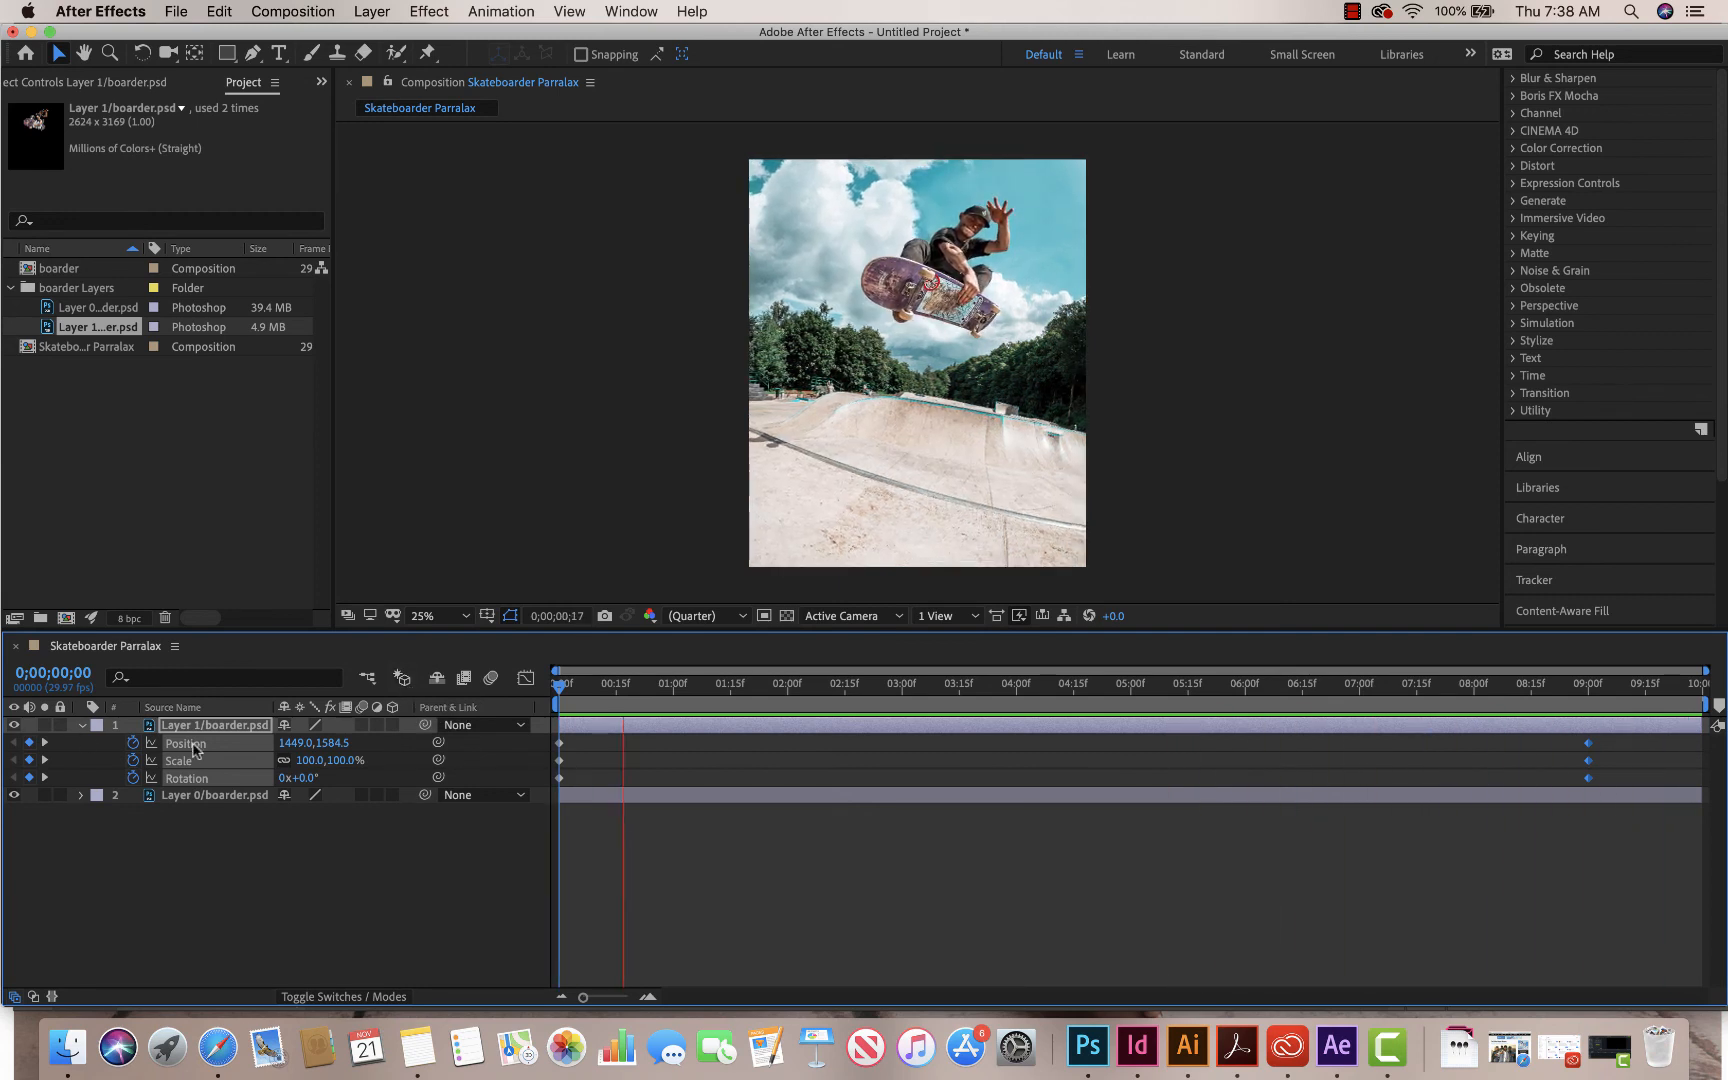
{"action": "left_click", "coordinate": [830, 684]}
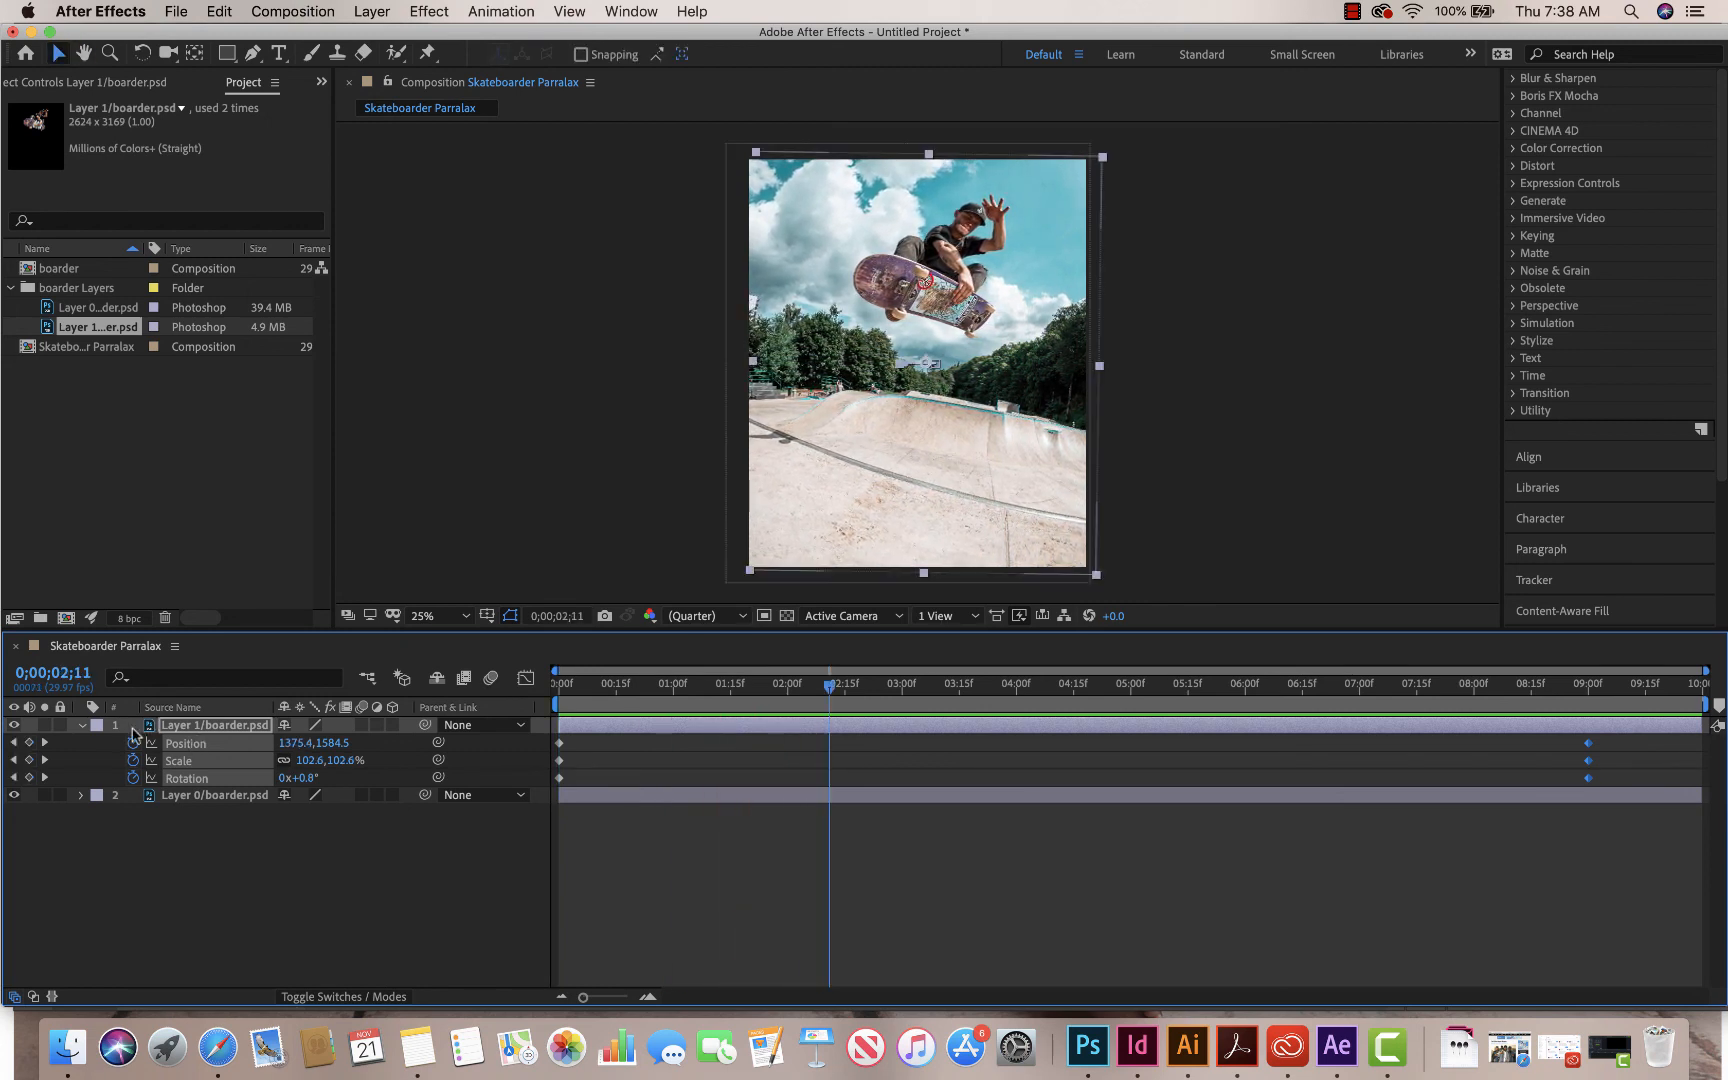
{"action": "left_click", "coordinate": [82, 724]}
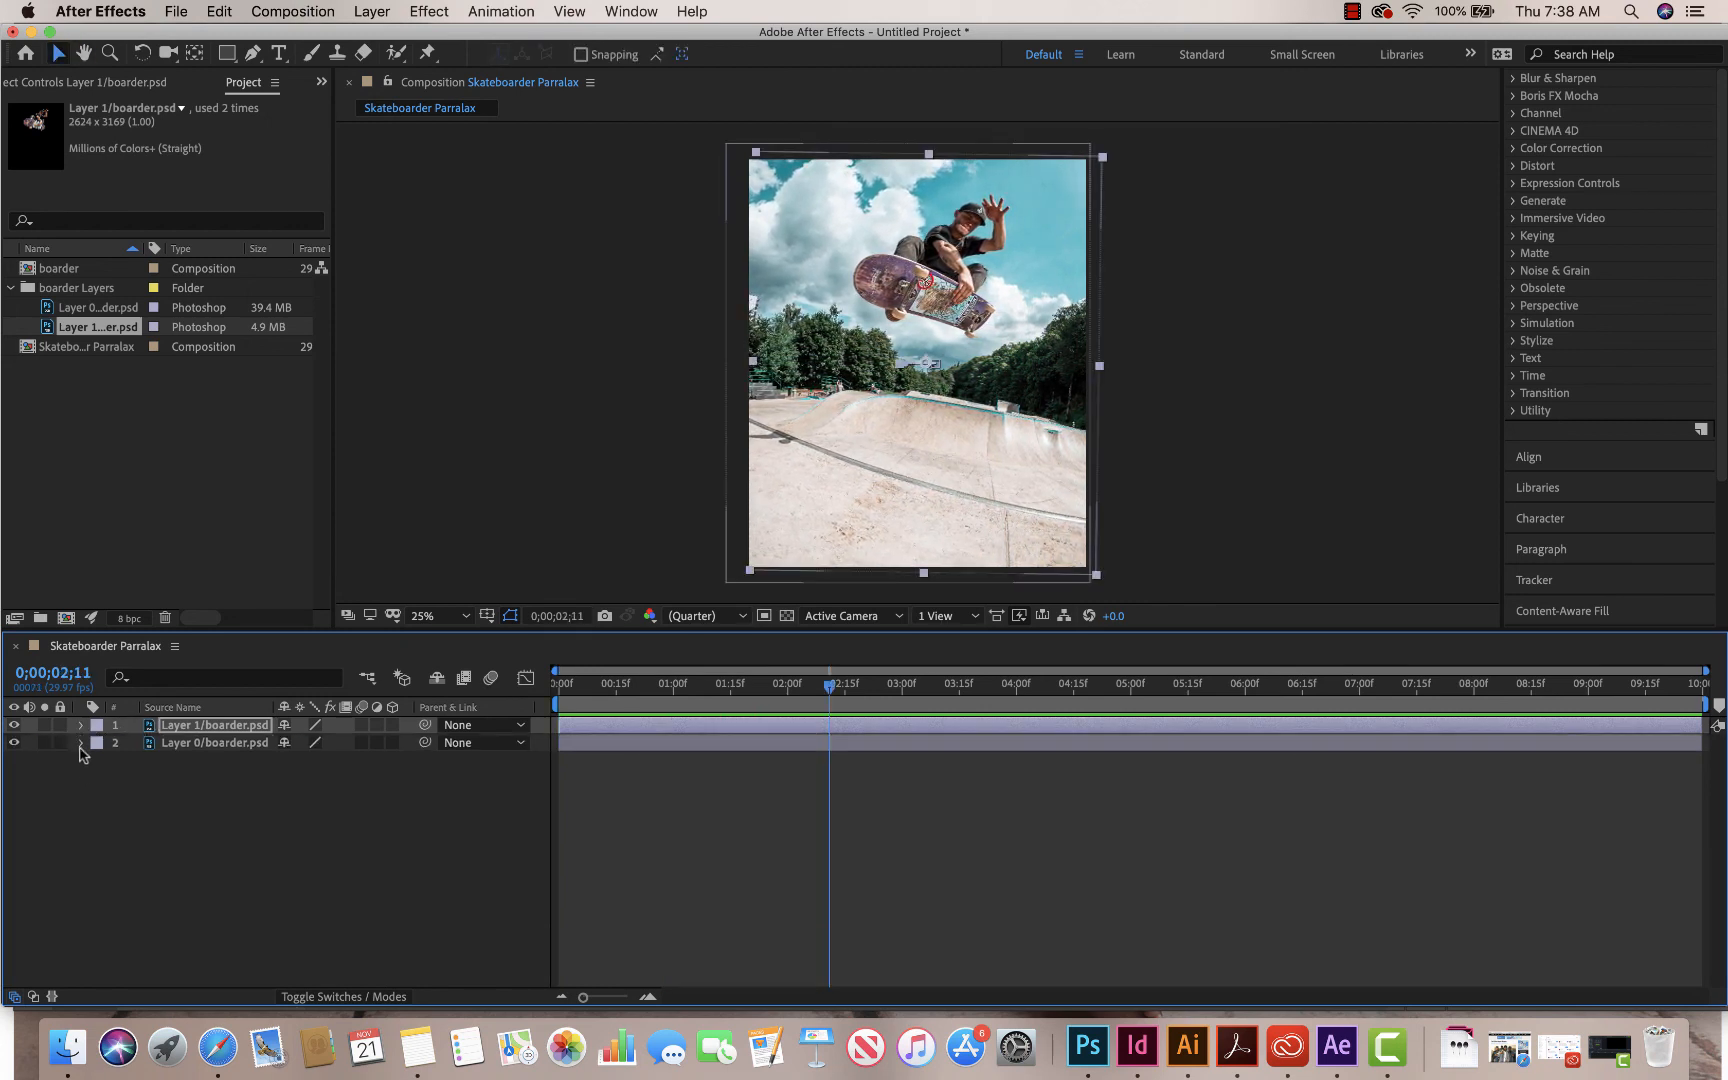
{"action": "left_click", "coordinate": [80, 744]}
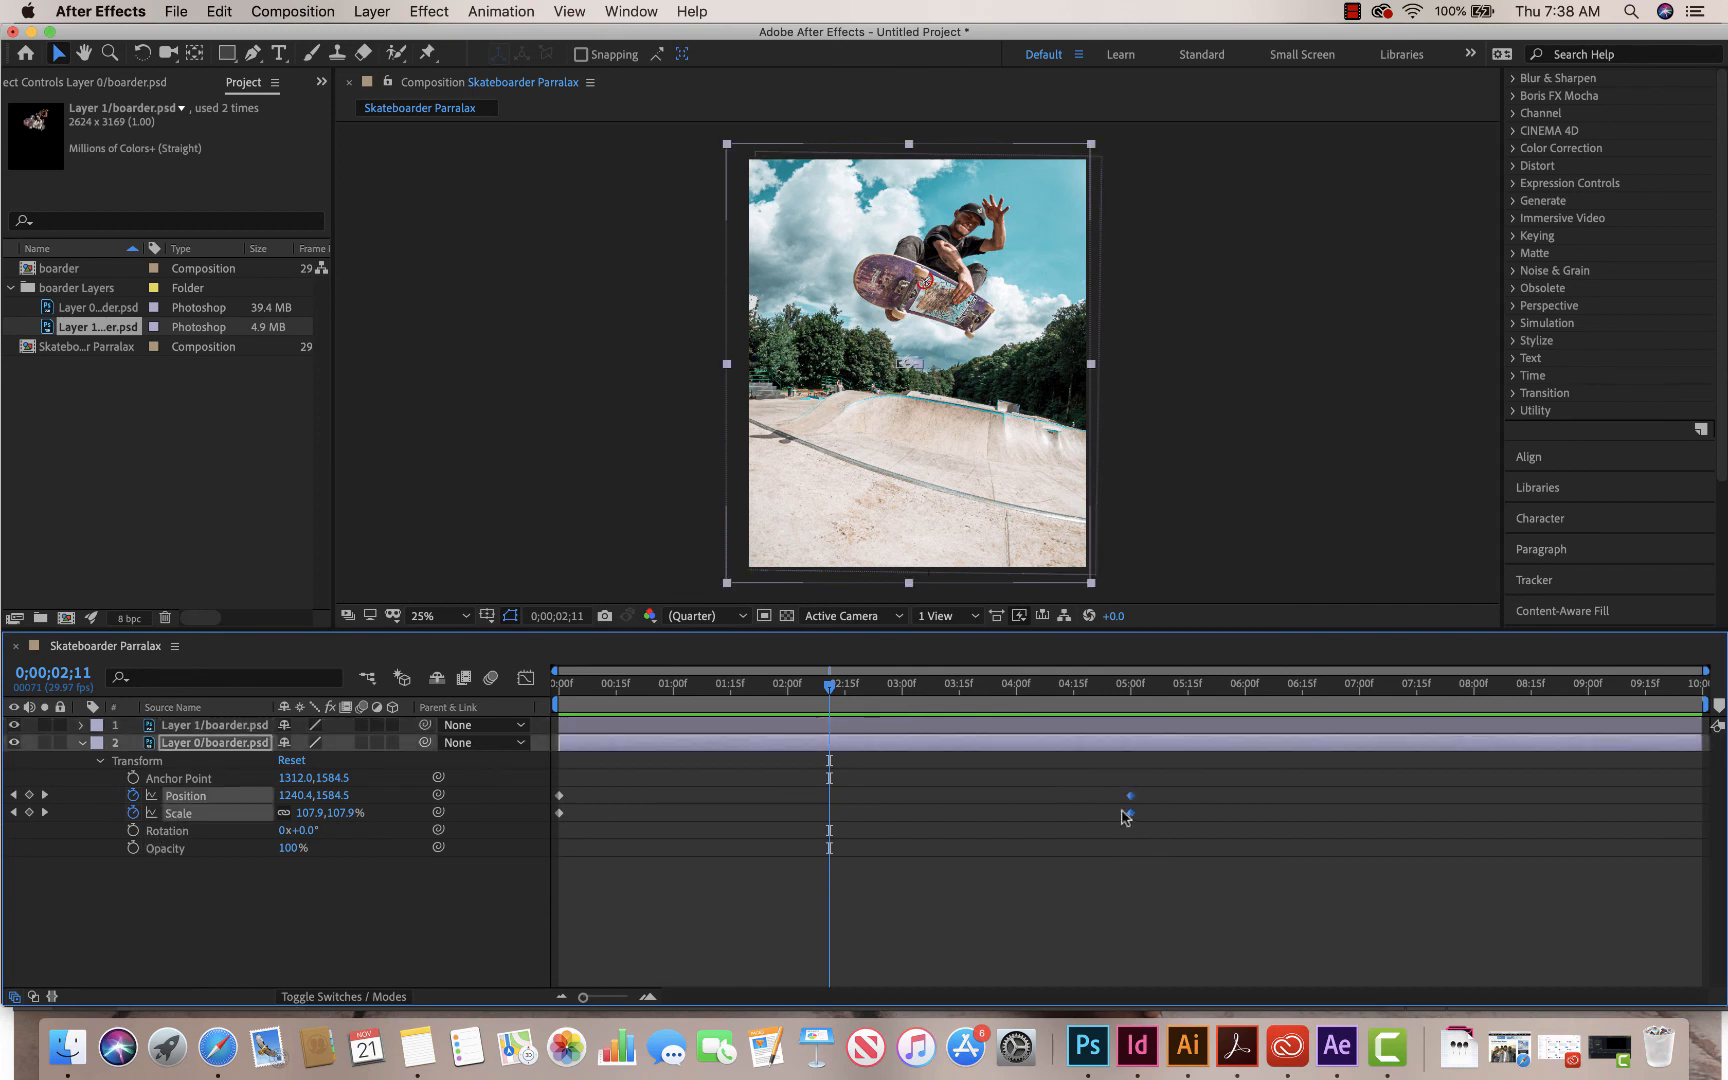
Step: Move Layer 0's ending Position and Scale keyframes to about nine seconds
{"action": "left_click", "coordinate": [1528, 684]}
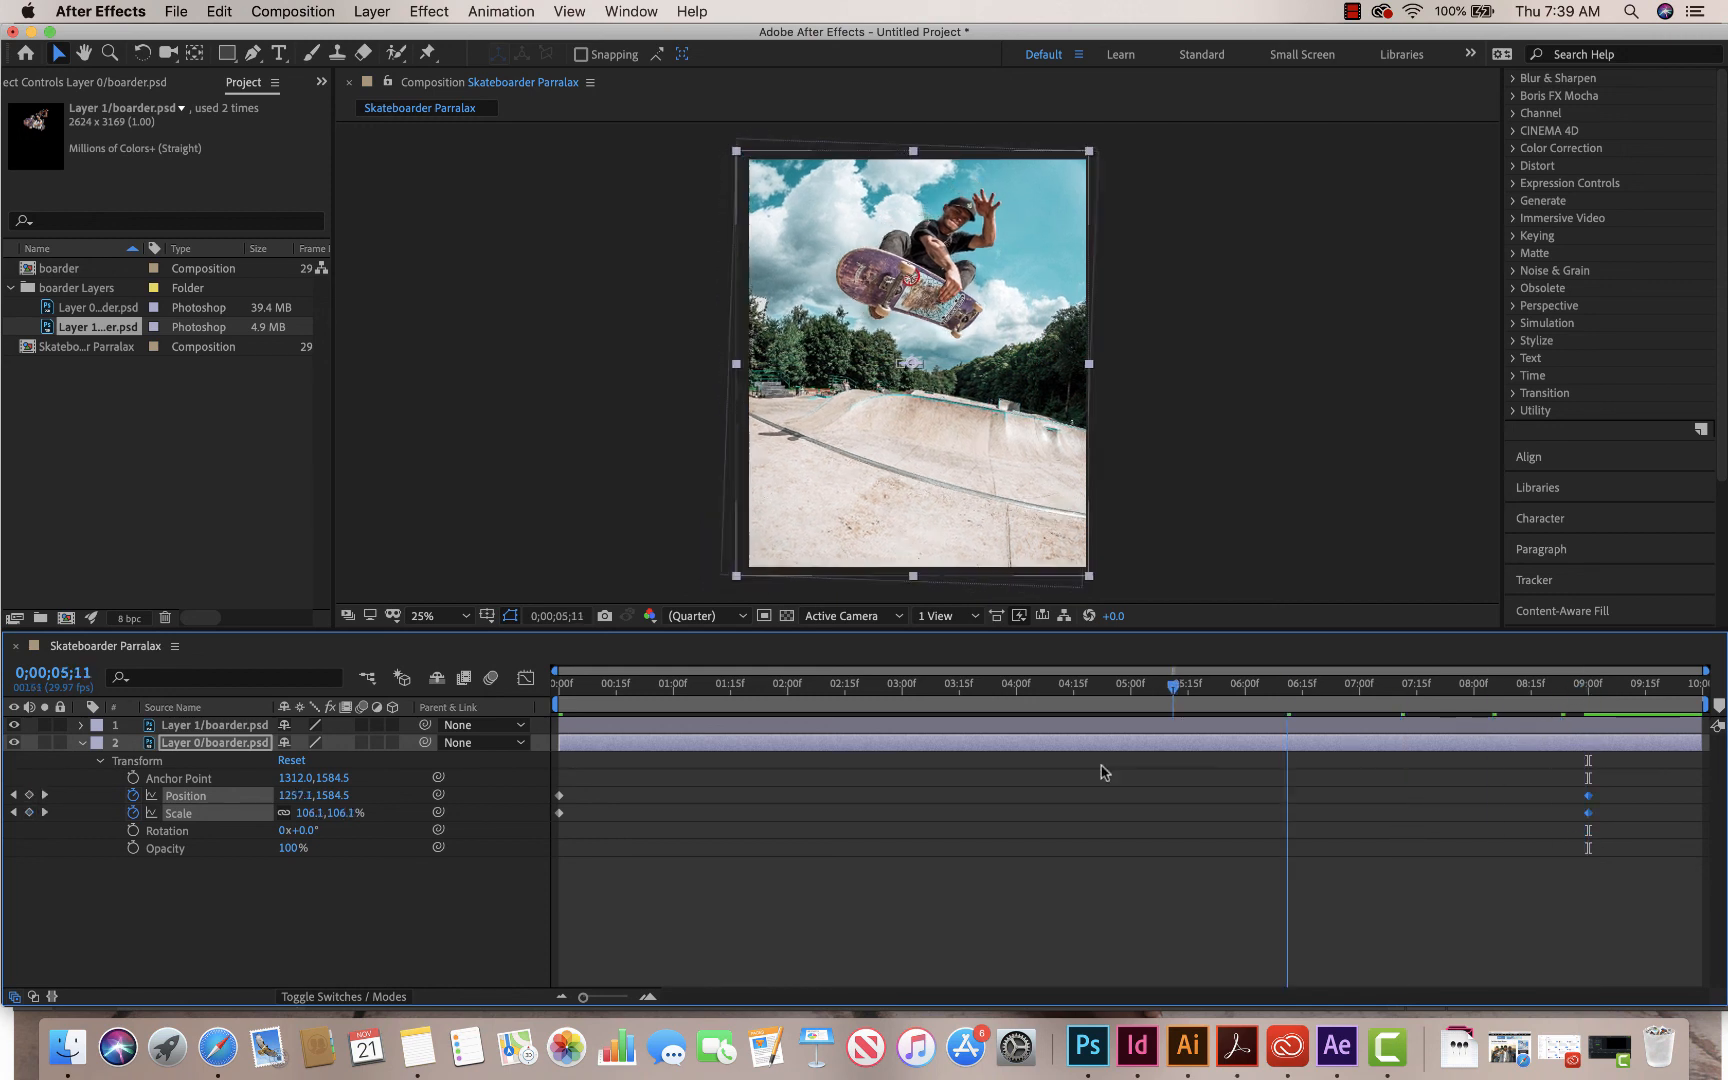
{"action": "left_click", "coordinate": [576, 684]}
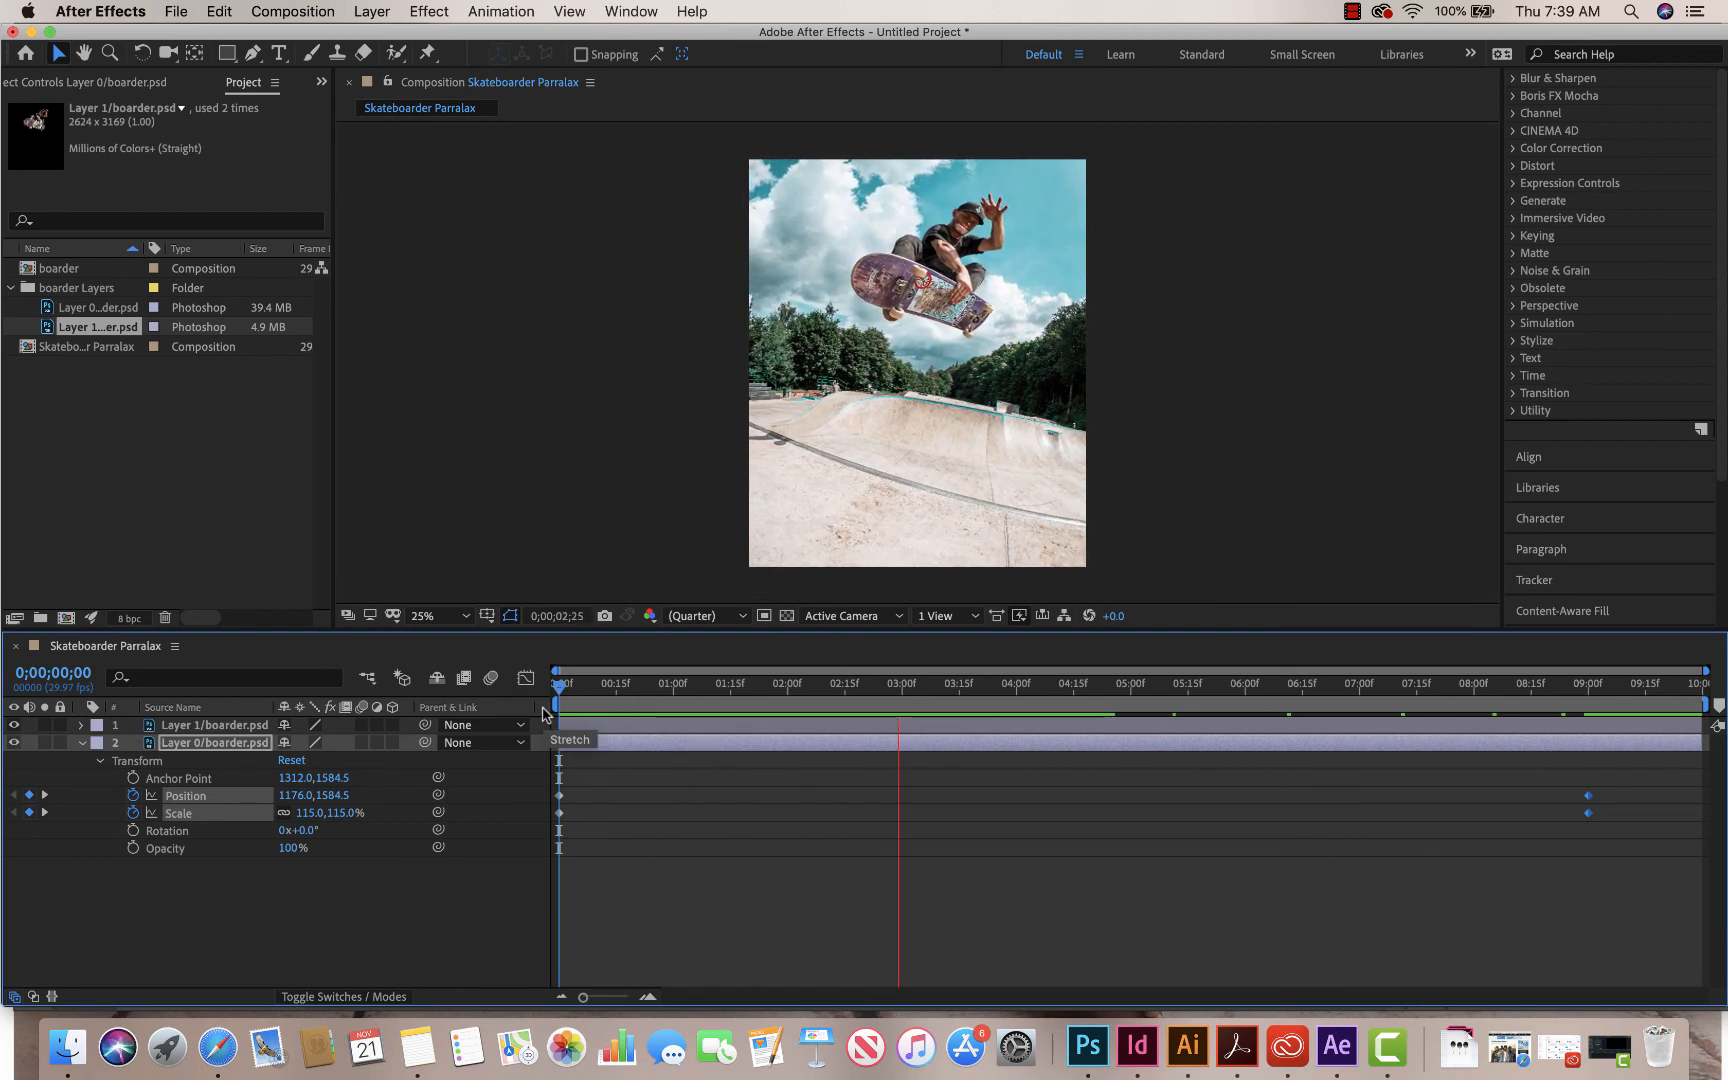
{"action": "left_click", "coordinate": [1124, 704]}
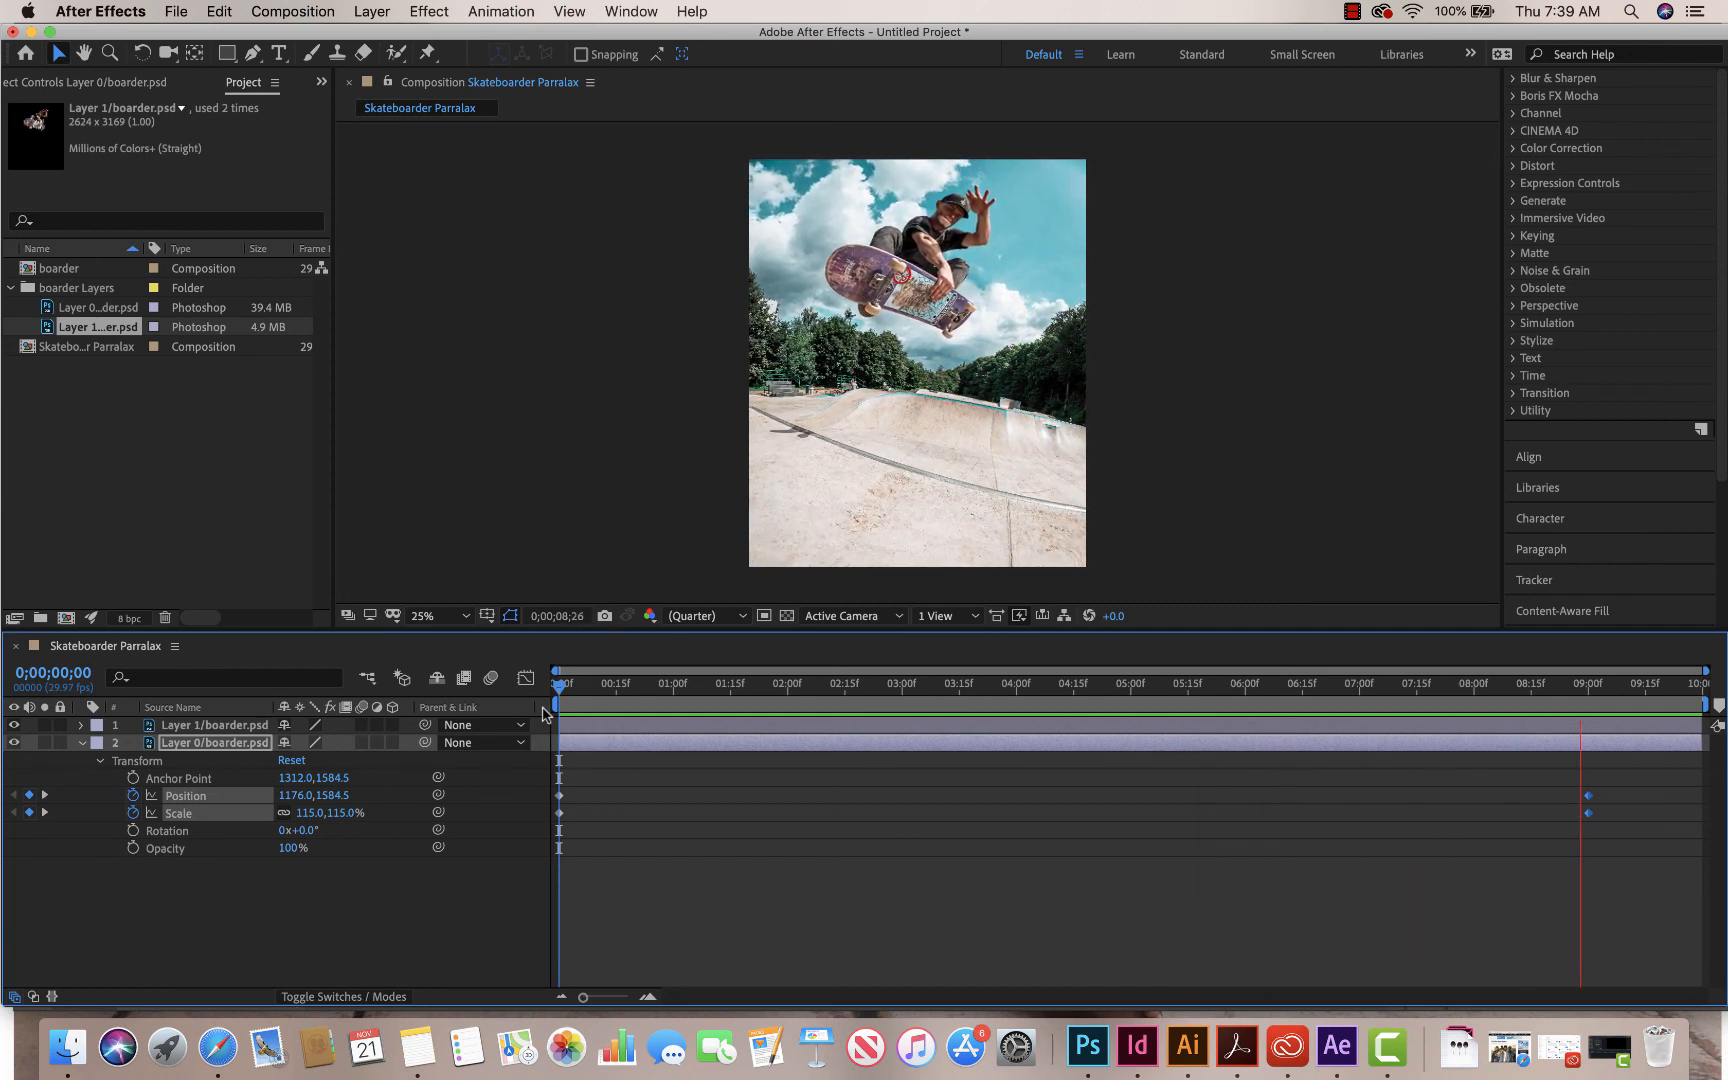
{"action": "left_click", "coordinate": [670, 684]}
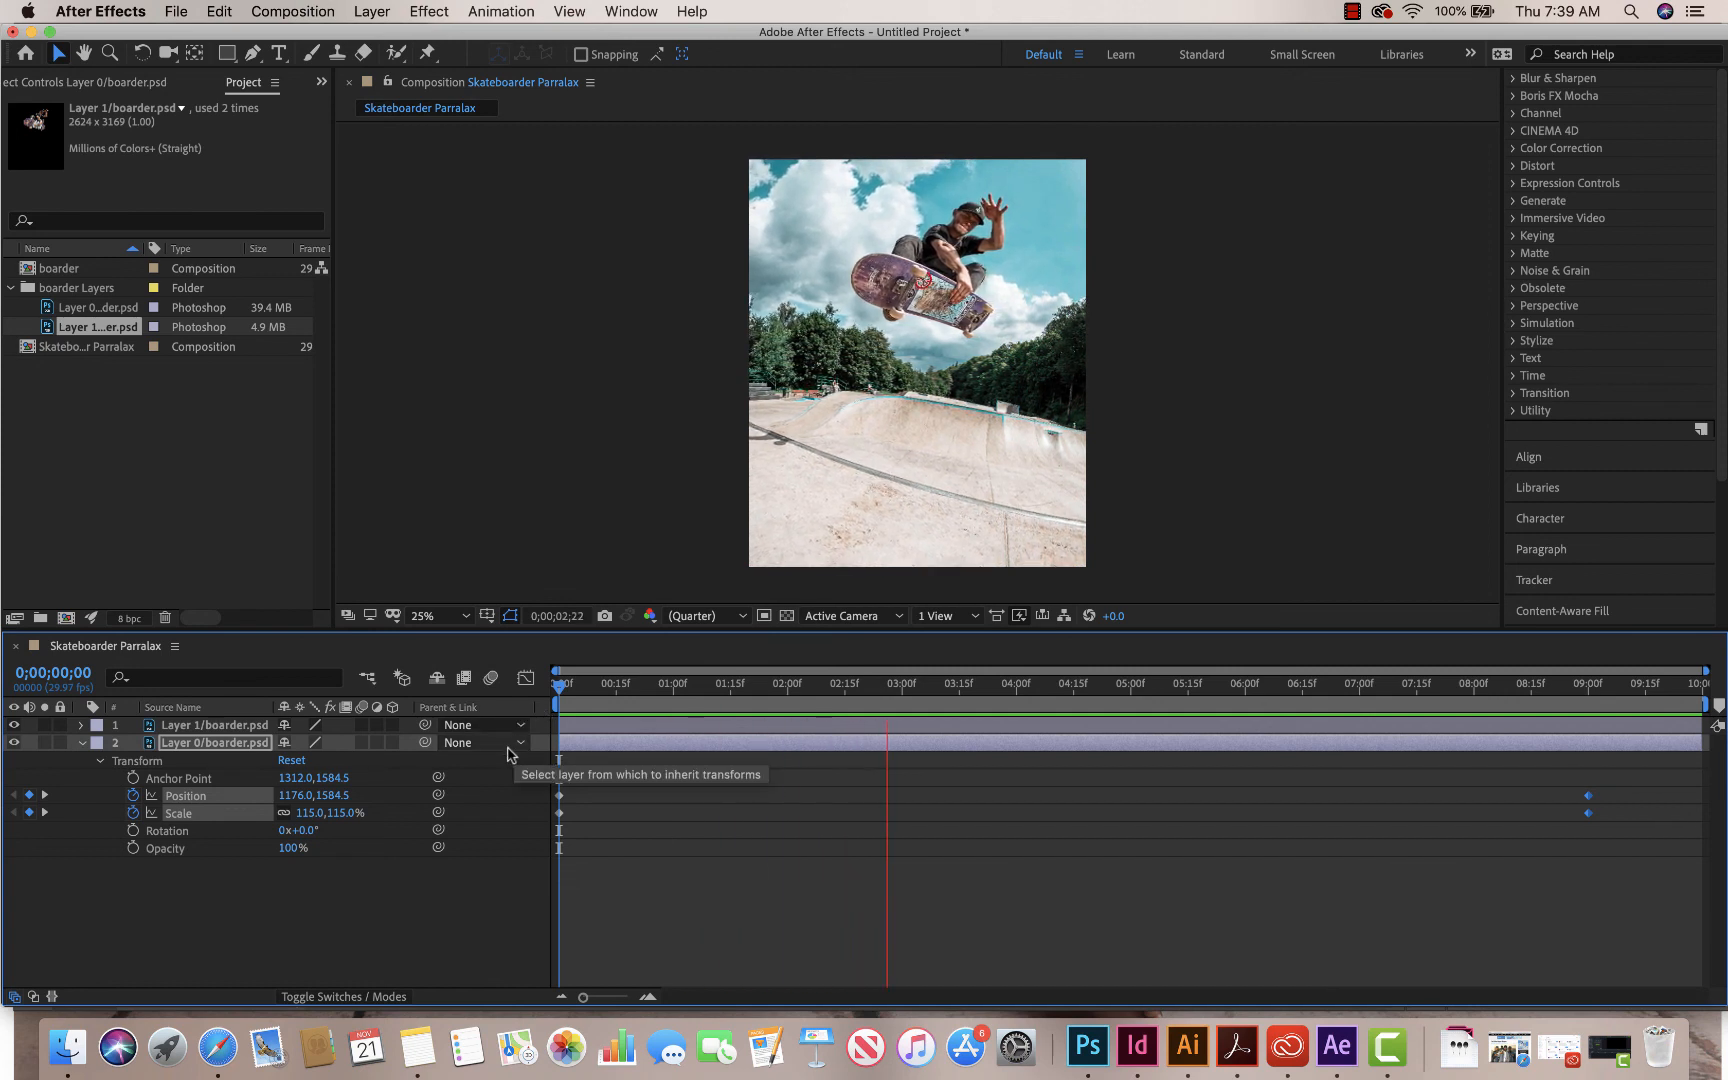
{"action": "left_click", "coordinate": [1116, 684]}
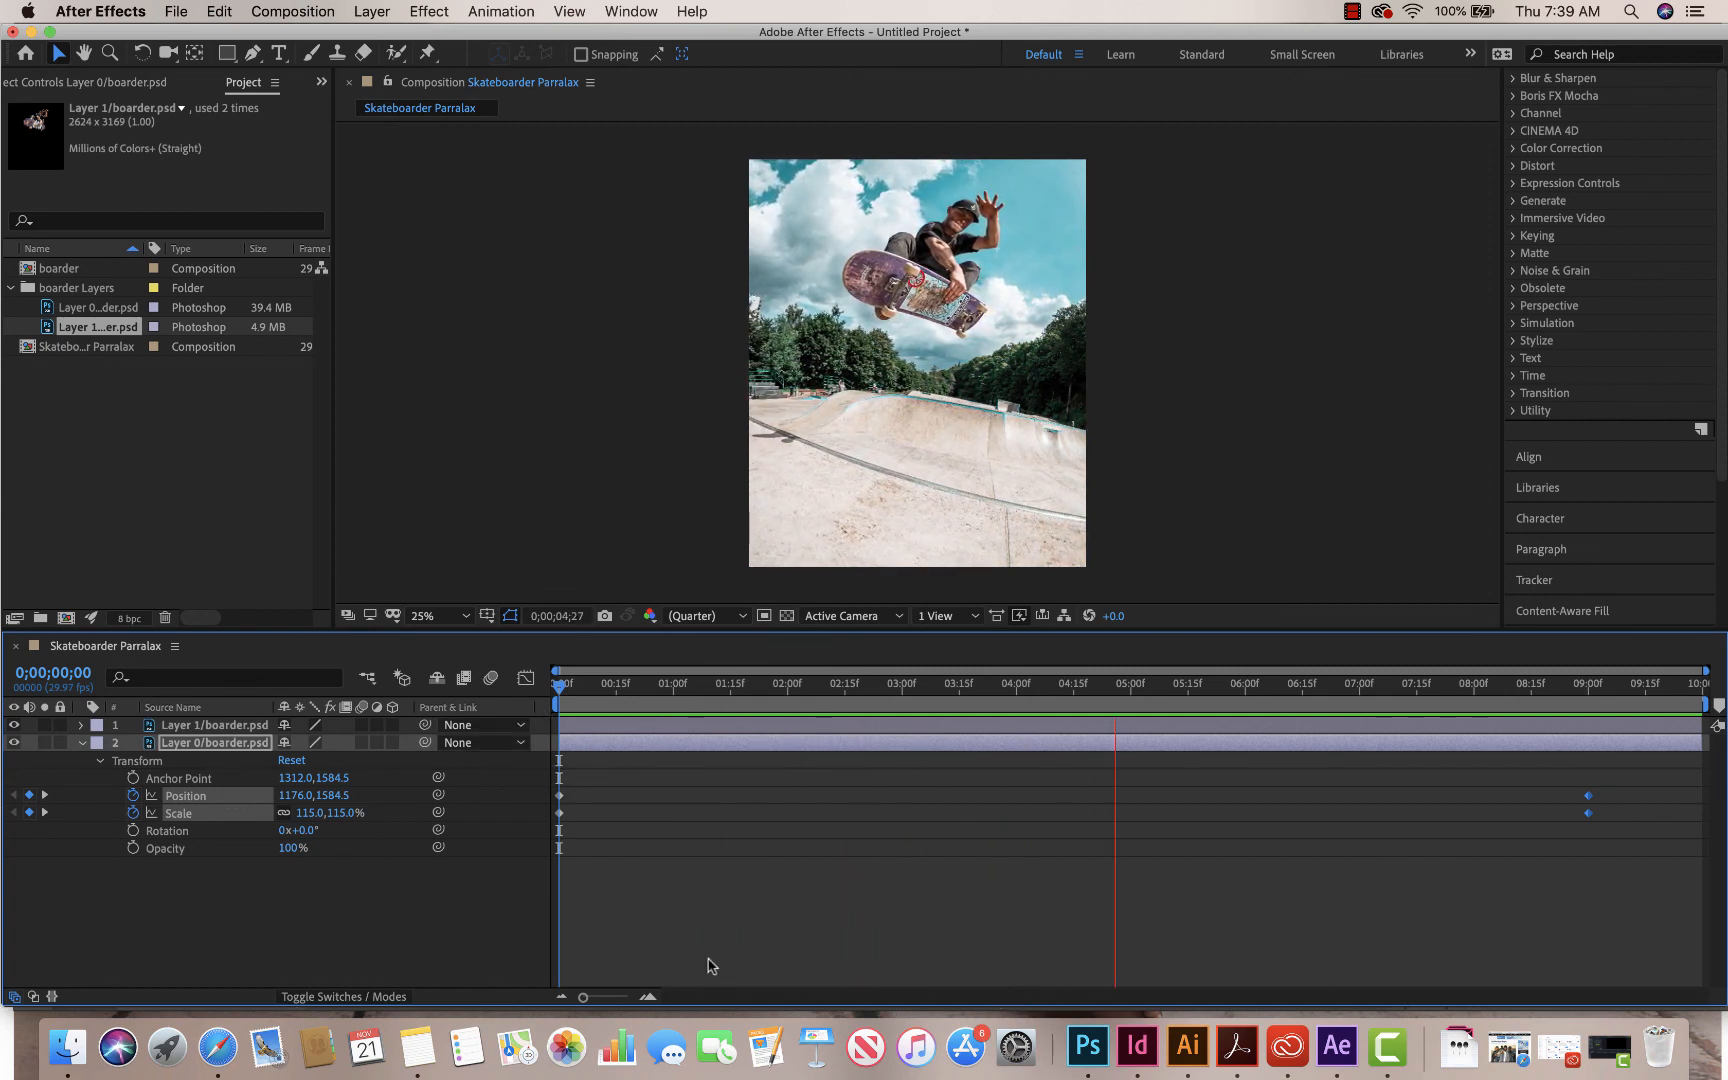
{"action": "left_click", "coordinate": [1352, 684]}
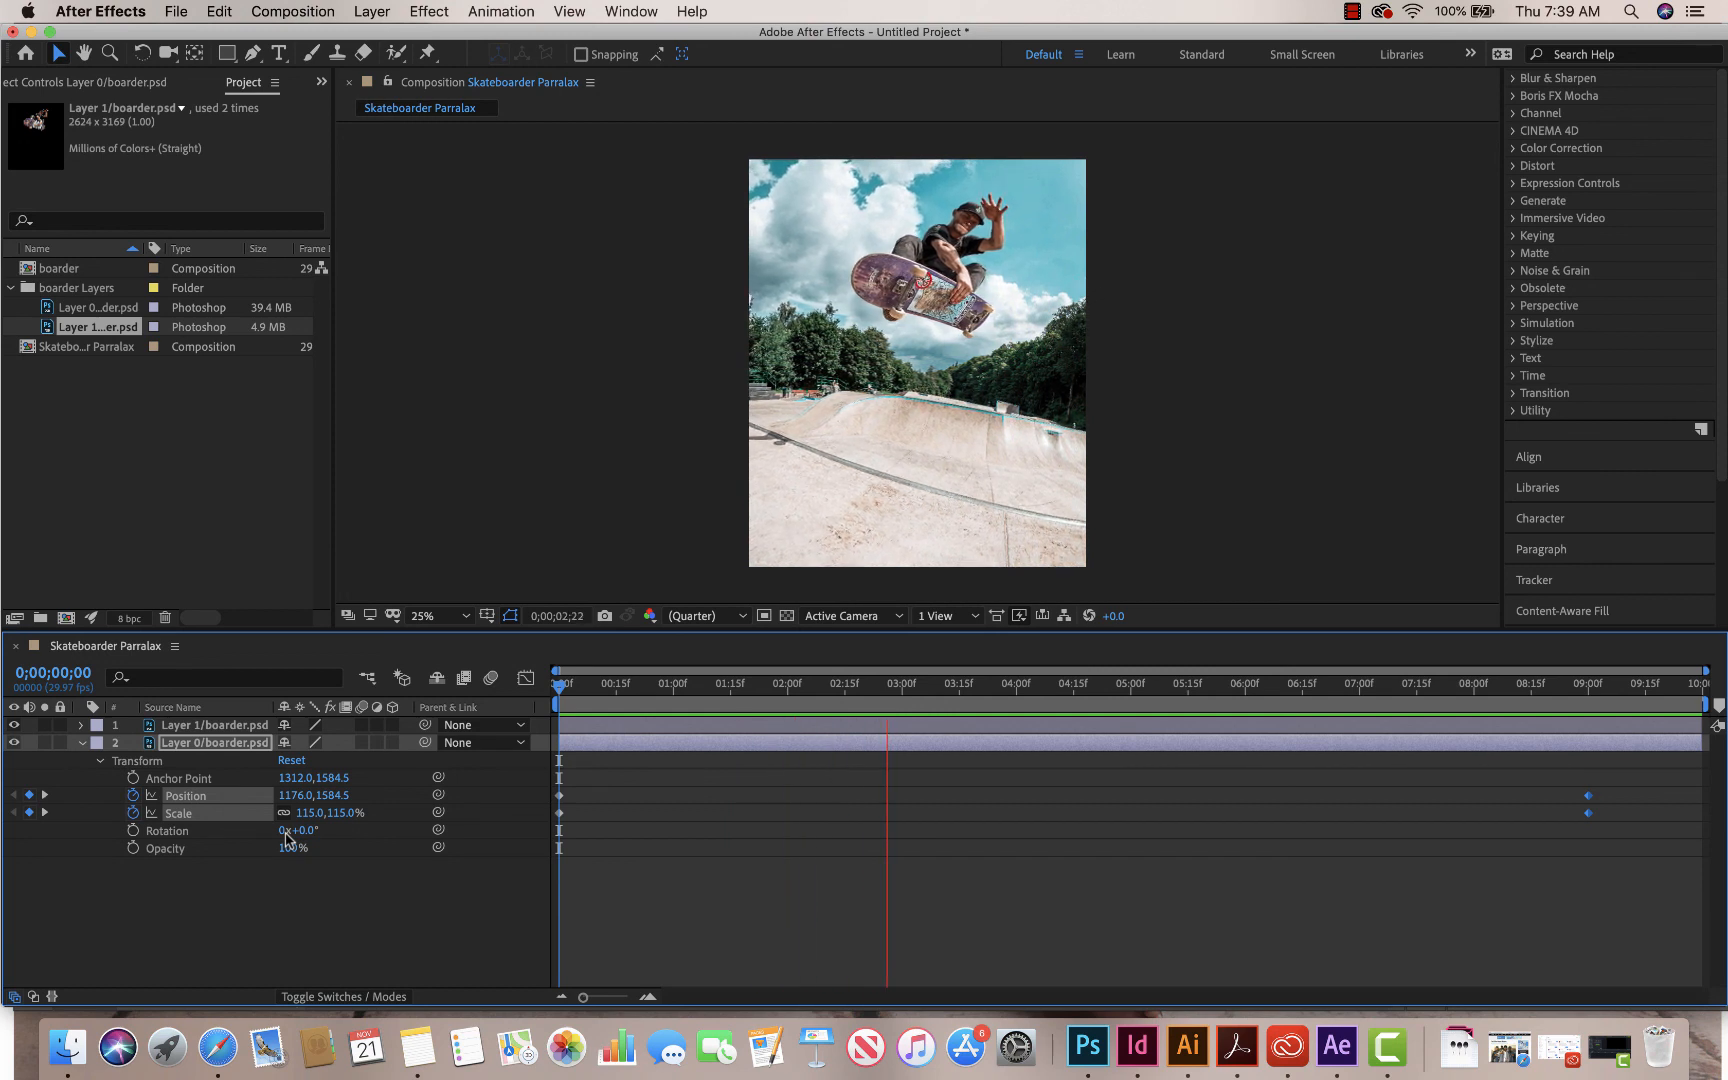
{"action": "left_click", "coordinate": [1112, 698]}
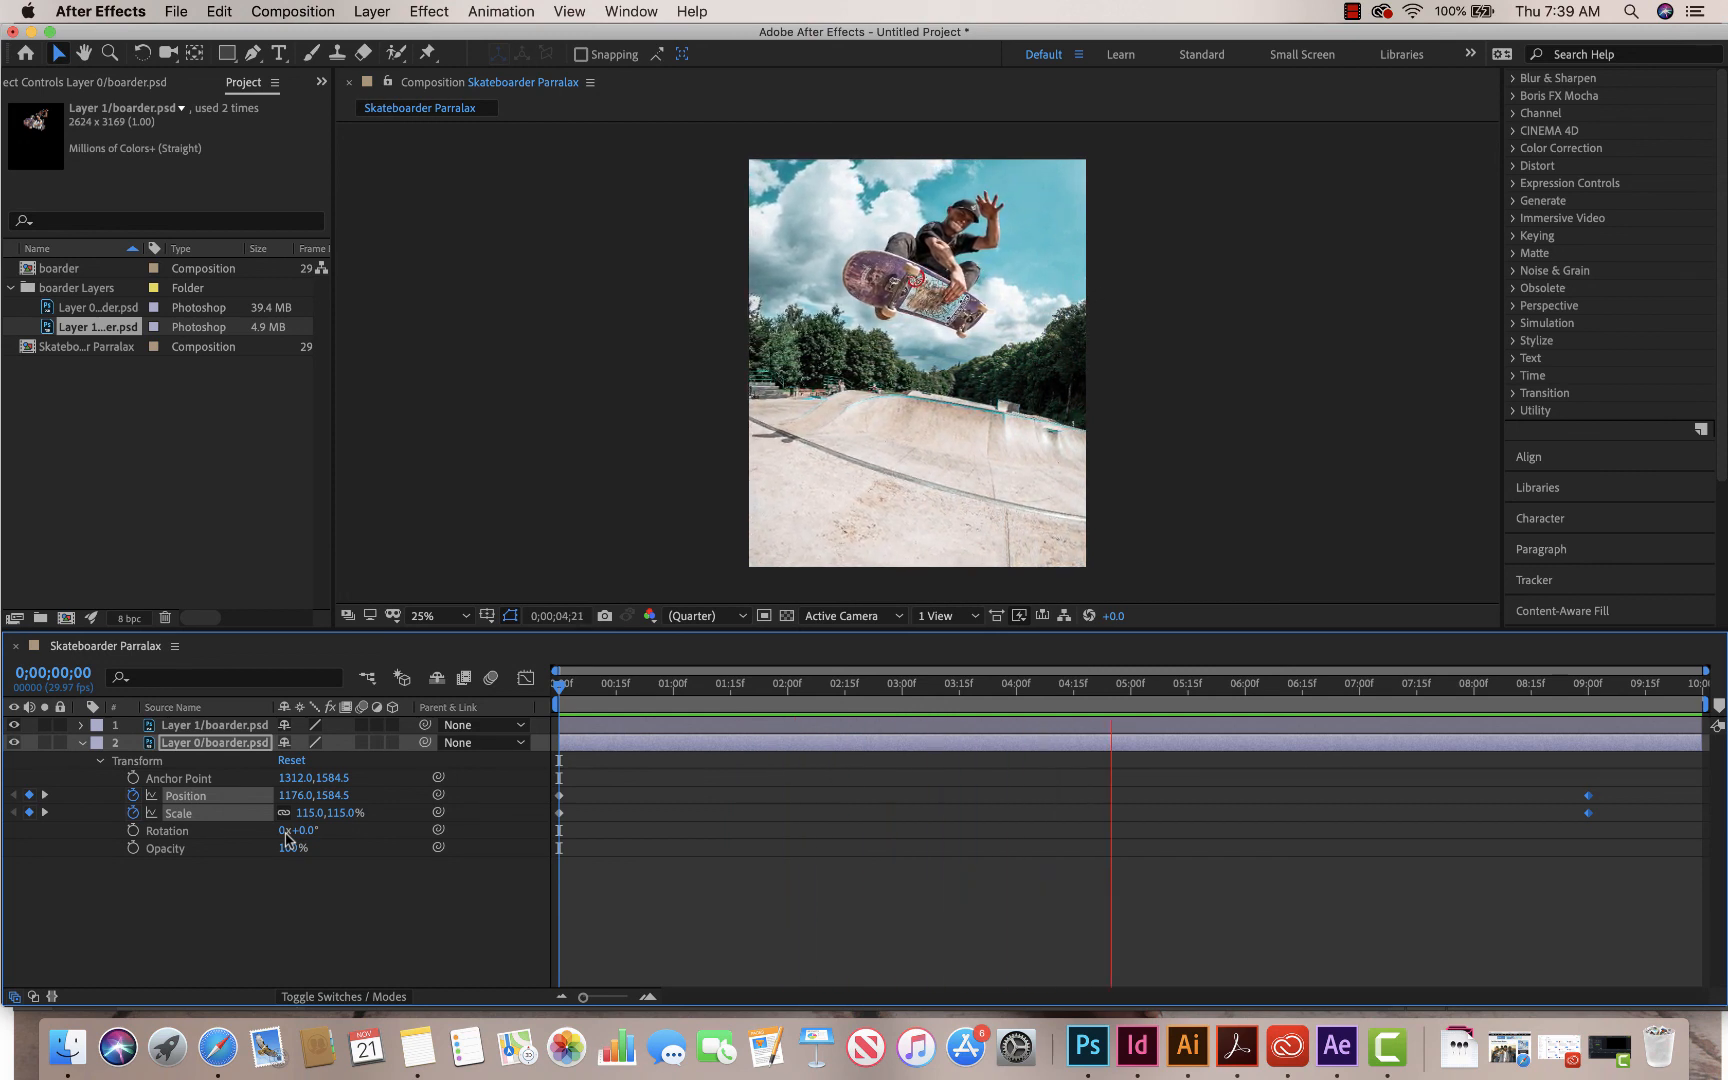
{"action": "left_click", "coordinate": [1340, 684]}
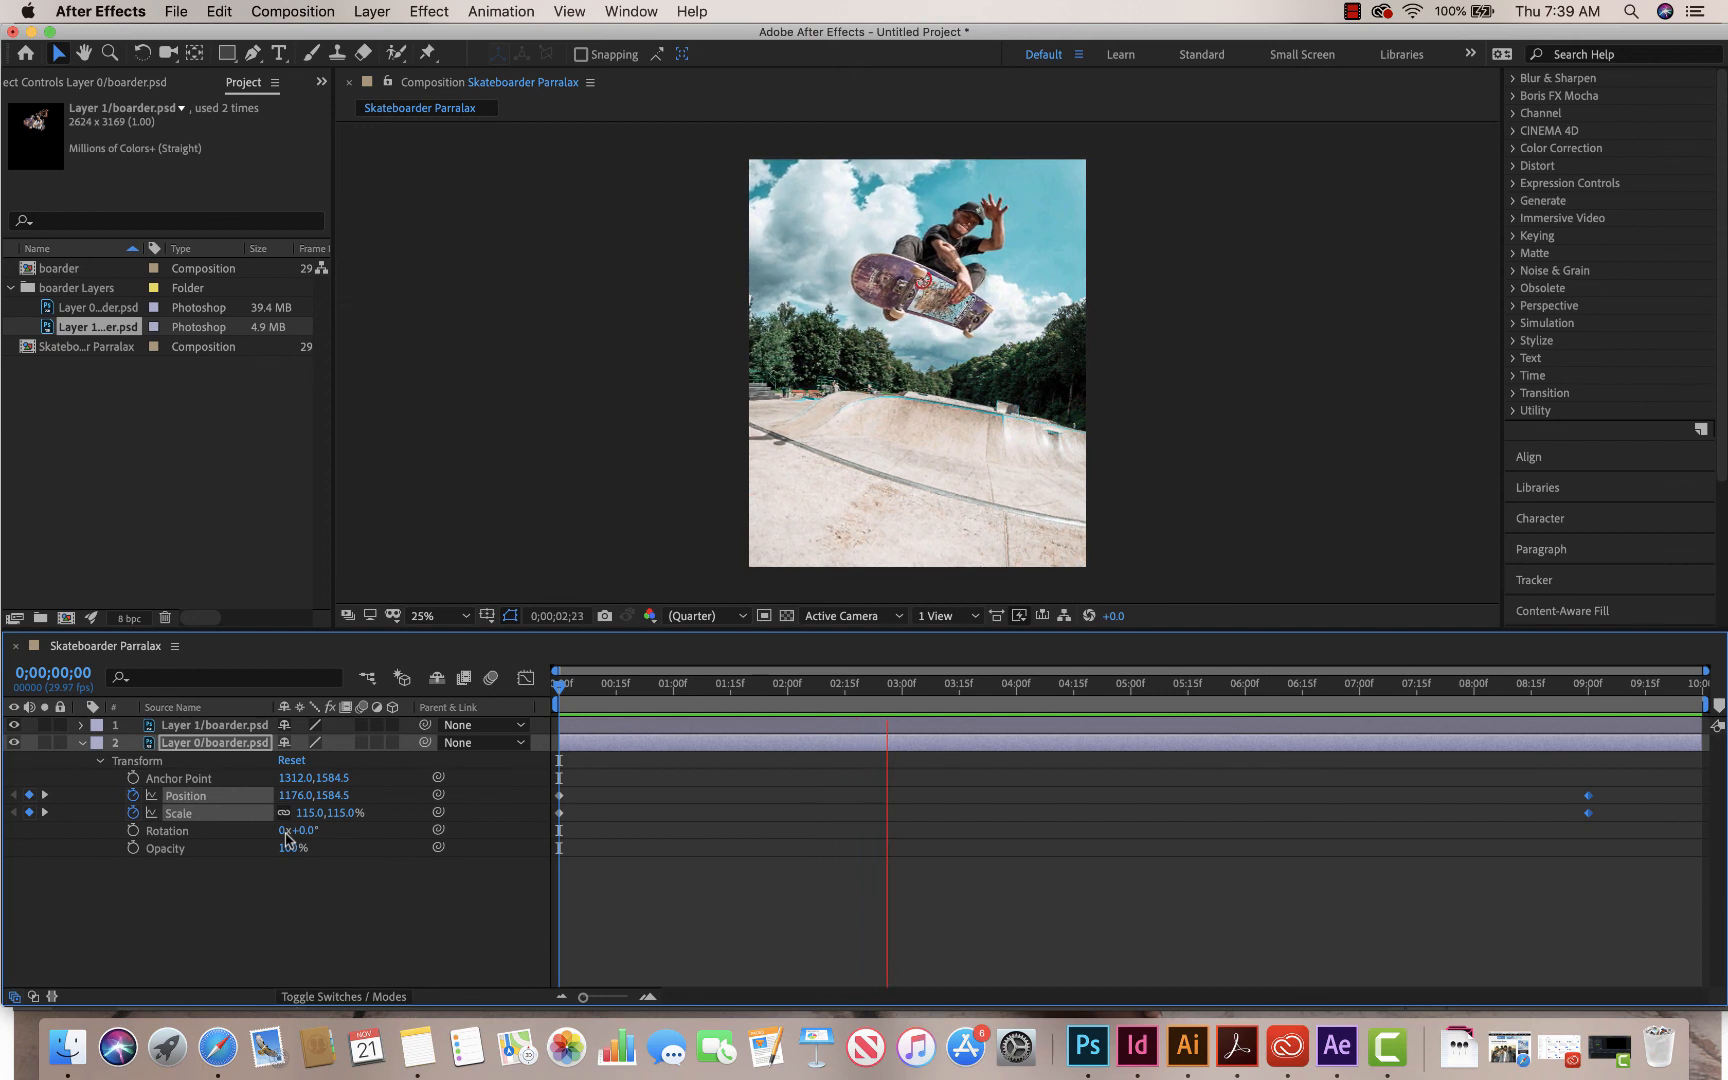
{"action": "left_click", "coordinate": [1112, 704]}
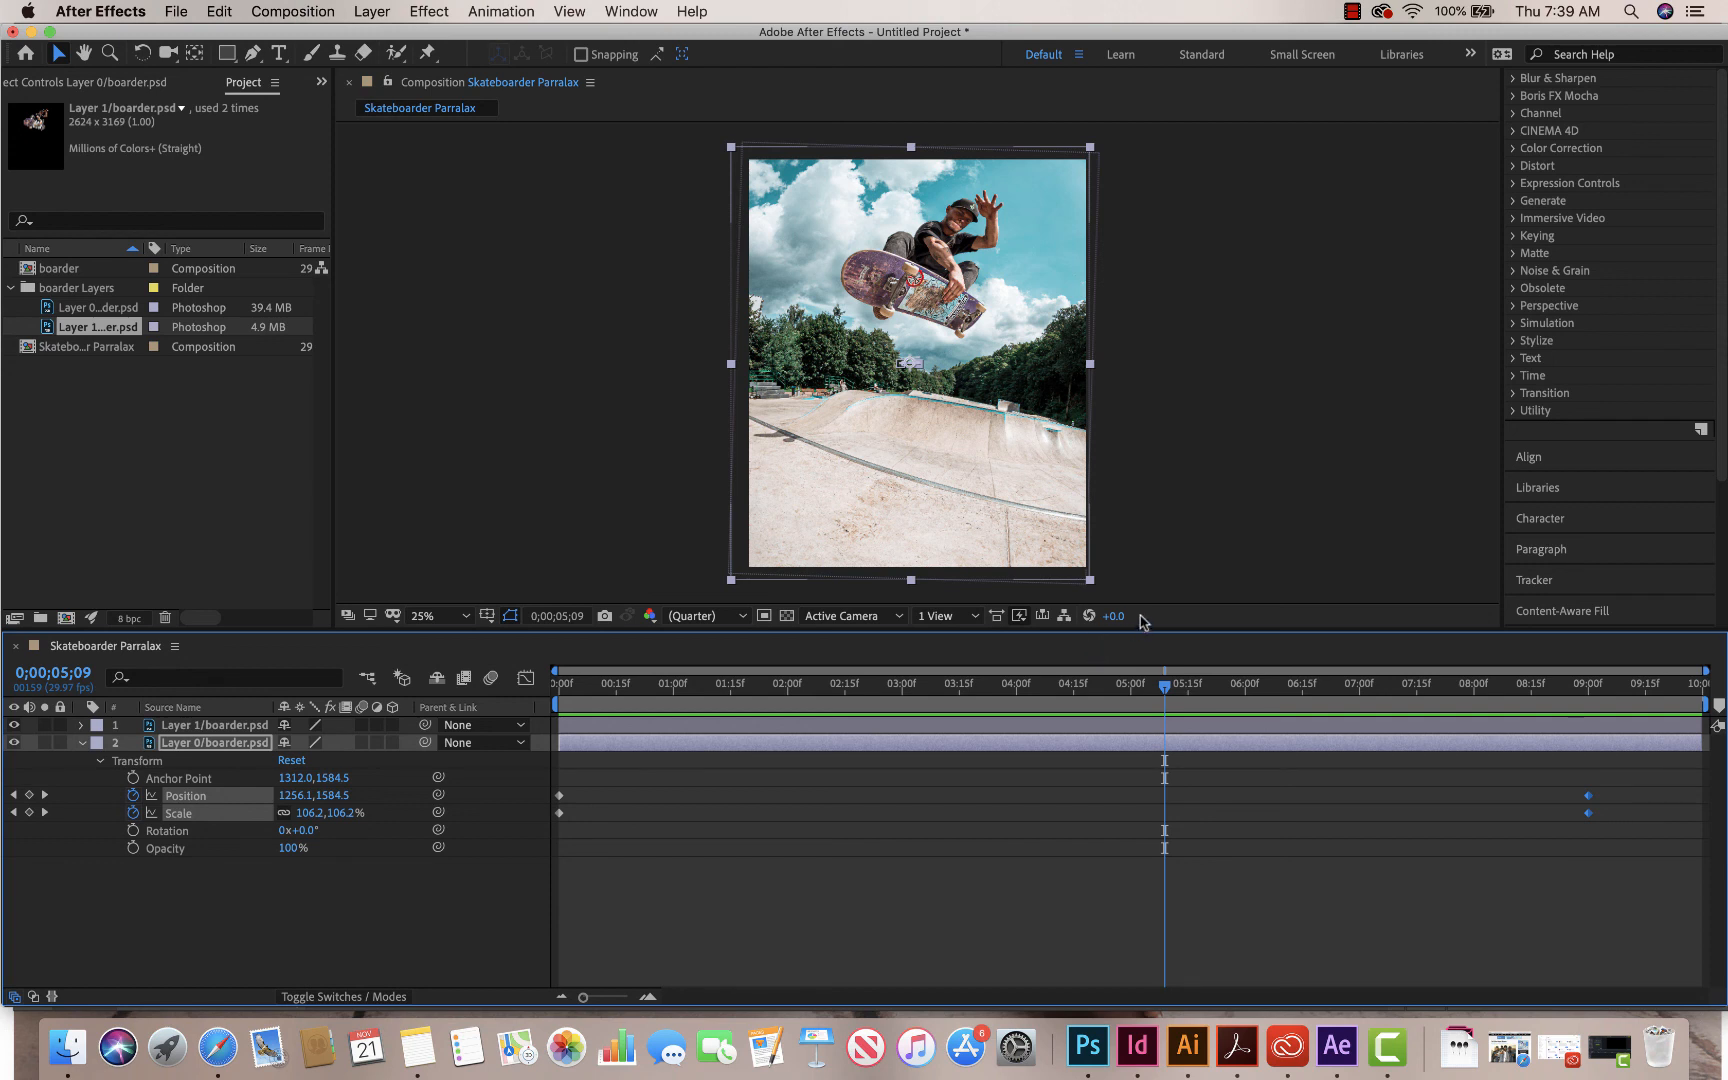
{"action": "mouse_move", "coordinate": [954, 476]}
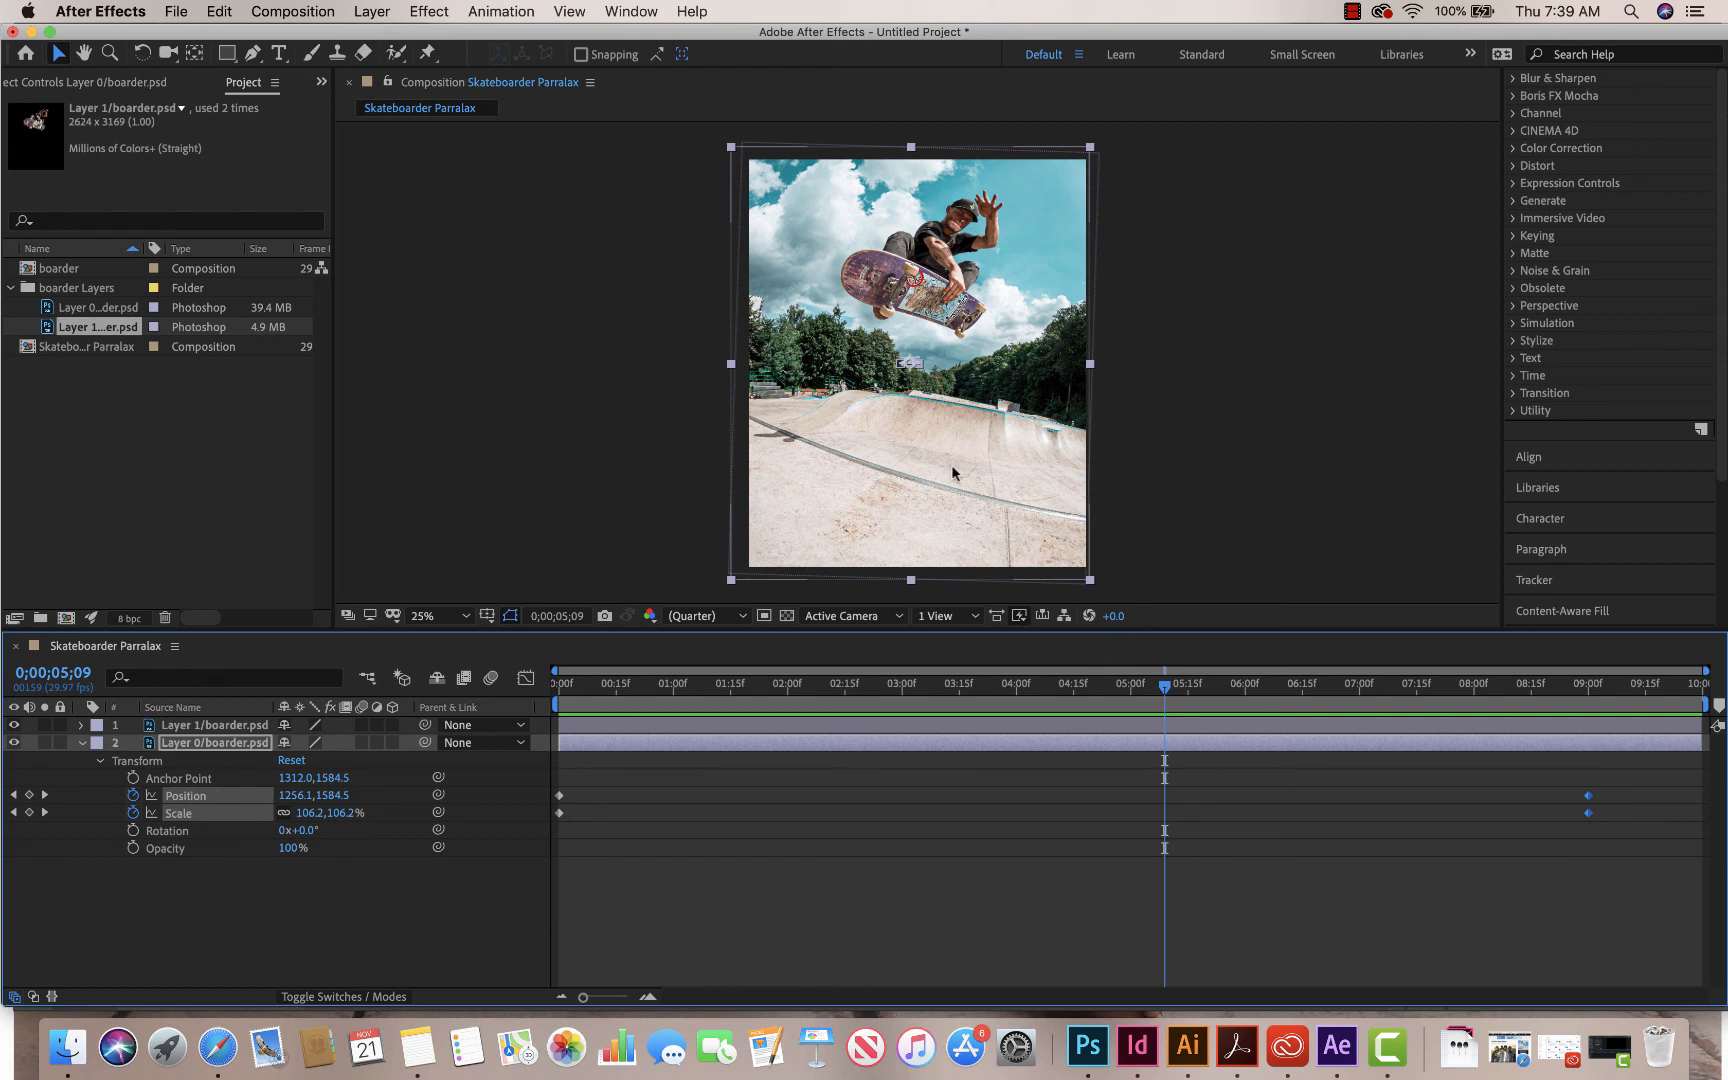
{"action": "left_click", "coordinate": [176, 12]}
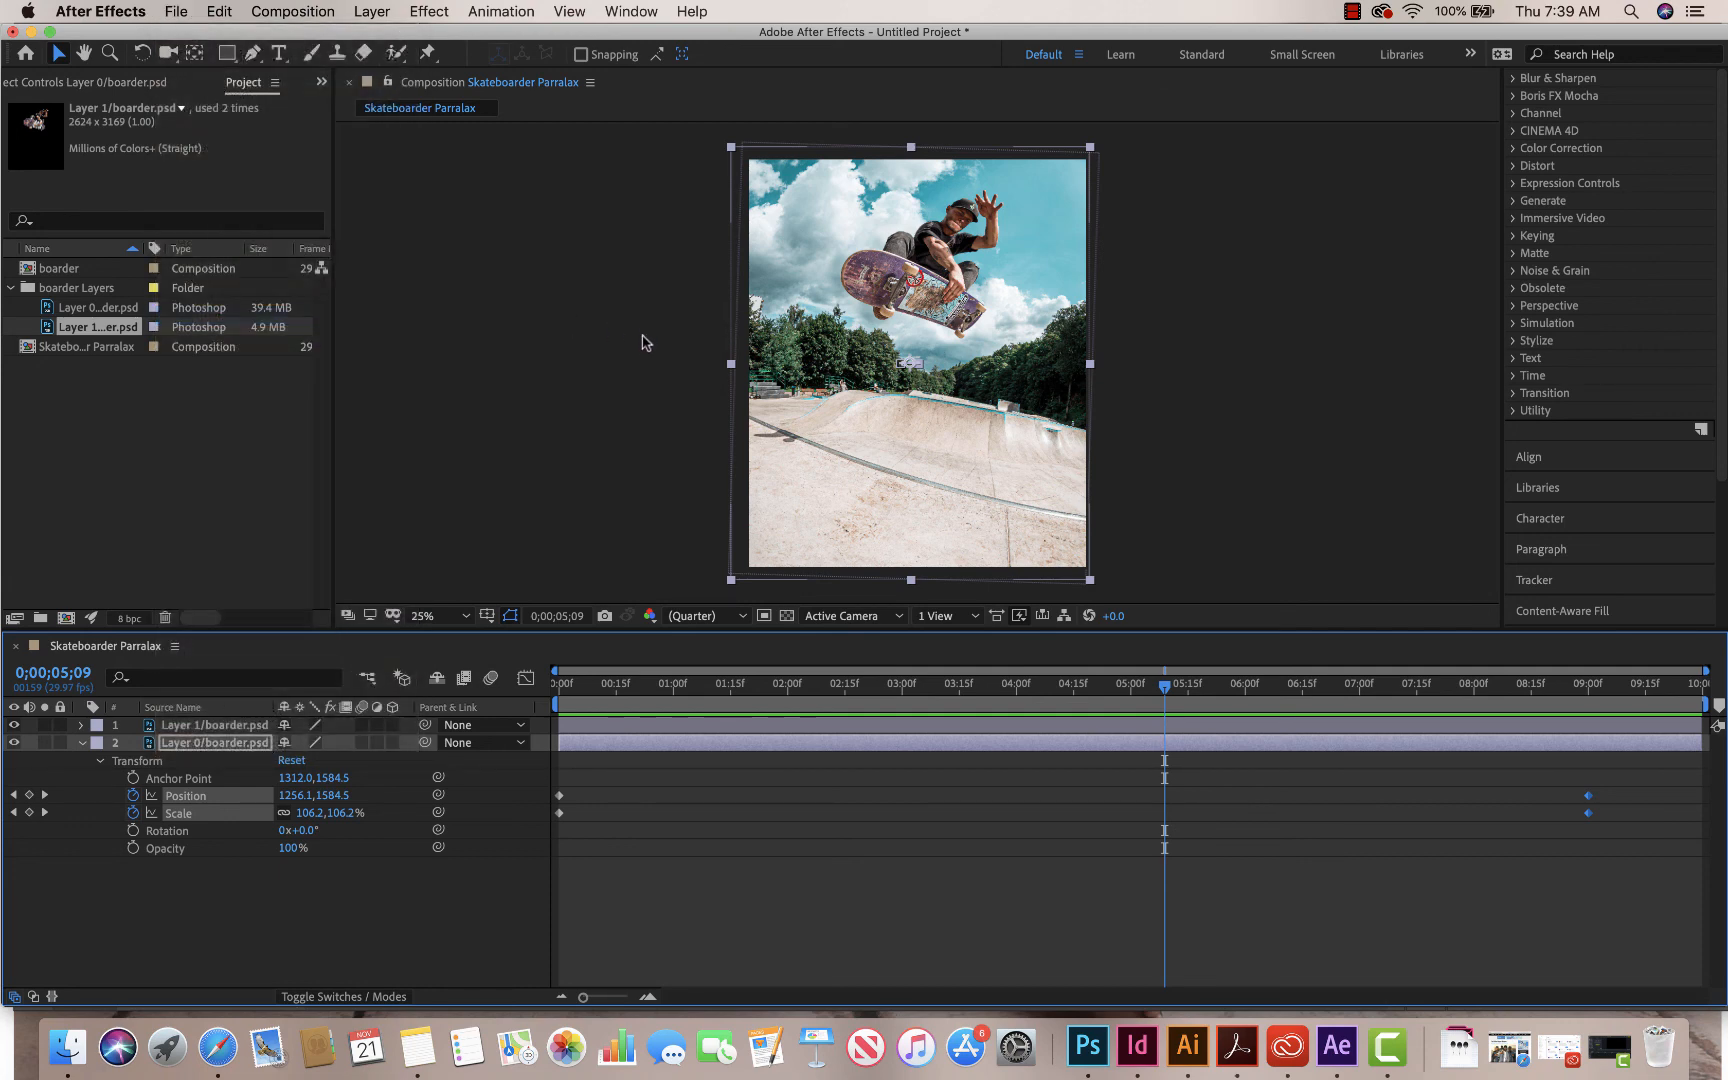
{"action": "mouse_move", "coordinate": [922, 412]}
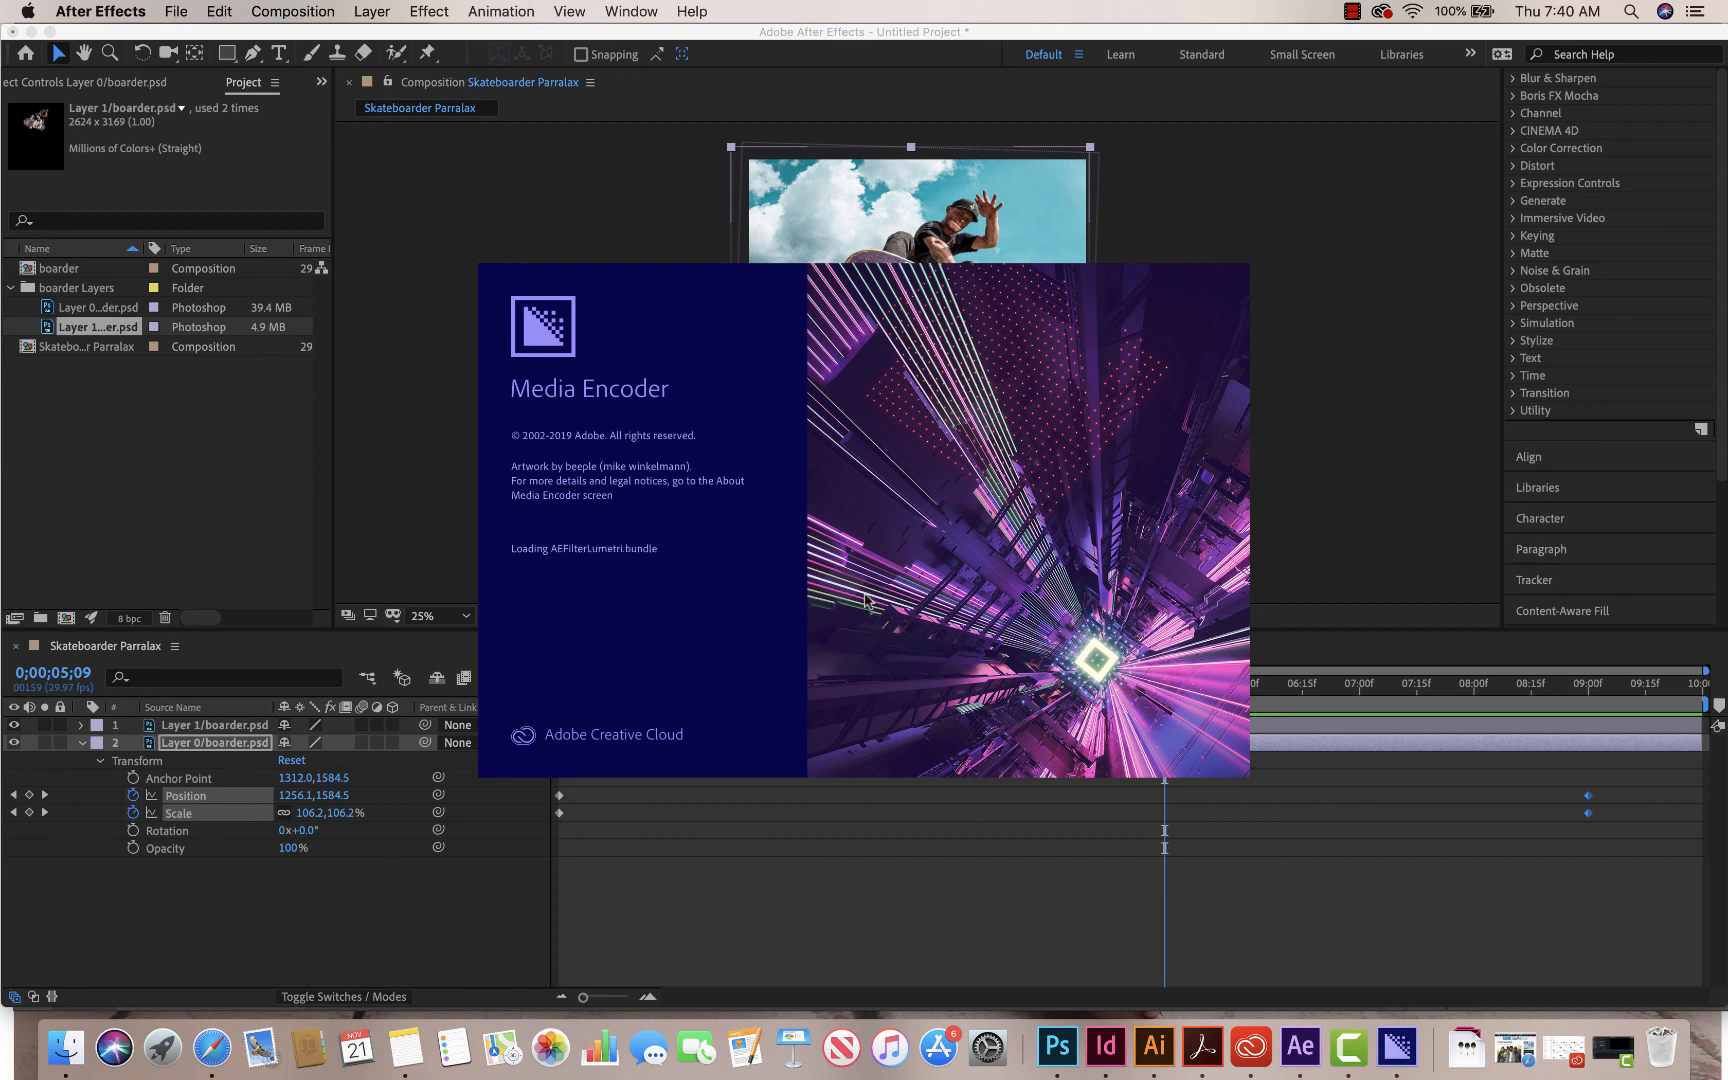
{"action": "mouse_move", "coordinate": [1024, 864]}
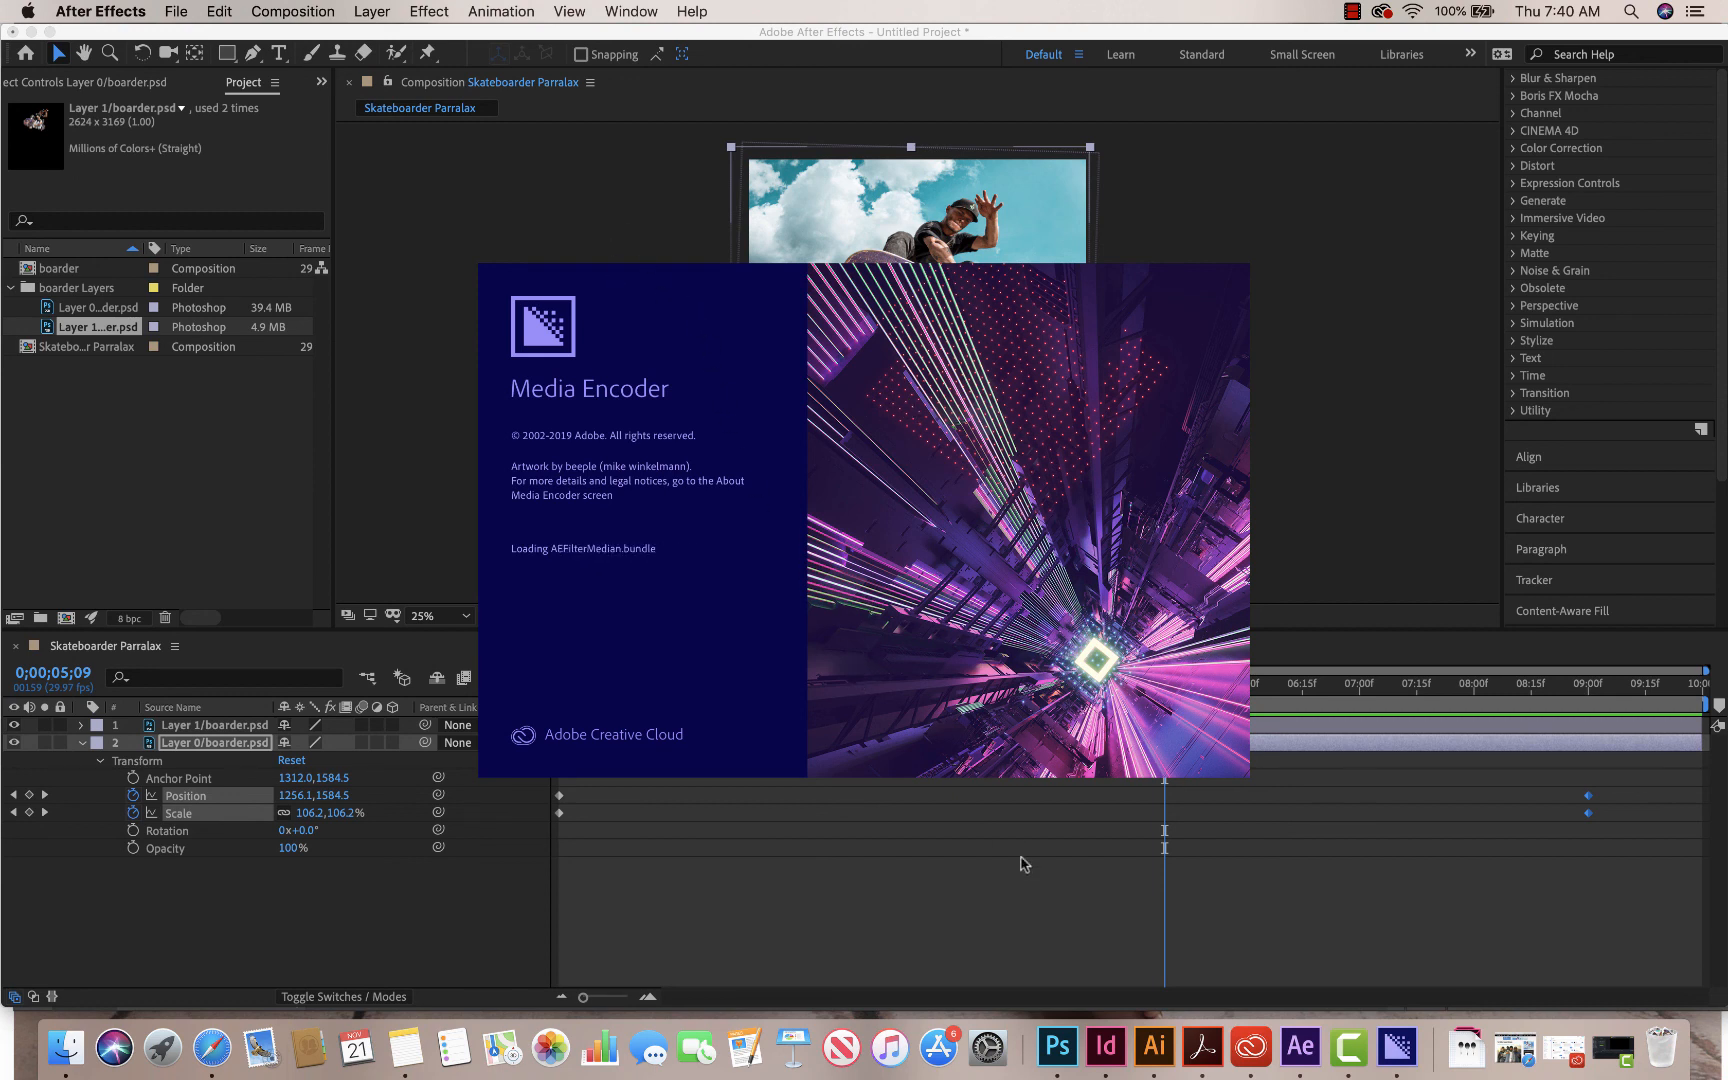